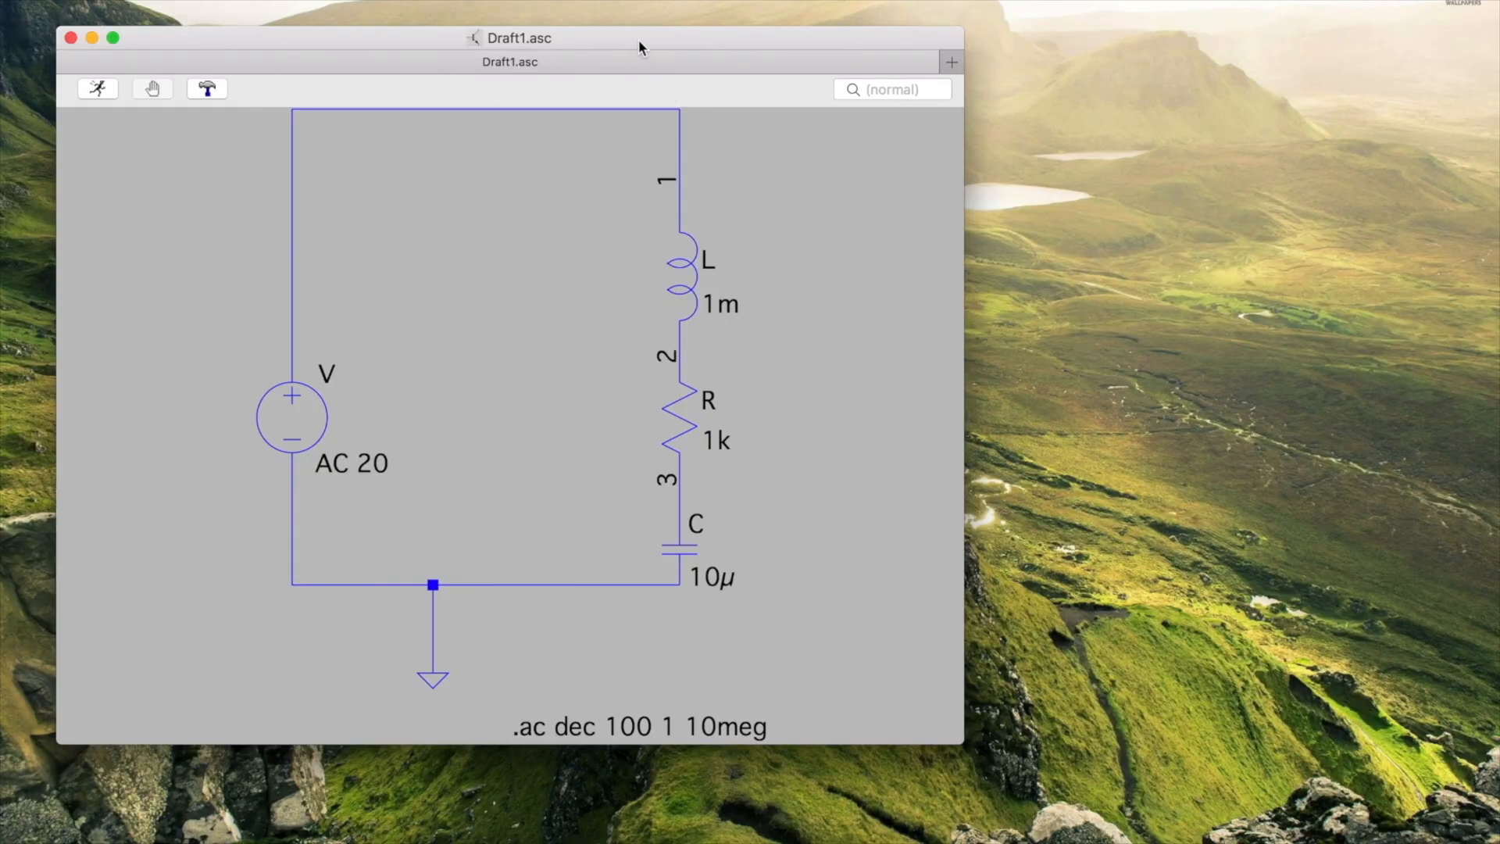
- Review the voltage source settings, run the AC sweep, and give V(1) a linear scale
{"action": "left_click_drag", "start_coordinate": [640, 47], "coordinate": [613, 53]}
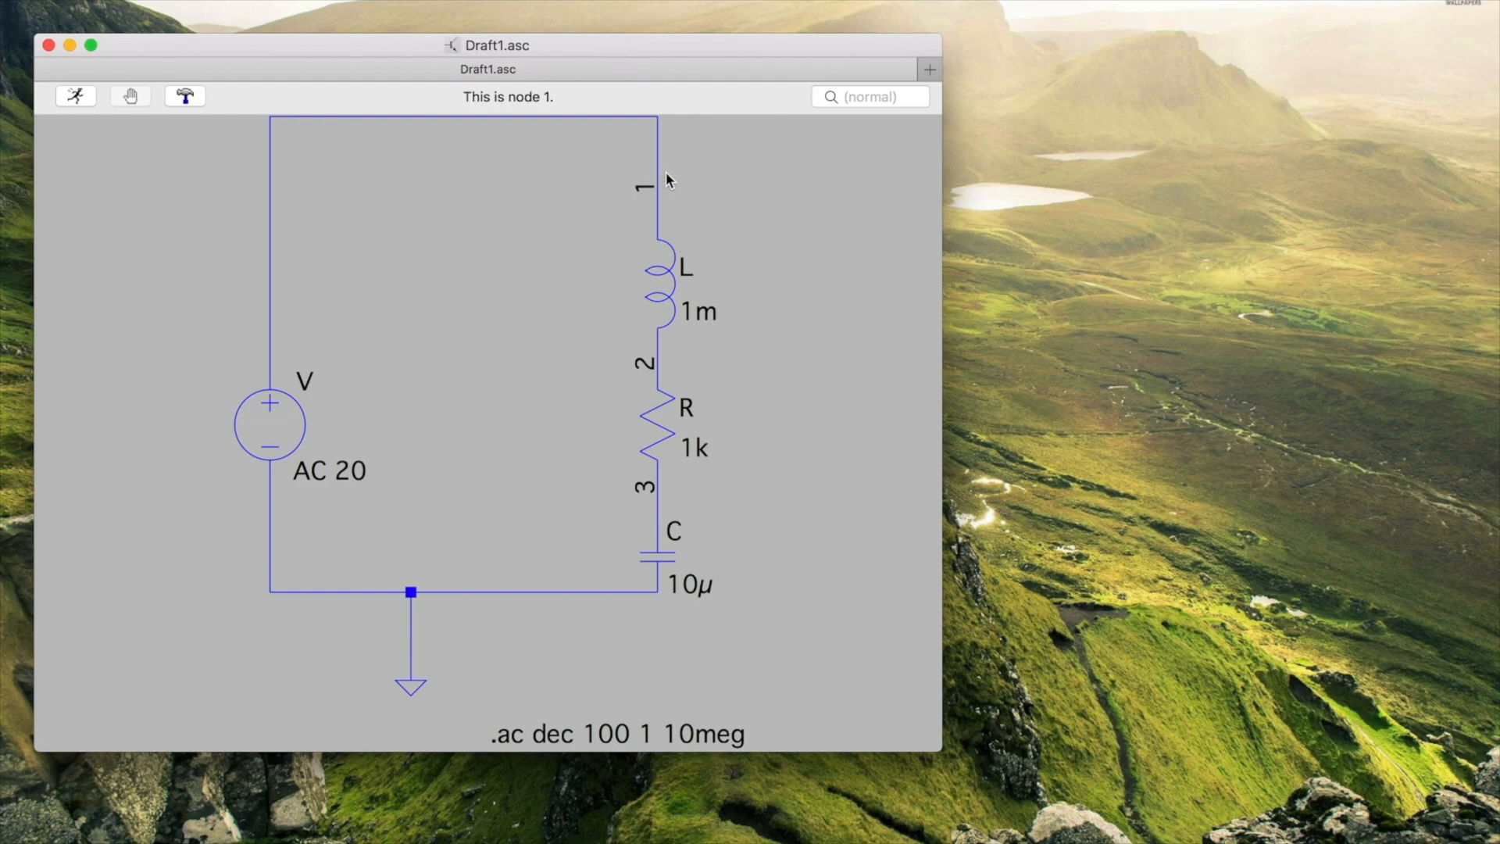
{"action": "mouse_move", "coordinate": [630, 362]}
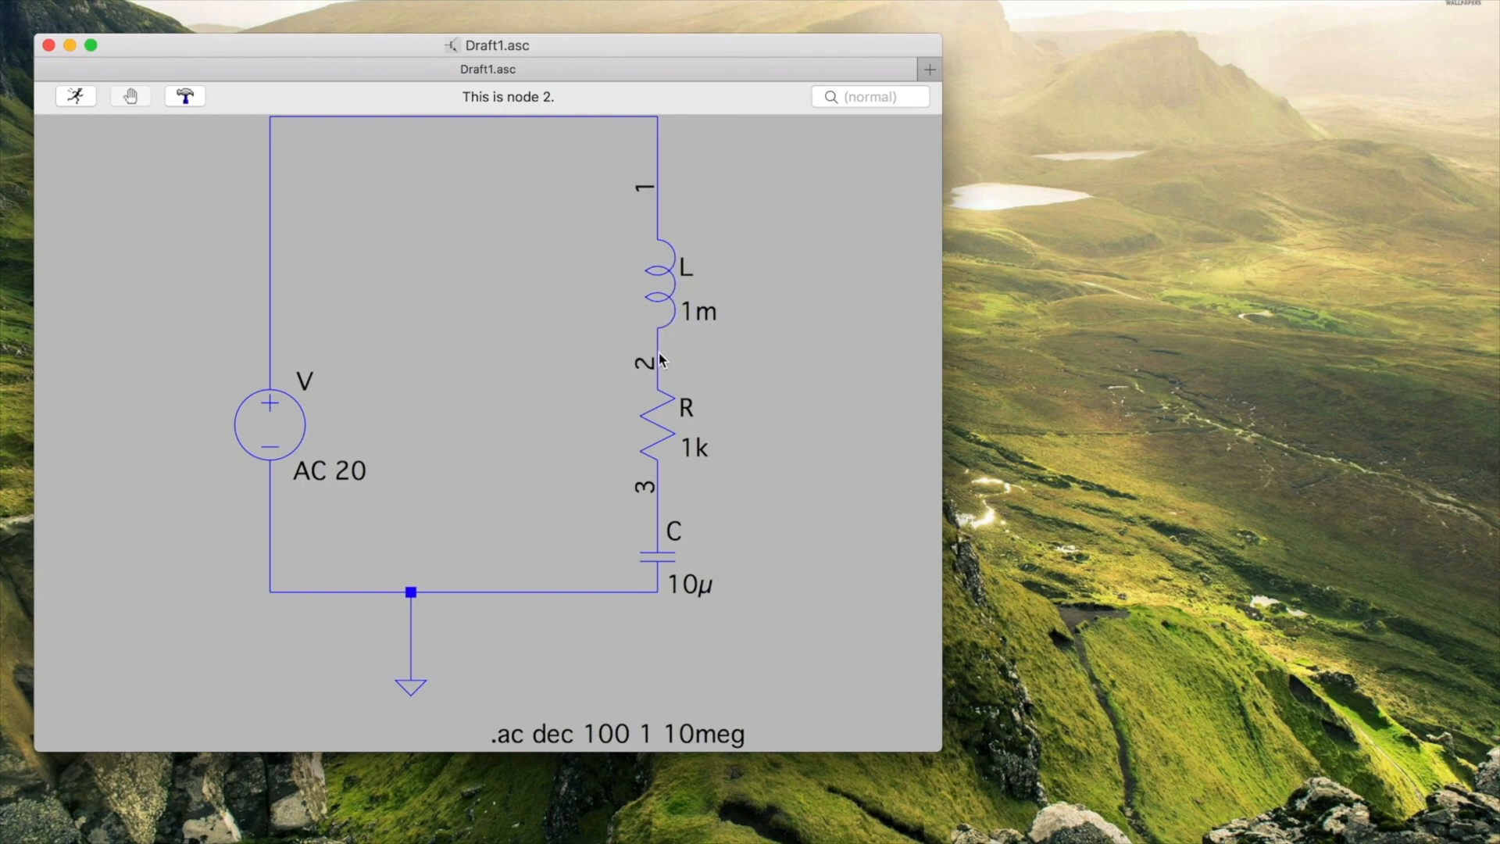
{"action": "mouse_move", "coordinate": [632, 483]}
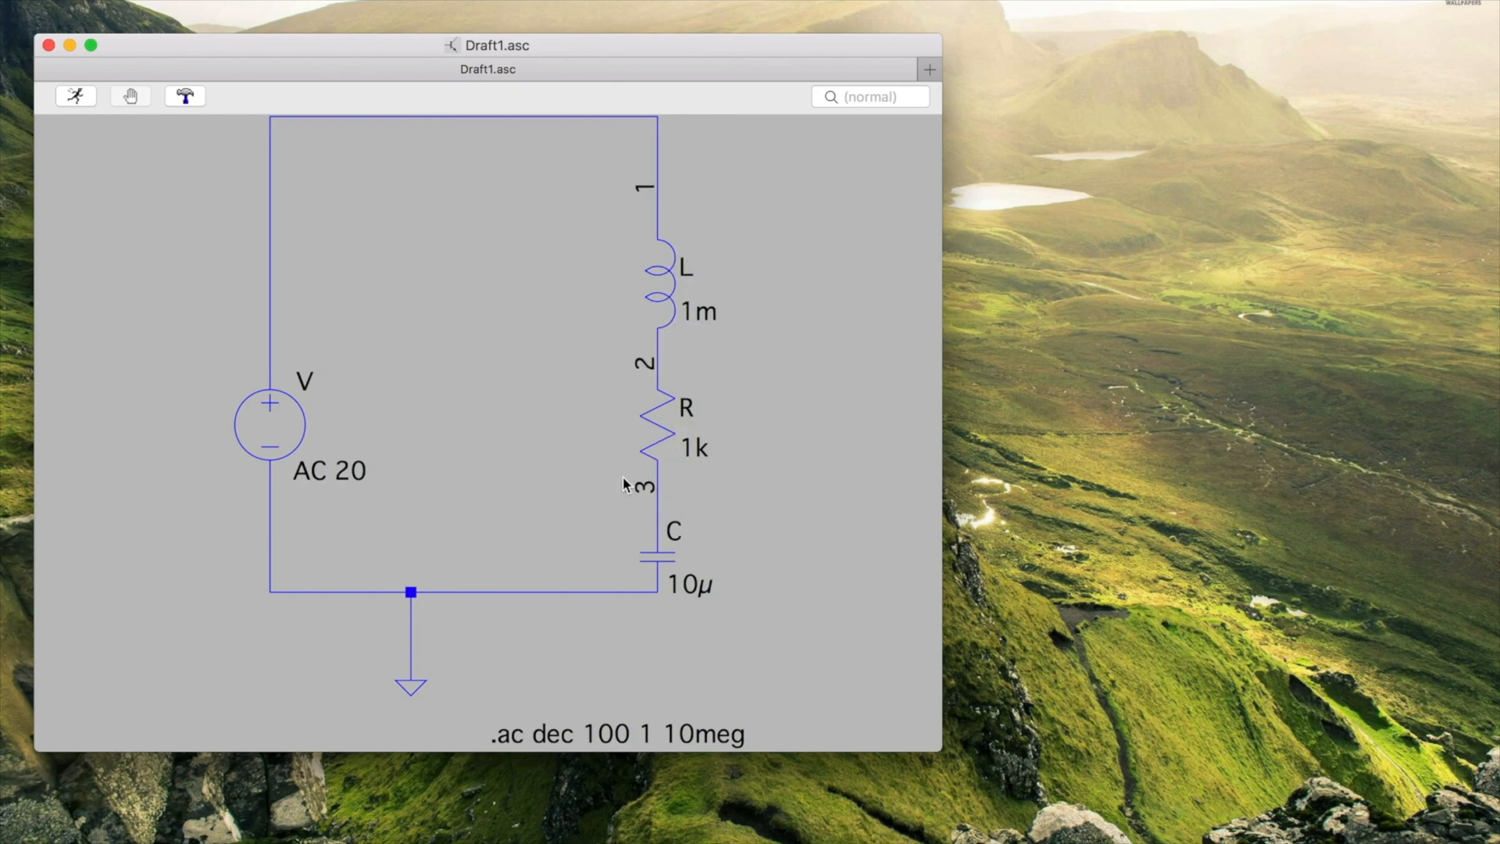
{"action": "mouse_move", "coordinate": [371, 565]}
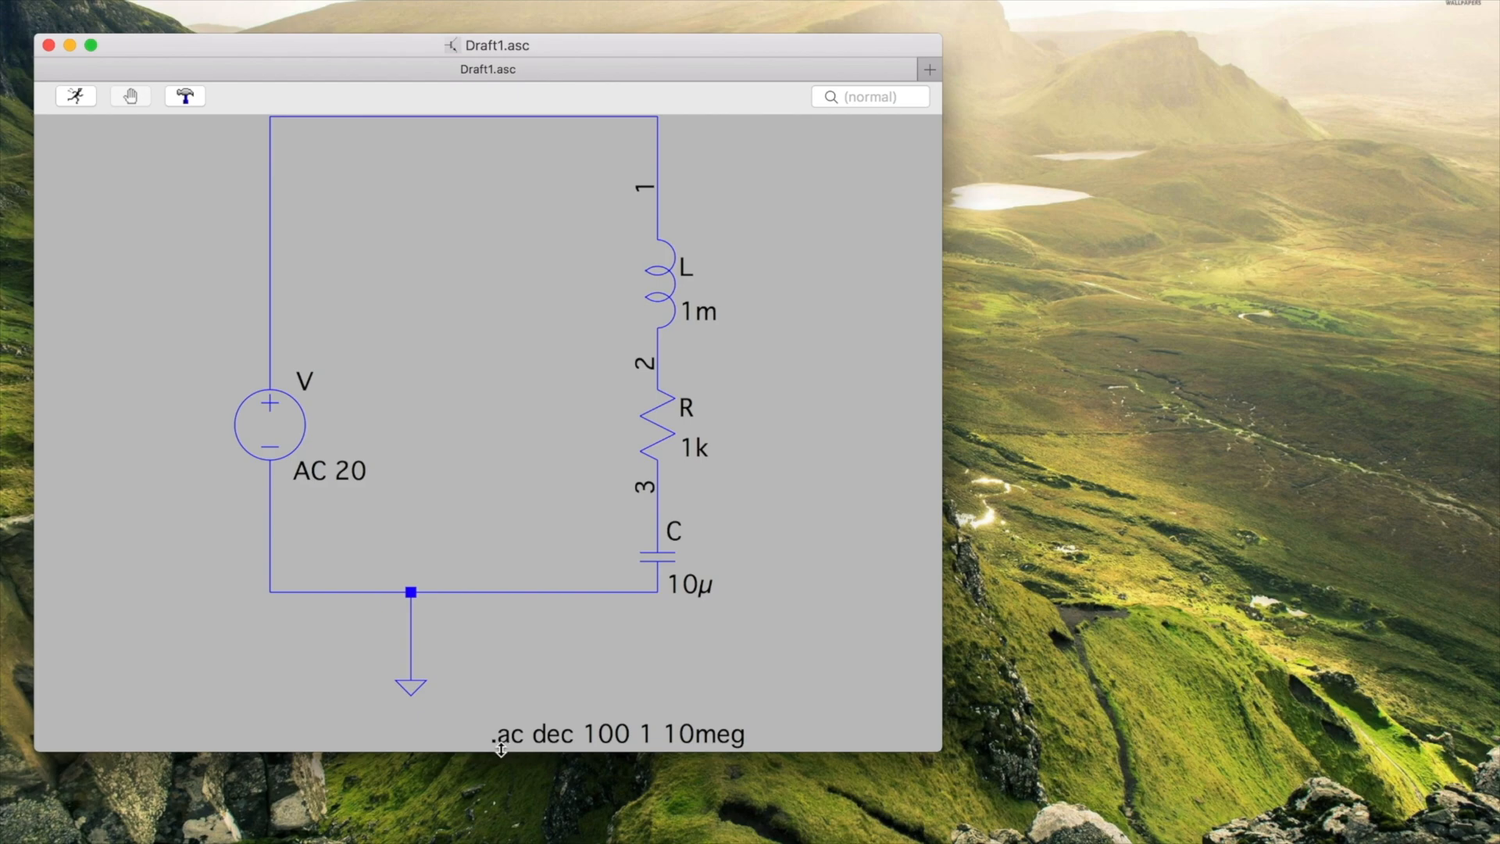
{"action": "mouse_move", "coordinate": [618, 733]}
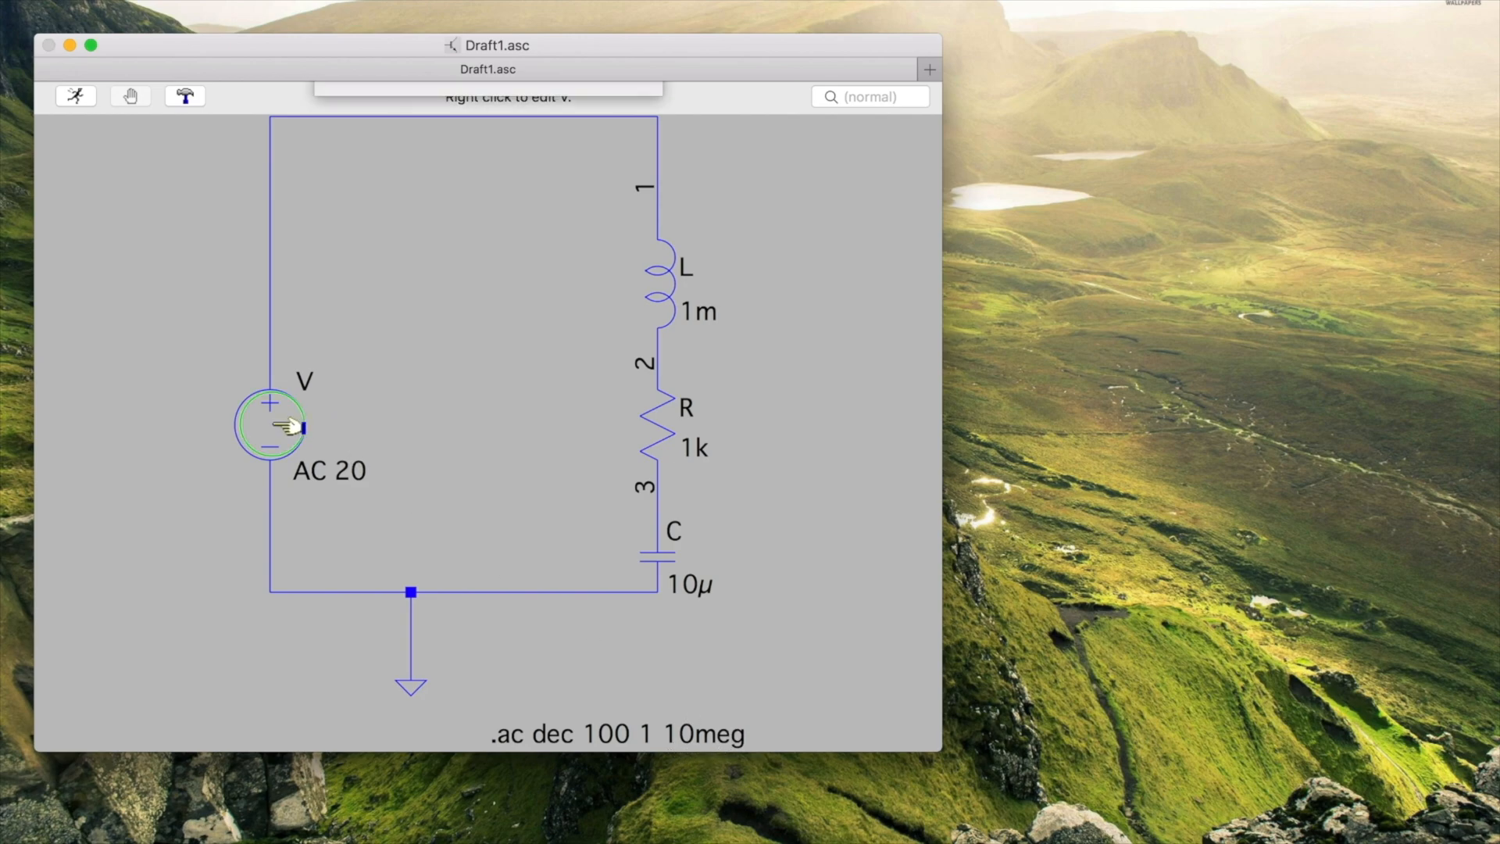
{"action": "right_click", "coordinate": [274, 425]}
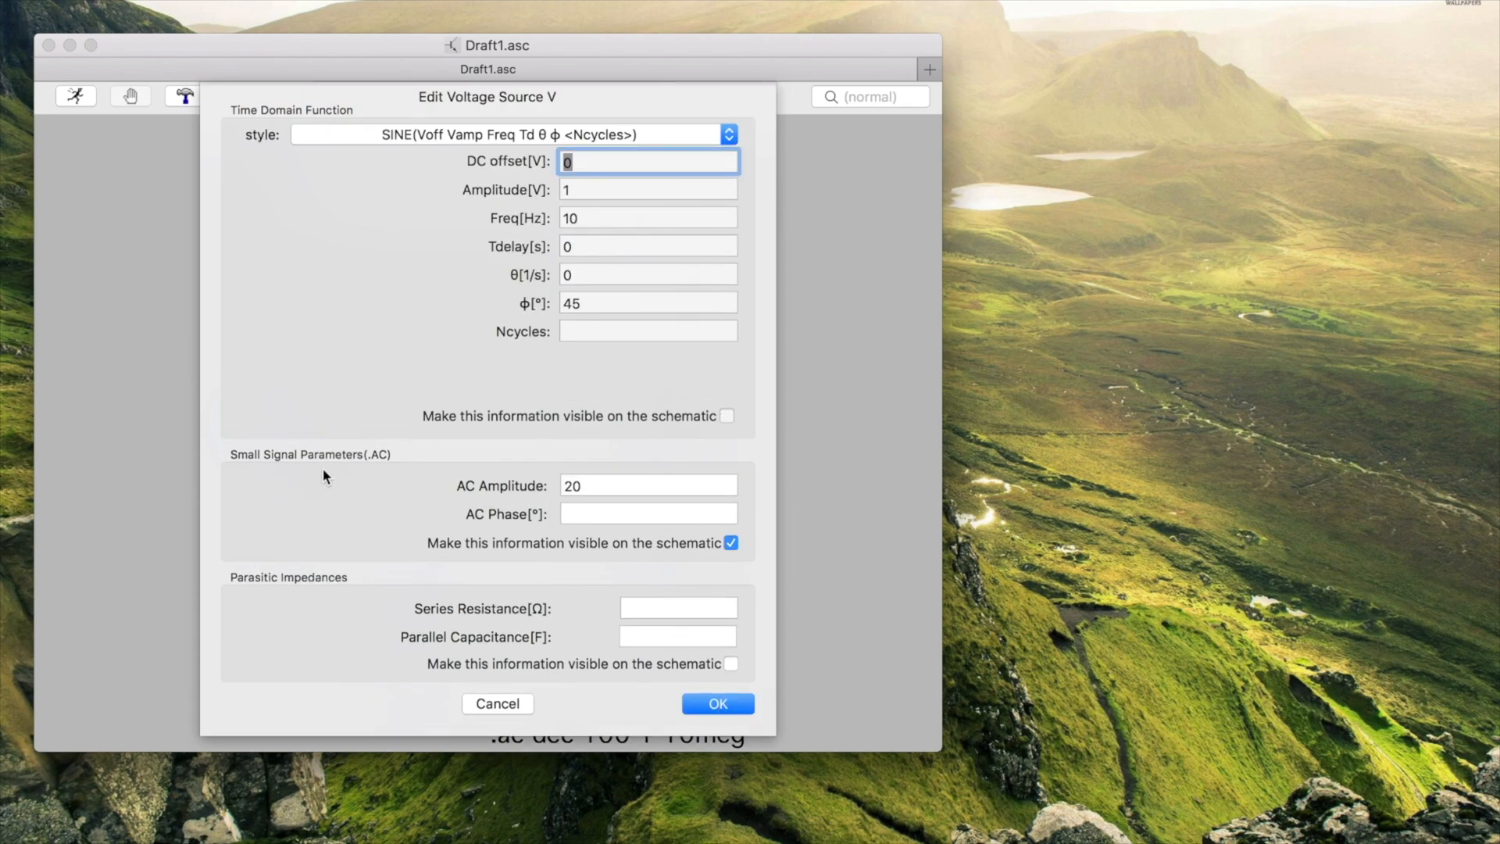
{"action": "mouse_move", "coordinate": [468, 481]}
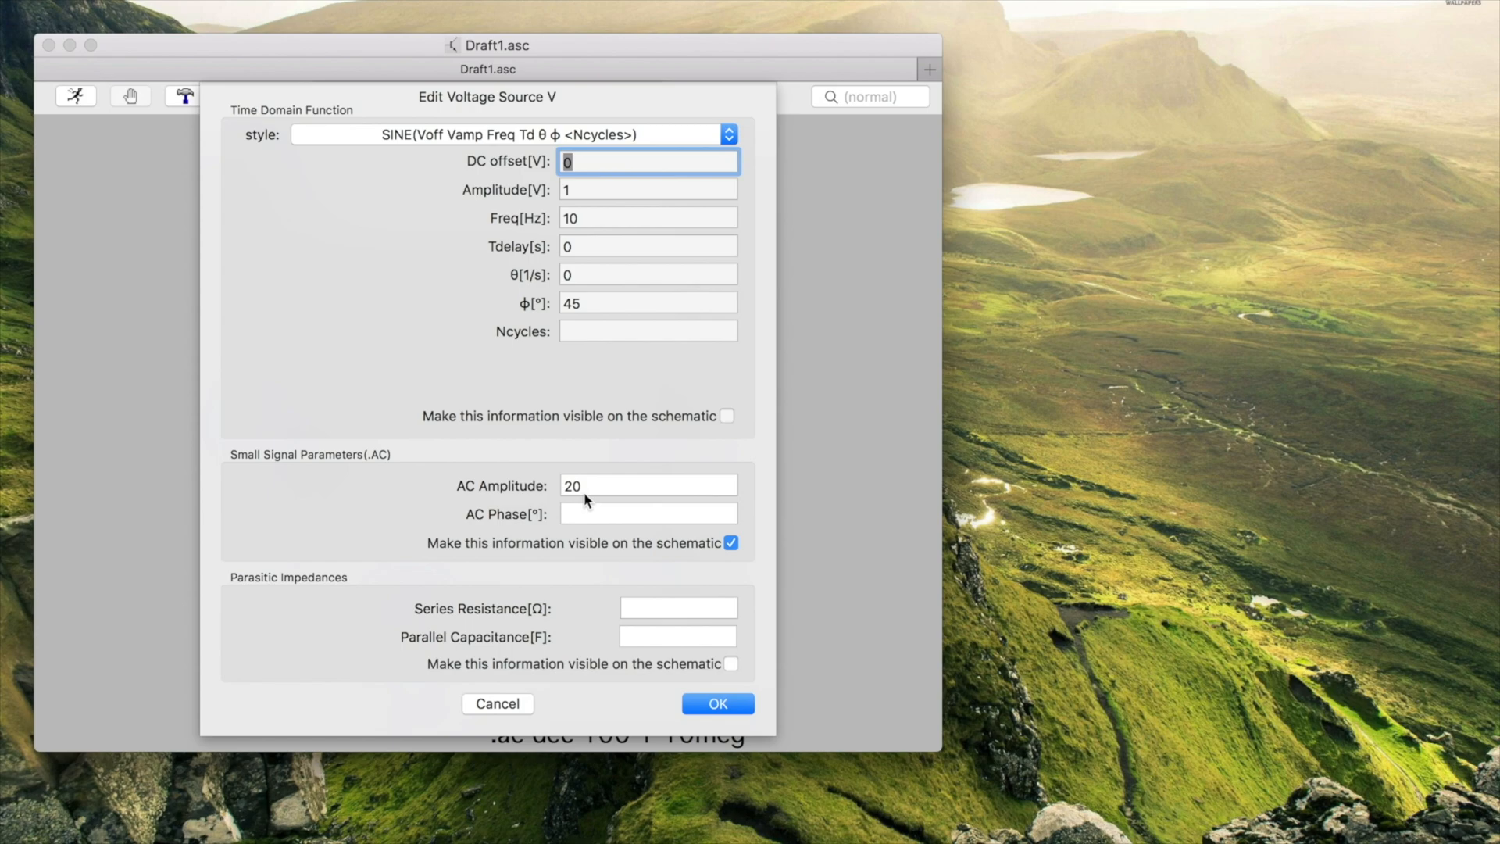
{"action": "left_click", "coordinate": [717, 704]}
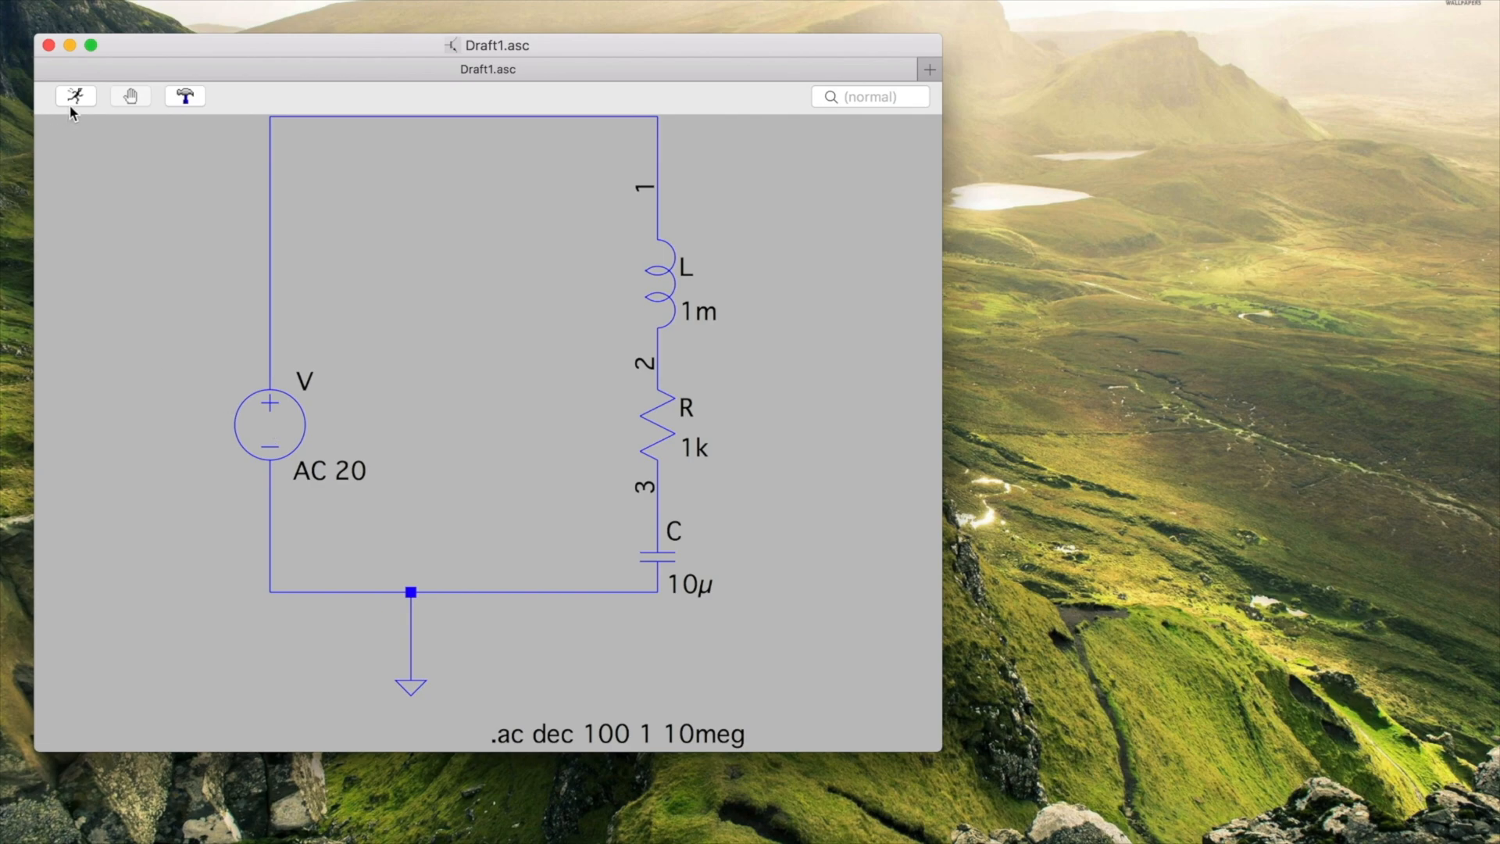
{"action": "left_click", "coordinate": [75, 95]}
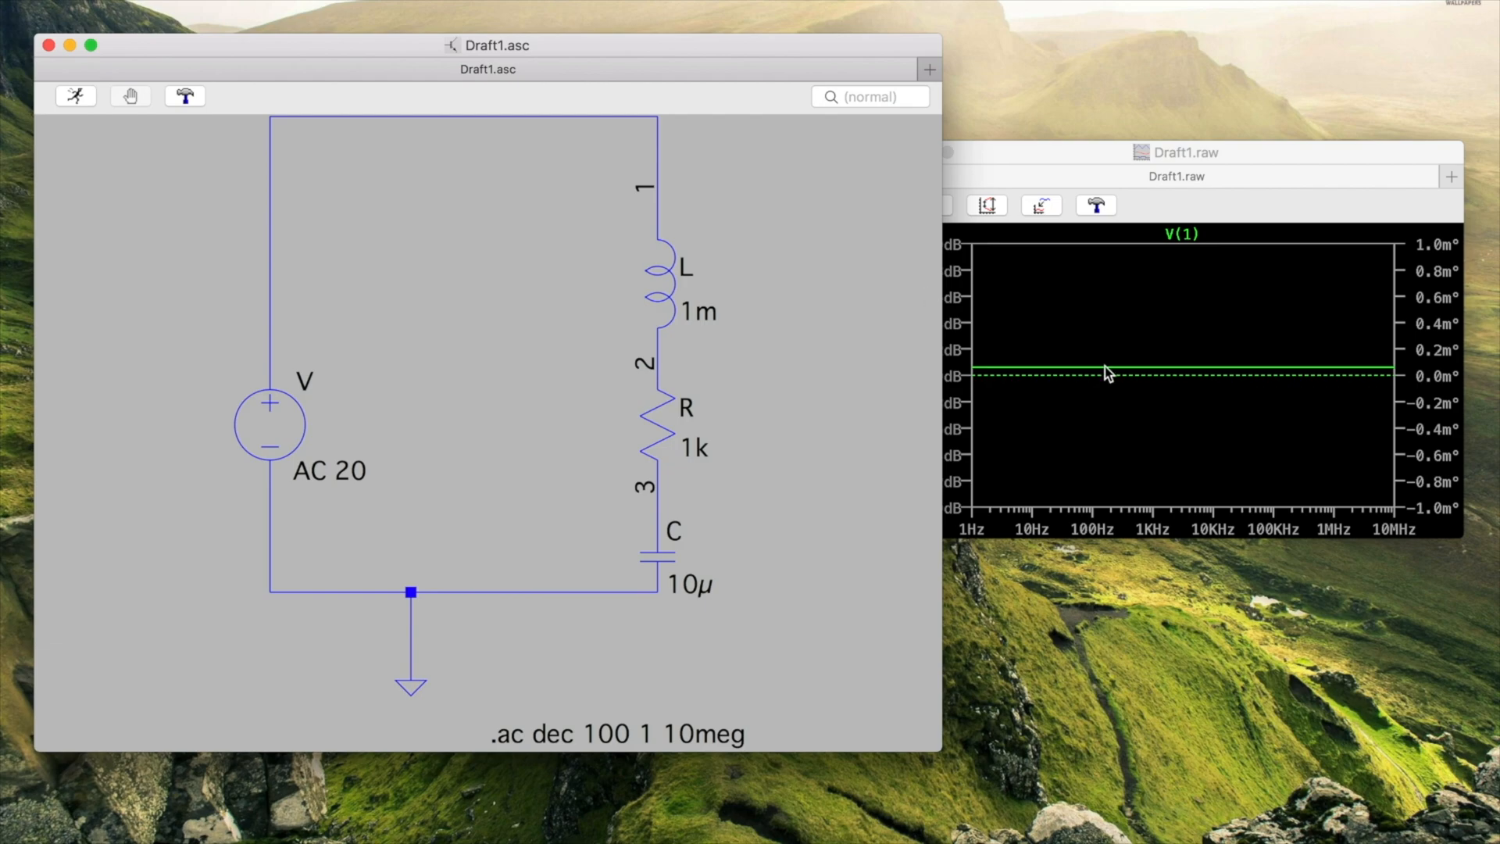
{"action": "left_click", "coordinate": [1176, 152]}
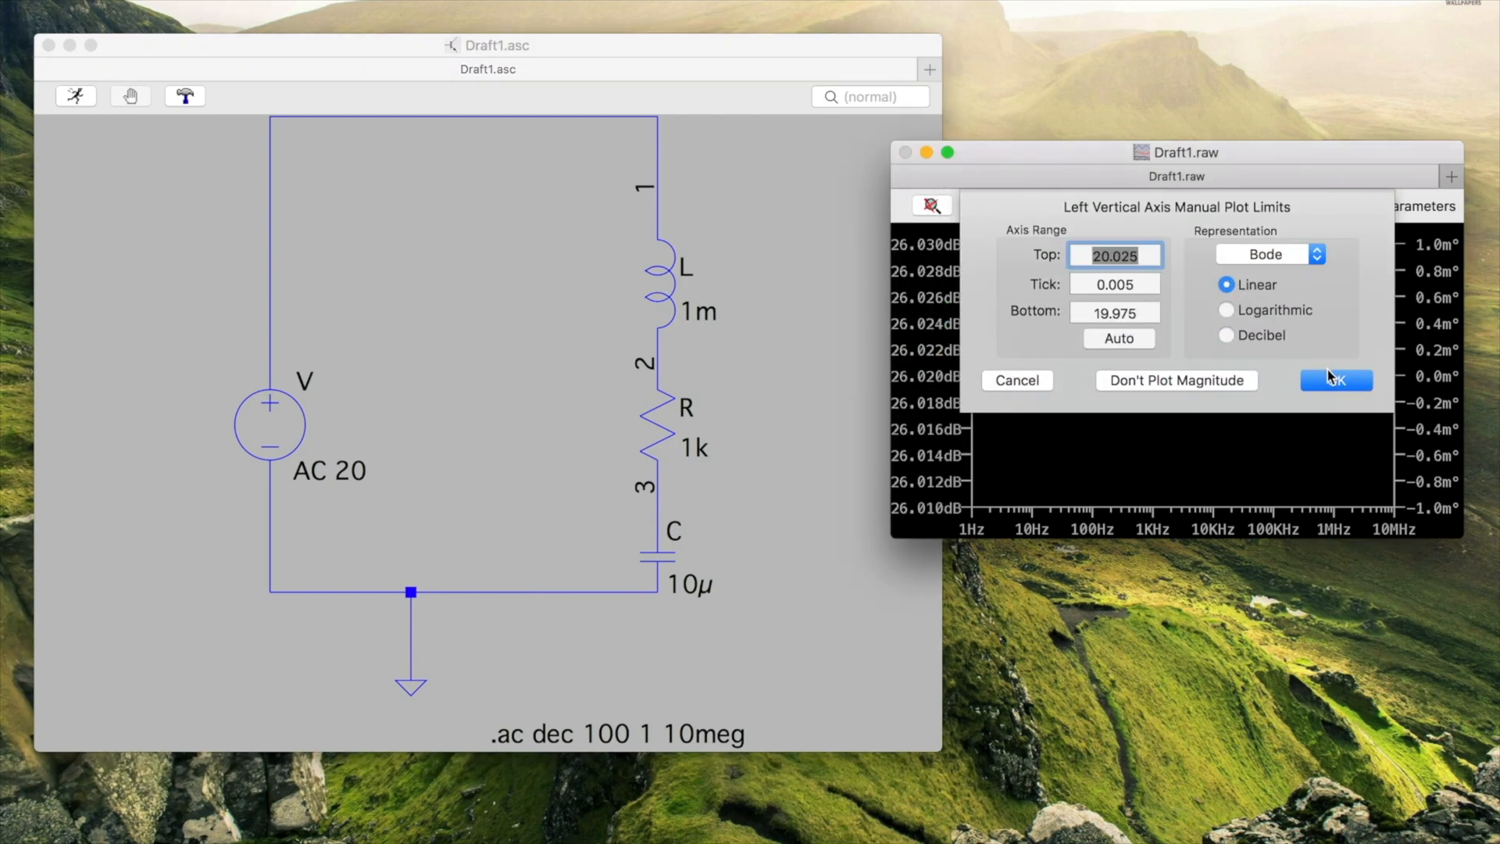
{"action": "left_click", "coordinate": [1335, 380]}
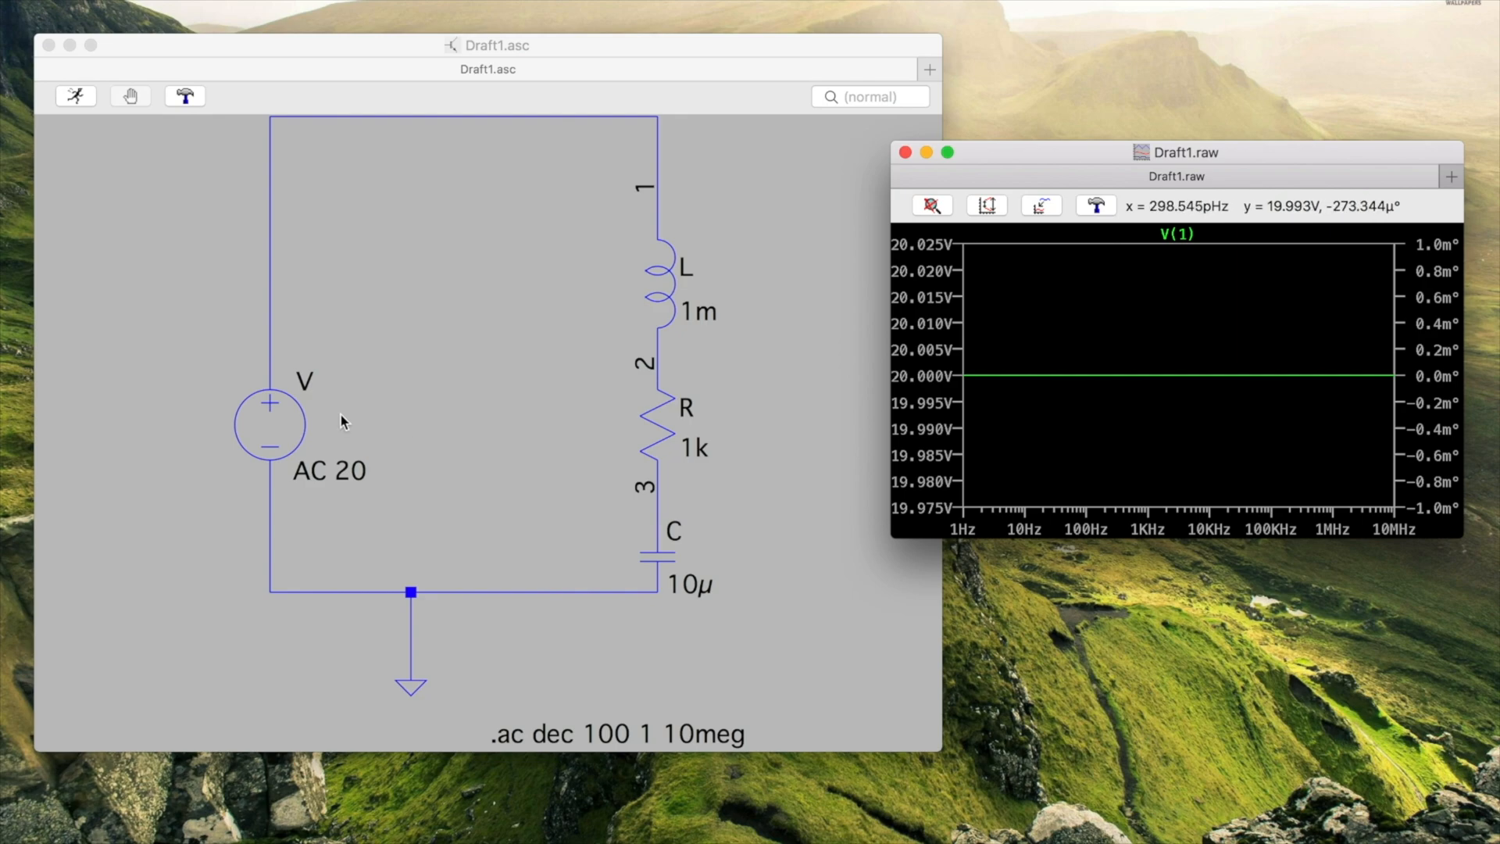
{"action": "mouse_move", "coordinate": [1003, 355]}
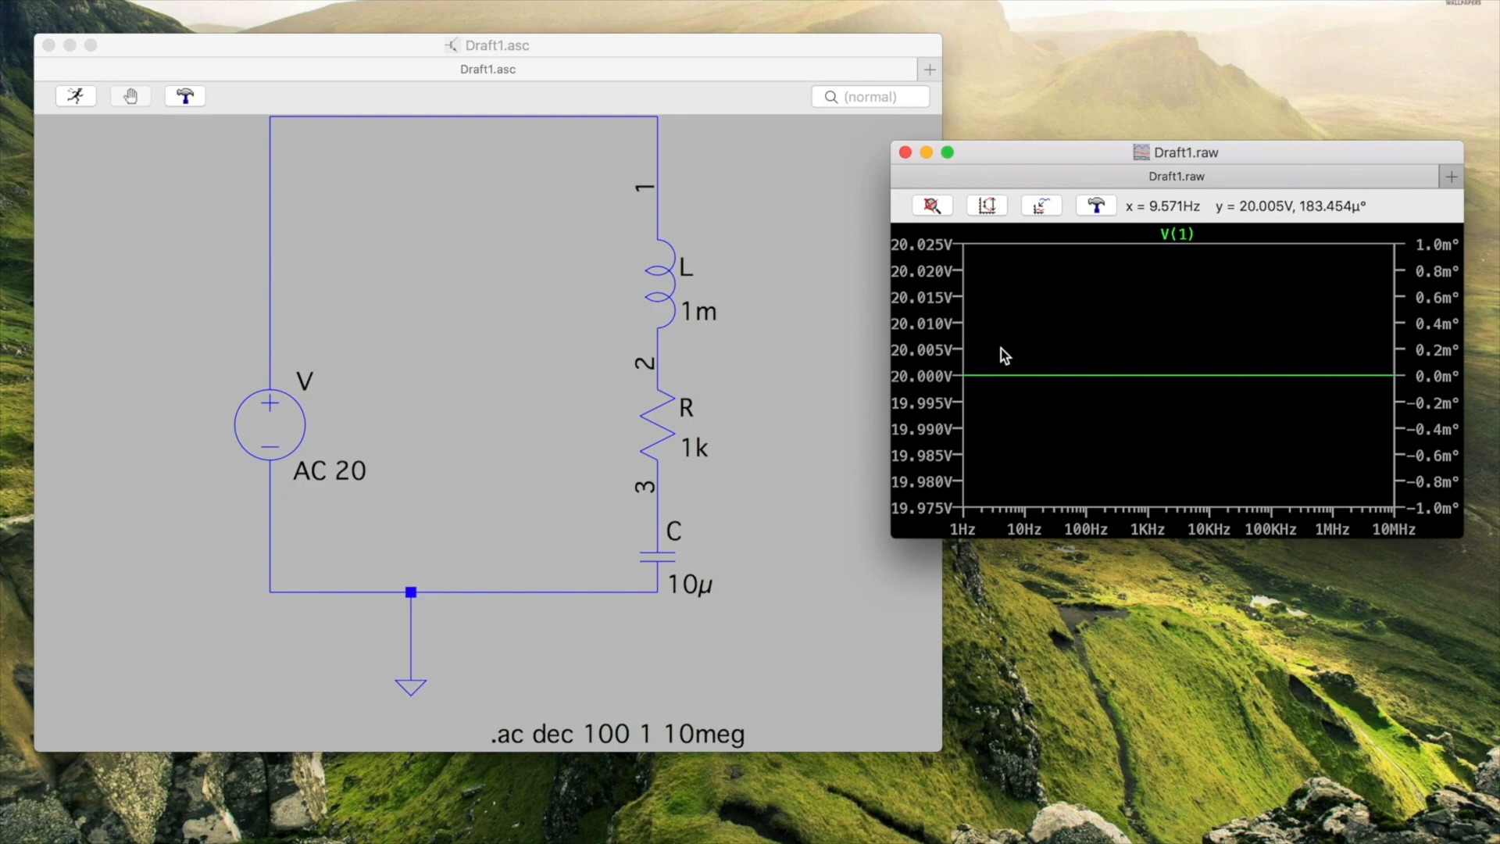
{"action": "mouse_move", "coordinate": [986, 396]}
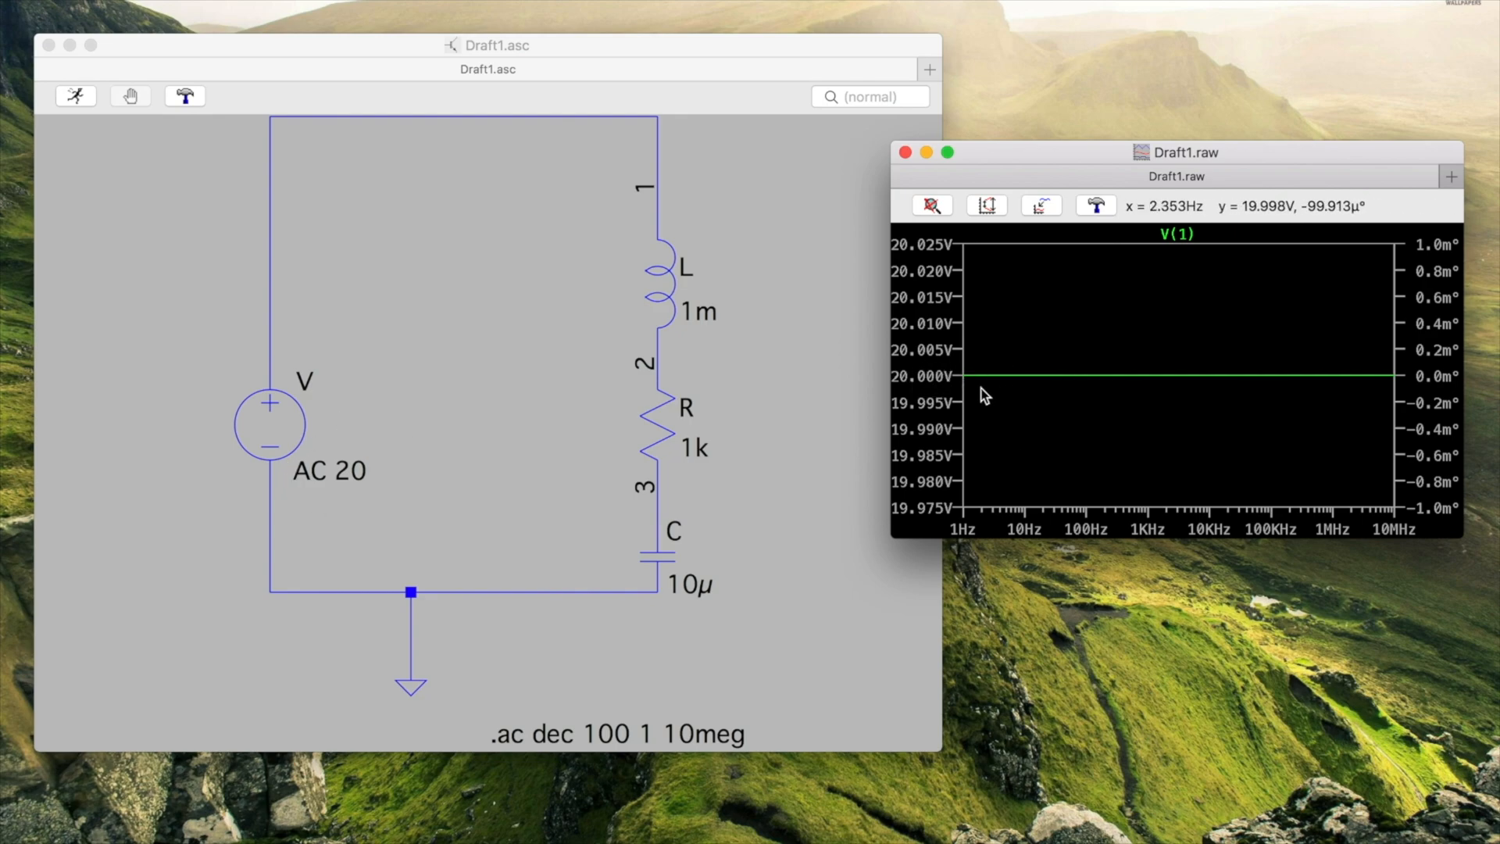
{"action": "mouse_move", "coordinate": [1249, 382]}
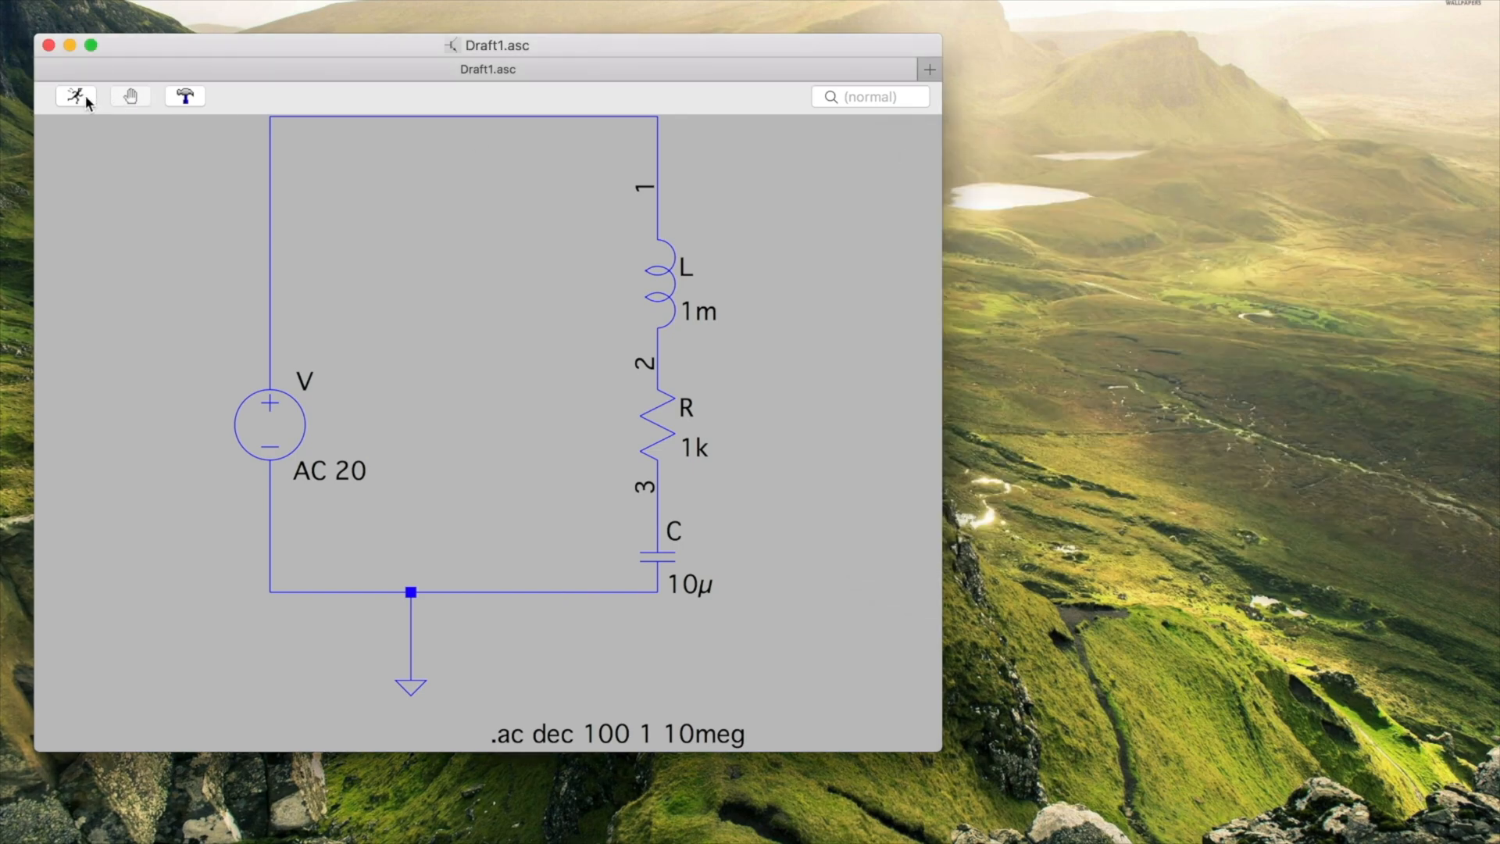
- Rerun and plot the active power Mag(V(1))*Mag(I(R))*cos(Ph(V(1)/I(R)))/2
{"action": "left_click", "coordinate": [76, 95]}
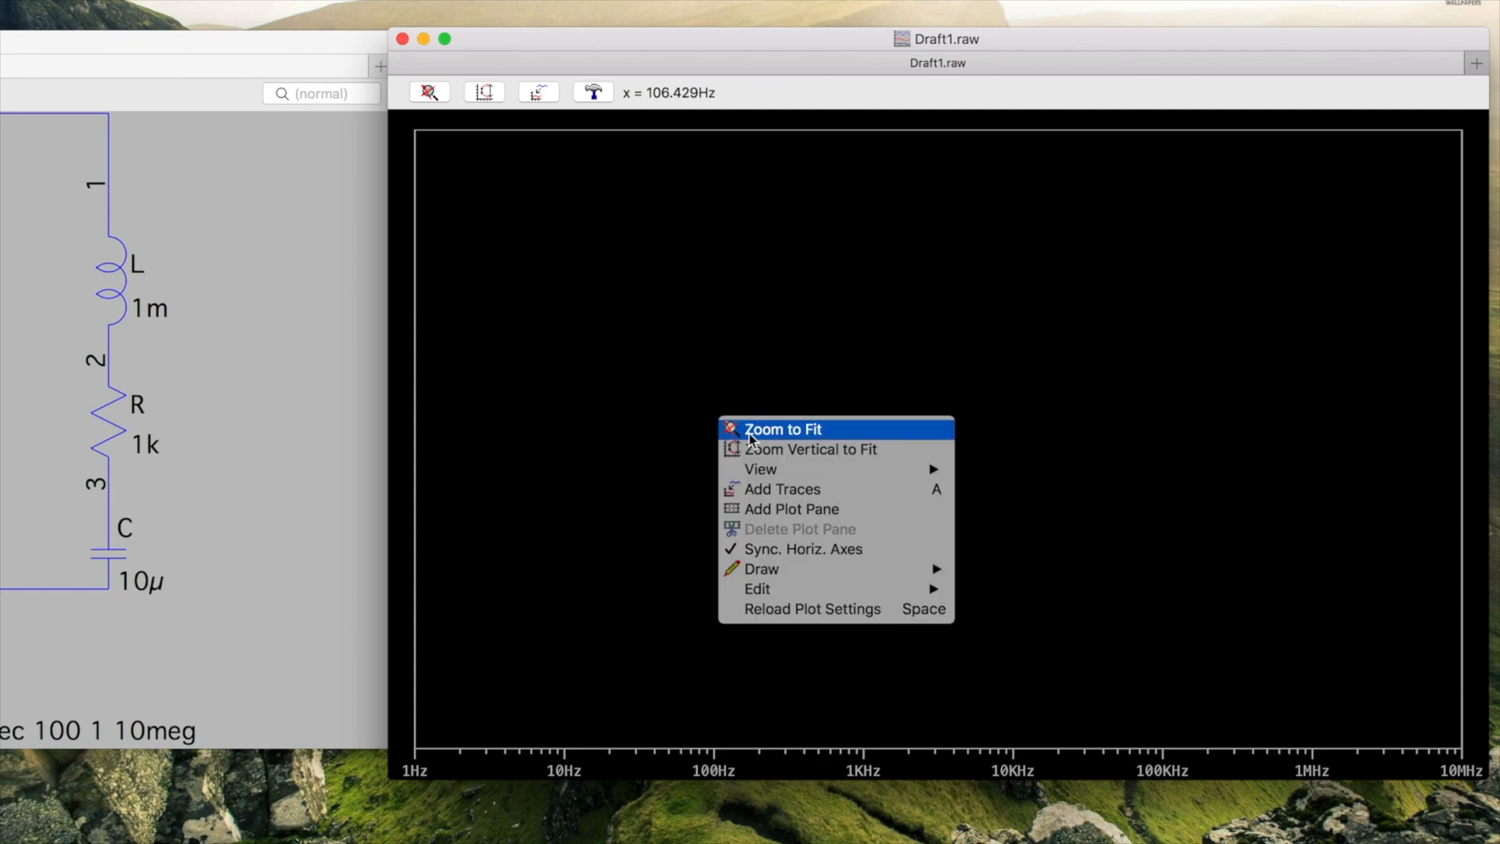
{"action": "left_click", "coordinate": [781, 489]}
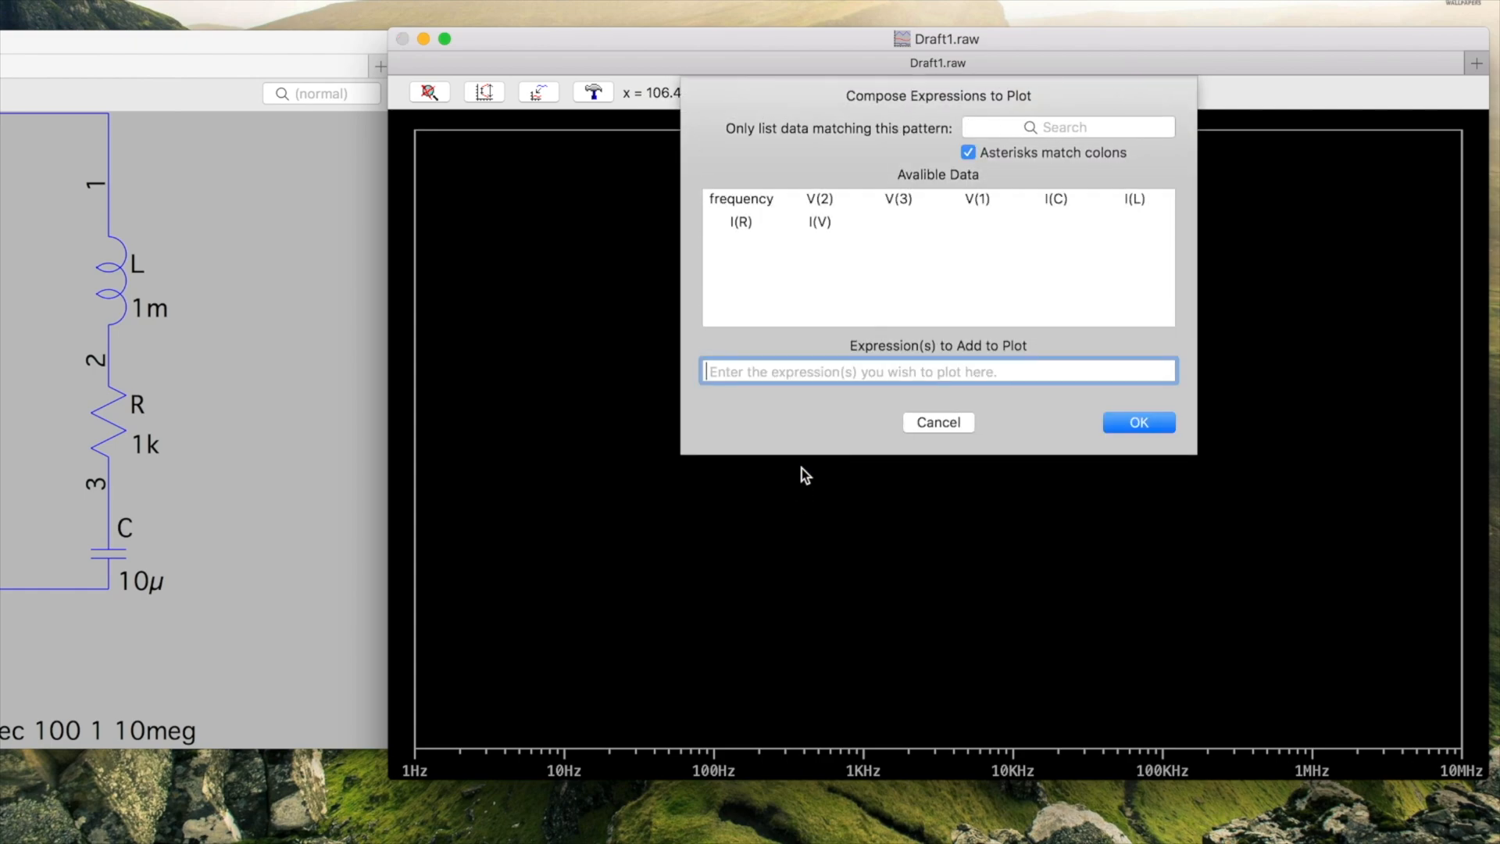
{"action": "type", "text": "Mag(V(1))*Mag(I(R))*cos(Ph(V(1)/I(R)))/2"}
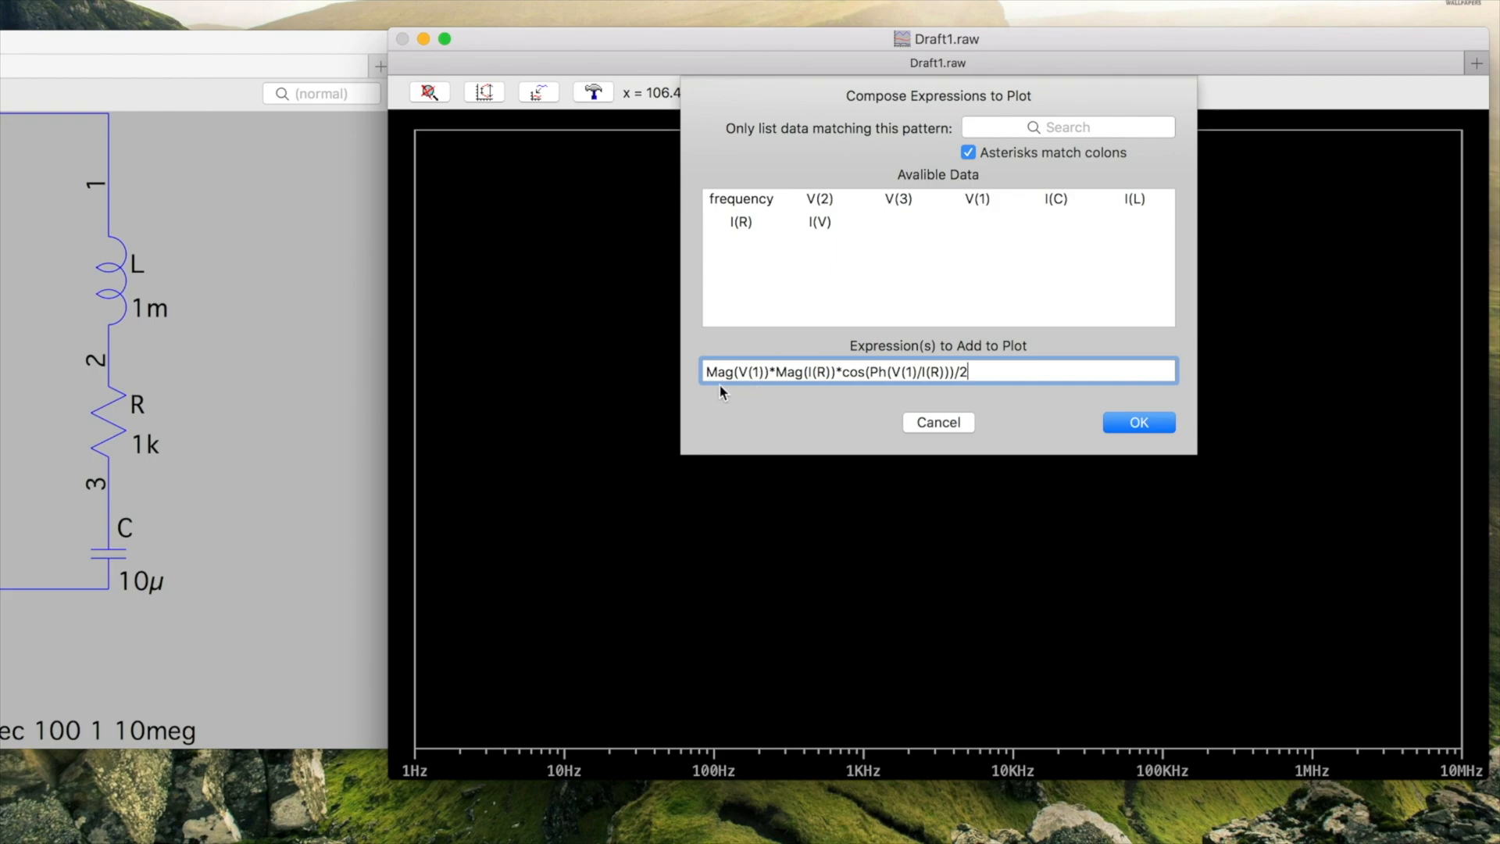
{"action": "double_click", "coordinate": [720, 371]}
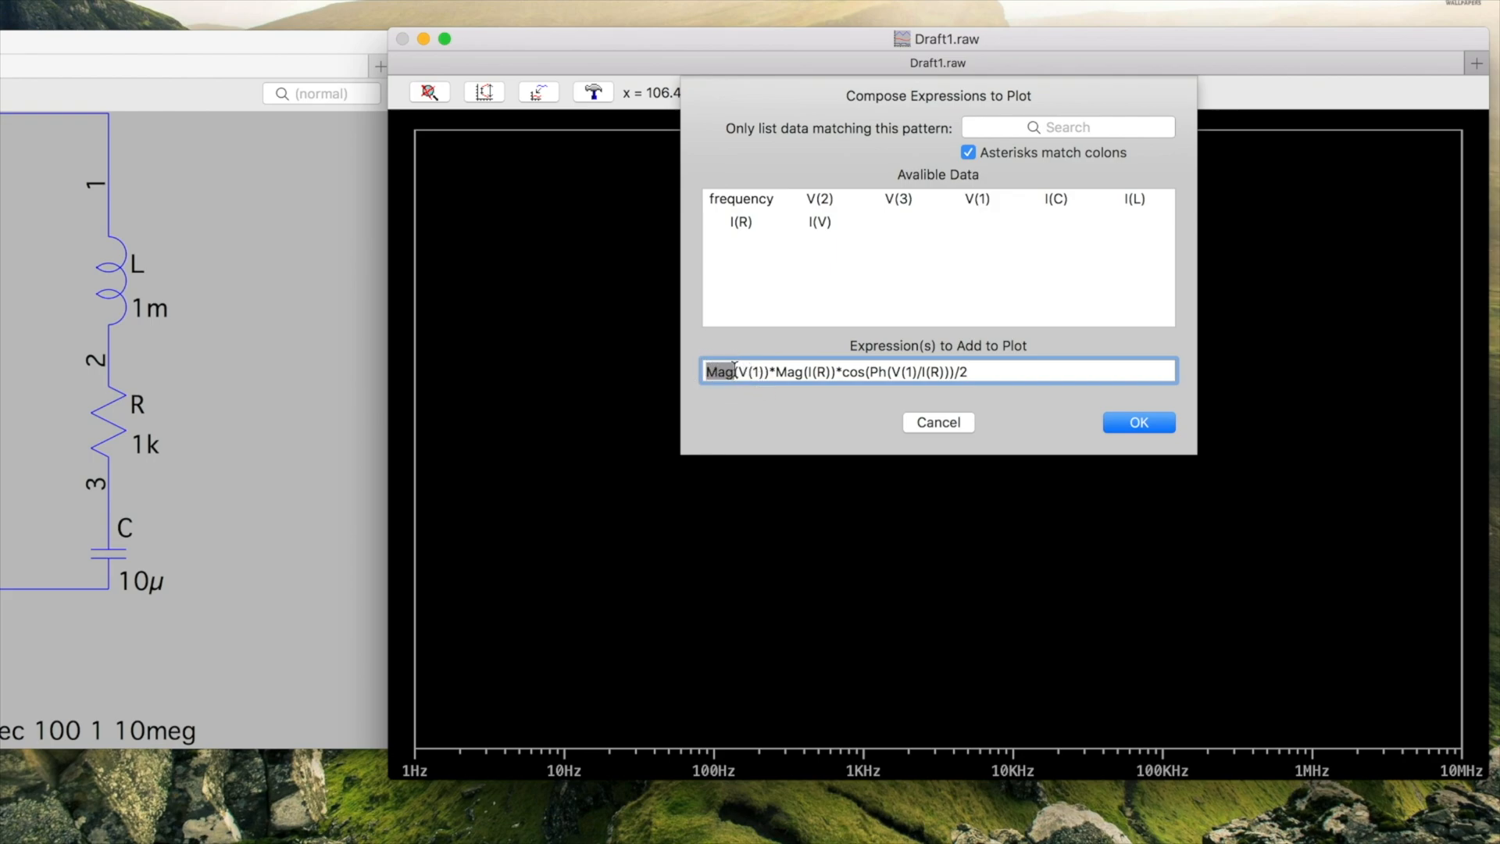
{"action": "mouse_move", "coordinate": [742, 371]}
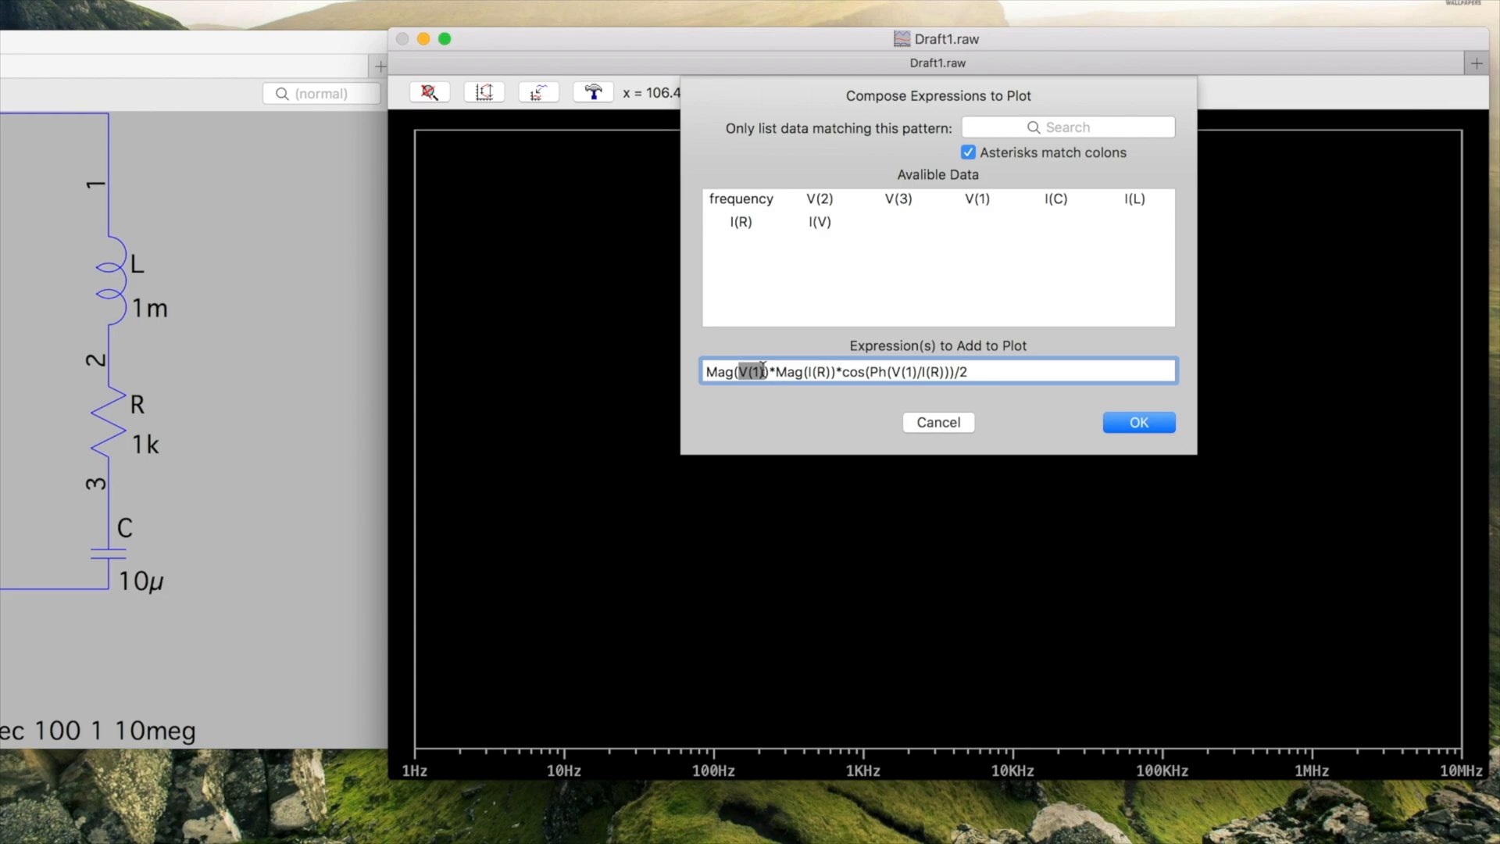
{"action": "mouse_move", "coordinate": [905, 500]}
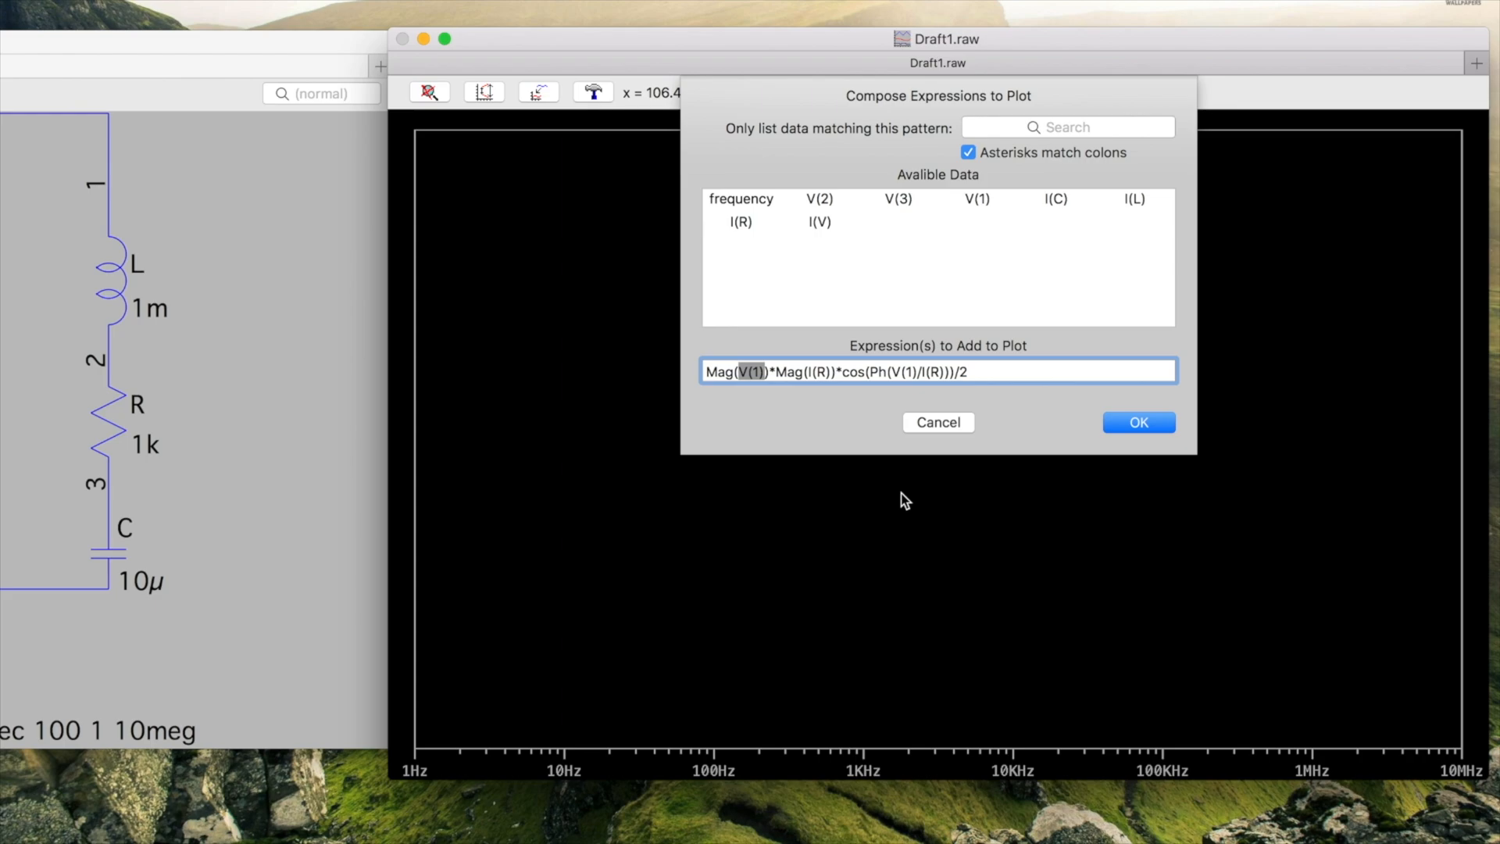
{"action": "left_click", "coordinate": [772, 371]}
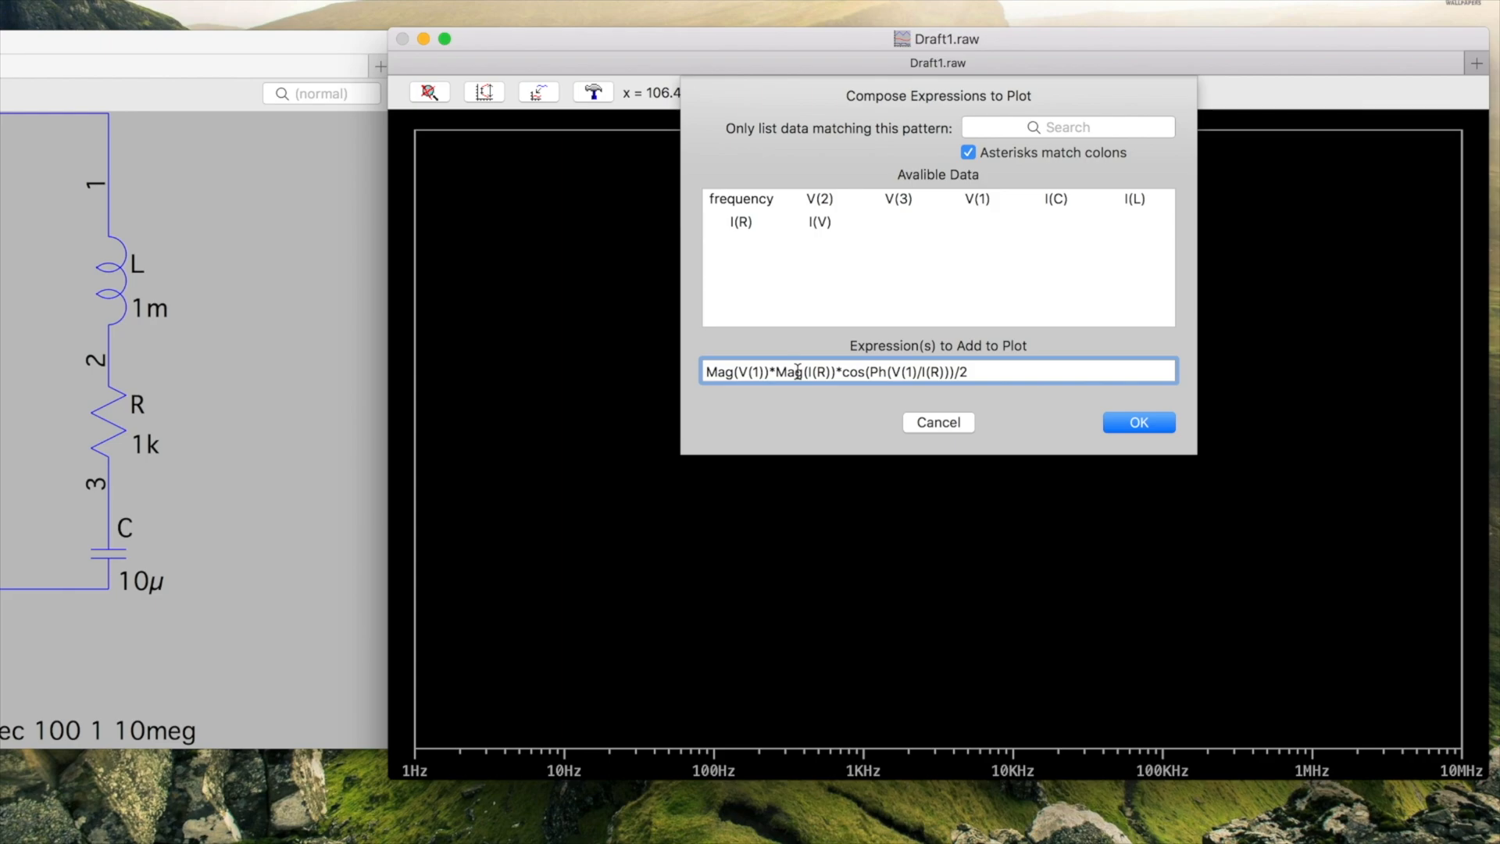
{"action": "left_click", "coordinate": [1139, 422]}
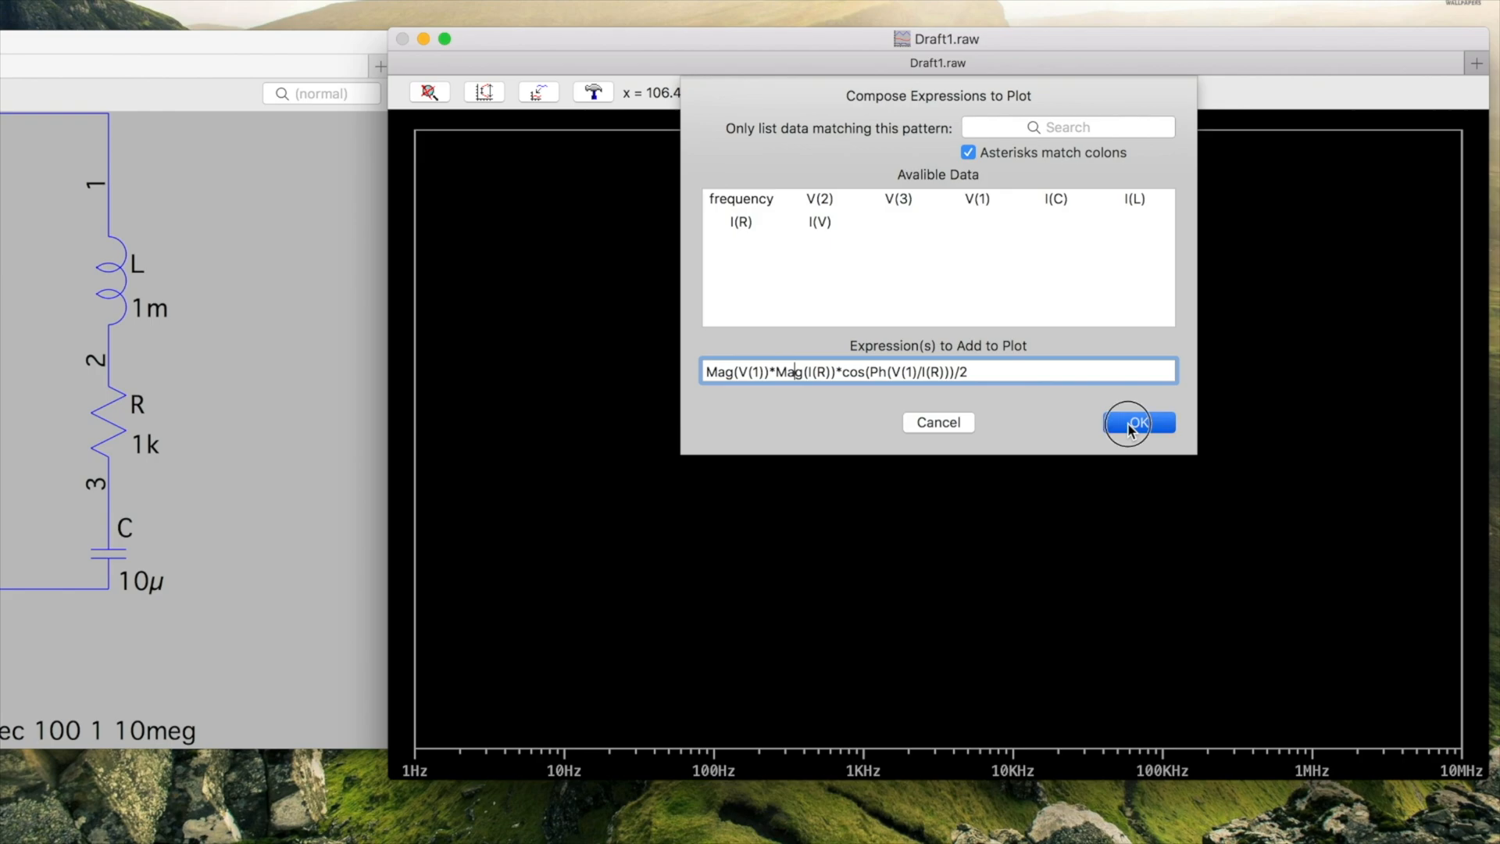
{"action": "left_click", "coordinate": [1138, 422]}
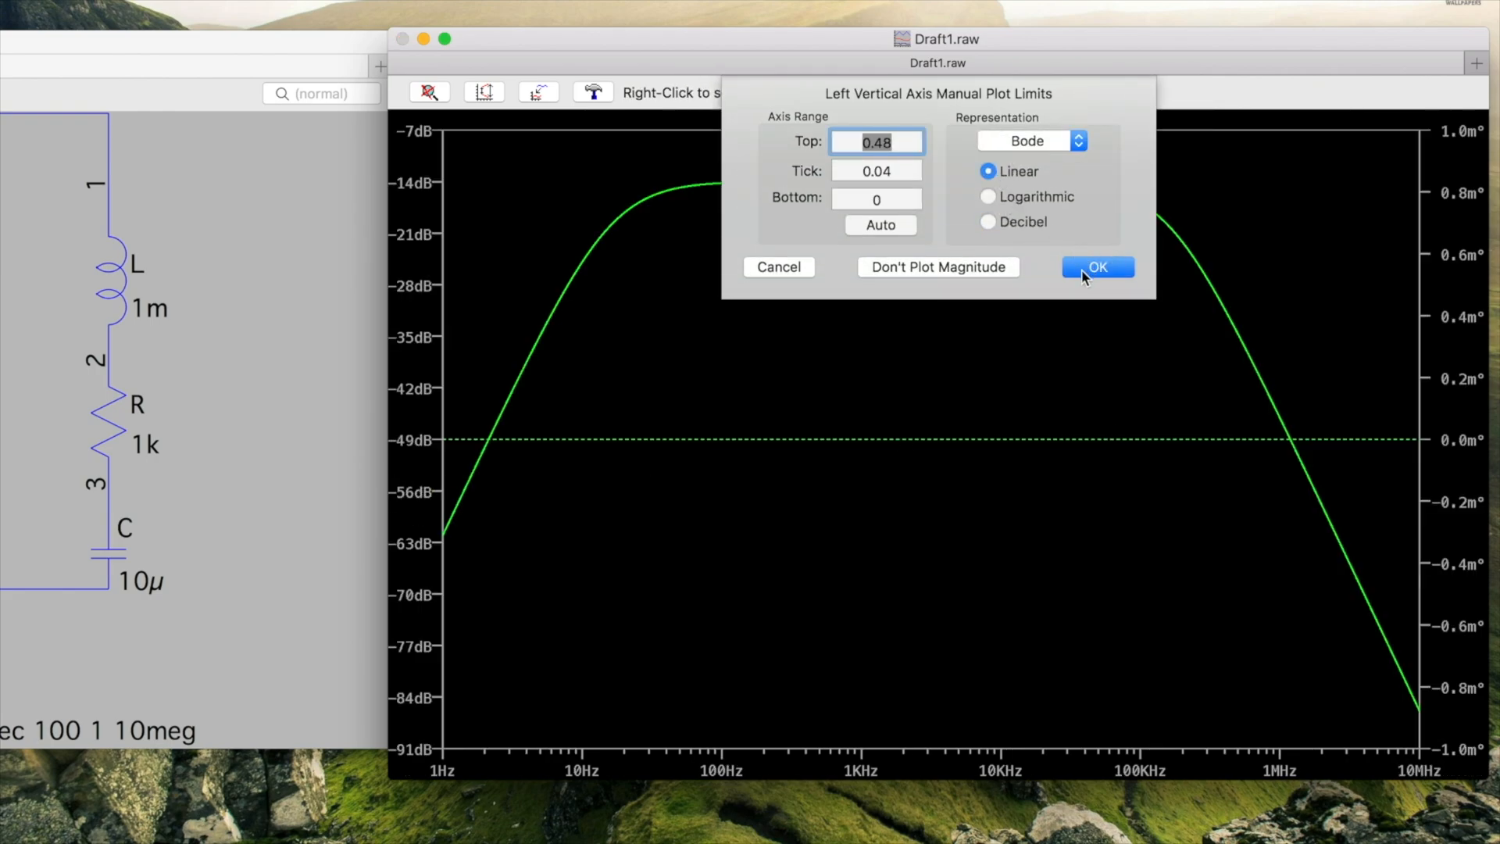
- Apply a linear 0–0.48 W vertical scale to the active power trace
{"action": "left_click", "coordinate": [1096, 267]}
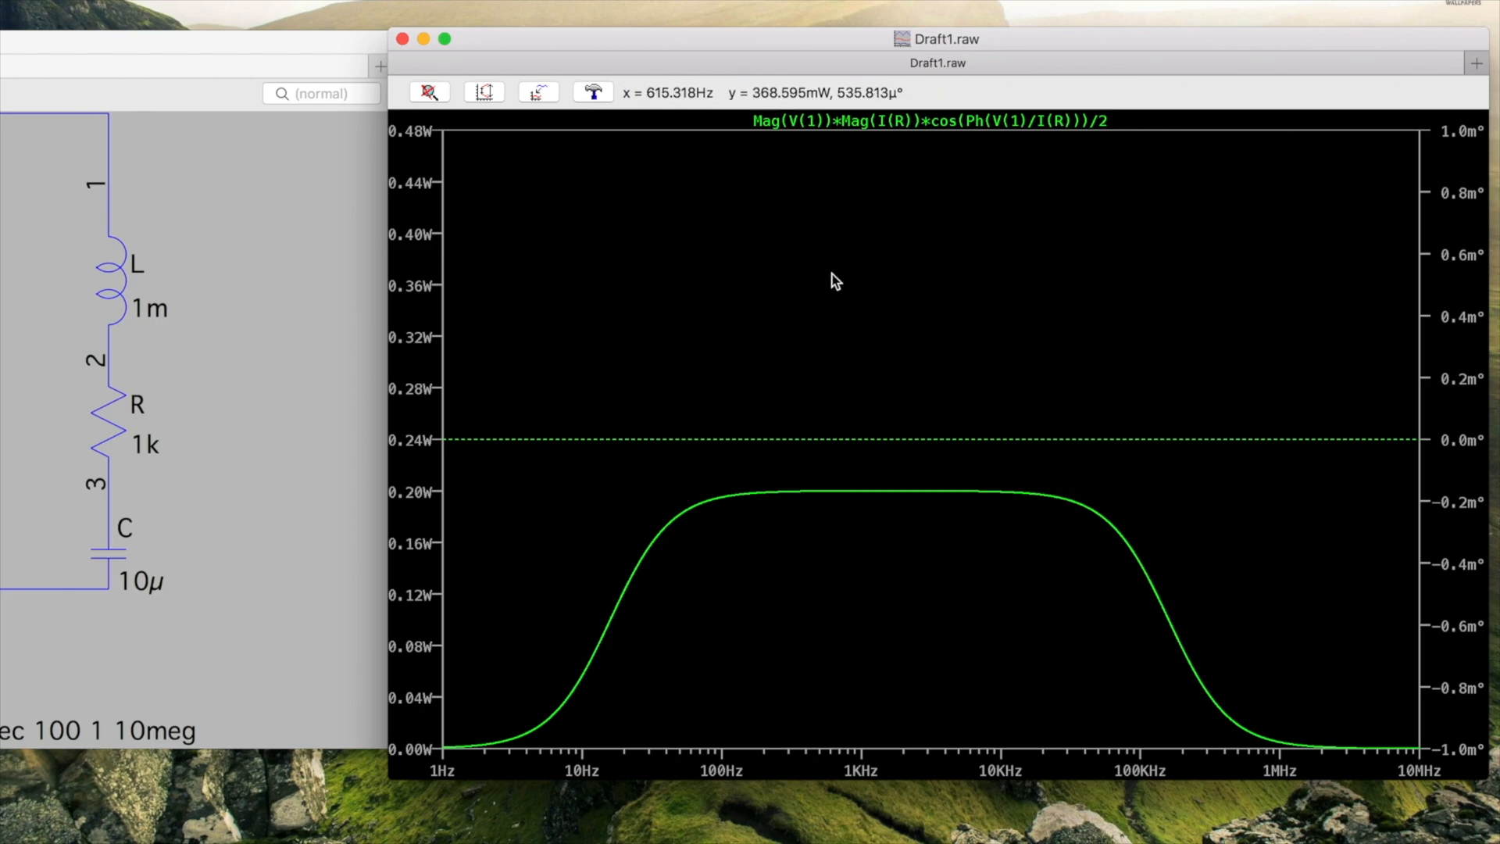
{"action": "mouse_move", "coordinate": [749, 335]}
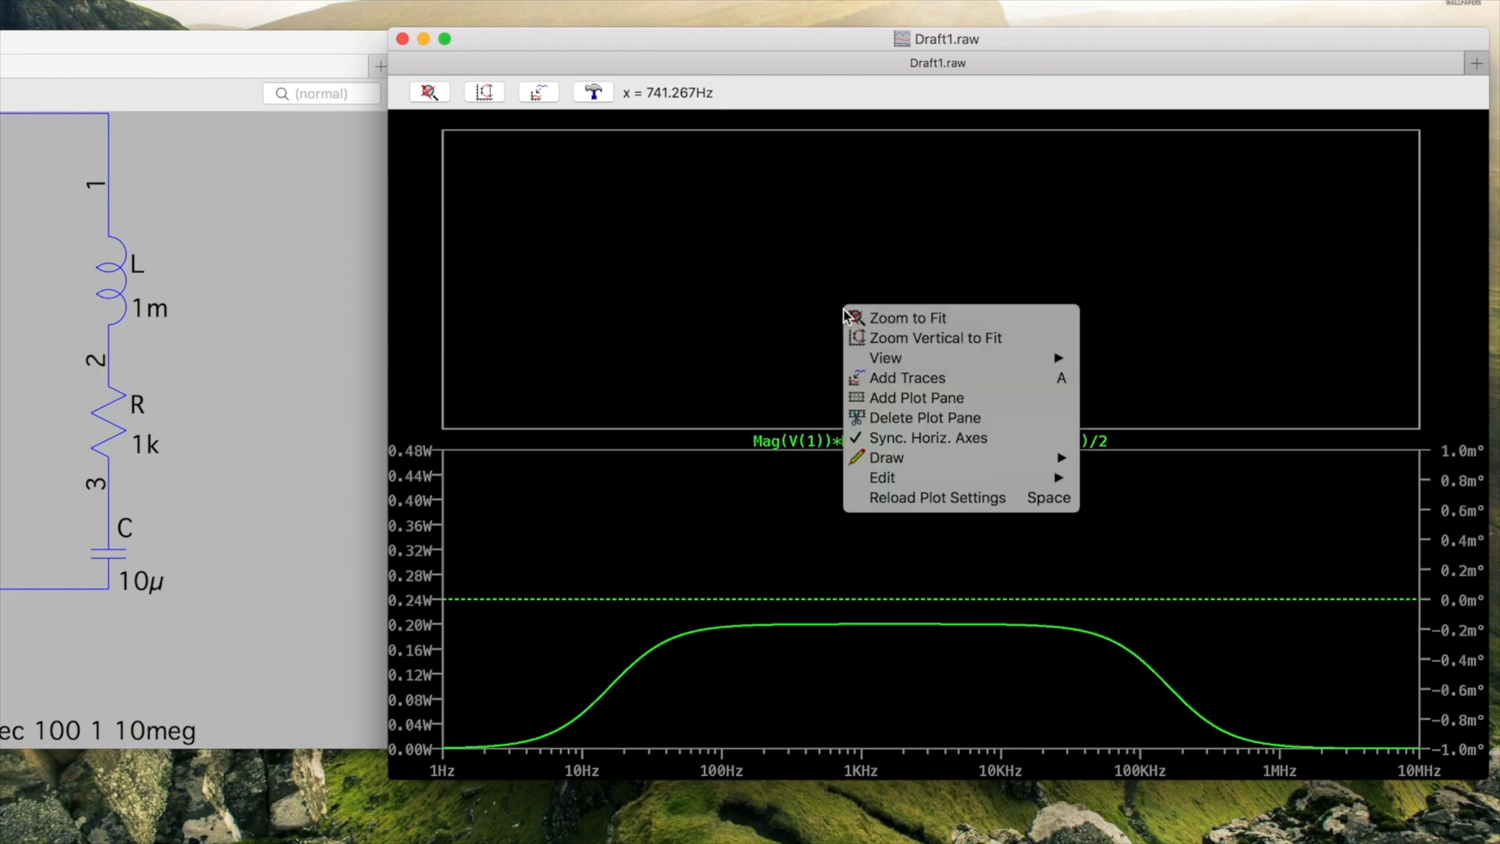
- Plot the reactive power expression, using sin instead of cos, as a red trace
{"action": "left_click", "coordinate": [890, 385]}
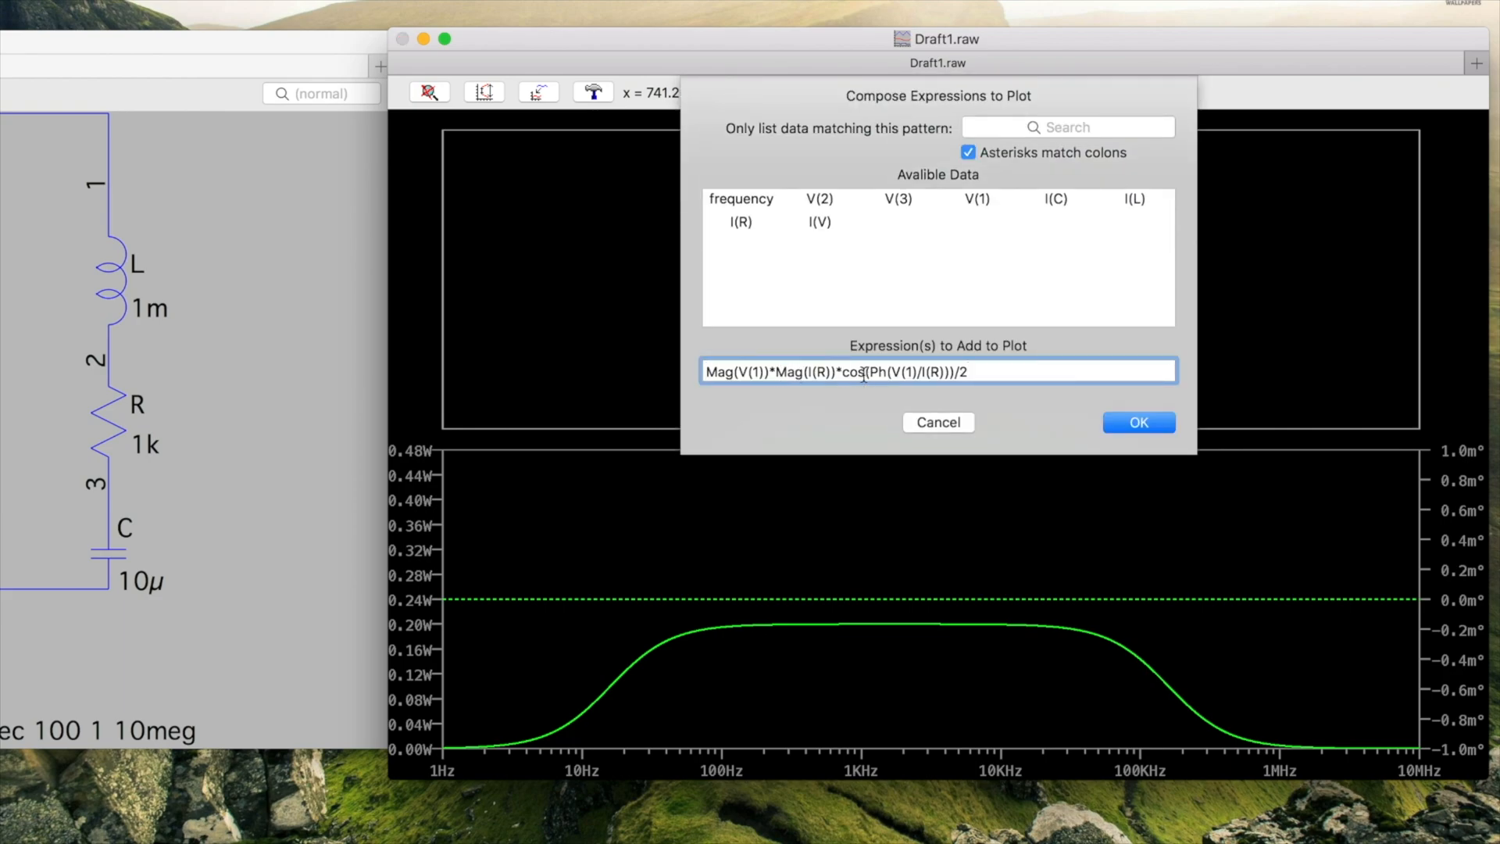
{"action": "key", "text": "Backspace"}
{"action": "type", "text": "in"}
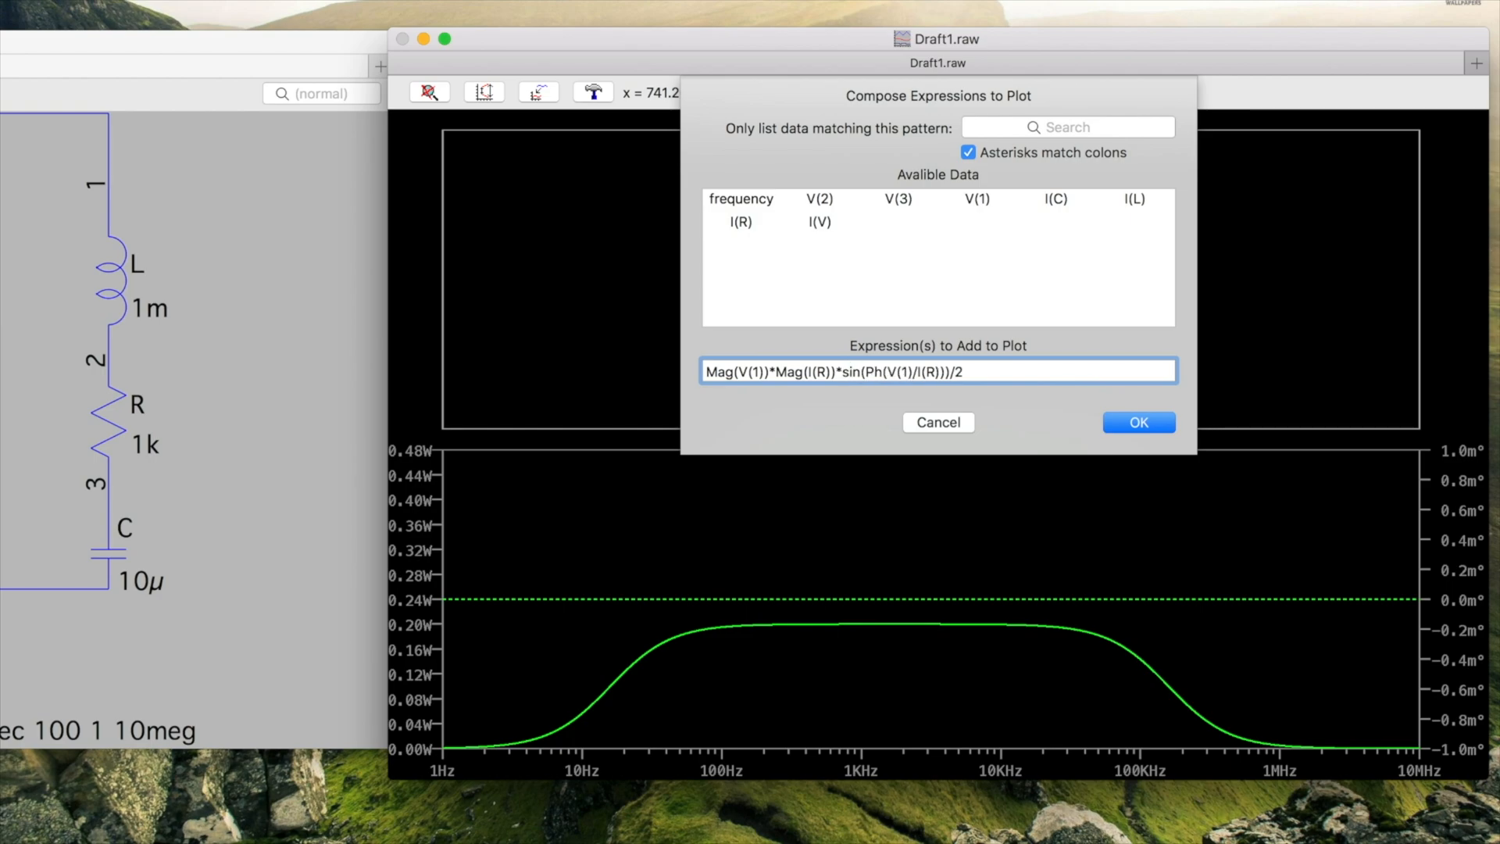
{"action": "left_click", "coordinate": [1138, 422]}
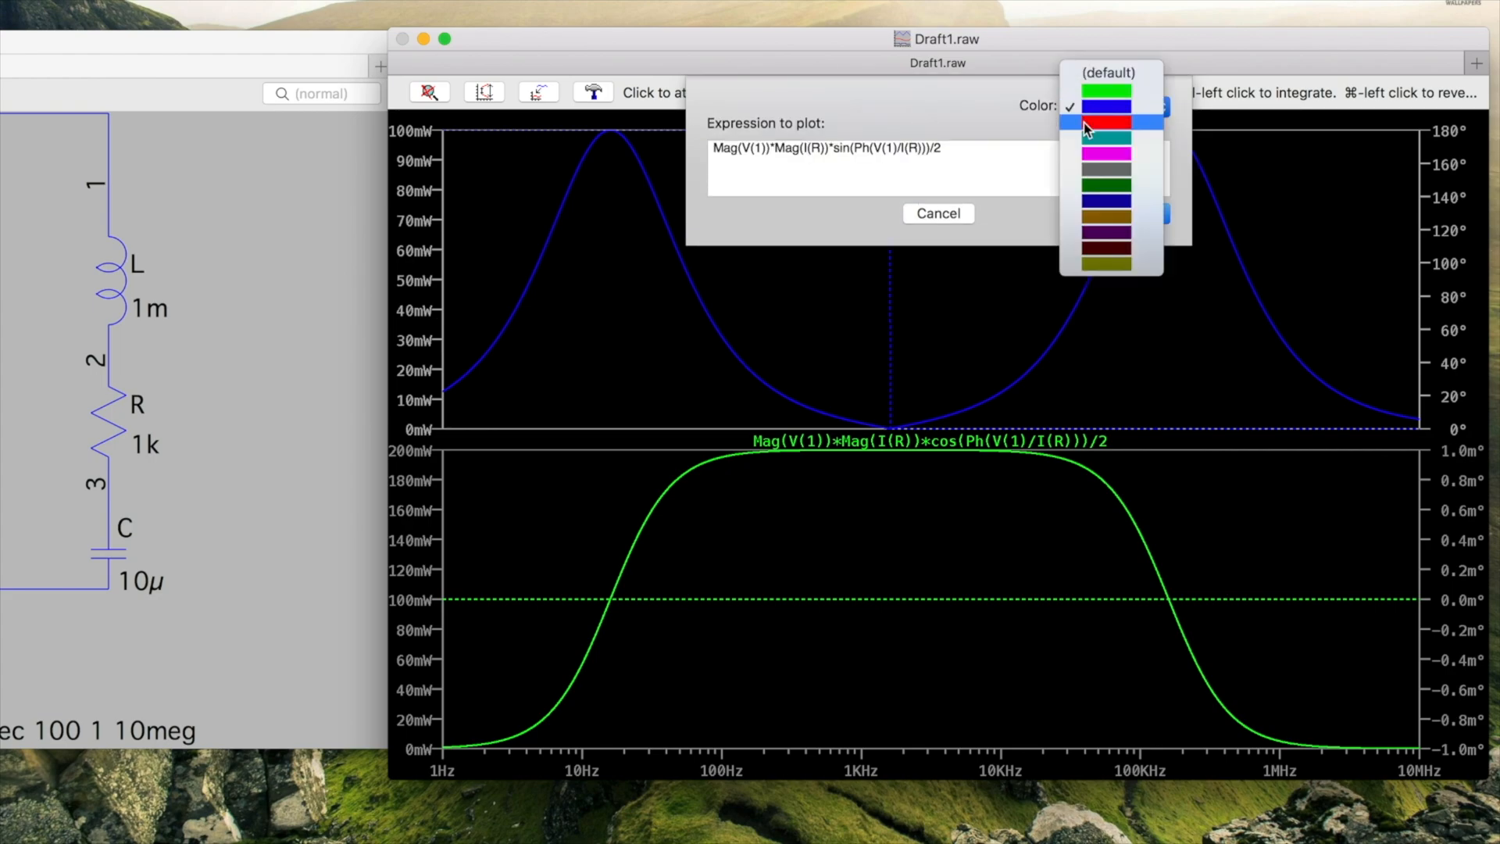
{"action": "left_click", "coordinate": [1105, 123]}
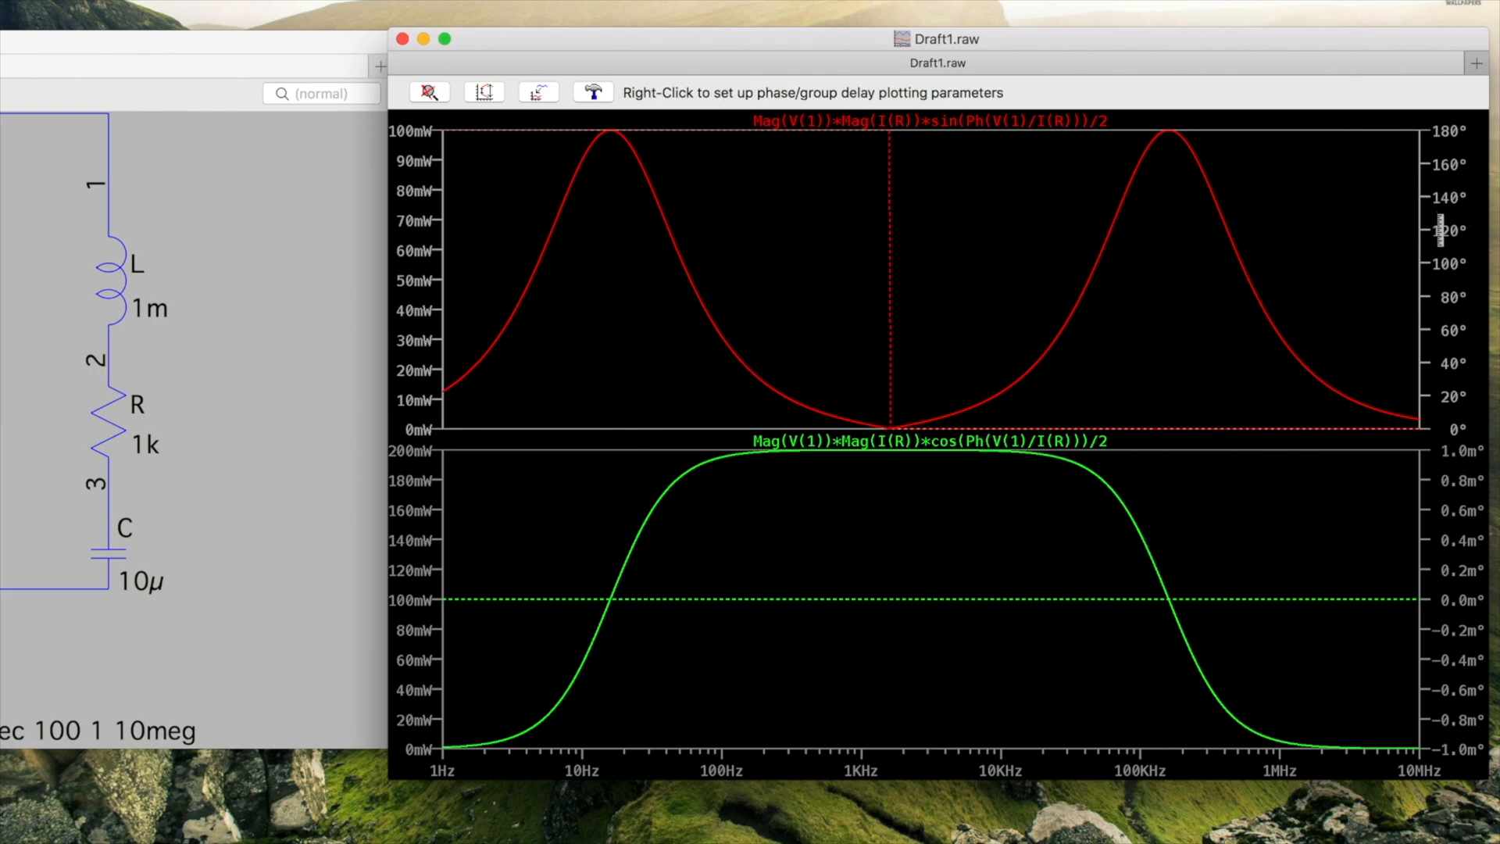
- Set the reactive pane's phase axis to -5° bottom, 185° top, 20° ticks
{"action": "right_click", "coordinate": [1441, 227]}
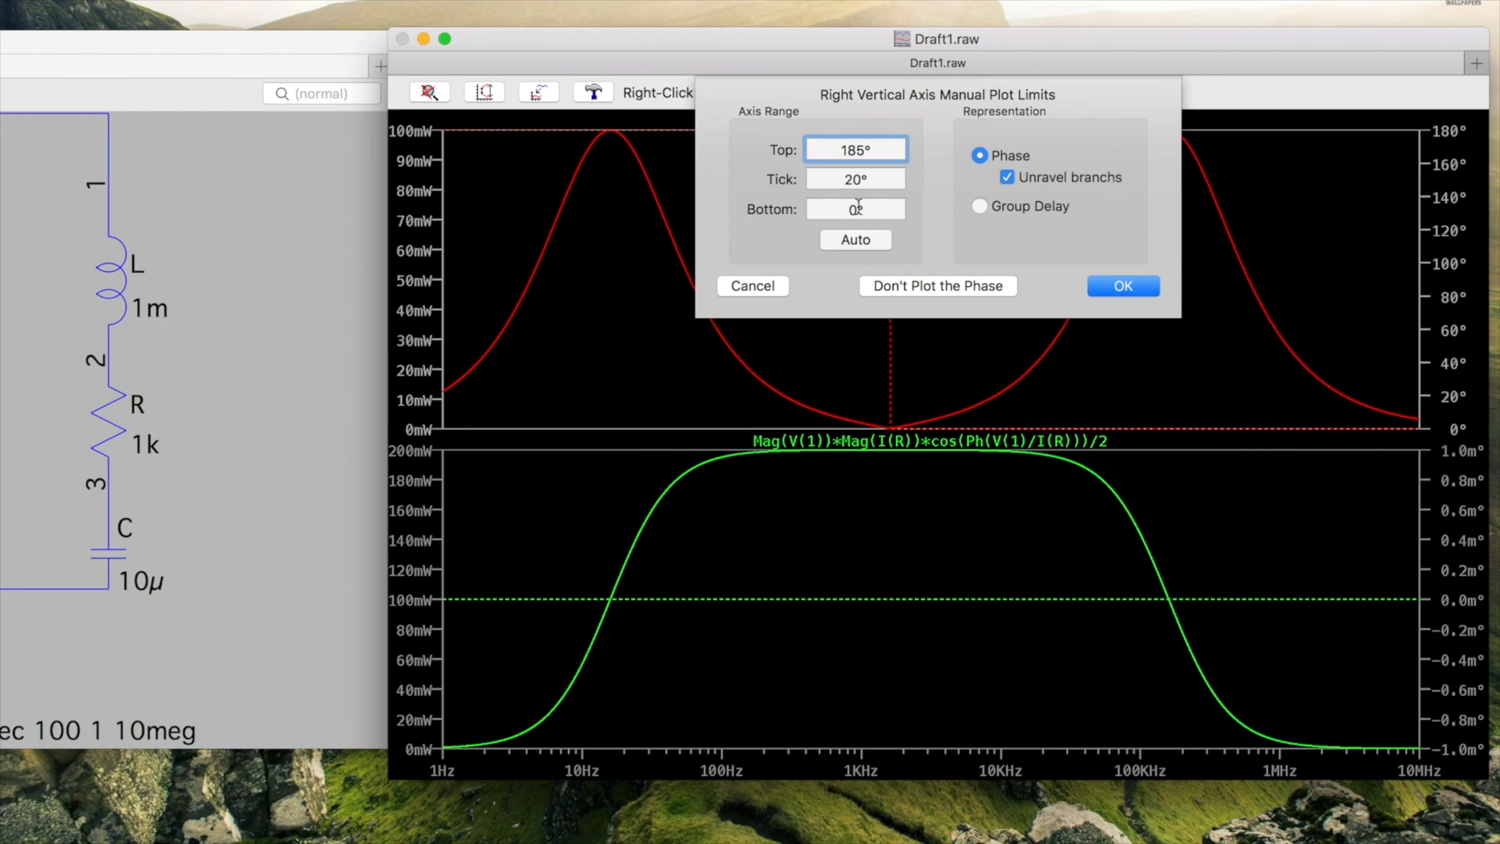
{"action": "left_click", "coordinate": [854, 208]}
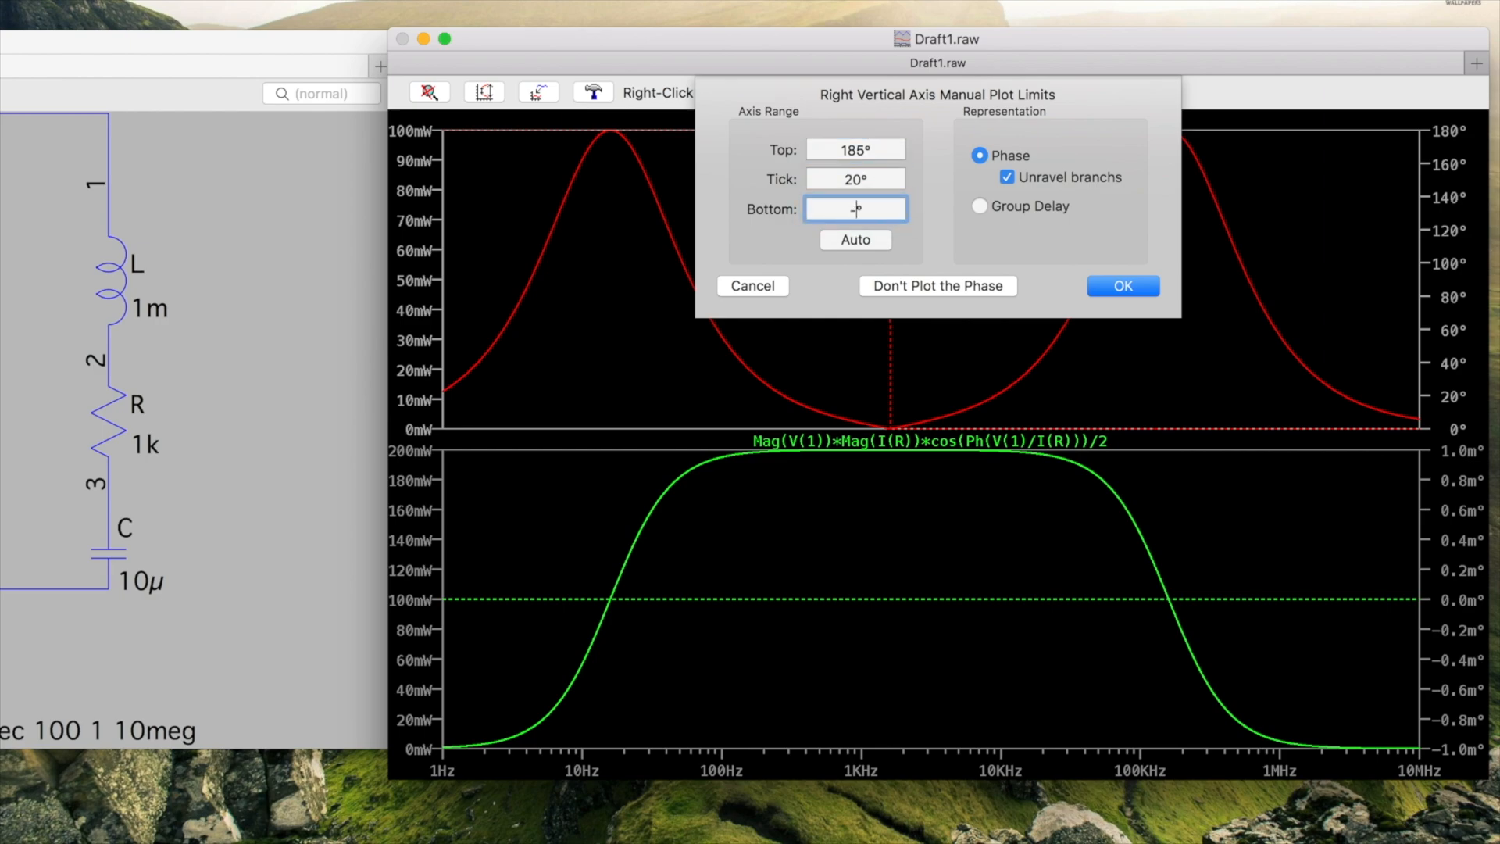
{"action": "left_click", "coordinate": [1122, 285]}
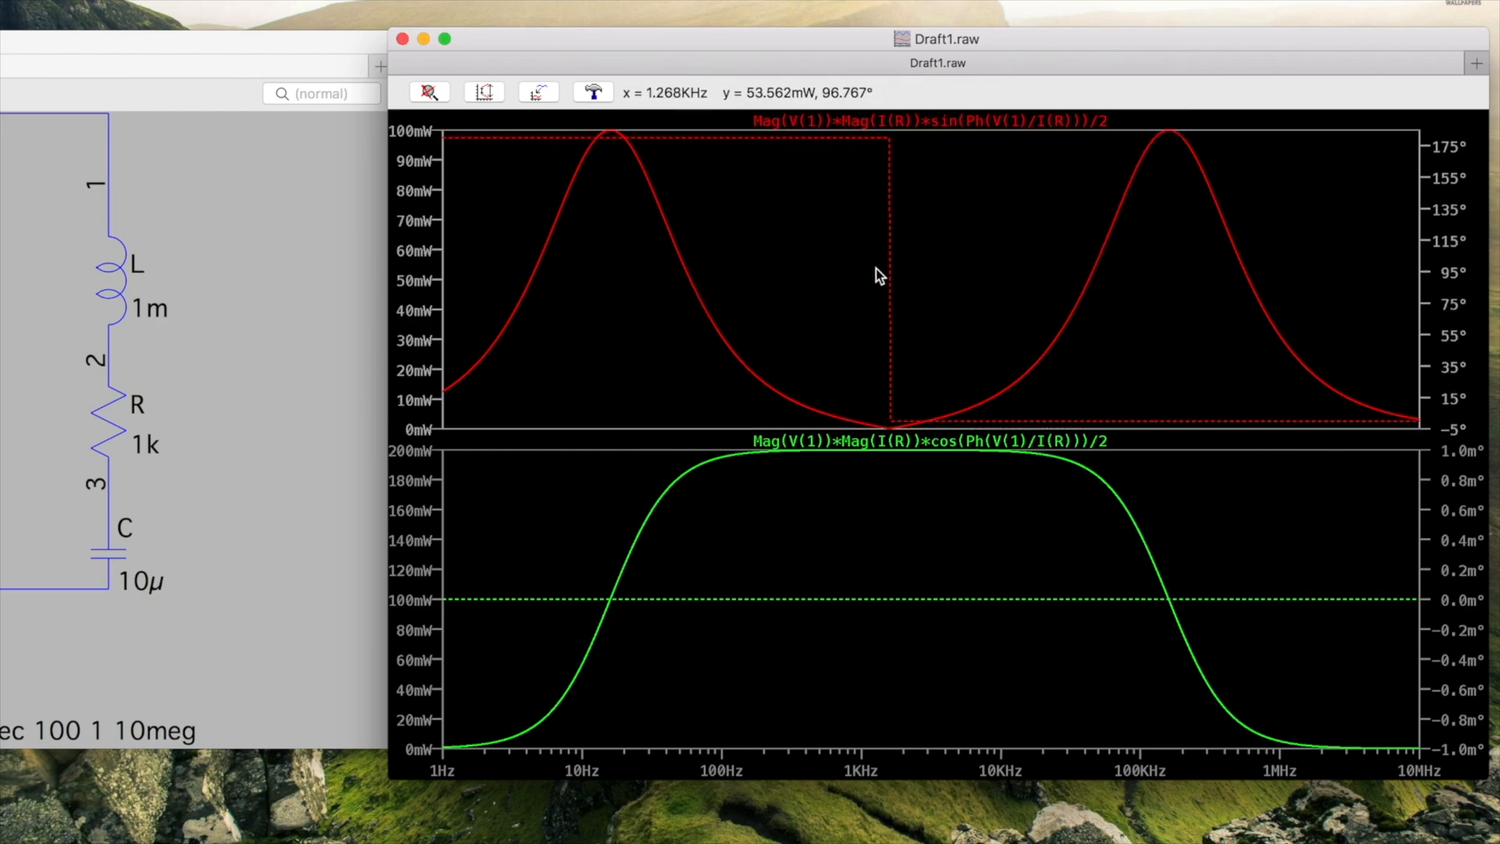
{"action": "mouse_move", "coordinate": [459, 151]}
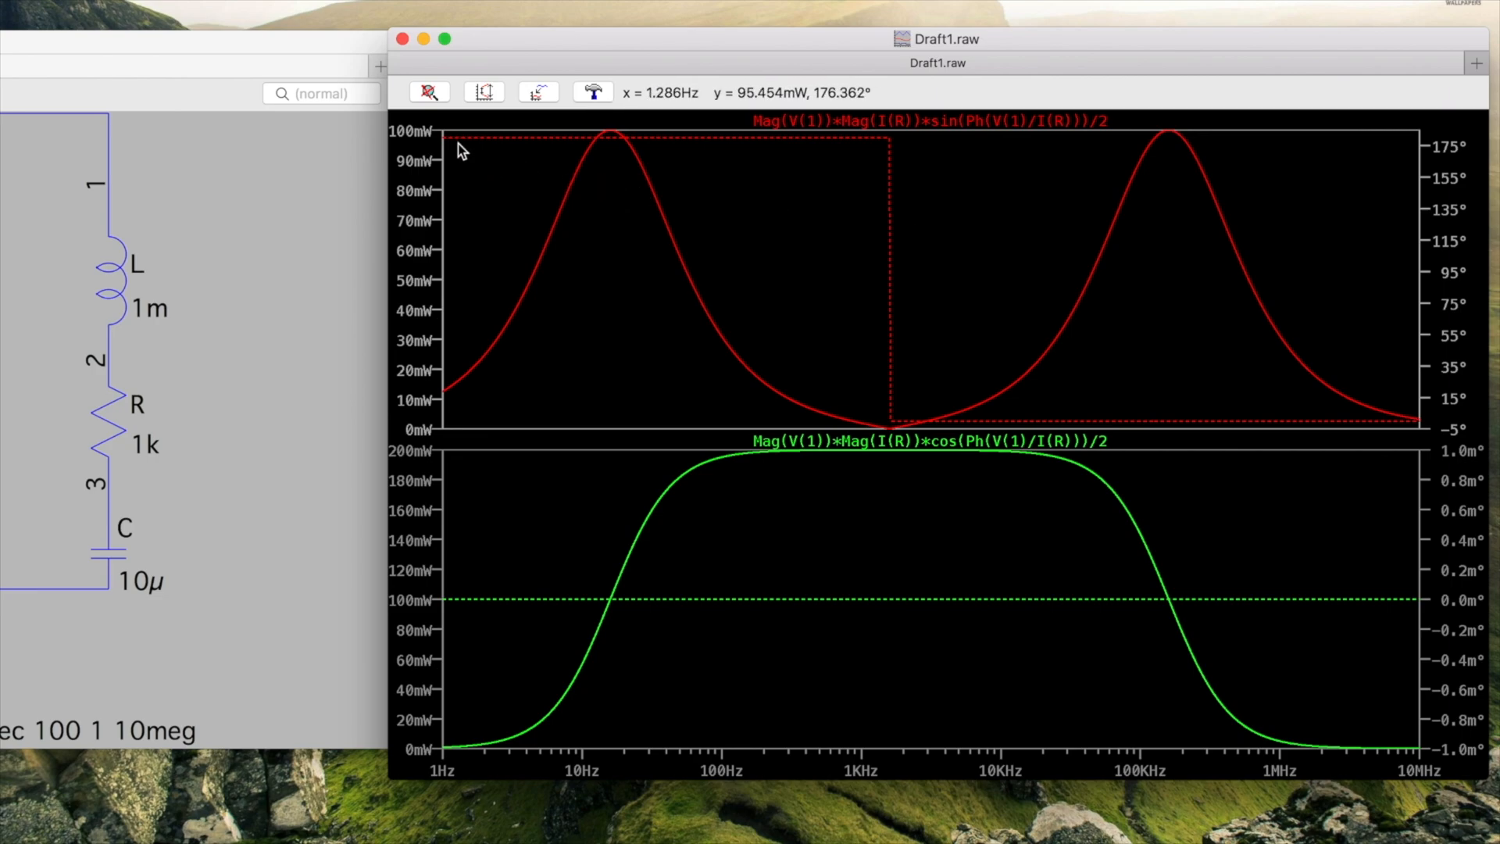
{"action": "mouse_move", "coordinate": [528, 157]}
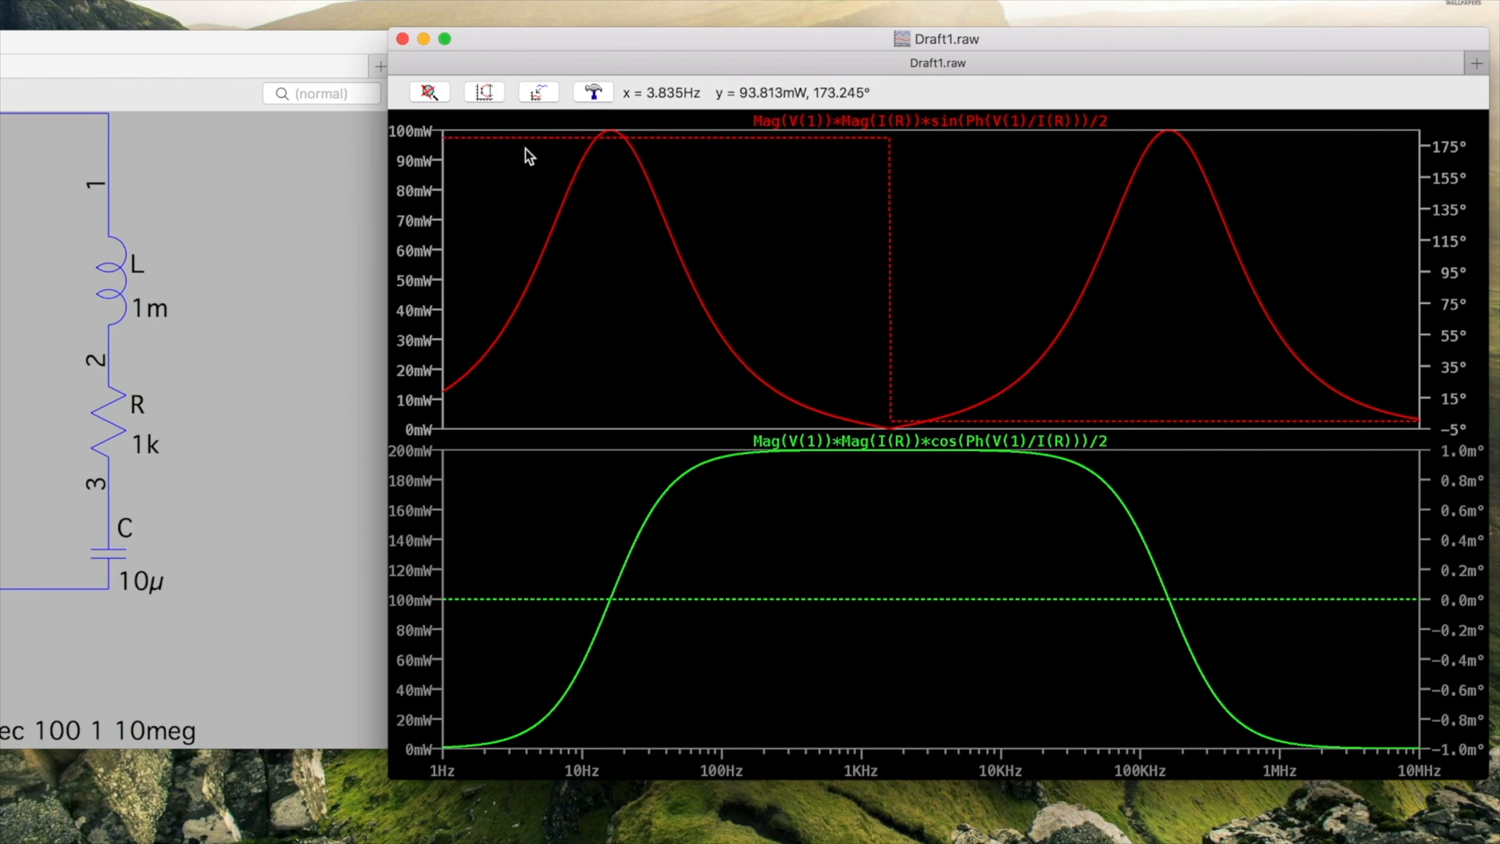
{"action": "mouse_move", "coordinate": [807, 122]}
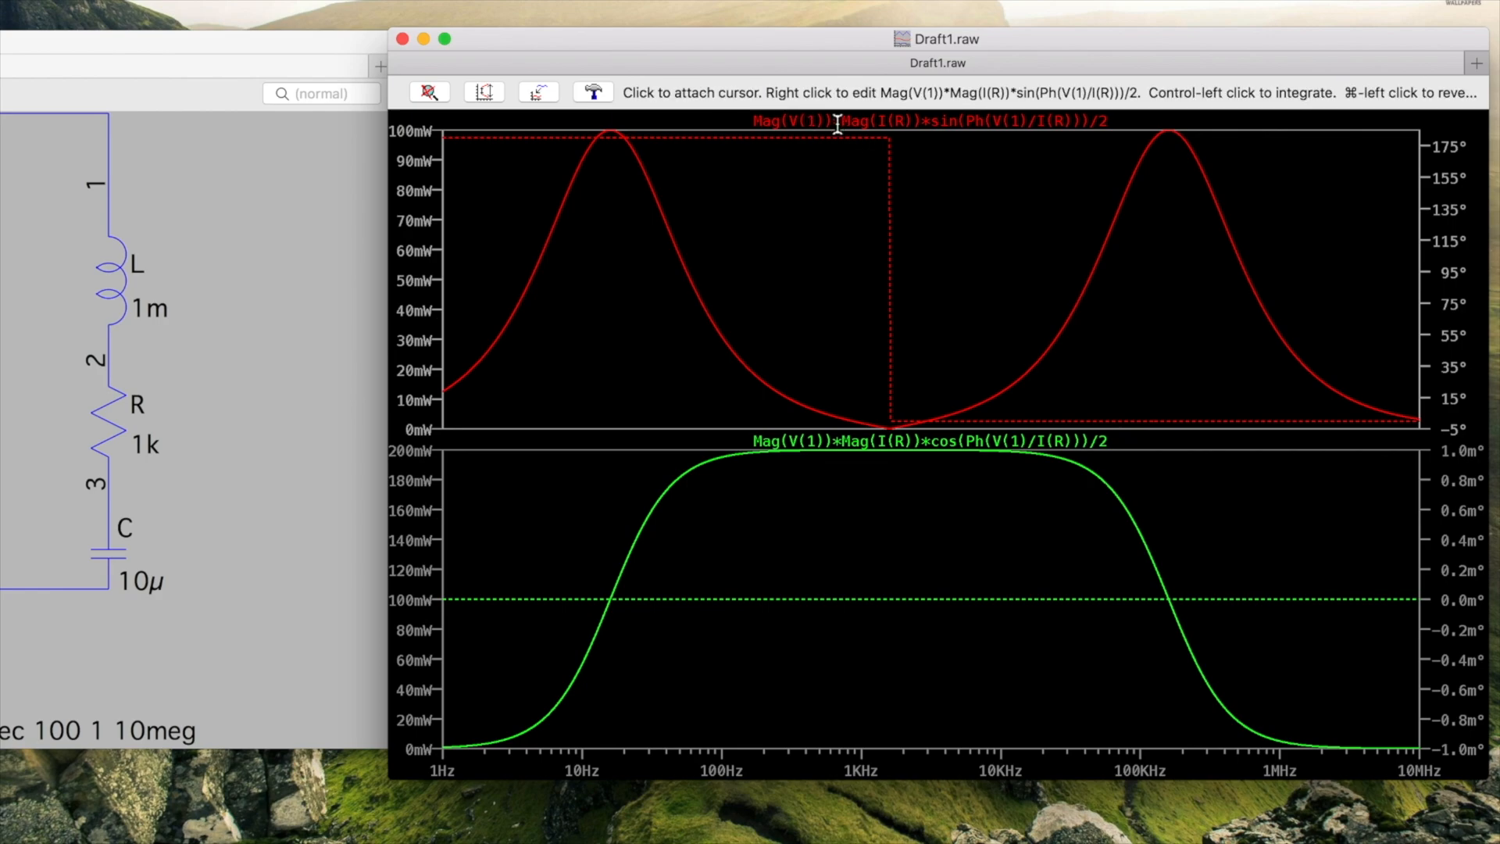
{"action": "mouse_move", "coordinate": [904, 363]}
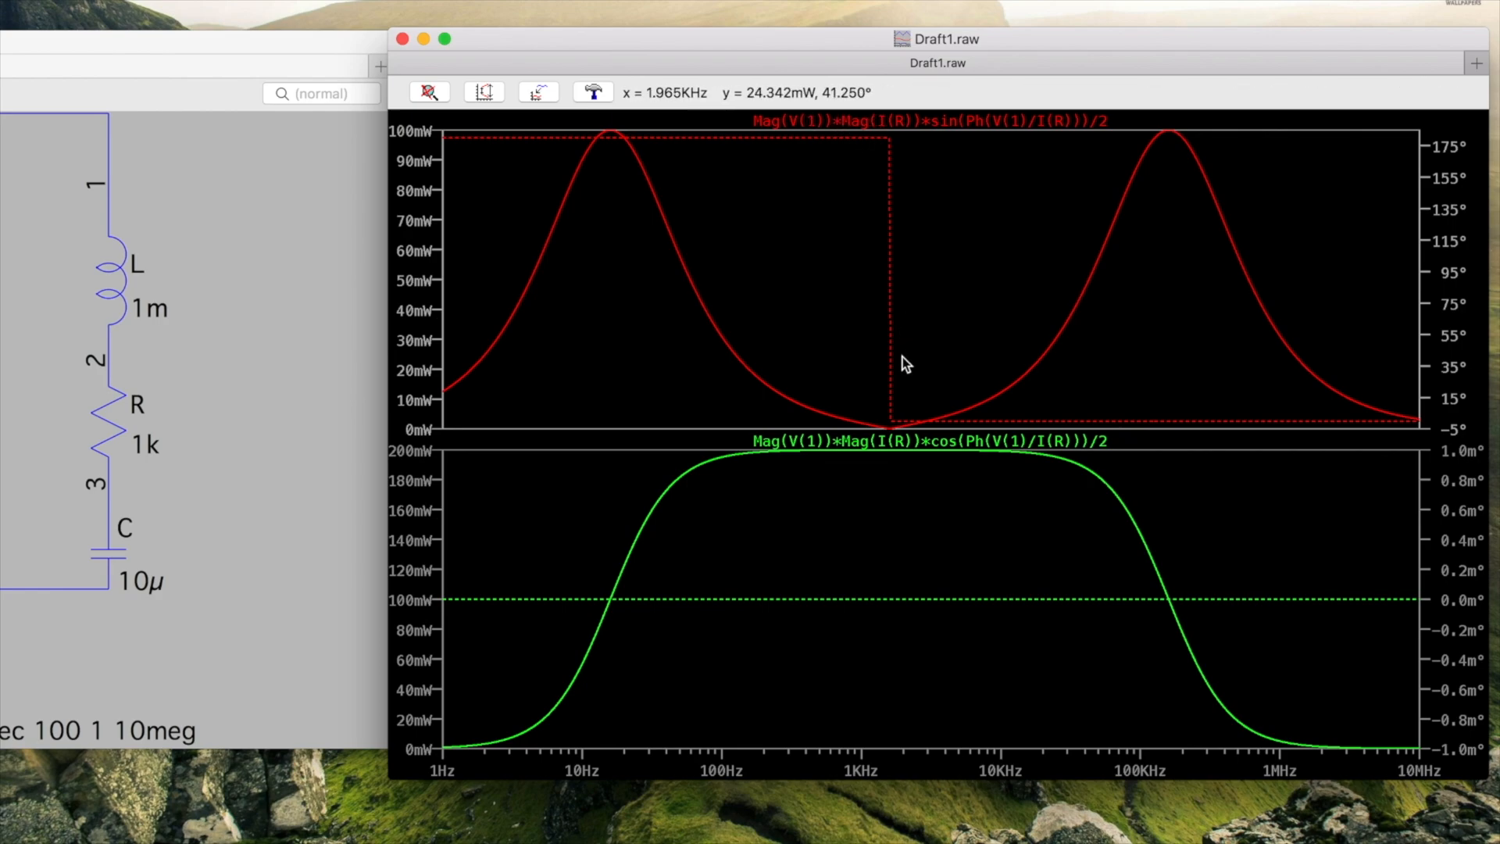
{"action": "mouse_move", "coordinate": [933, 427]}
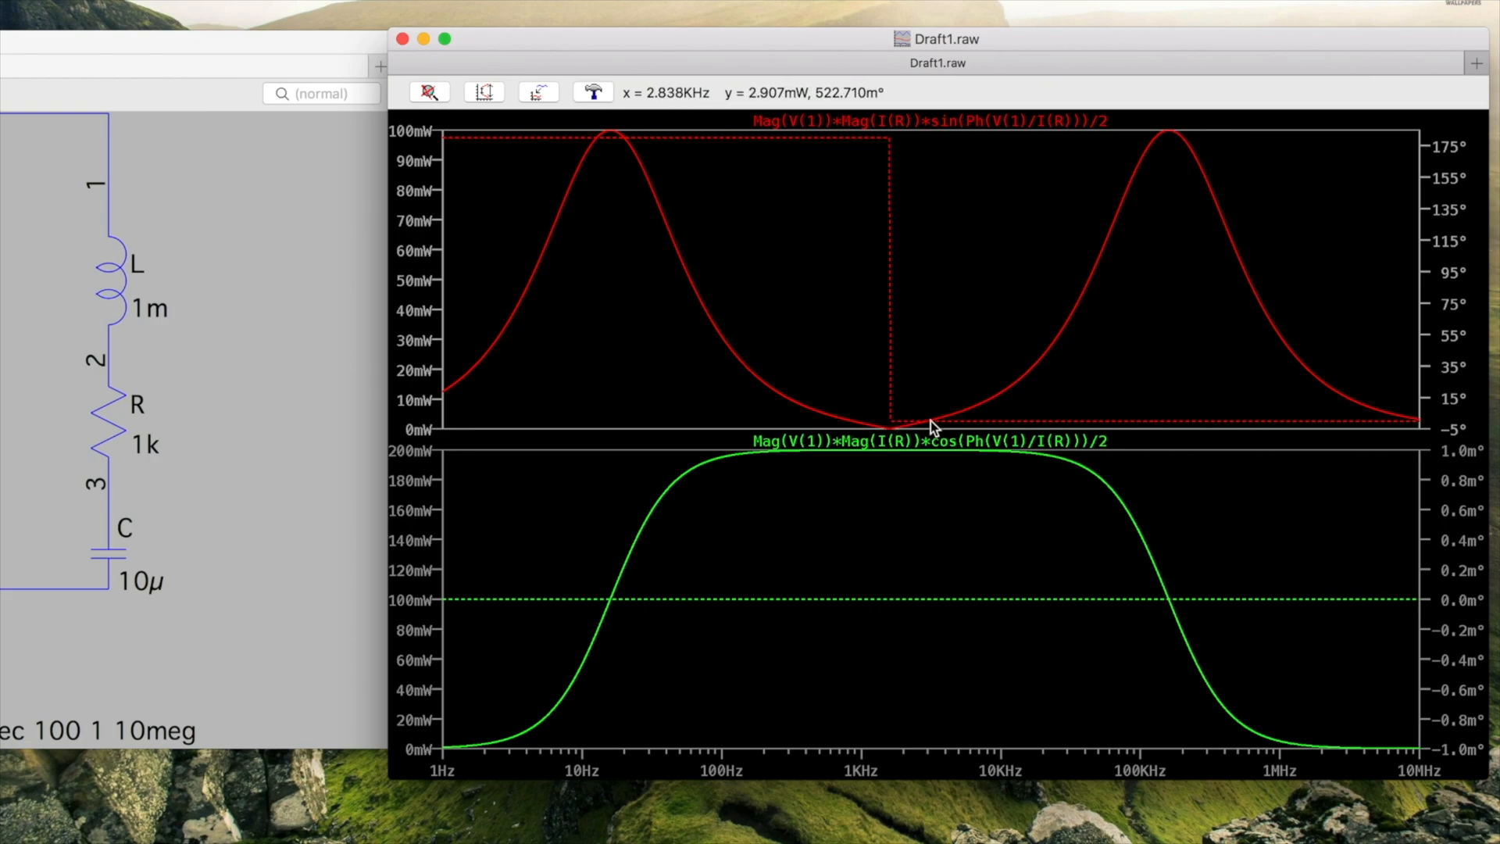
{"action": "mouse_move", "coordinate": [1364, 412]}
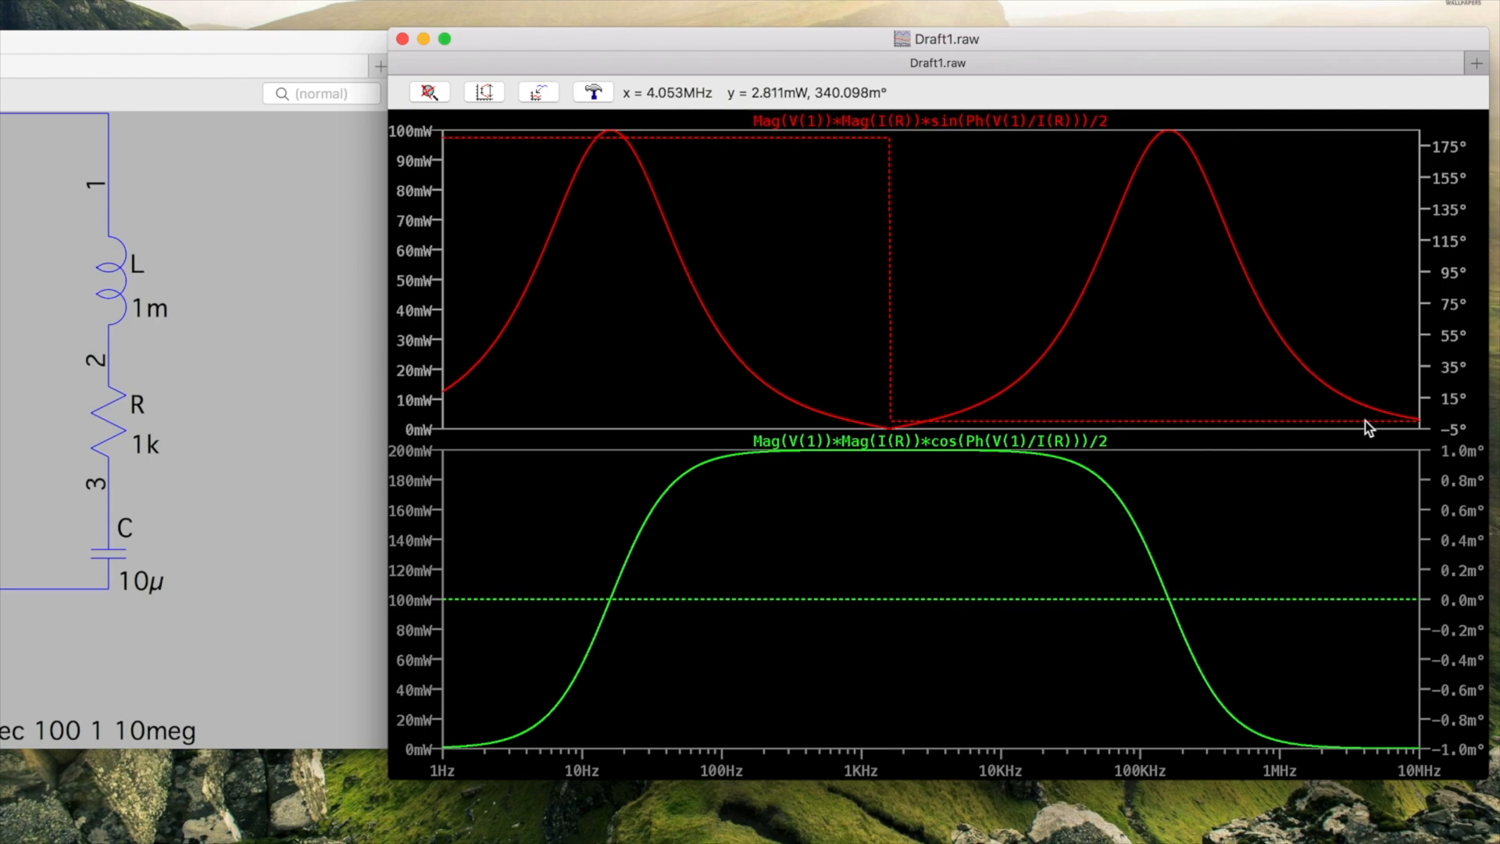
{"action": "mouse_move", "coordinate": [738, 635]}
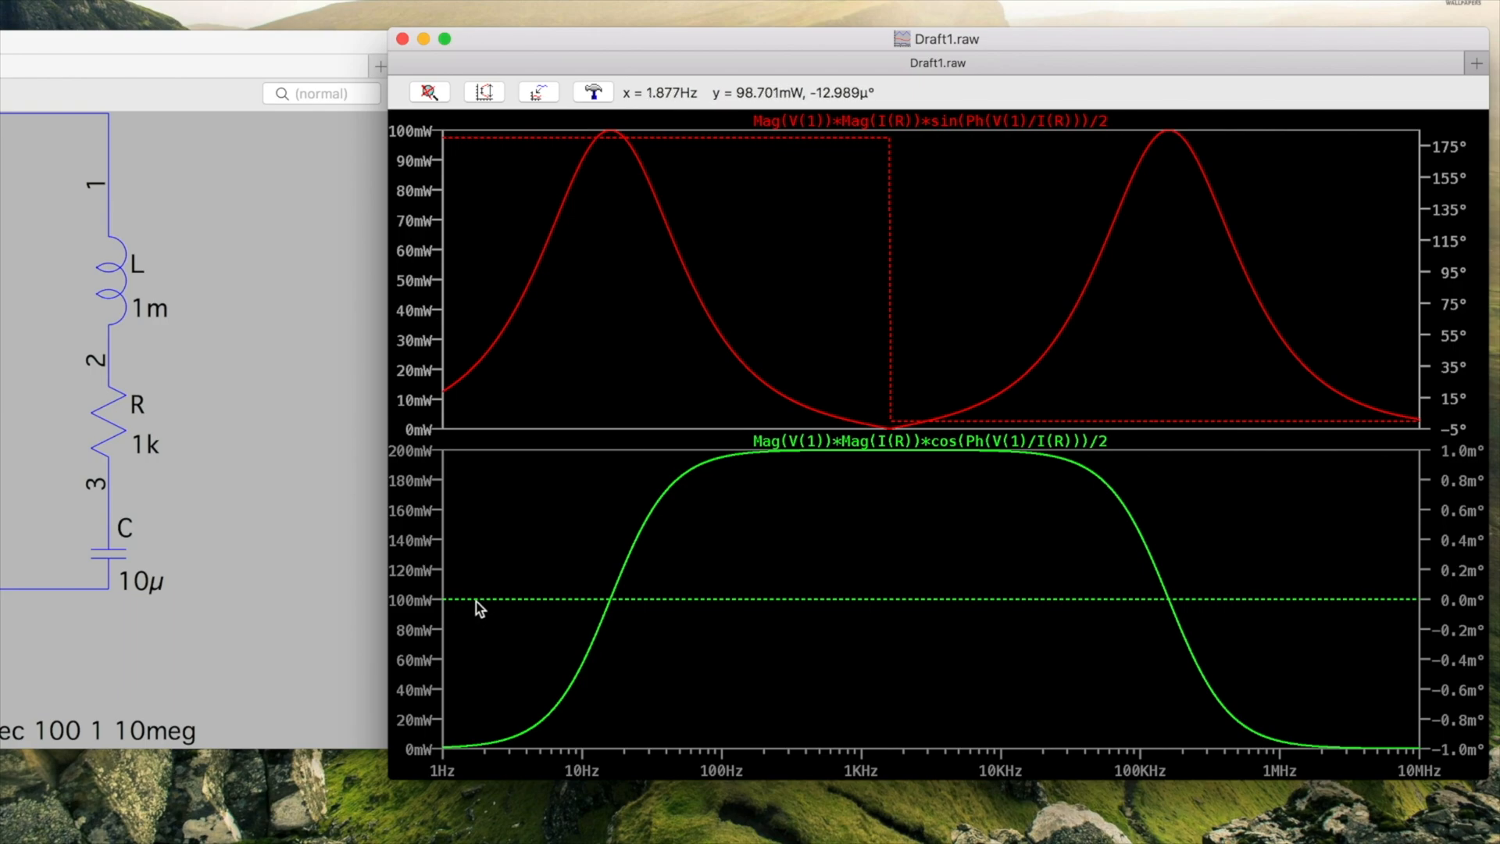
{"action": "mouse_move", "coordinate": [857, 597]}
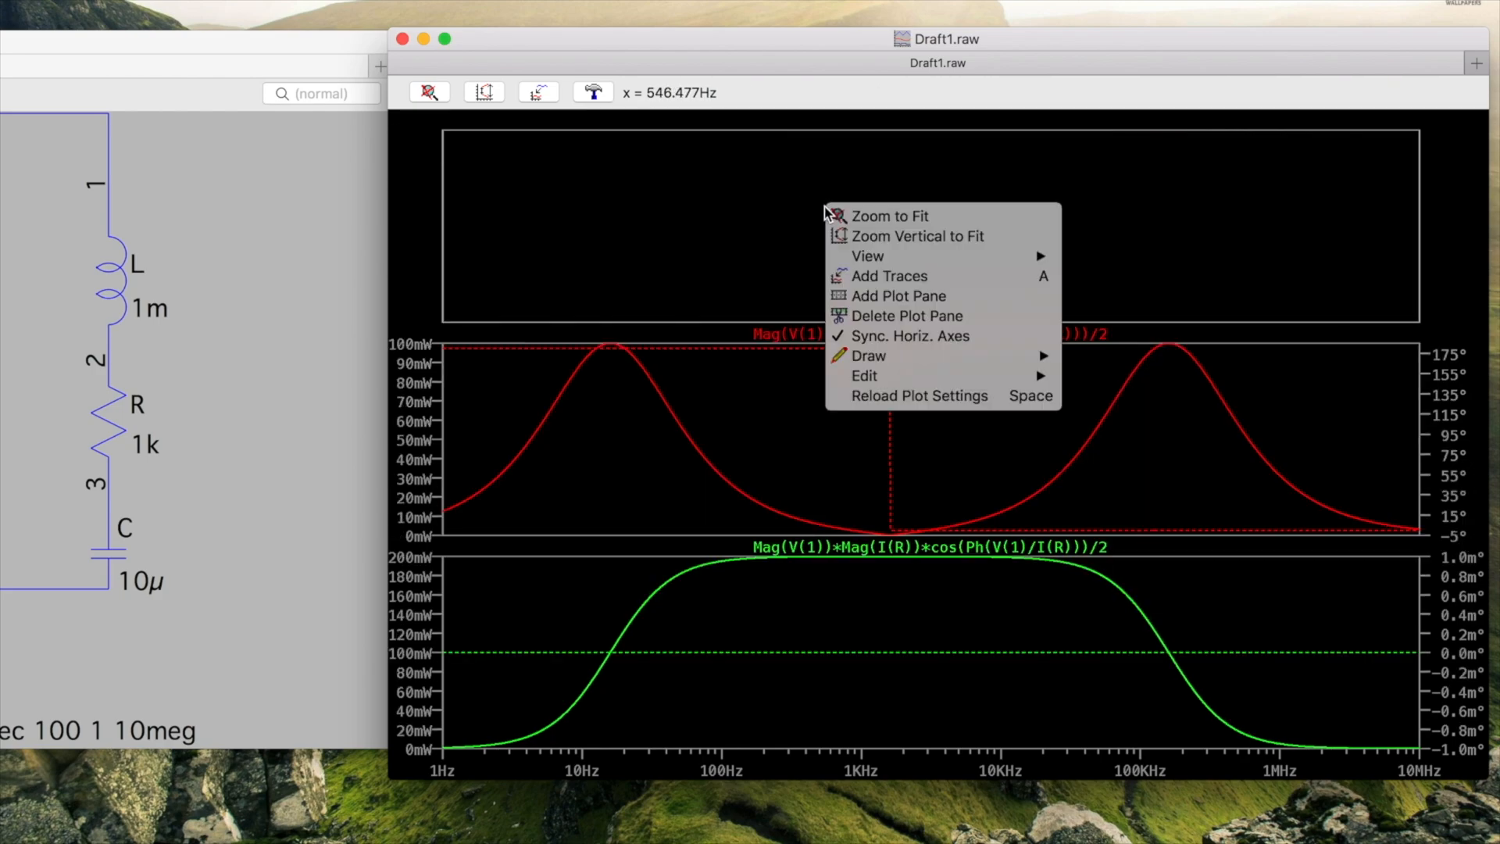
- Plot complex power, active plus i times reactive expression, as a teal trace in the new pane
{"action": "left_click", "coordinate": [889, 276]}
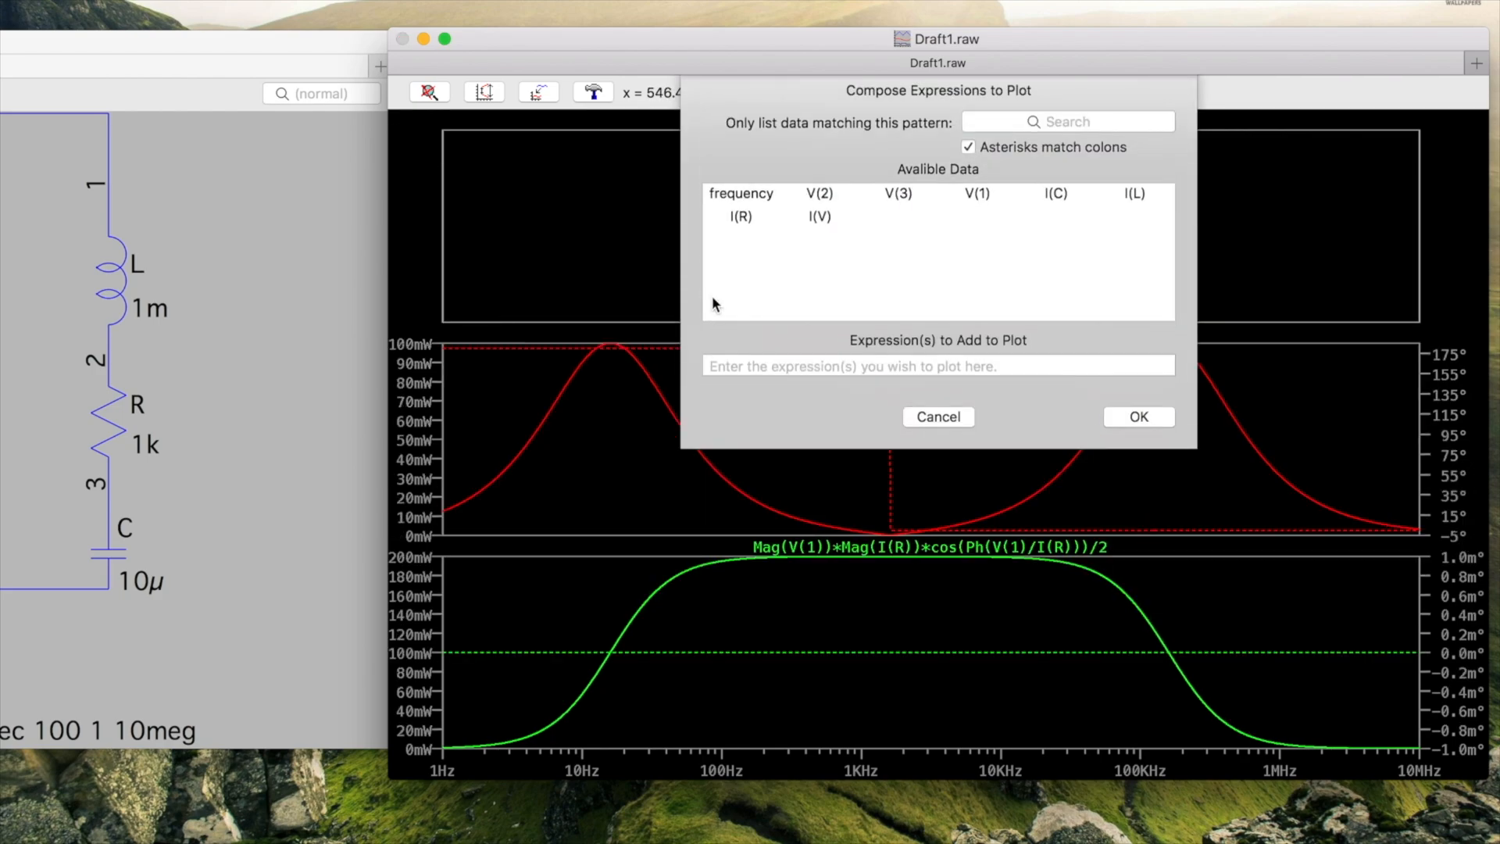
{"action": "left_click", "coordinate": [938, 365]}
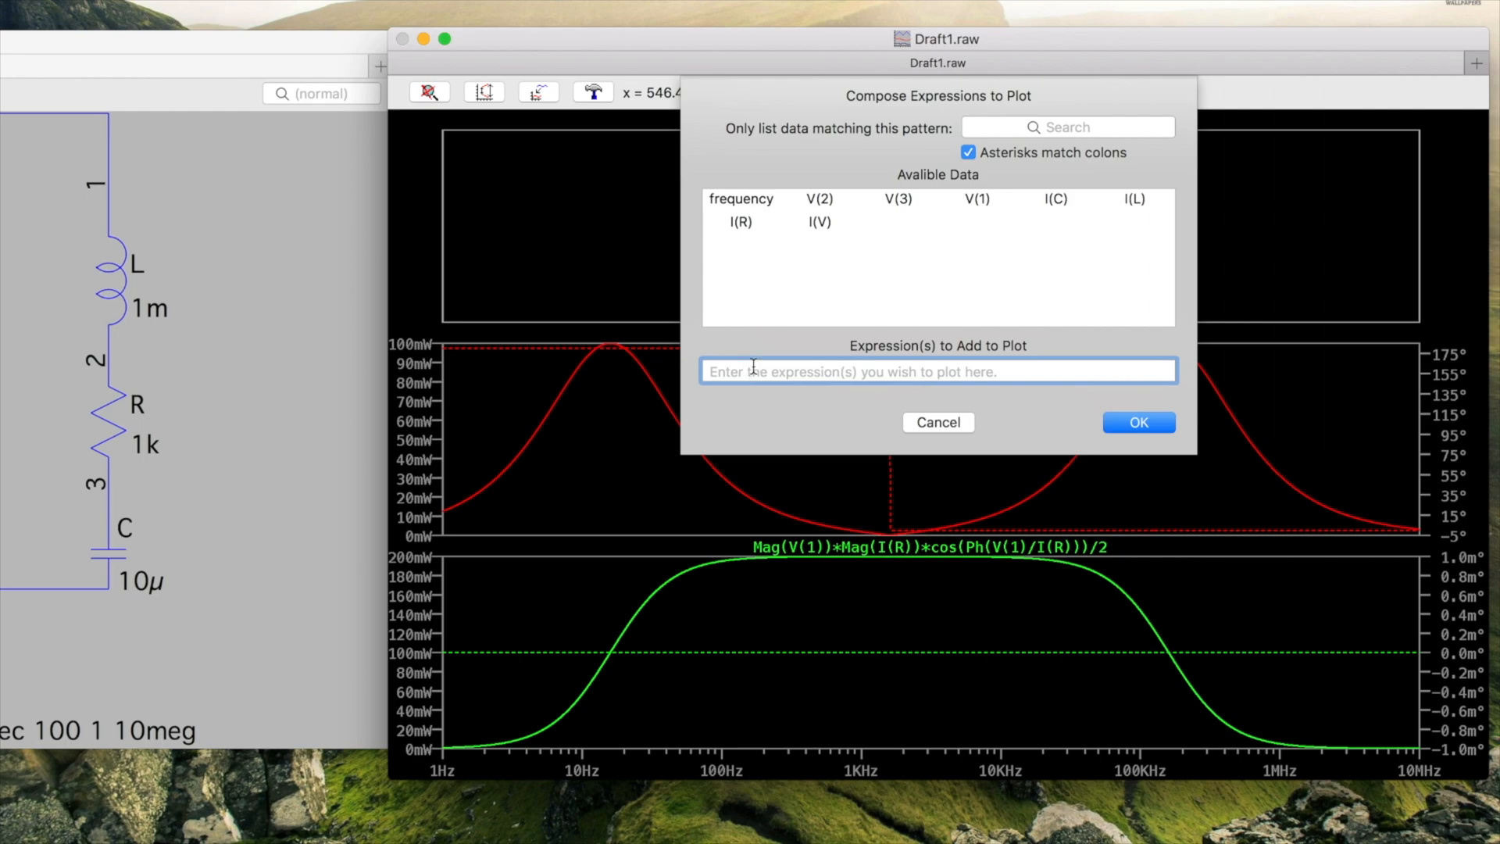
{"action": "type", "text": "Mag(V(1))*Mag(I(R))*cos(Ph(V(1)/I(R)))/2 +"}
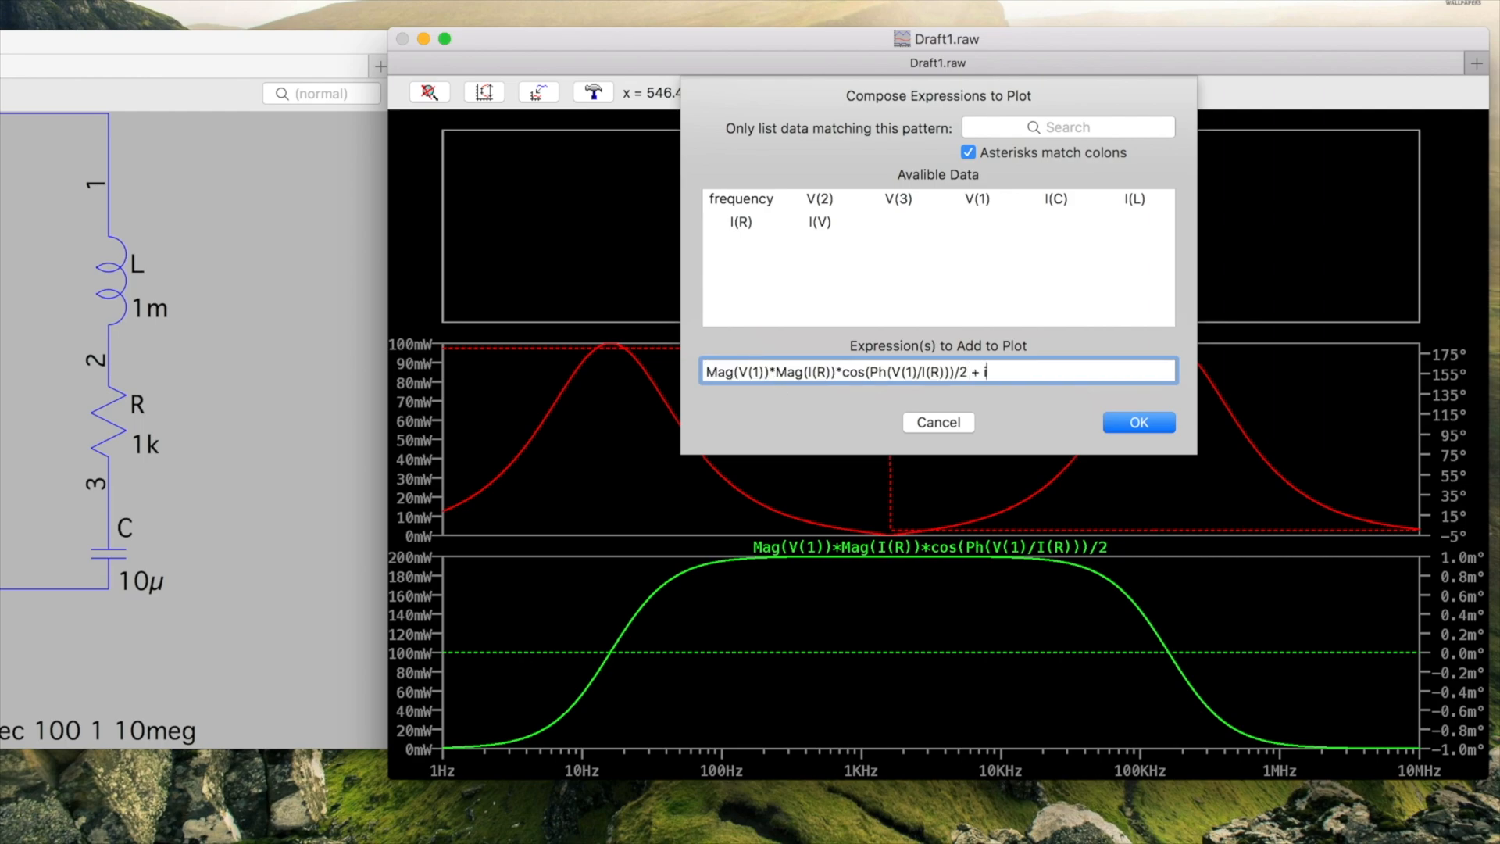
{"action": "type", "text": "*("}
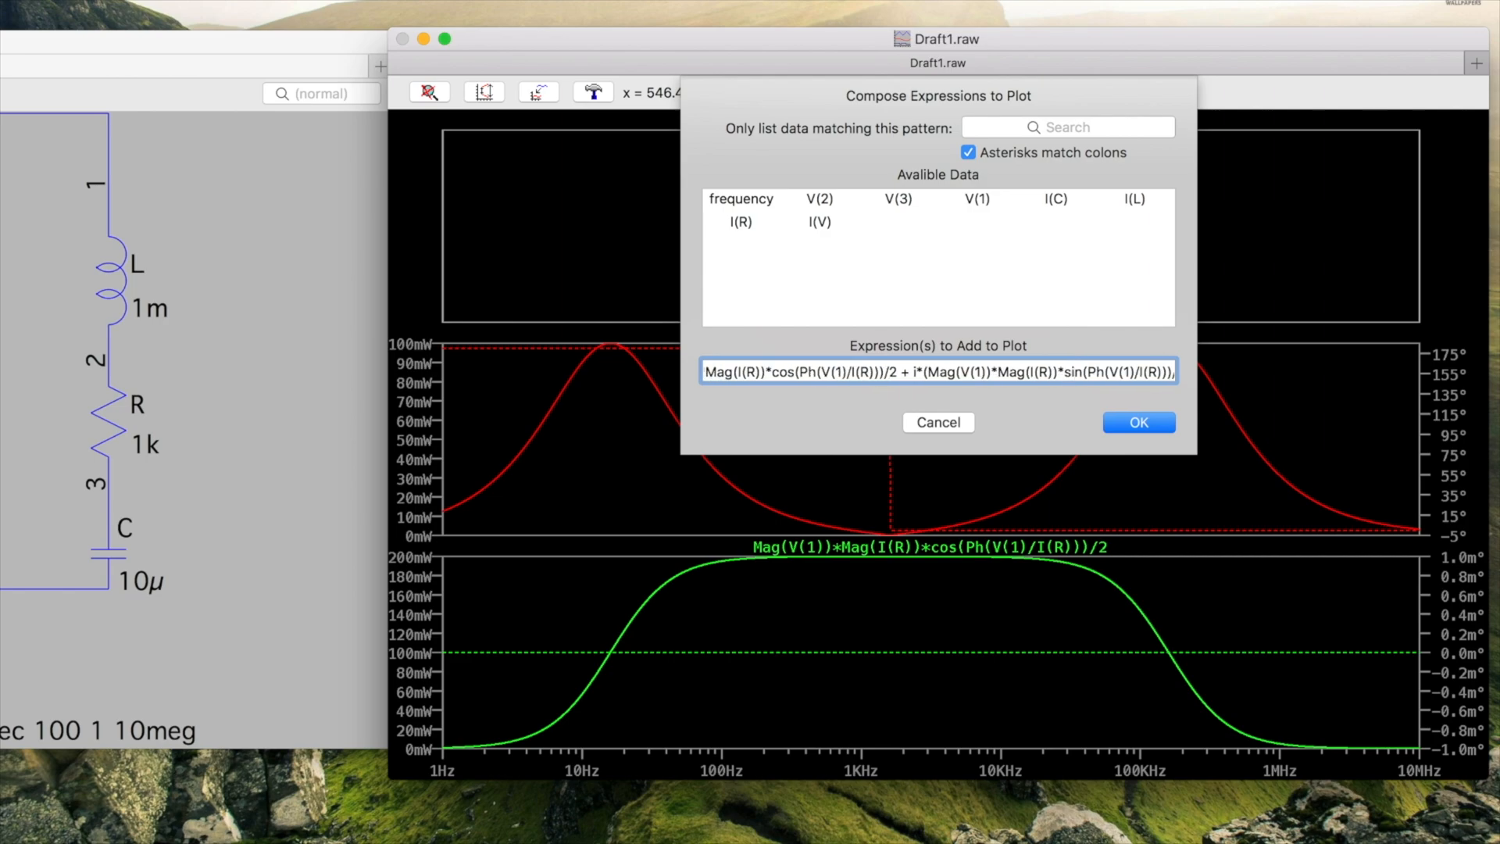
{"action": "left_click", "coordinate": [1138, 422]}
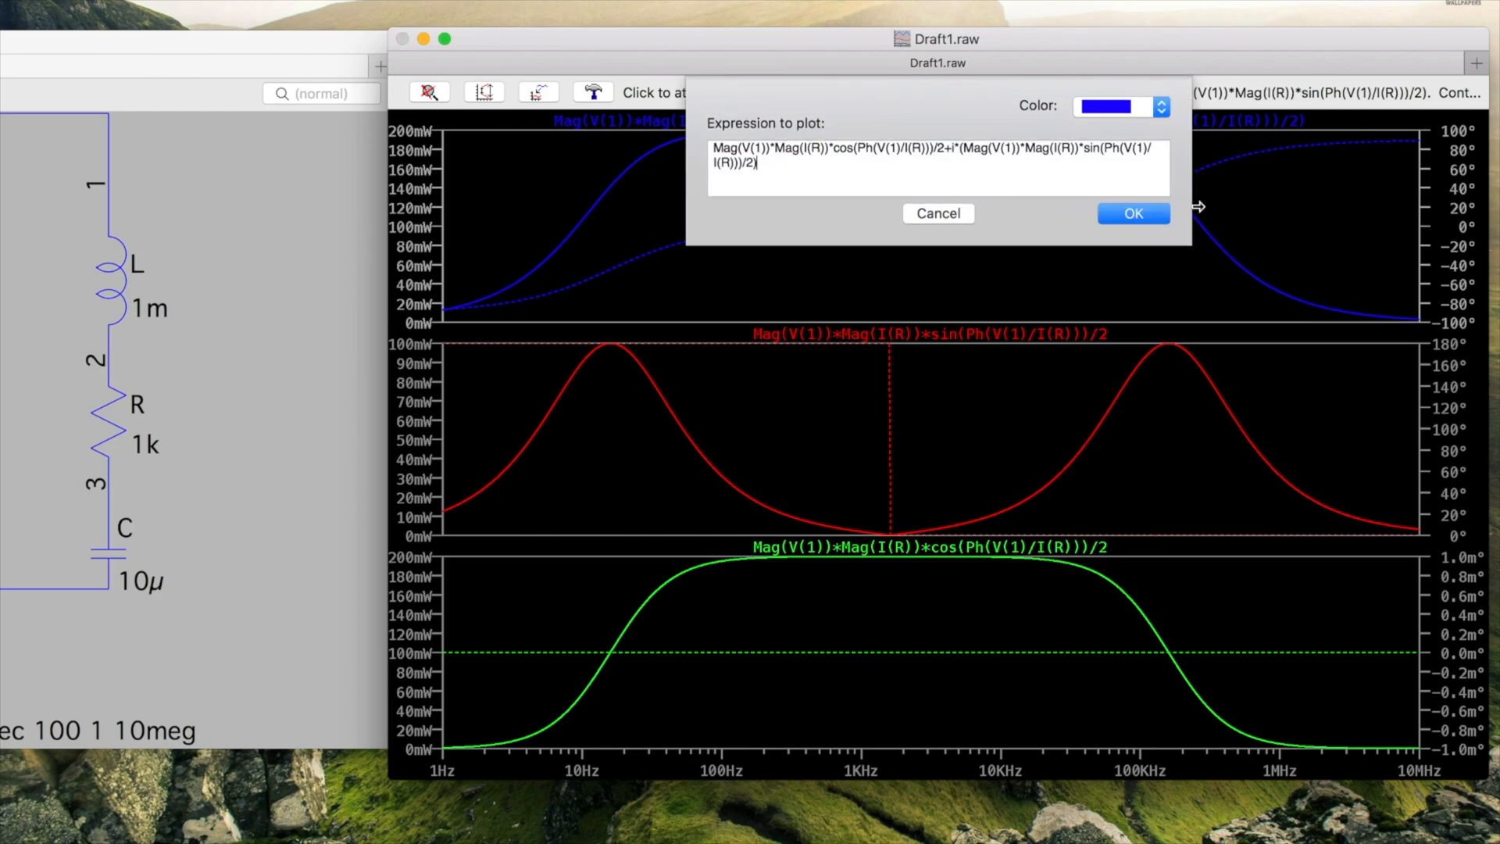
{"action": "left_click", "coordinate": [1133, 213]}
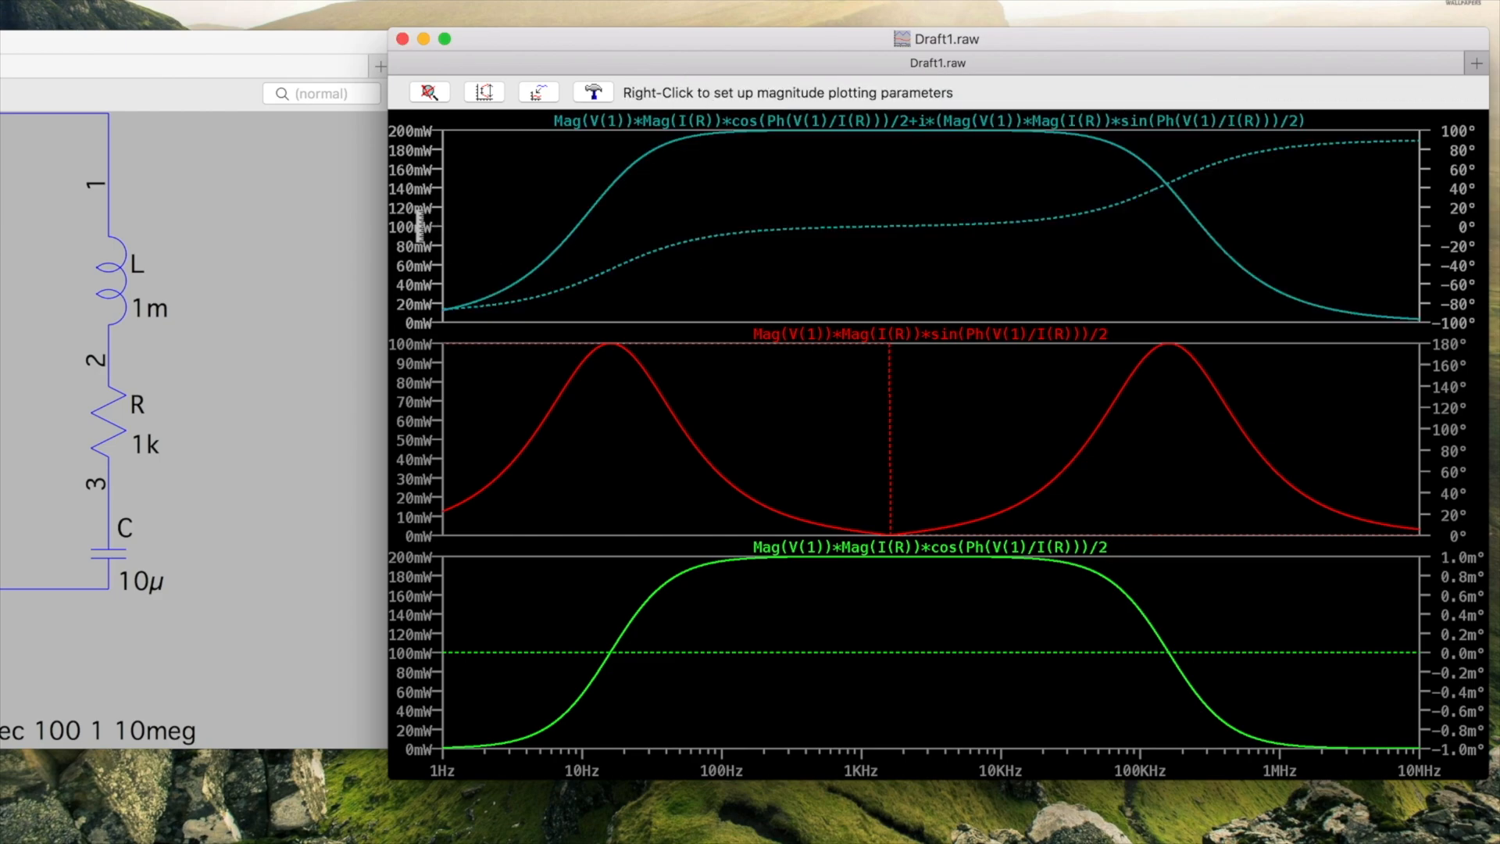
- Change the complex power pane's representation from Bode to Nyquist
{"action": "right_click", "coordinate": [413, 221]}
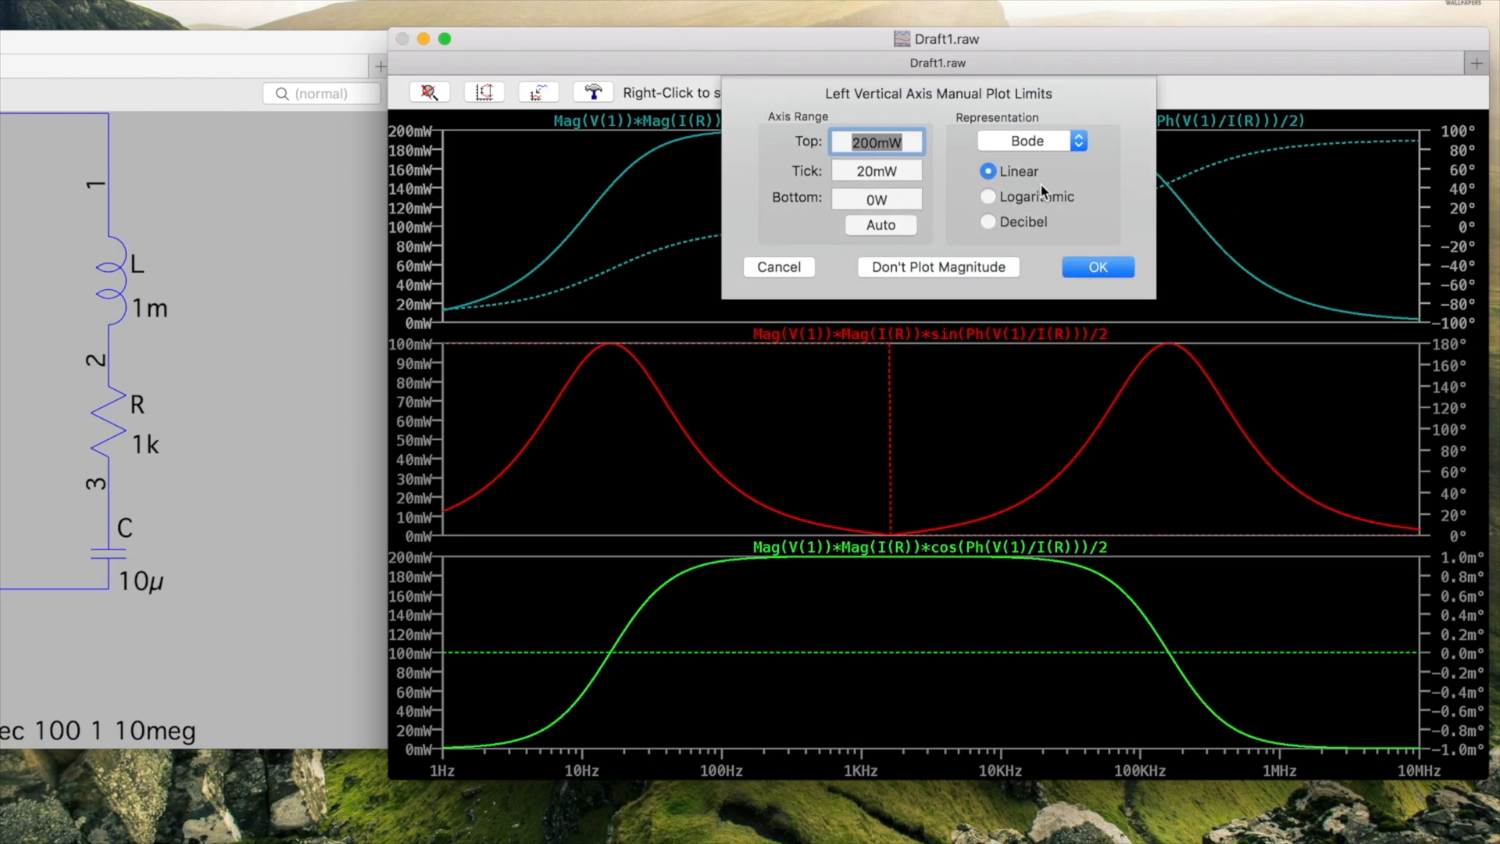
{"action": "left_click", "coordinate": [1031, 140]}
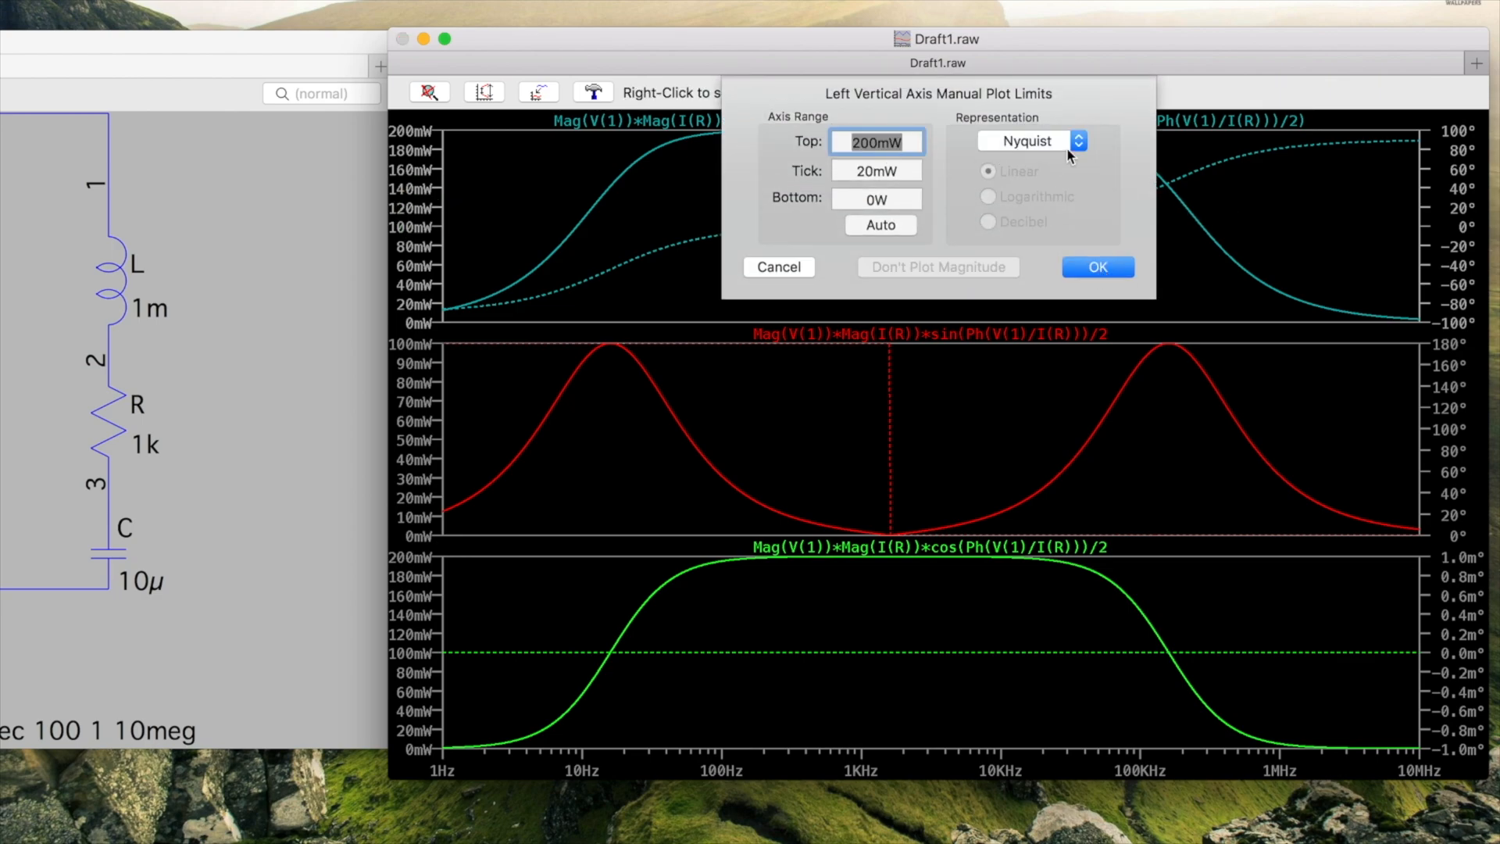
{"action": "left_click", "coordinate": [1097, 267]}
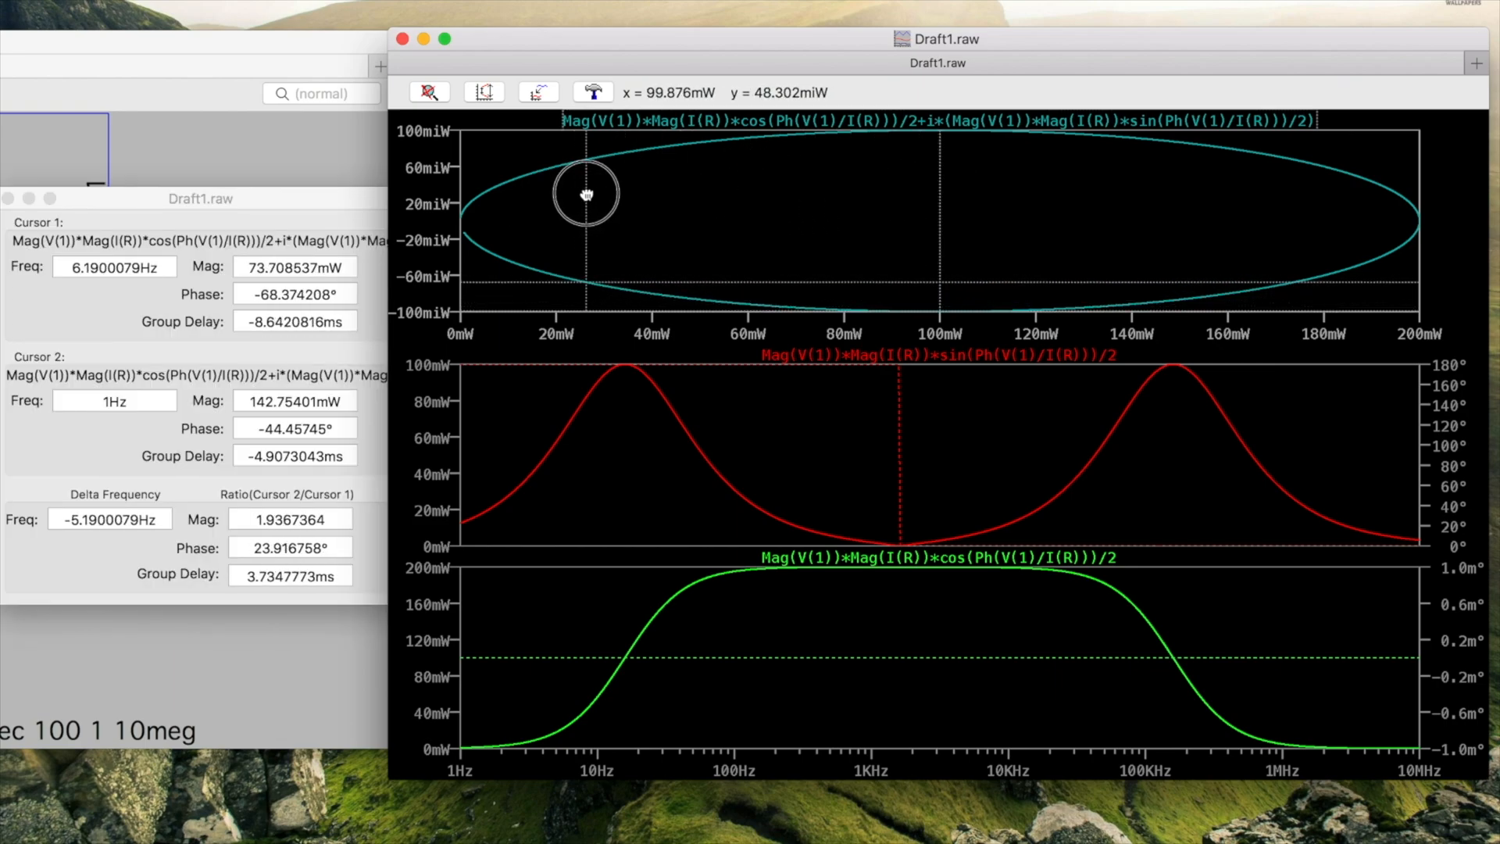
{"action": "left_click_drag", "start_coordinate": [587, 193], "coordinate": [1258, 212]}
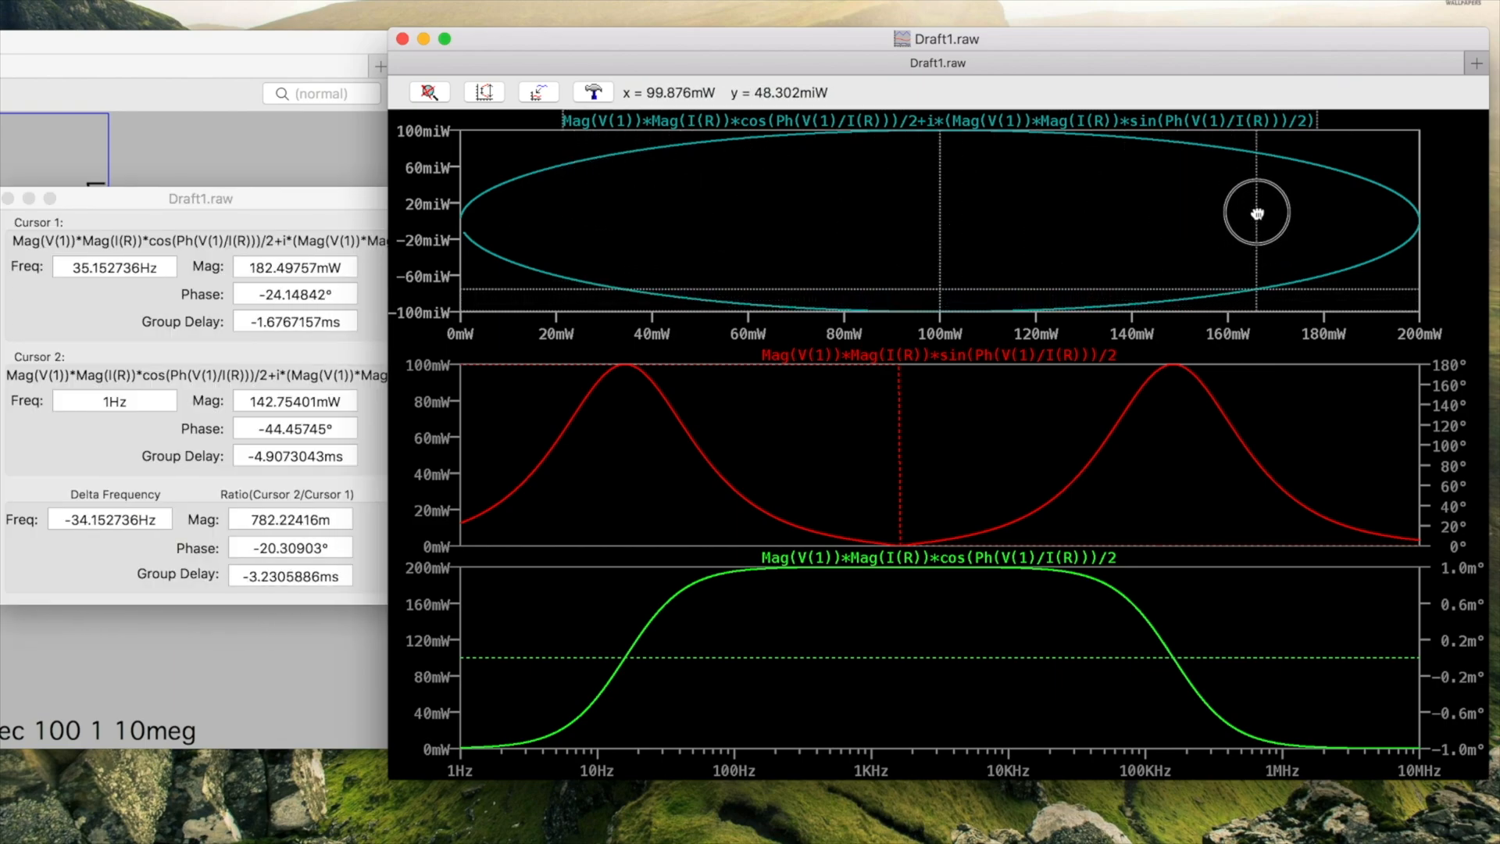
{"action": "left_click_drag", "start_coordinate": [1257, 214], "coordinate": [1233, 208]}
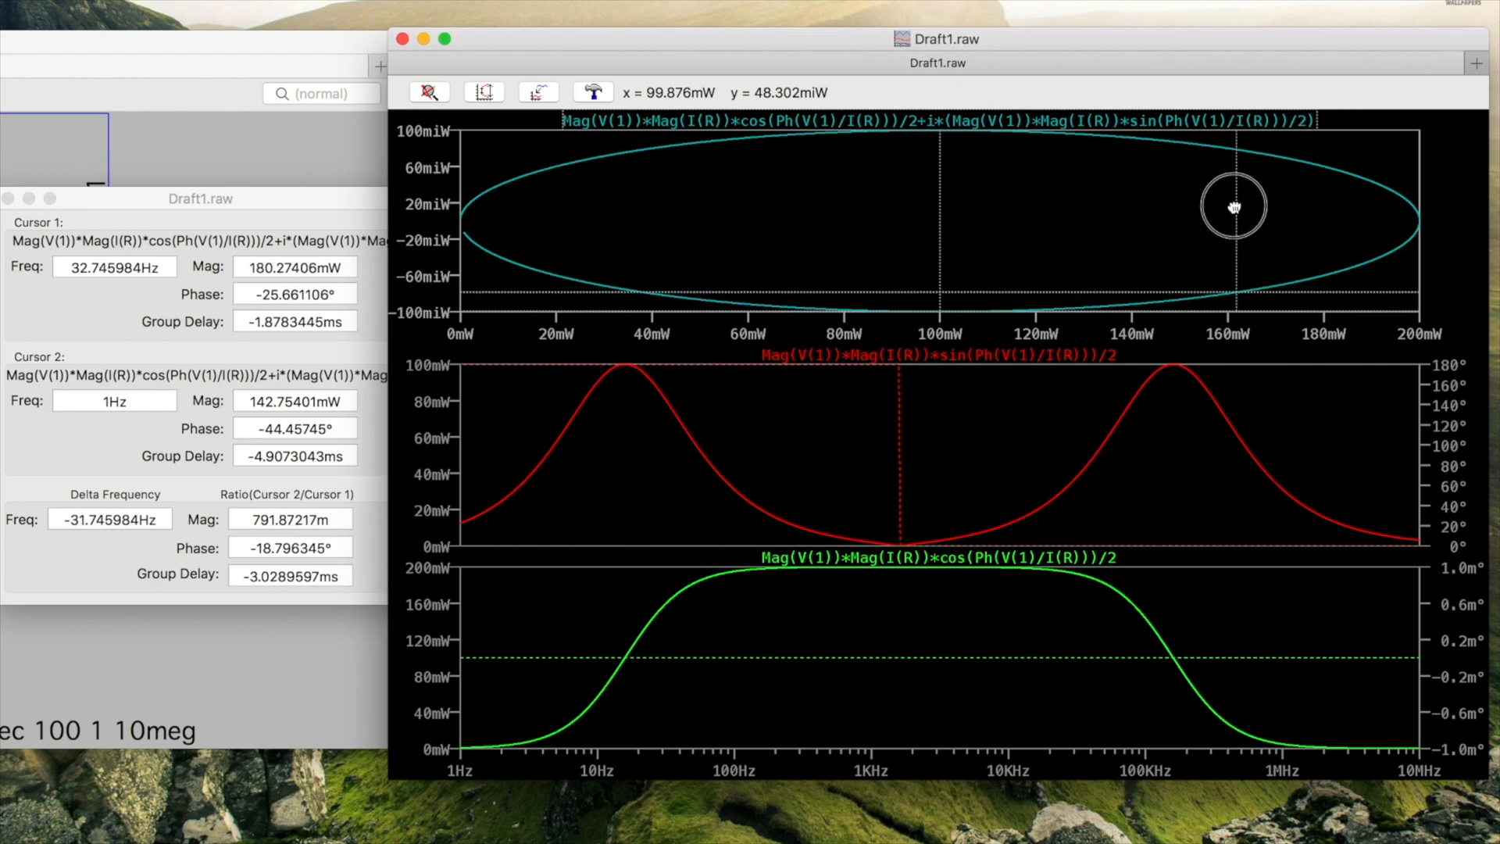
{"action": "left_click_drag", "start_coordinate": [1235, 206], "coordinate": [485, 293]}
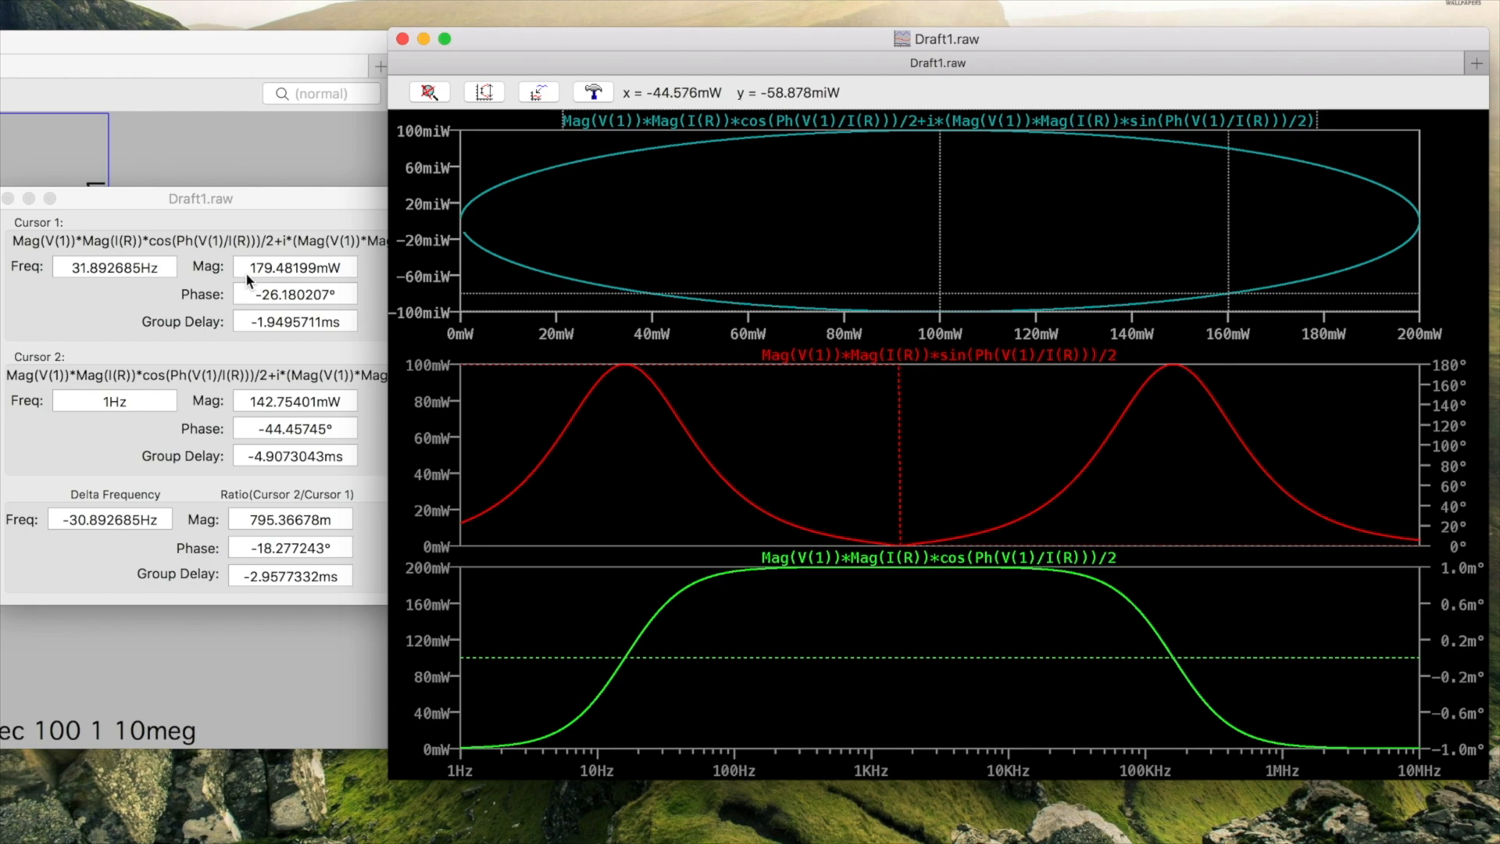
{"action": "mouse_move", "coordinate": [281, 306]}
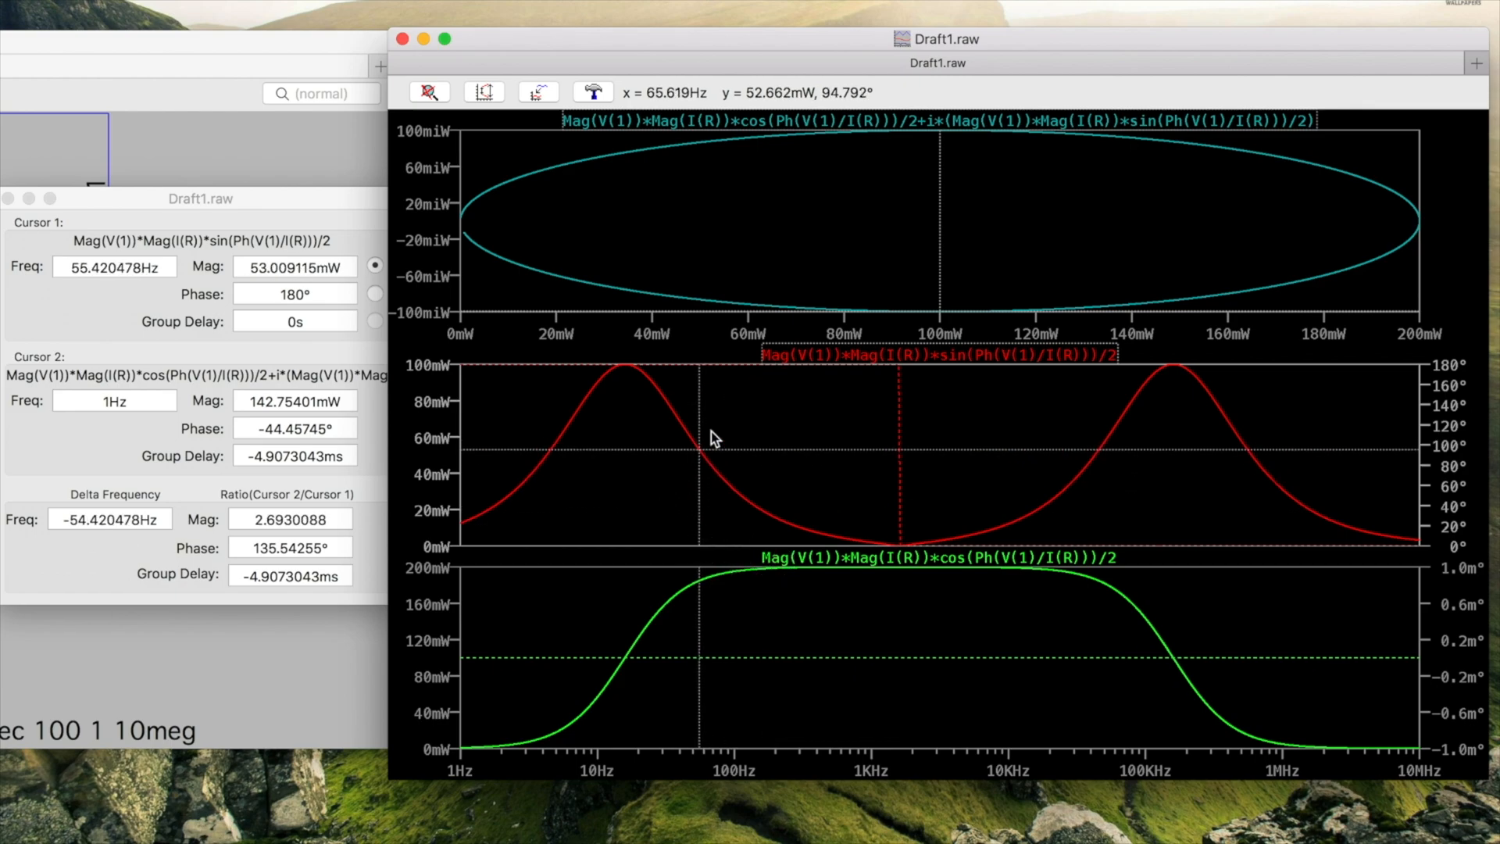
{"action": "left_click_drag", "start_coordinate": [698, 439], "coordinate": [899, 470]}
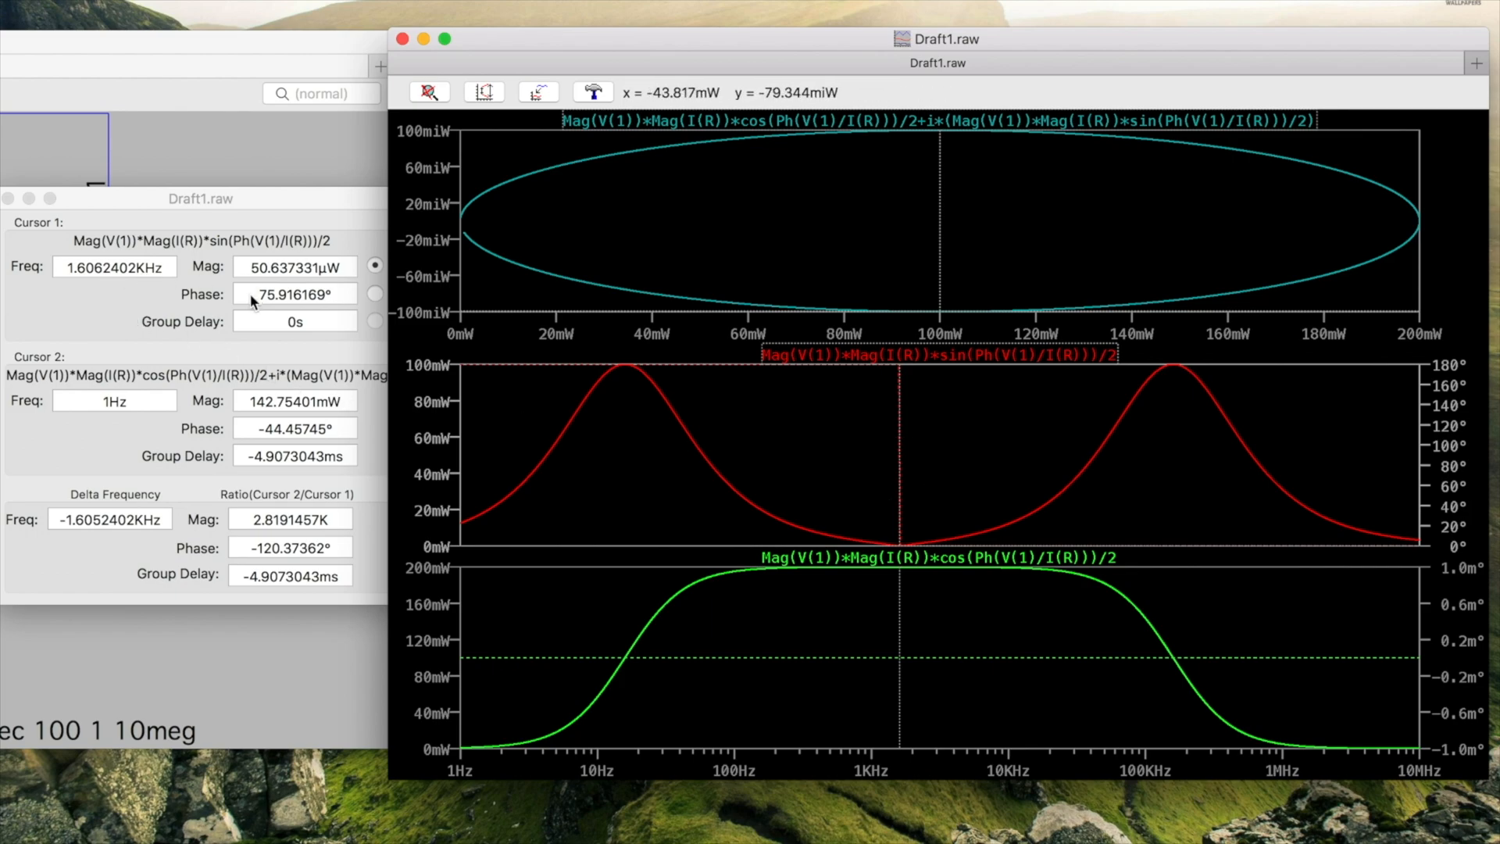
{"action": "mouse_move", "coordinate": [263, 282]}
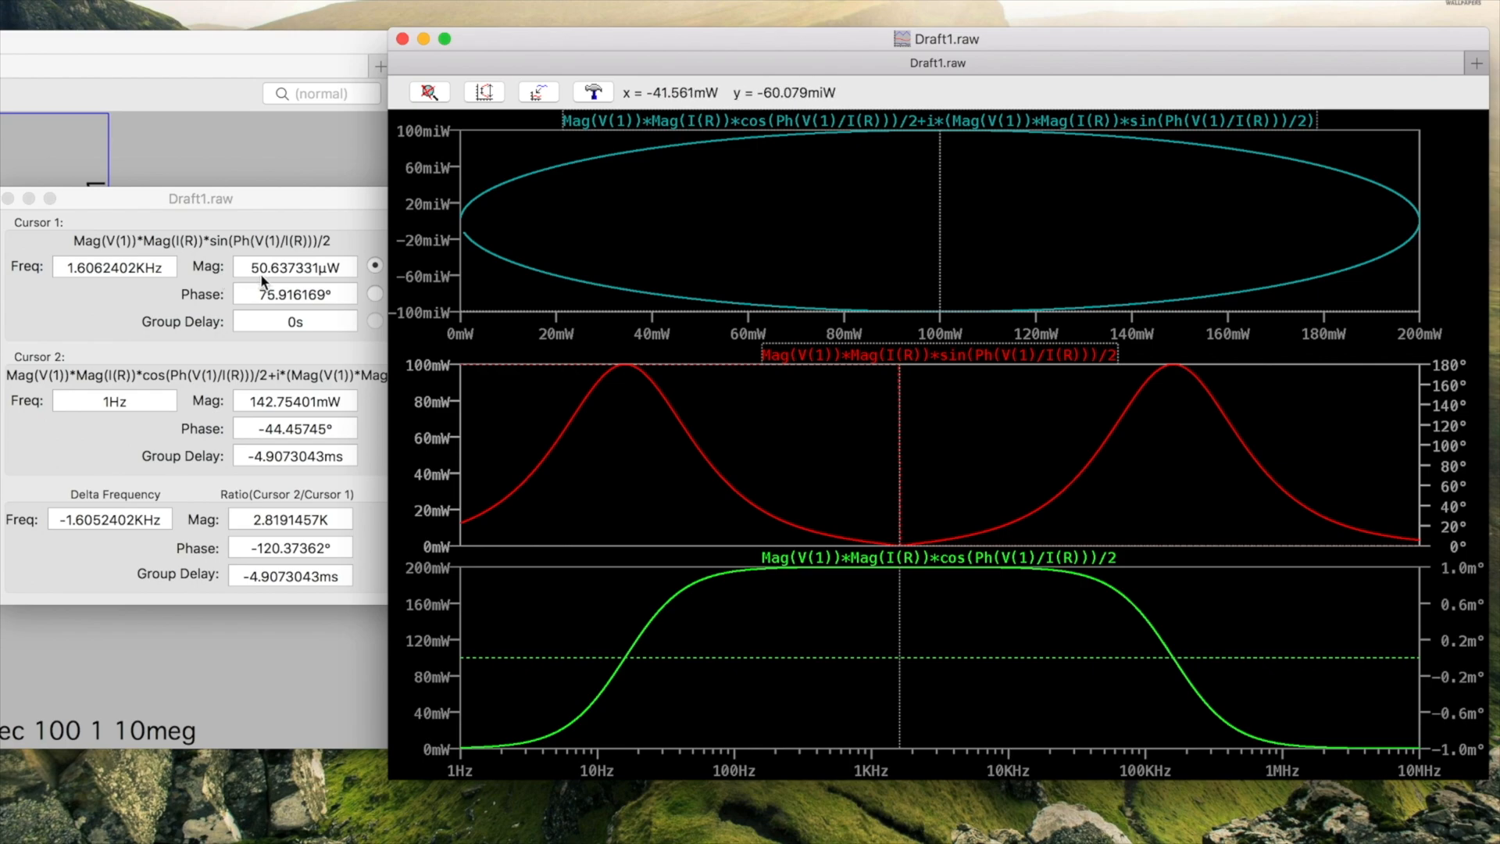
{"action": "mouse_move", "coordinate": [443, 361]}
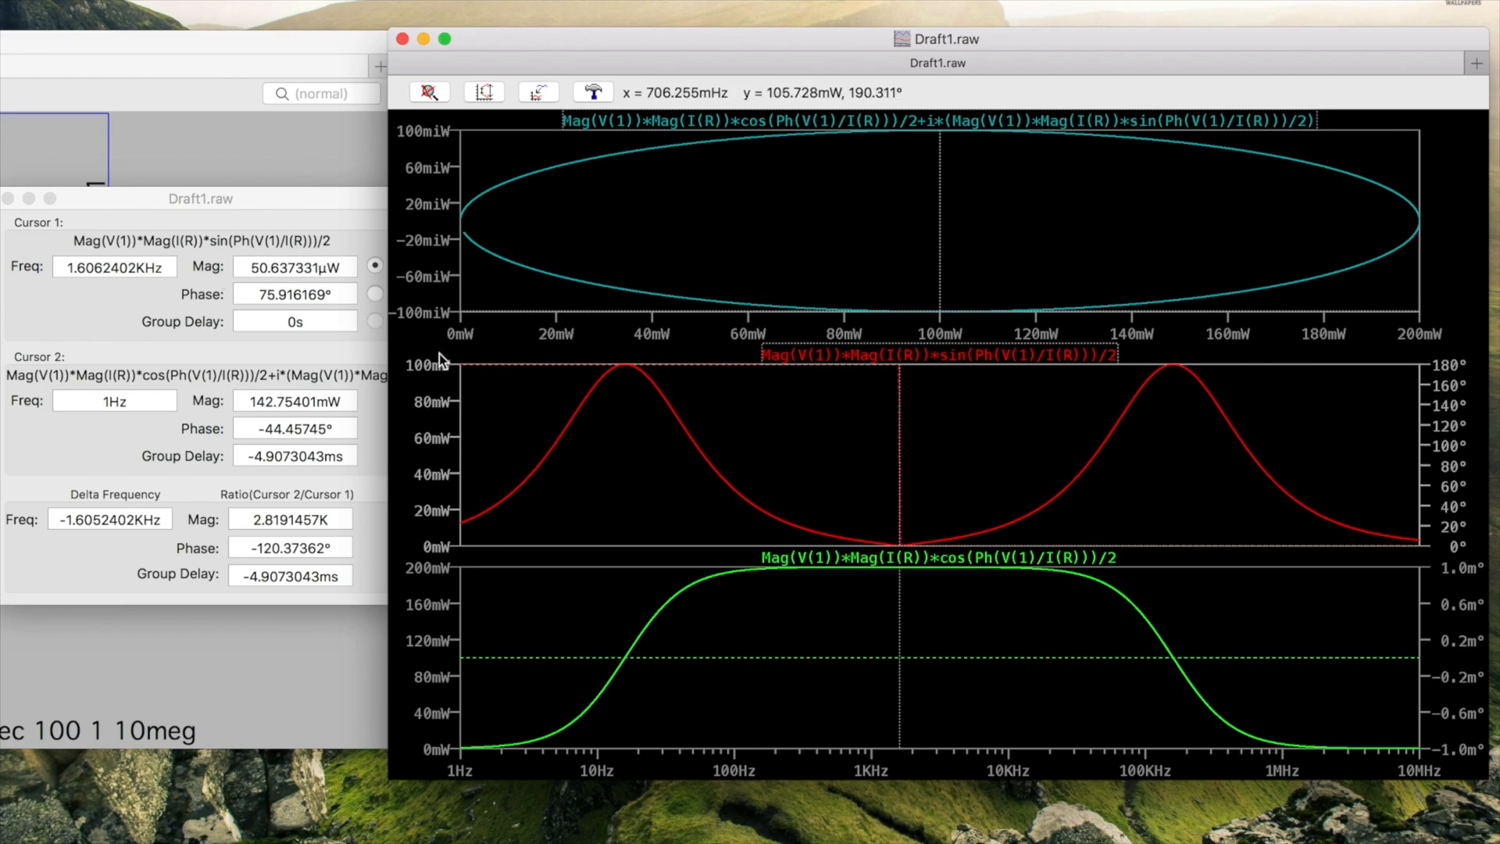
{"action": "mouse_move", "coordinate": [751, 399]}
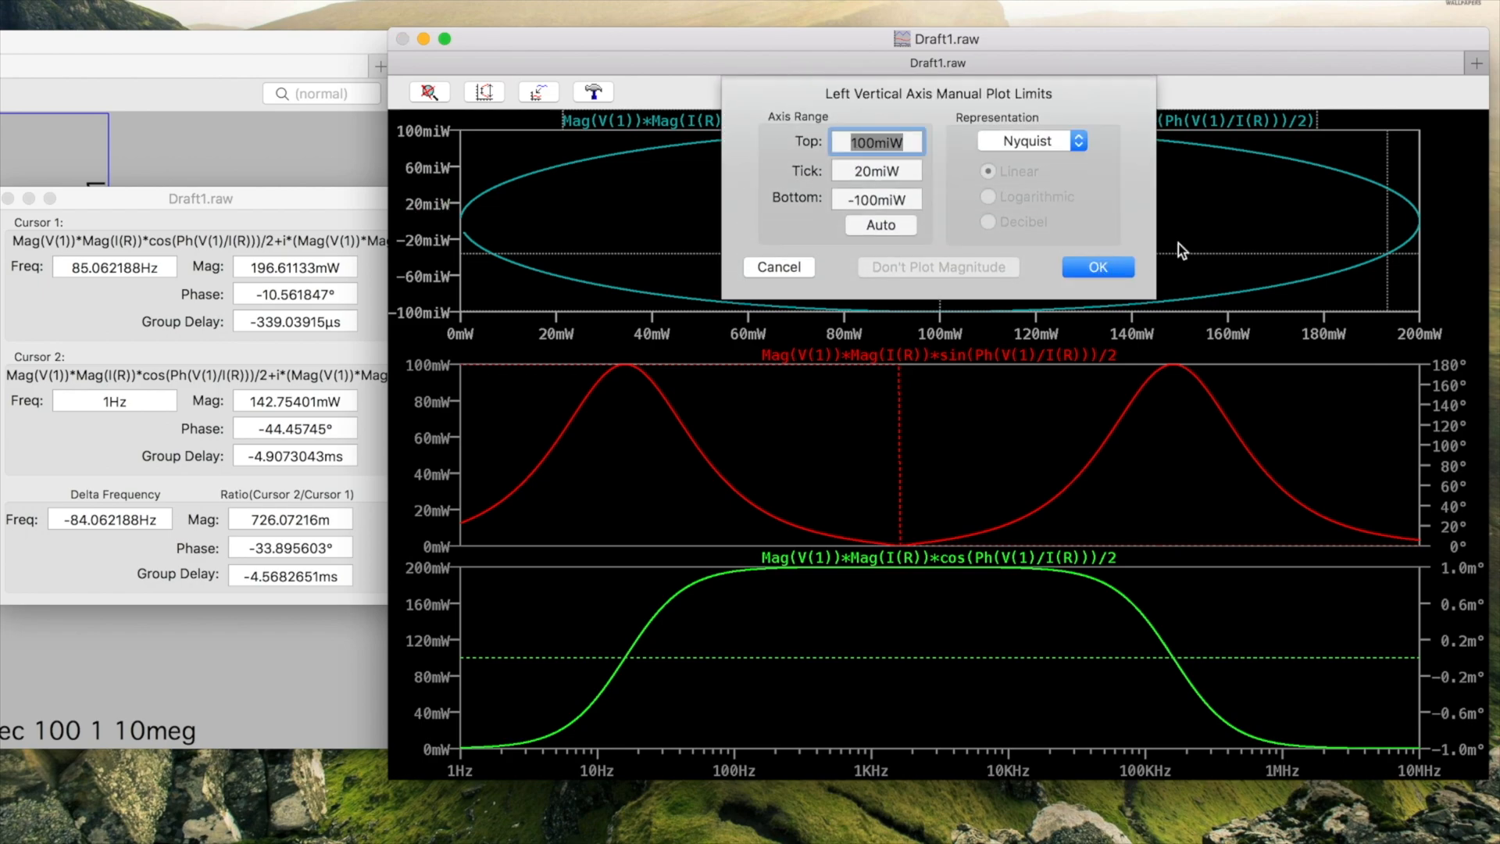
- Restore linear magnitude/phase view and place cursor 2 on apparent power near 1.6 kHz
{"action": "left_click", "coordinate": [989, 221]}
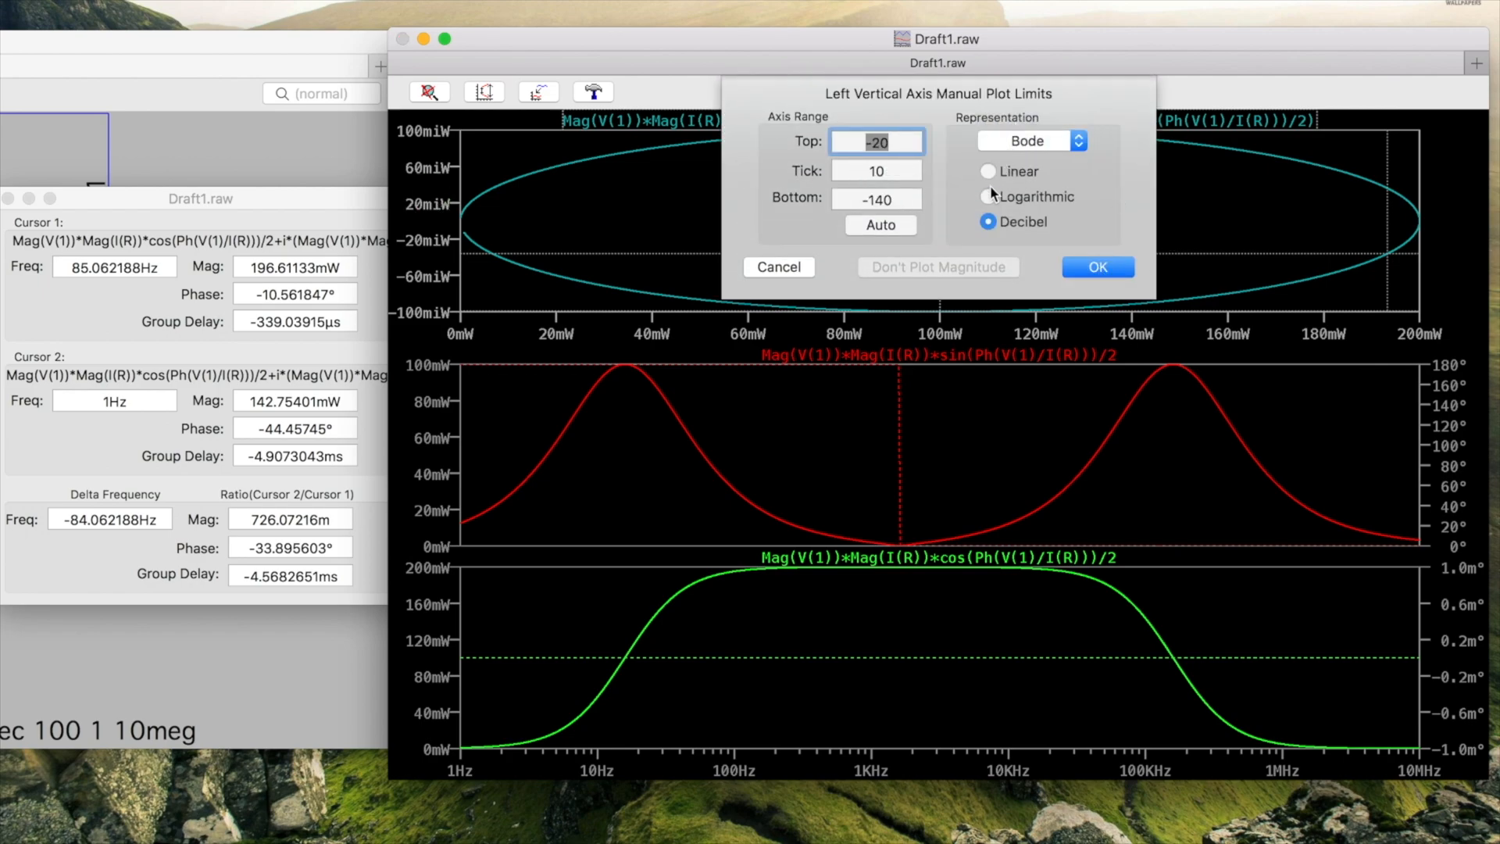
{"action": "left_click", "coordinate": [1097, 268]}
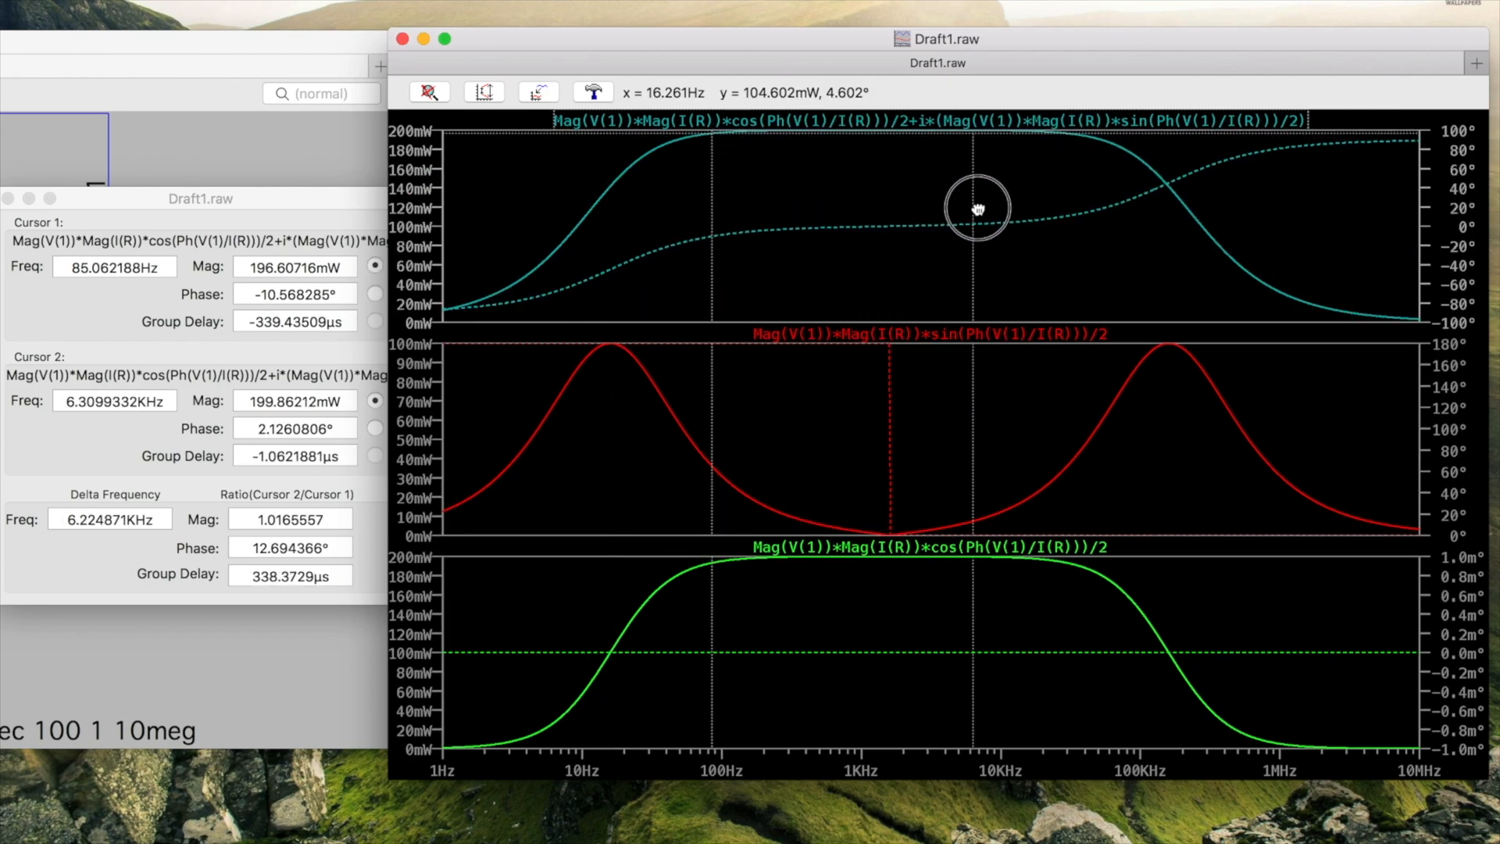
{"action": "left_click_drag", "start_coordinate": [978, 208], "coordinate": [594, 240]}
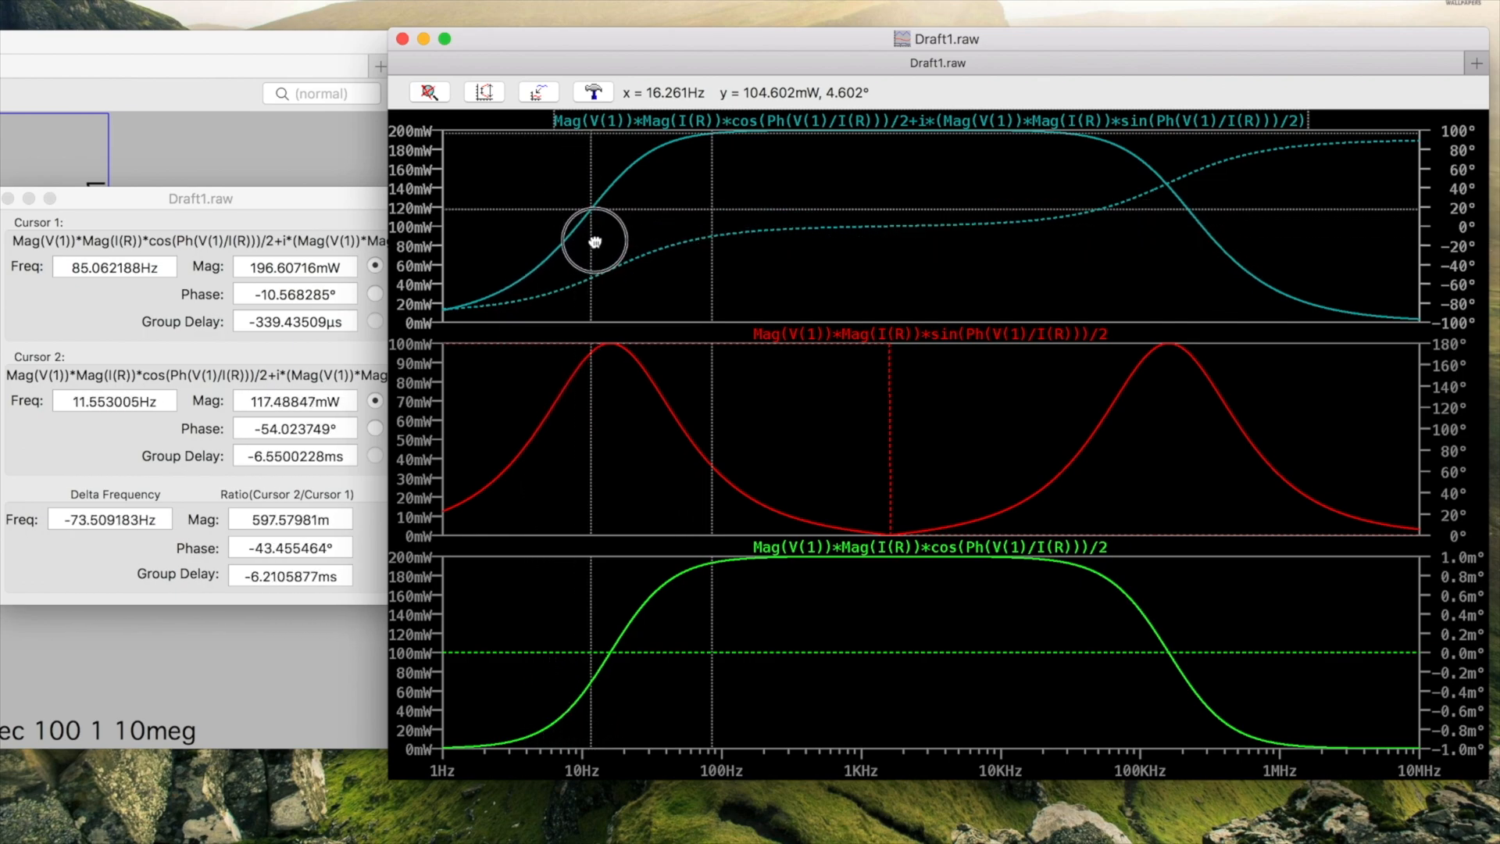
{"action": "left_click_drag", "start_coordinate": [593, 239], "coordinate": [895, 149]}
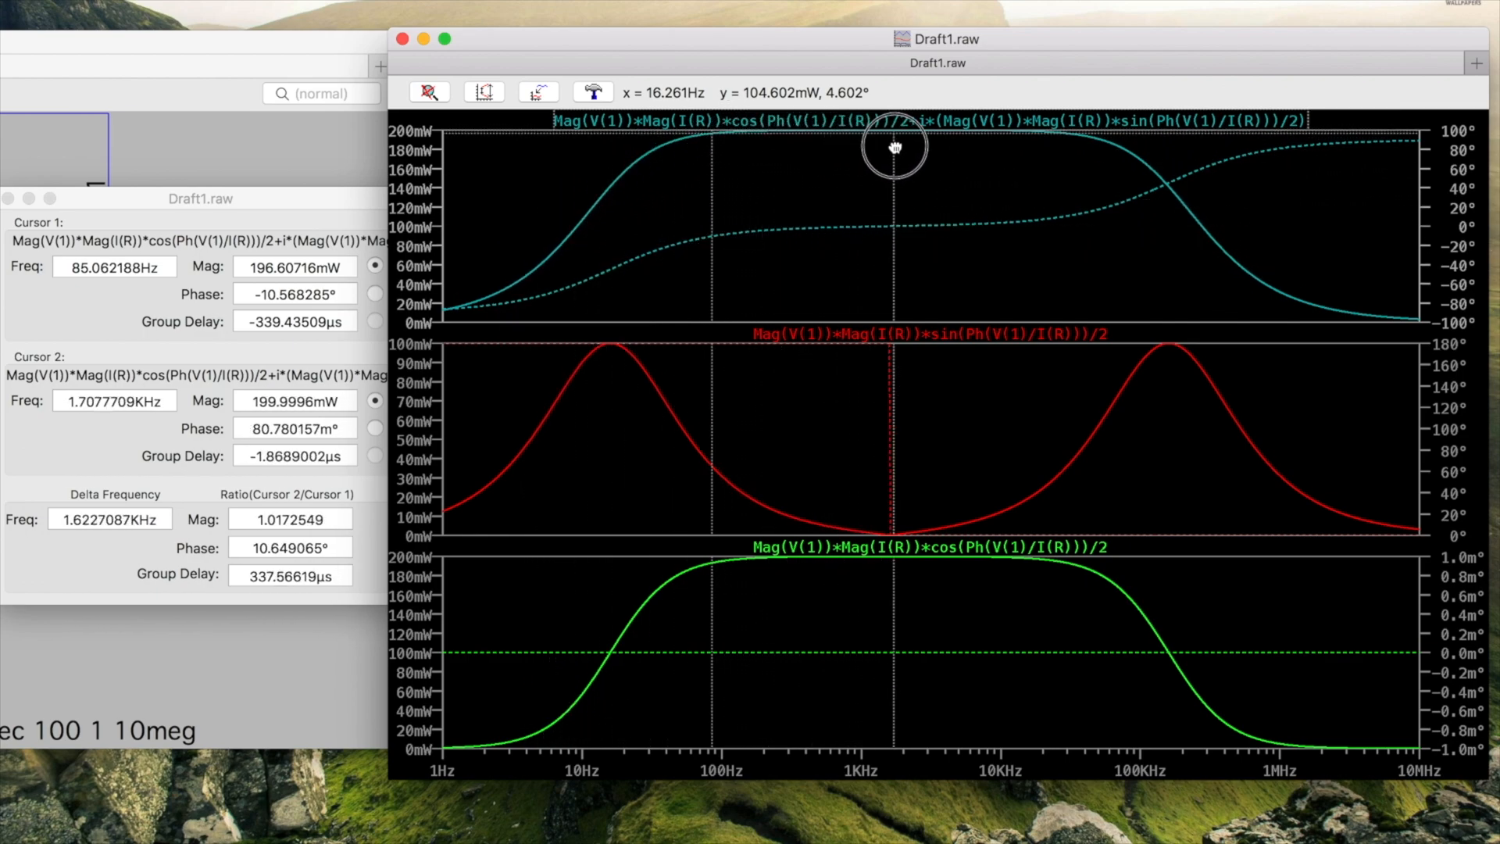
{"action": "left_click_drag", "start_coordinate": [895, 148], "coordinate": [890, 148]}
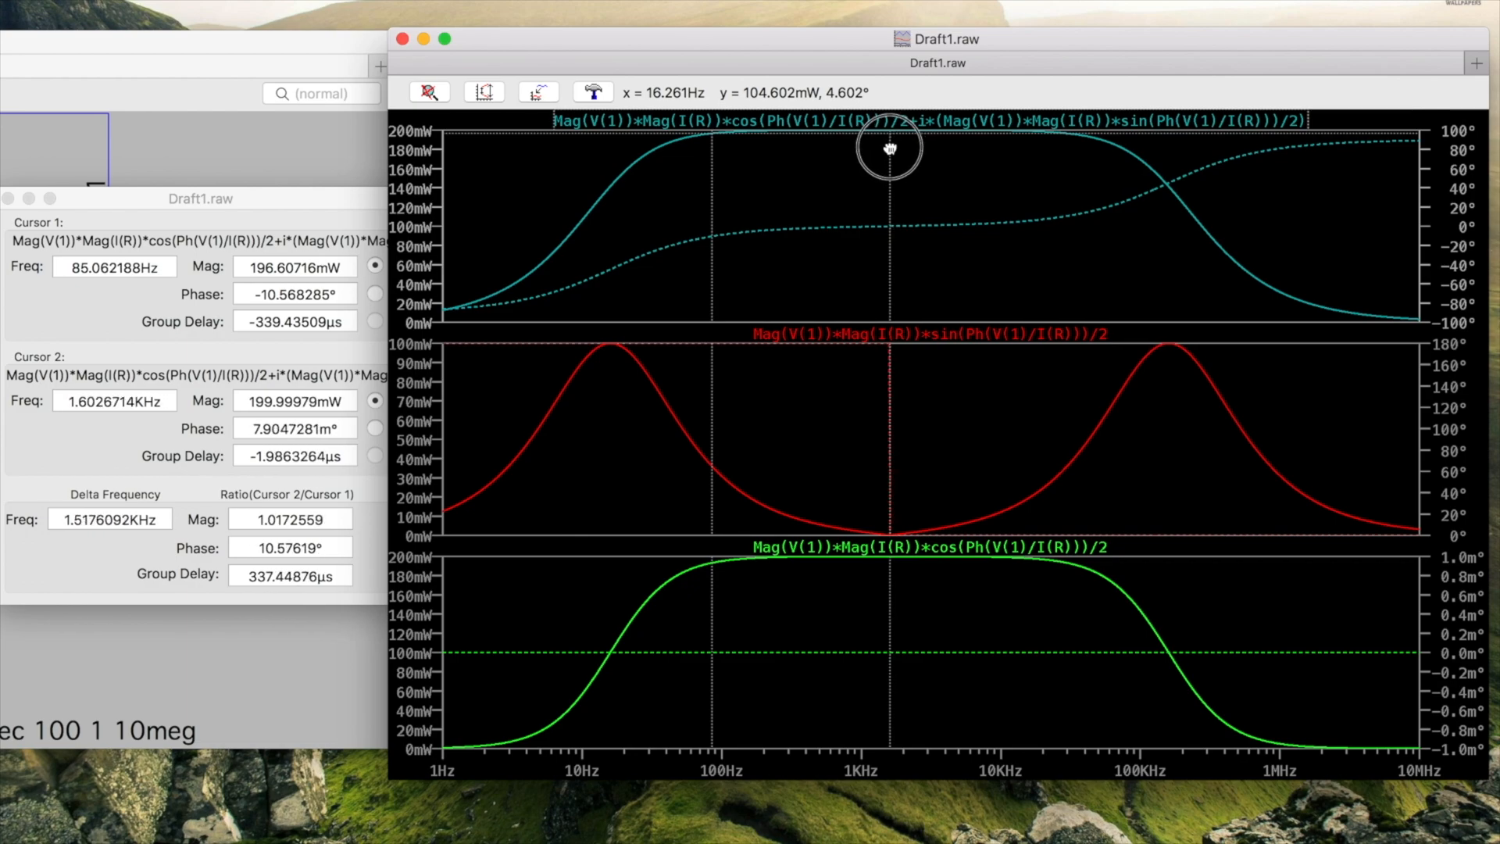
{"action": "mouse_move", "coordinate": [916, 568]}
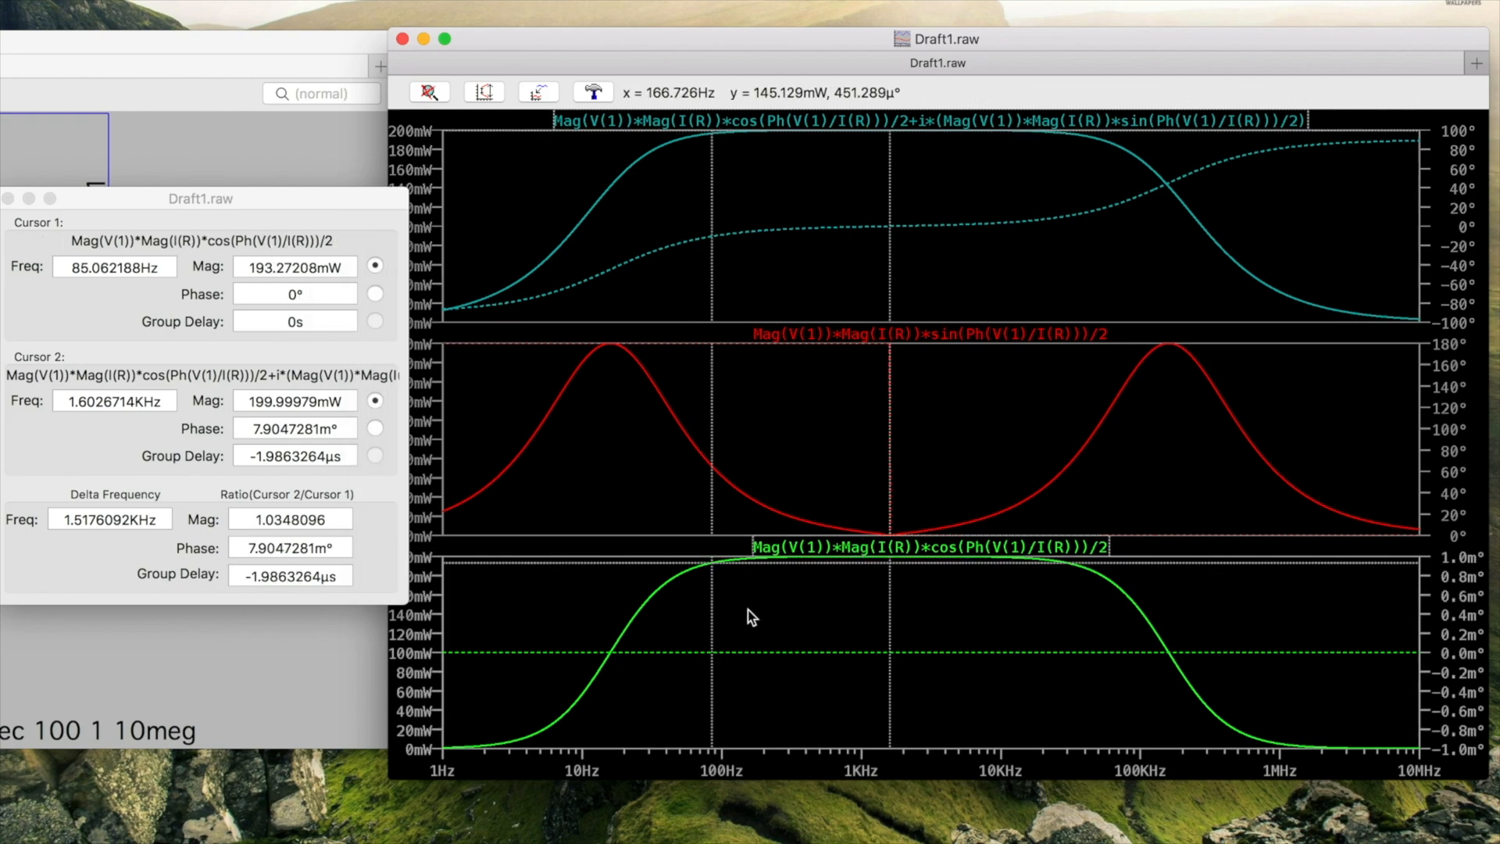
- Slide cursor 1 along the active power trace to about 1.6 kHz
{"action": "left_click_drag", "start_coordinate": [713, 593], "coordinate": [914, 593]}
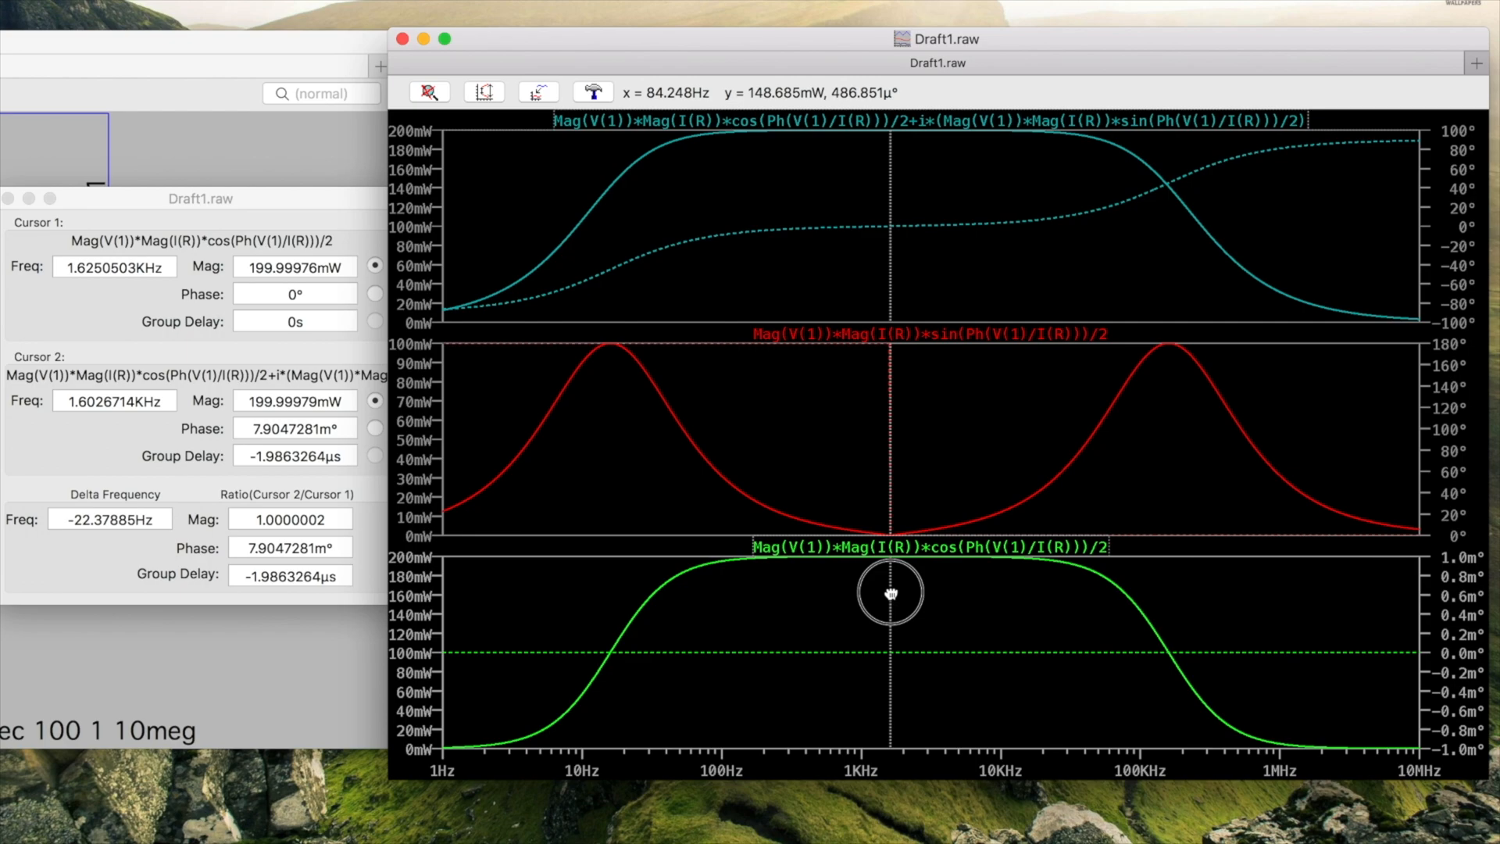
{"action": "left_click_drag", "start_coordinate": [890, 592], "coordinate": [768, 591]}
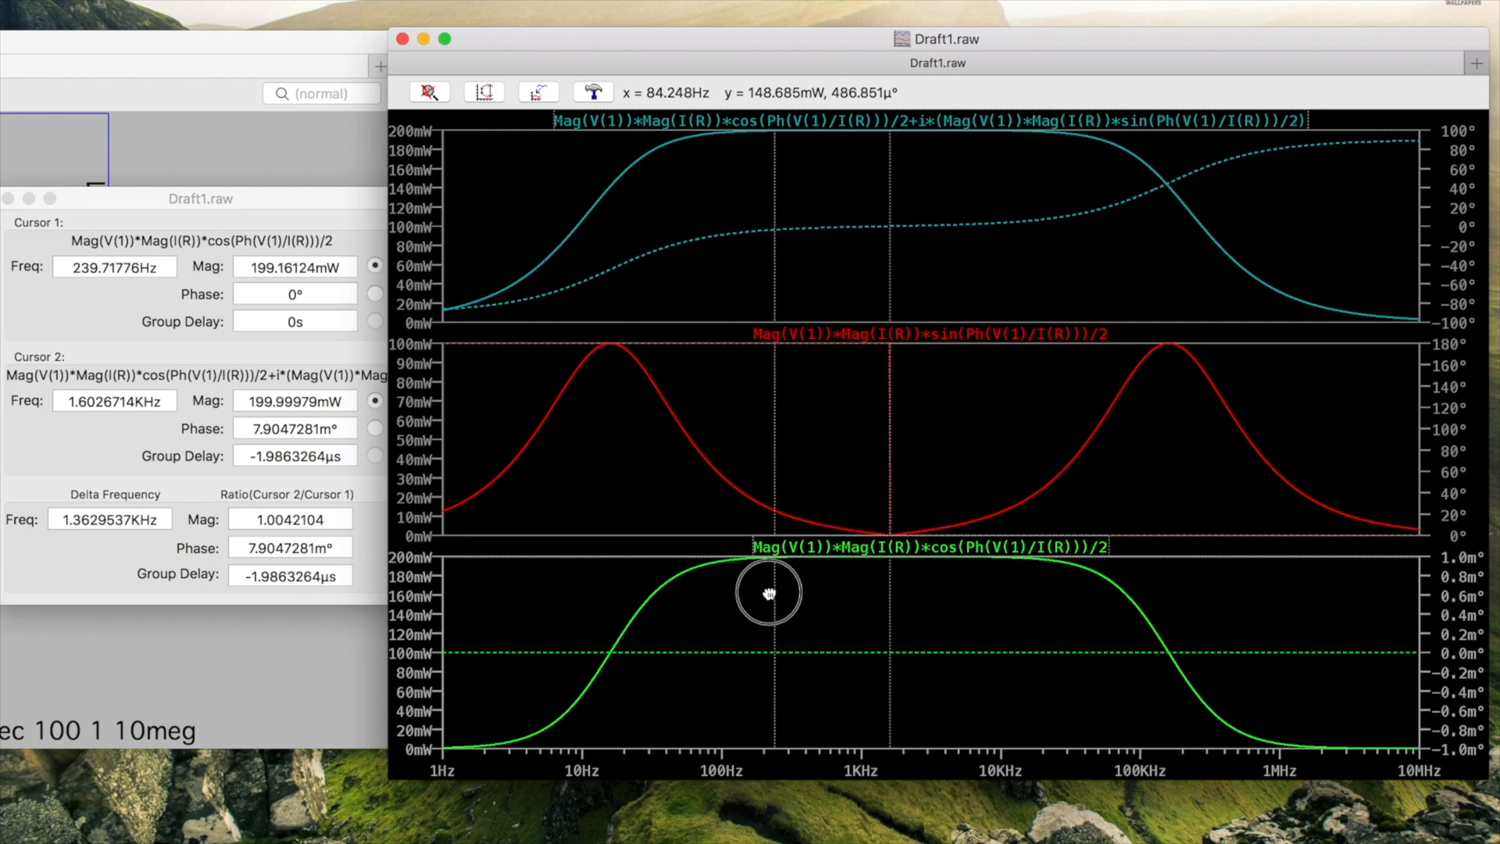
{"action": "left_click_drag", "start_coordinate": [770, 589], "coordinate": [888, 585]}
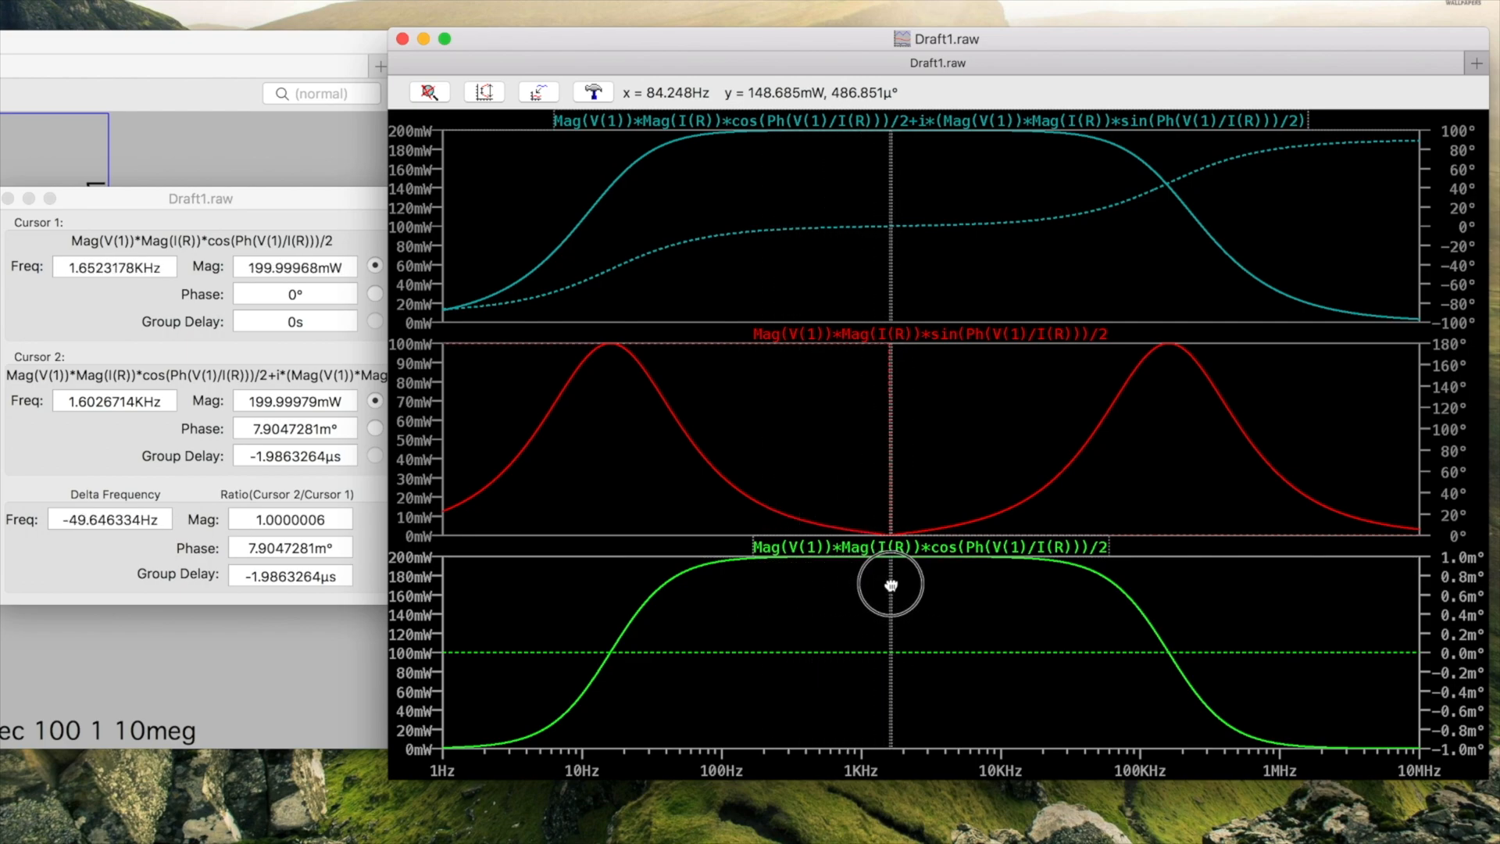
{"action": "left_click_drag", "start_coordinate": [891, 584], "coordinate": [533, 490]}
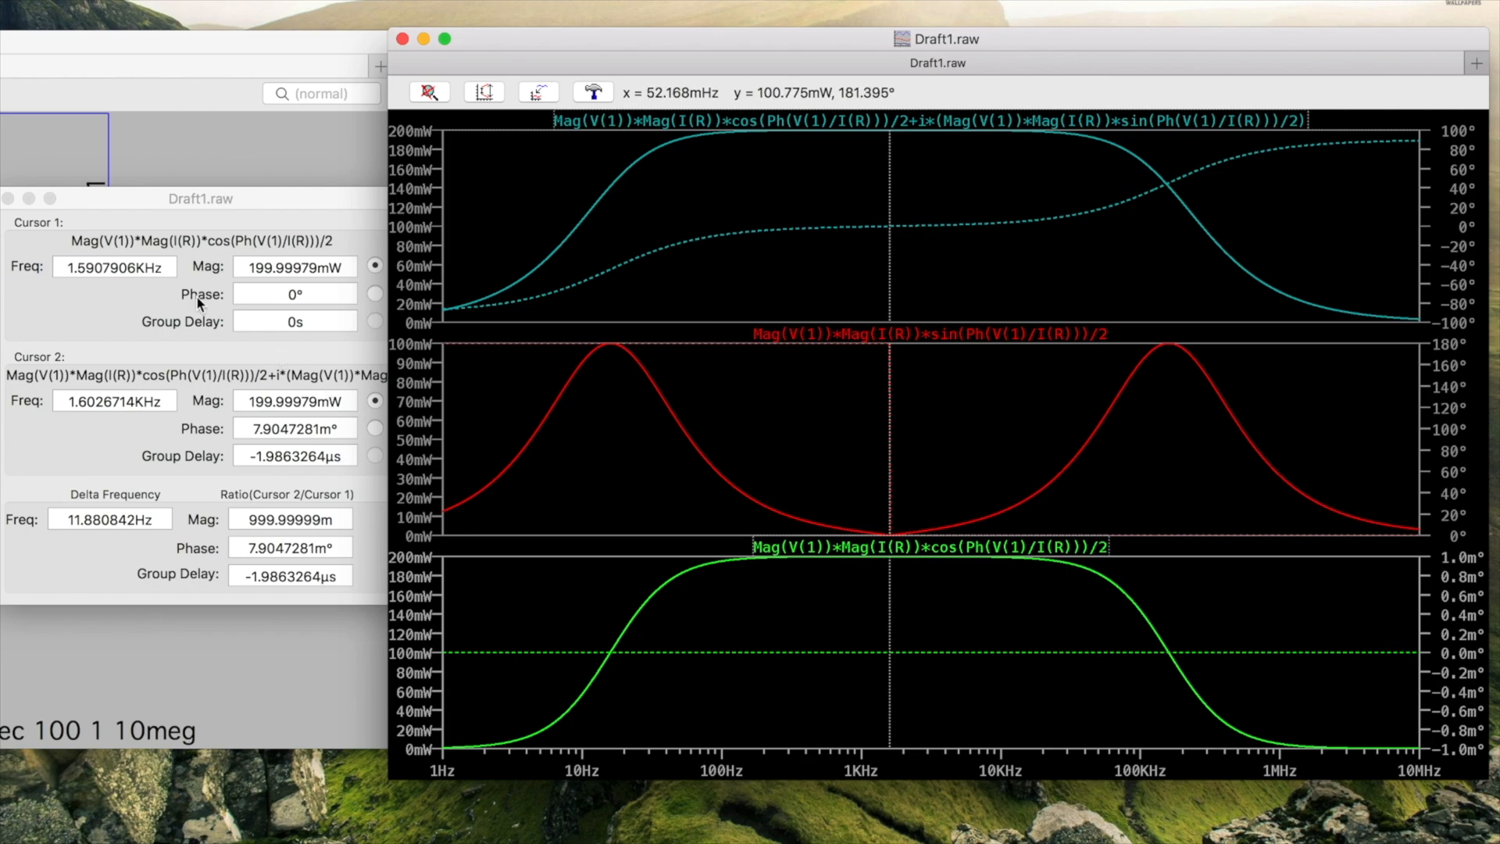
{"action": "mouse_move", "coordinate": [10, 199]}
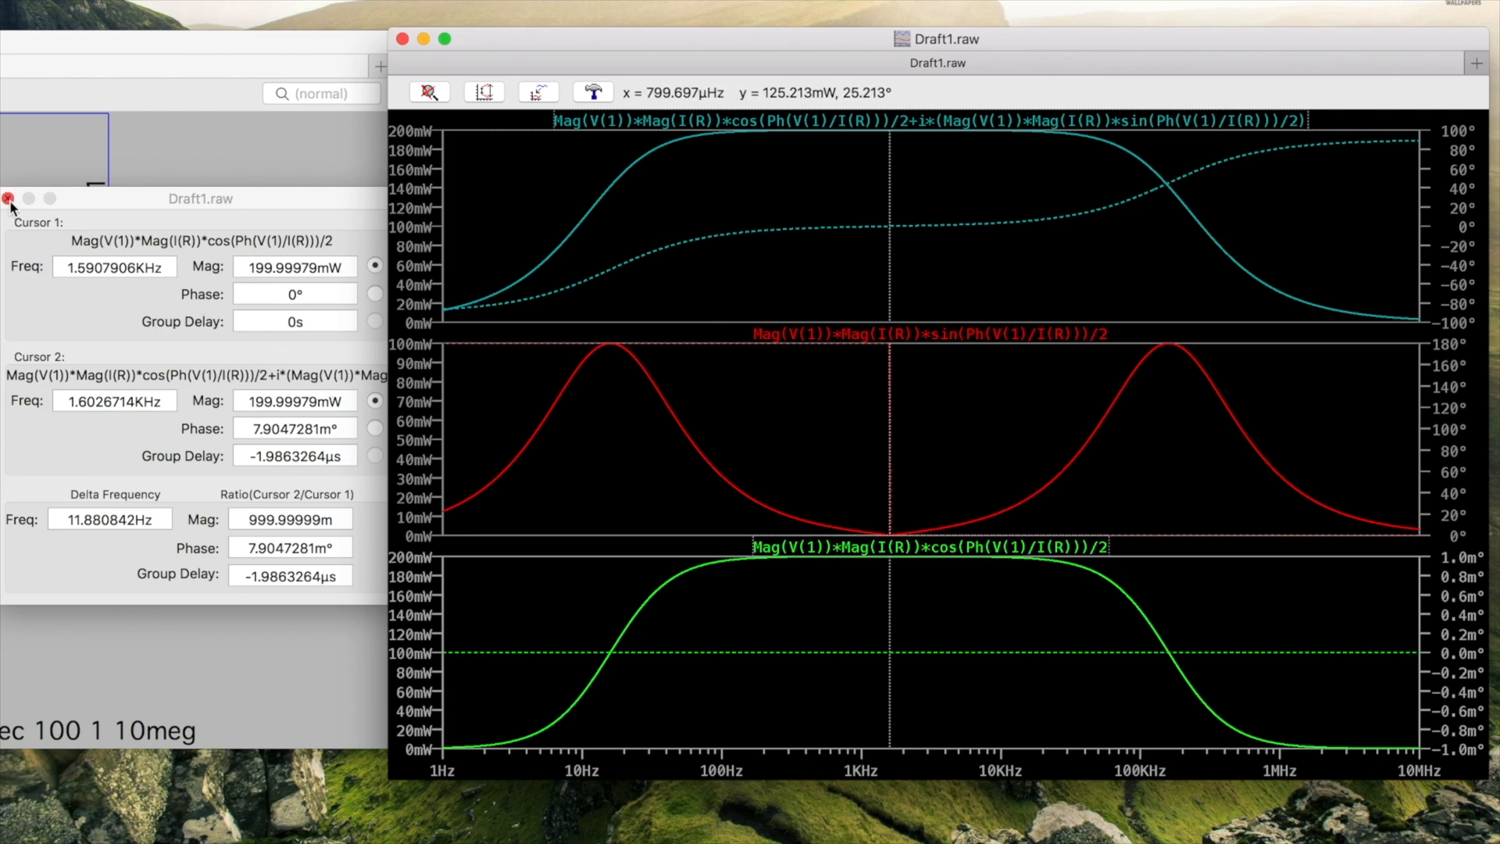
- Close the cursor readout, remove the complex power pane, and add an empty pane
{"action": "left_click", "coordinate": [10, 199]}
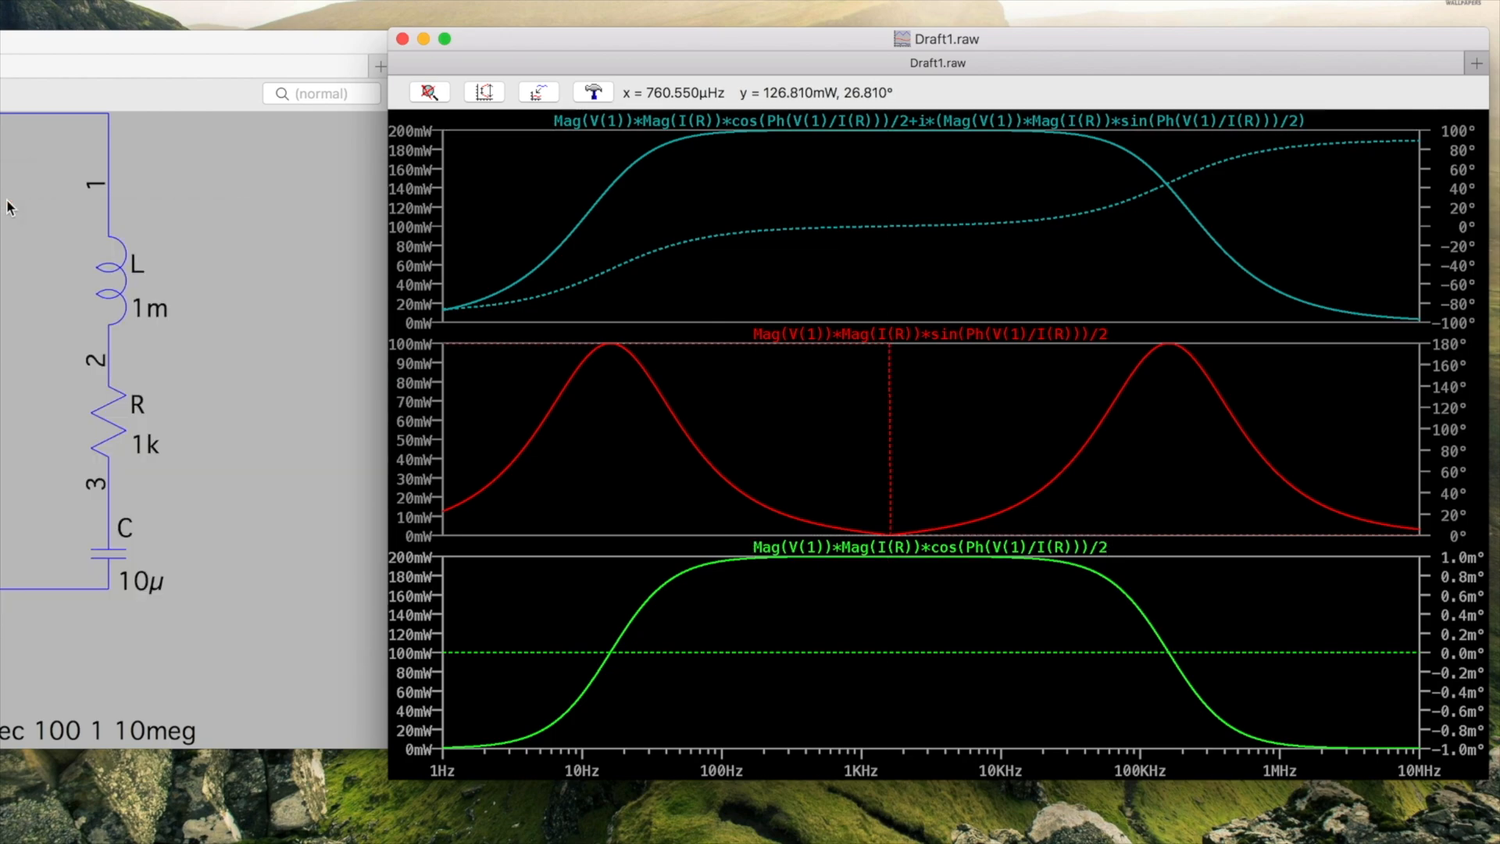
{"action": "mouse_move", "coordinate": [854, 384]}
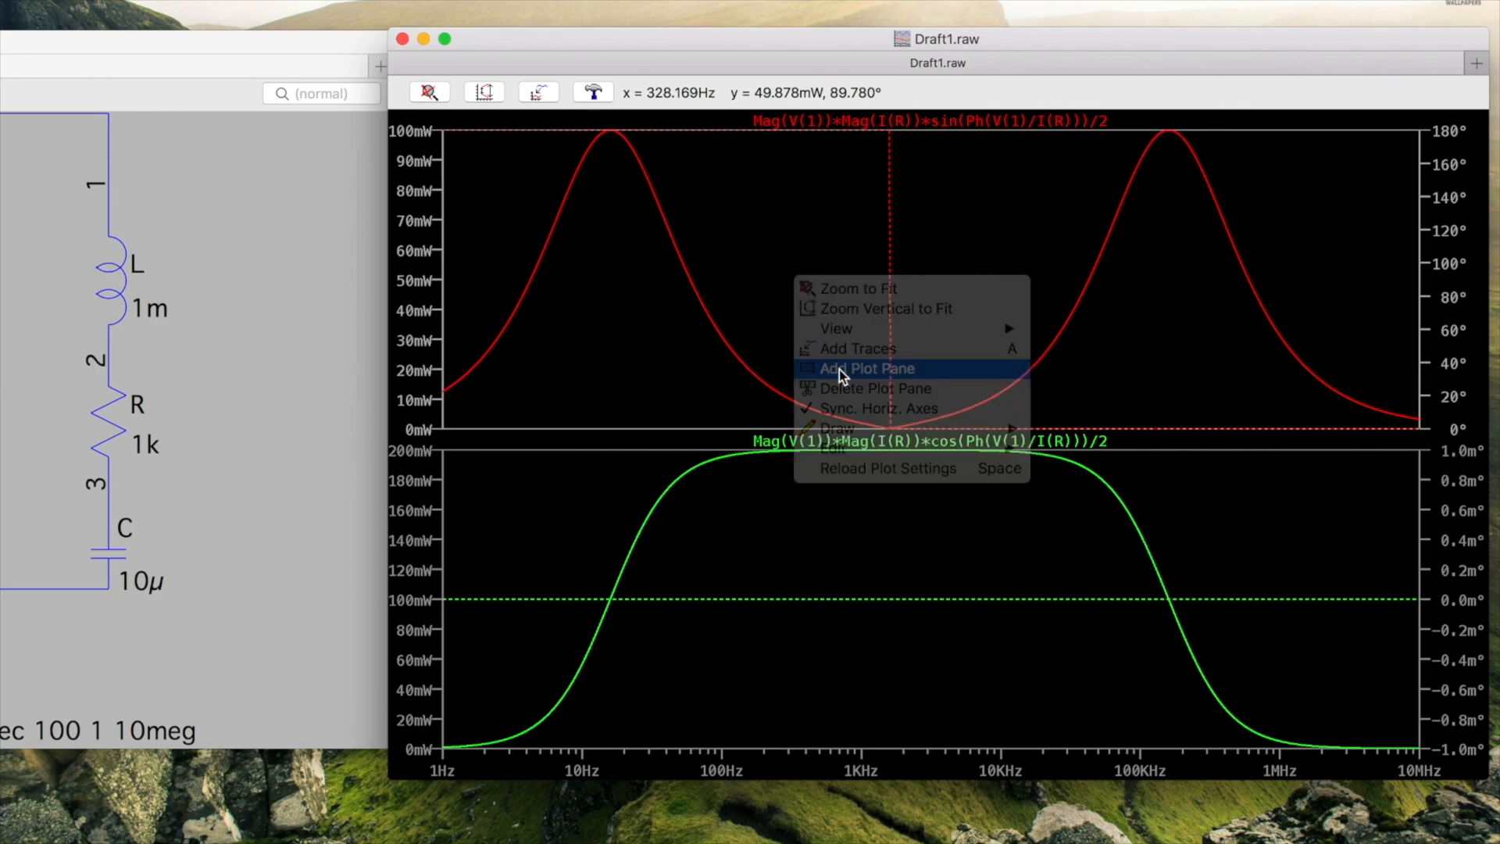
{"action": "left_click", "coordinate": [866, 368]}
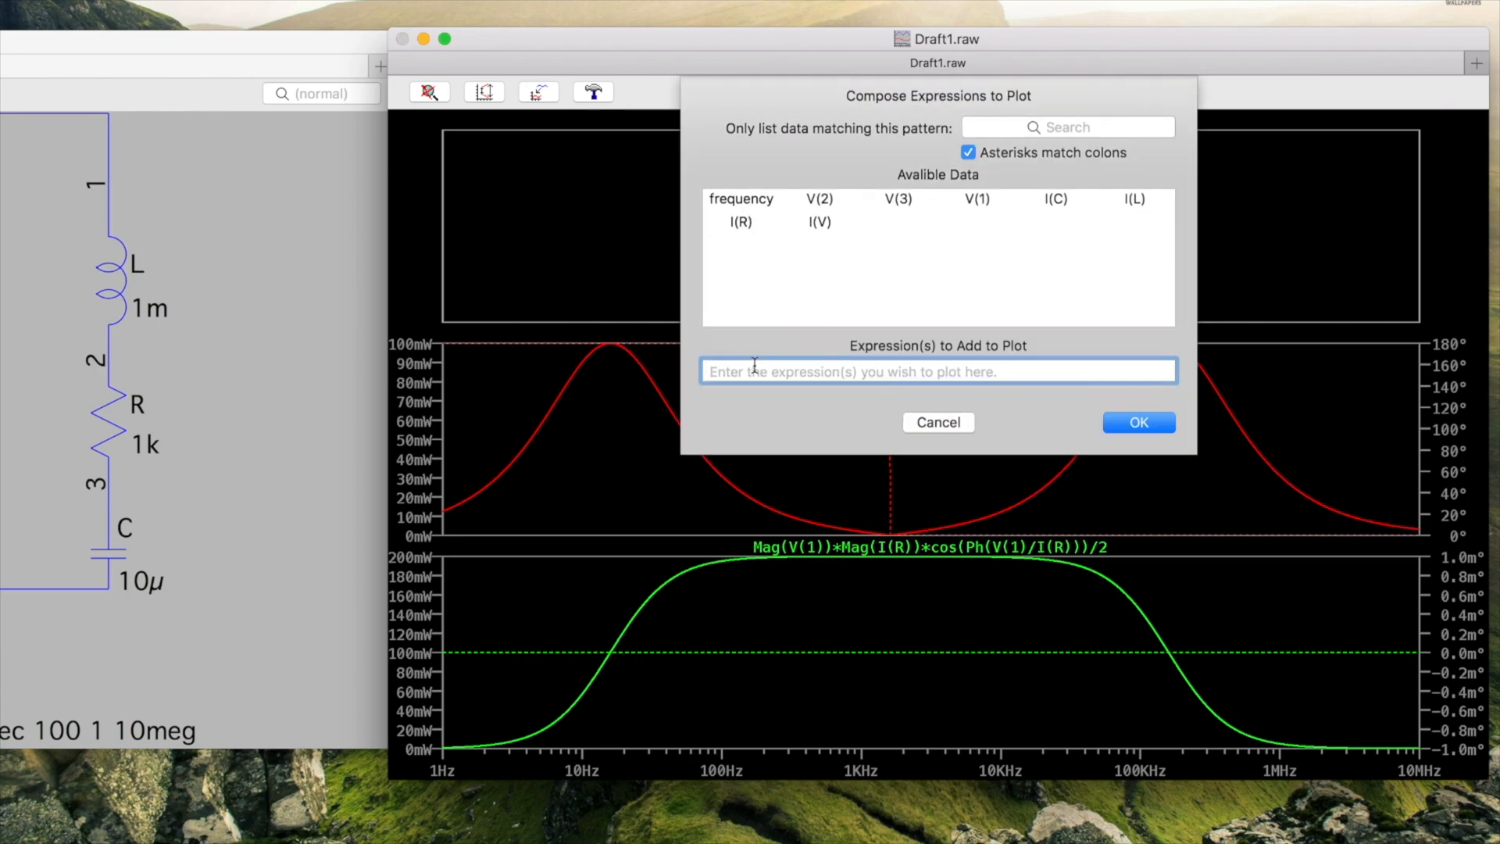
- Plot the capacitor reactive power Mag(V(3))*Mag(I(C))*sin(Ph(V(3)/I(C)))/2 in the top pane
{"action": "type", "text": "Mag(V(1))*Mag(I(R))*sin(Ph(V(1)/I(R)))/2"}
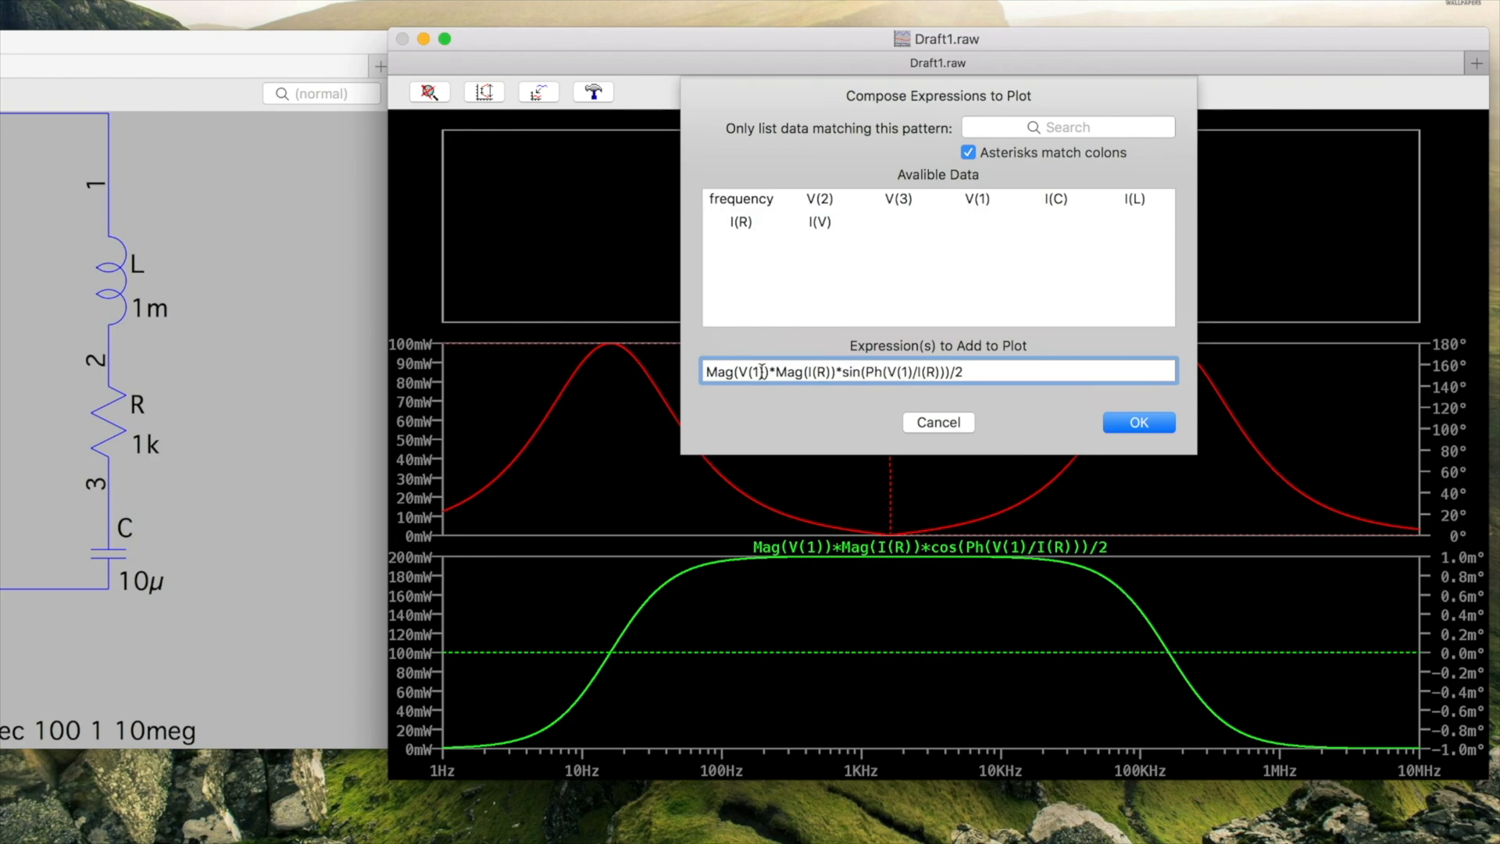
{"action": "key", "text": "Backspace"}
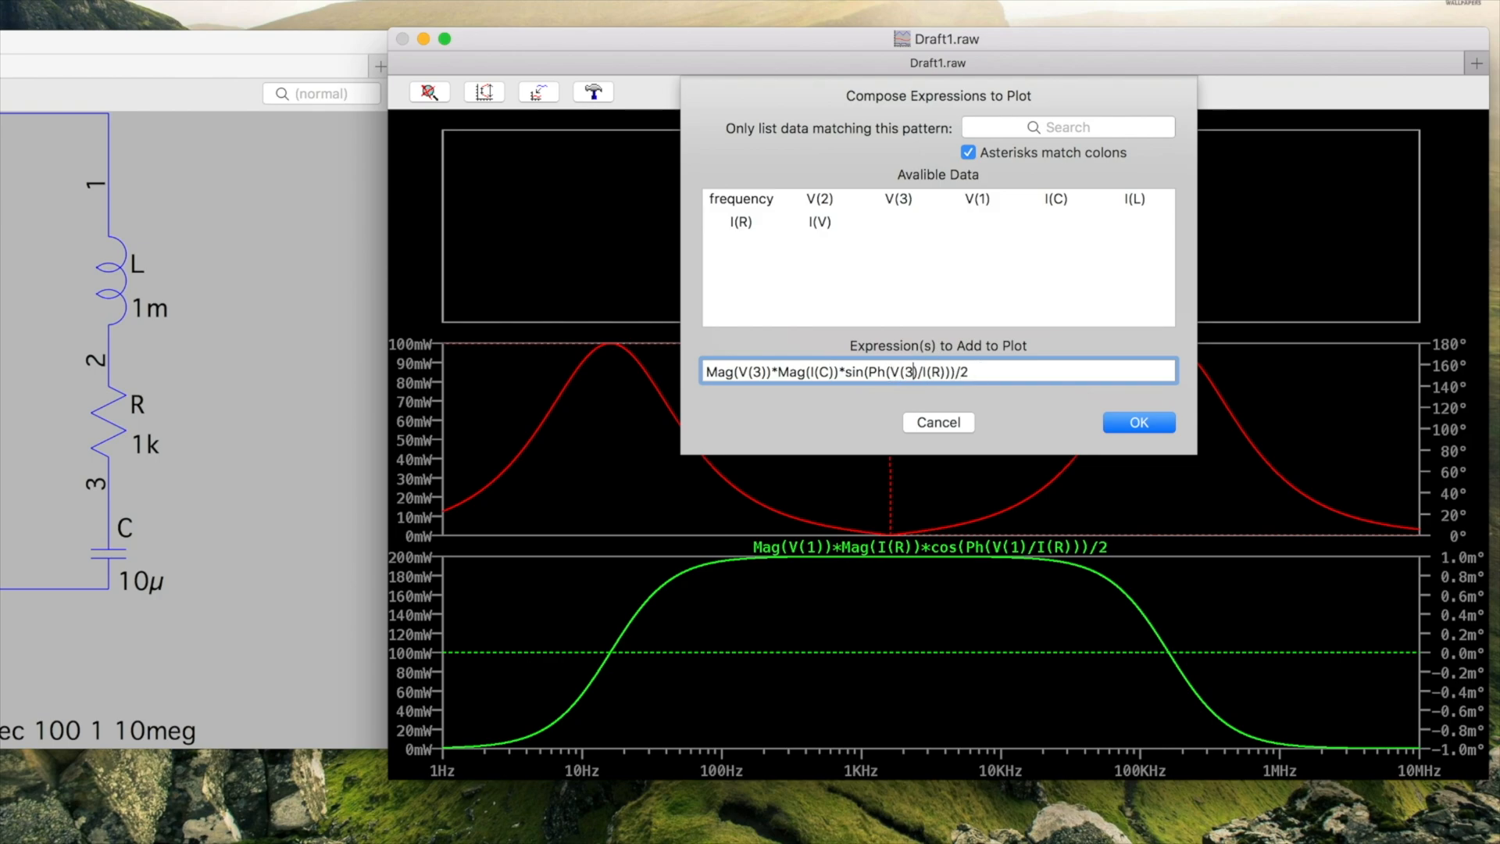
{"action": "type", "text": "C"}
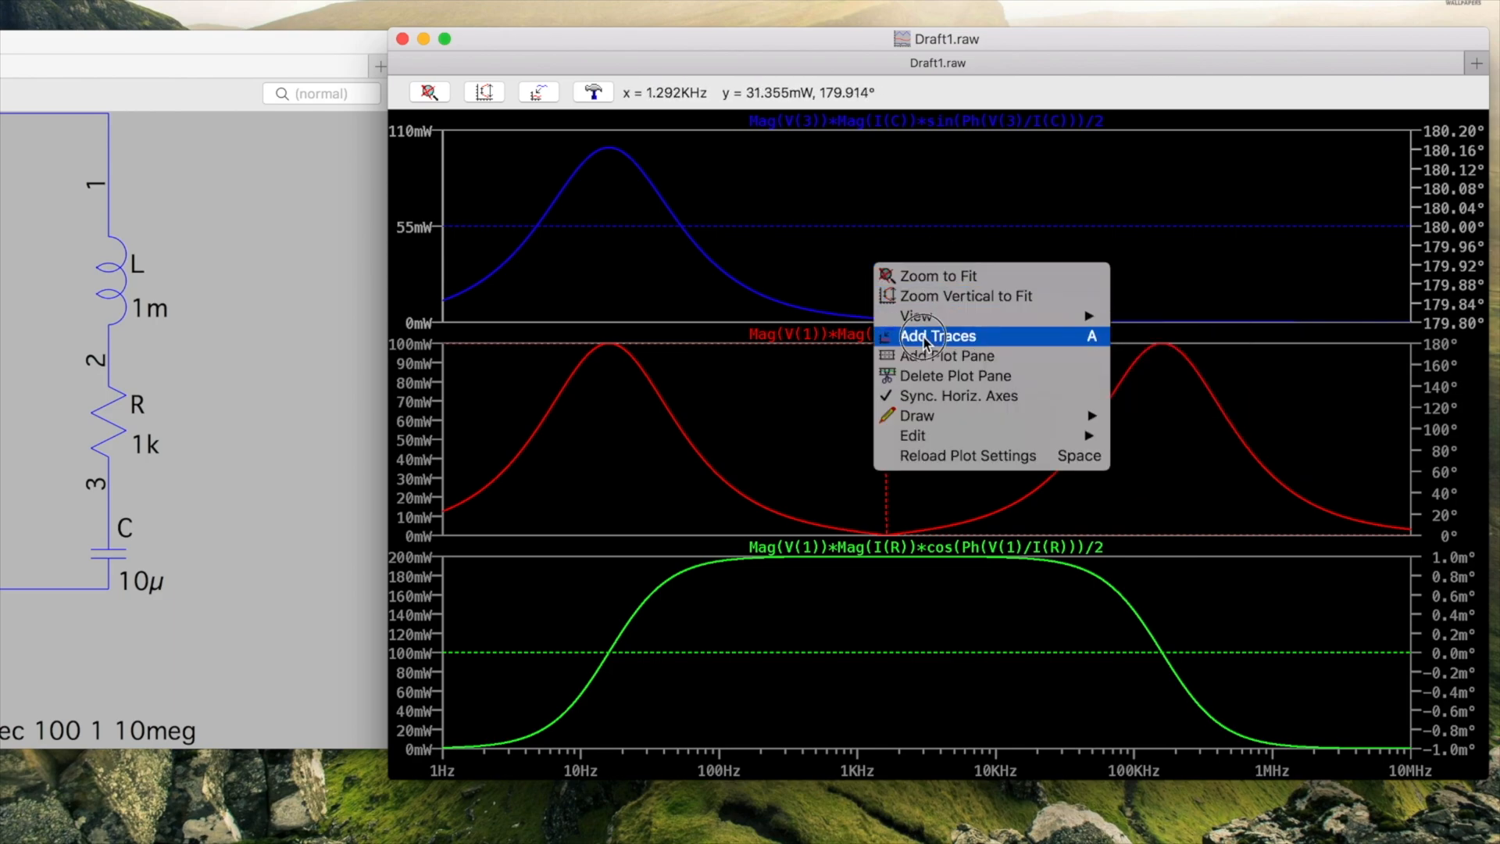
- Add inductor reactive power Mag(V(1)-V(2))*Mag(I(L))*sin(...)/2 and recolour the capacitor trace magenta
{"action": "left_click", "coordinate": [937, 336]}
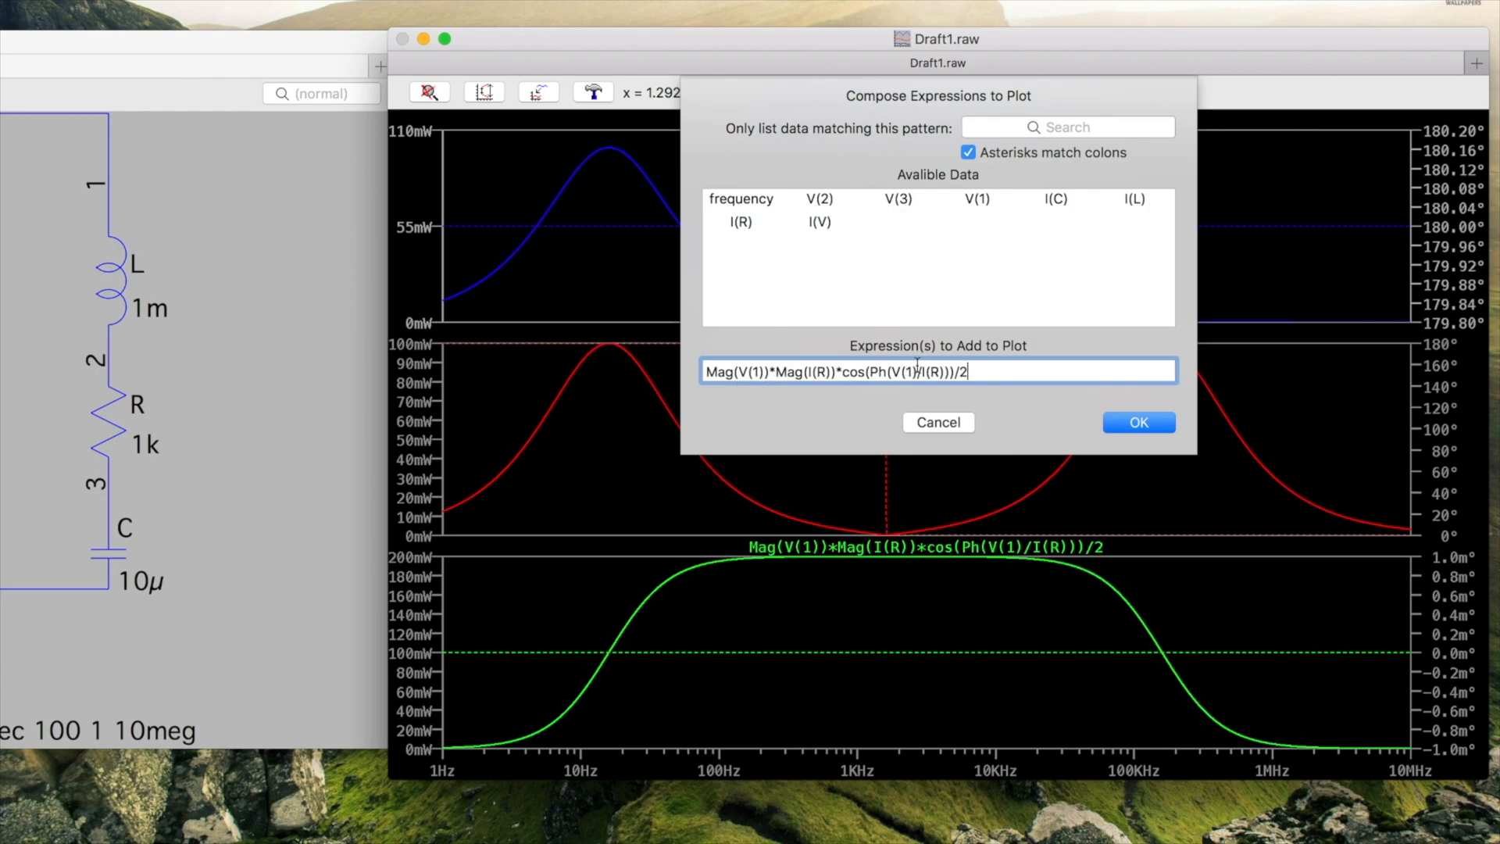
{"action": "type", "text": "sin"}
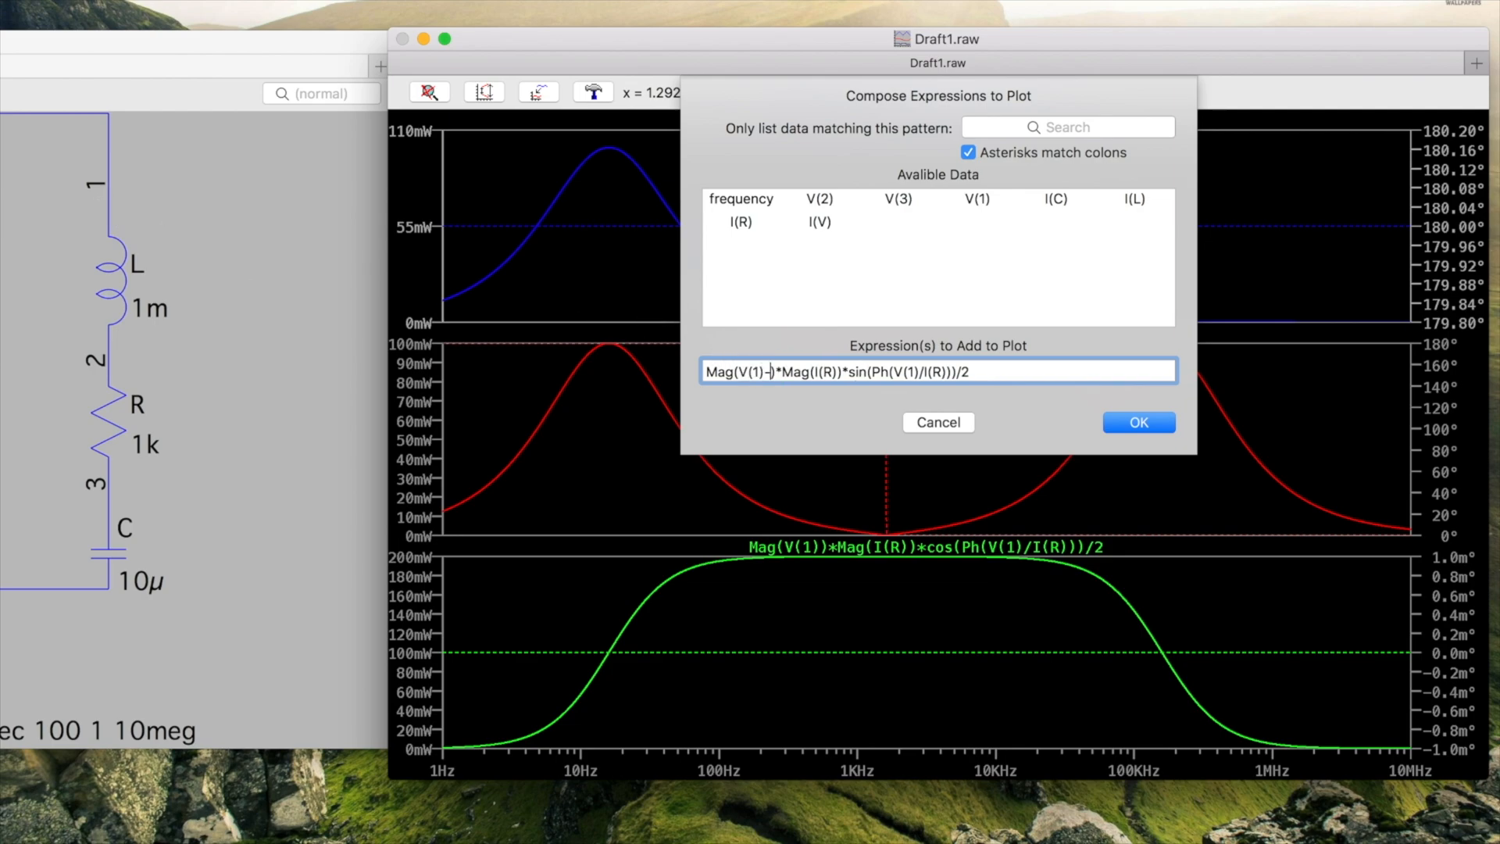
{"action": "type", "text": "V(2)"}
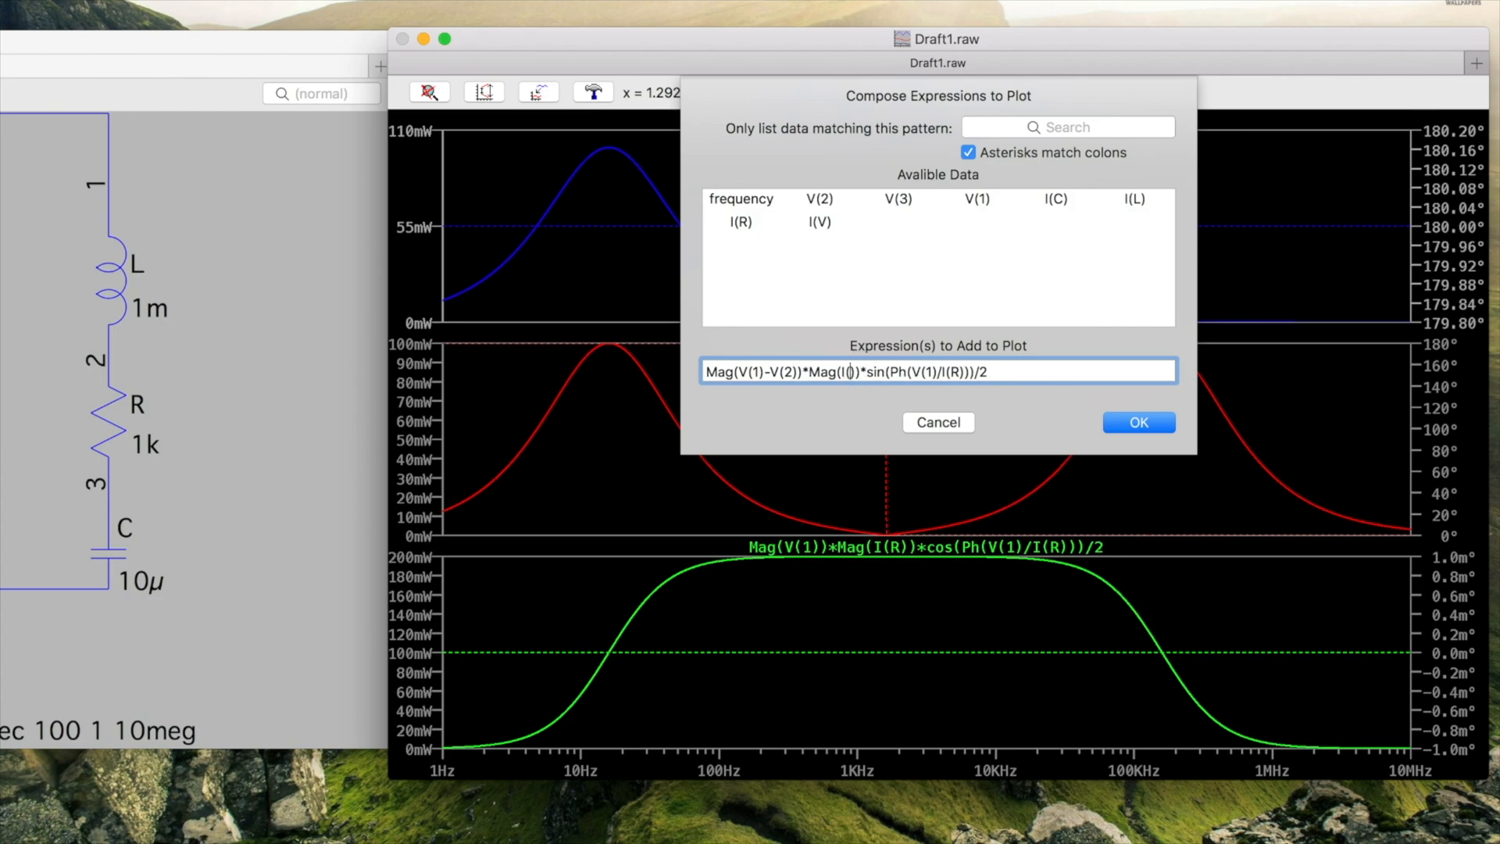
{"action": "type", "text": "I(L)"}
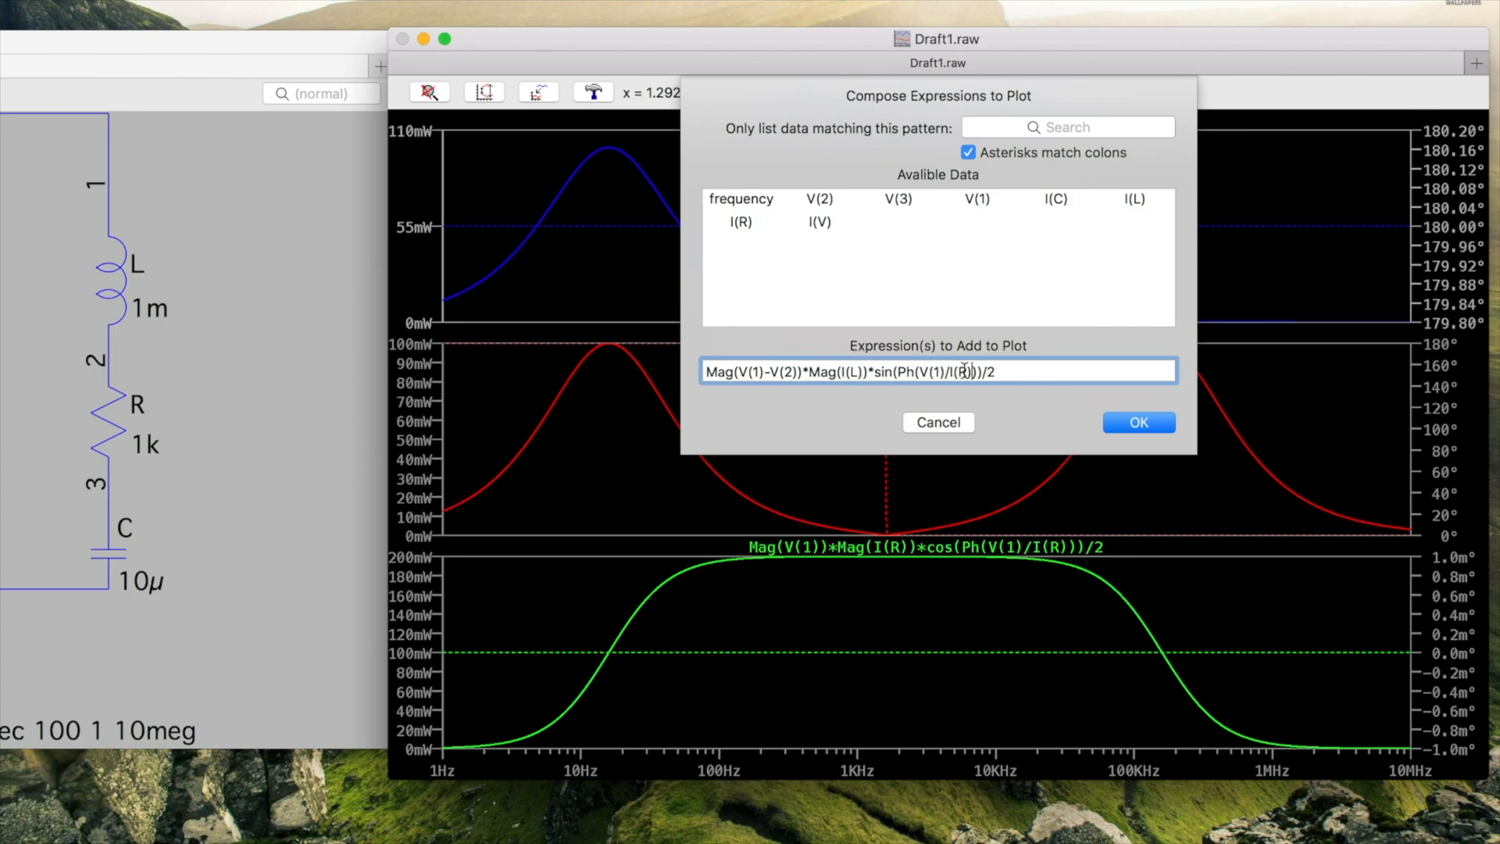
{"action": "left_click", "coordinate": [1138, 422]}
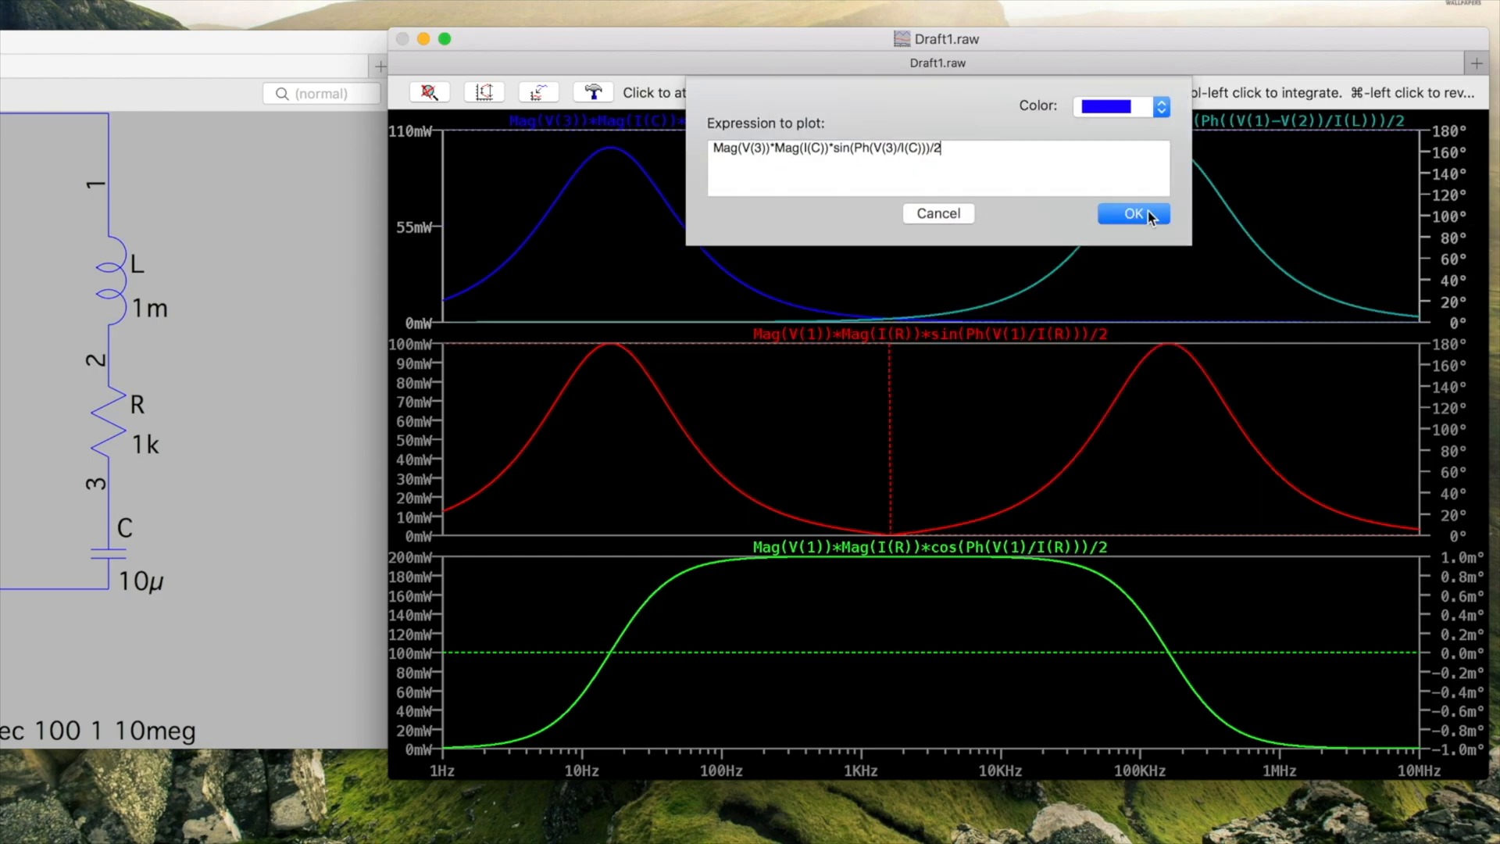
{"action": "left_click", "coordinate": [1105, 106]}
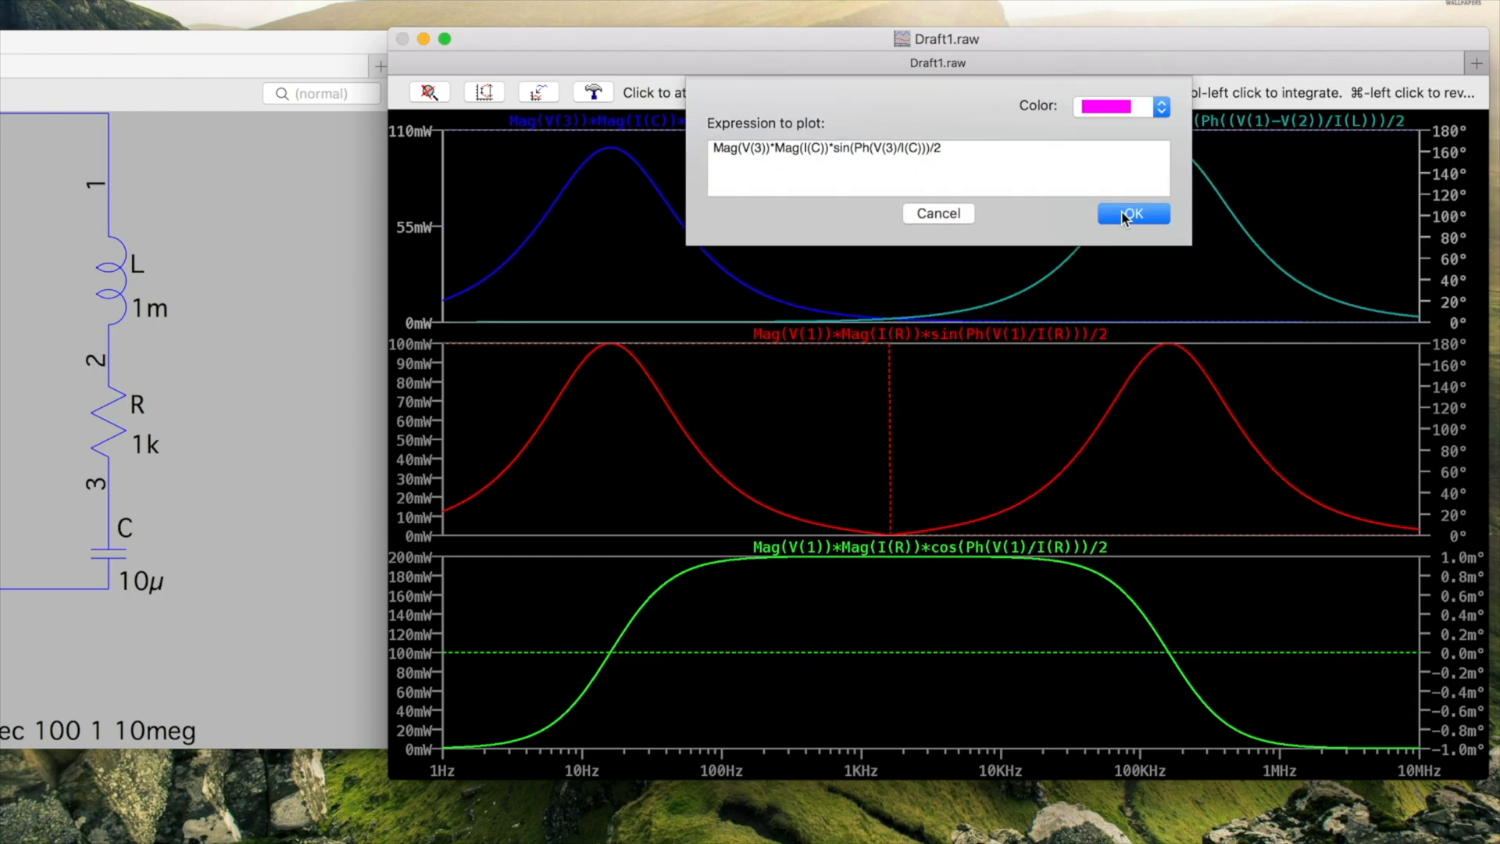
{"action": "left_click", "coordinate": [1134, 212]}
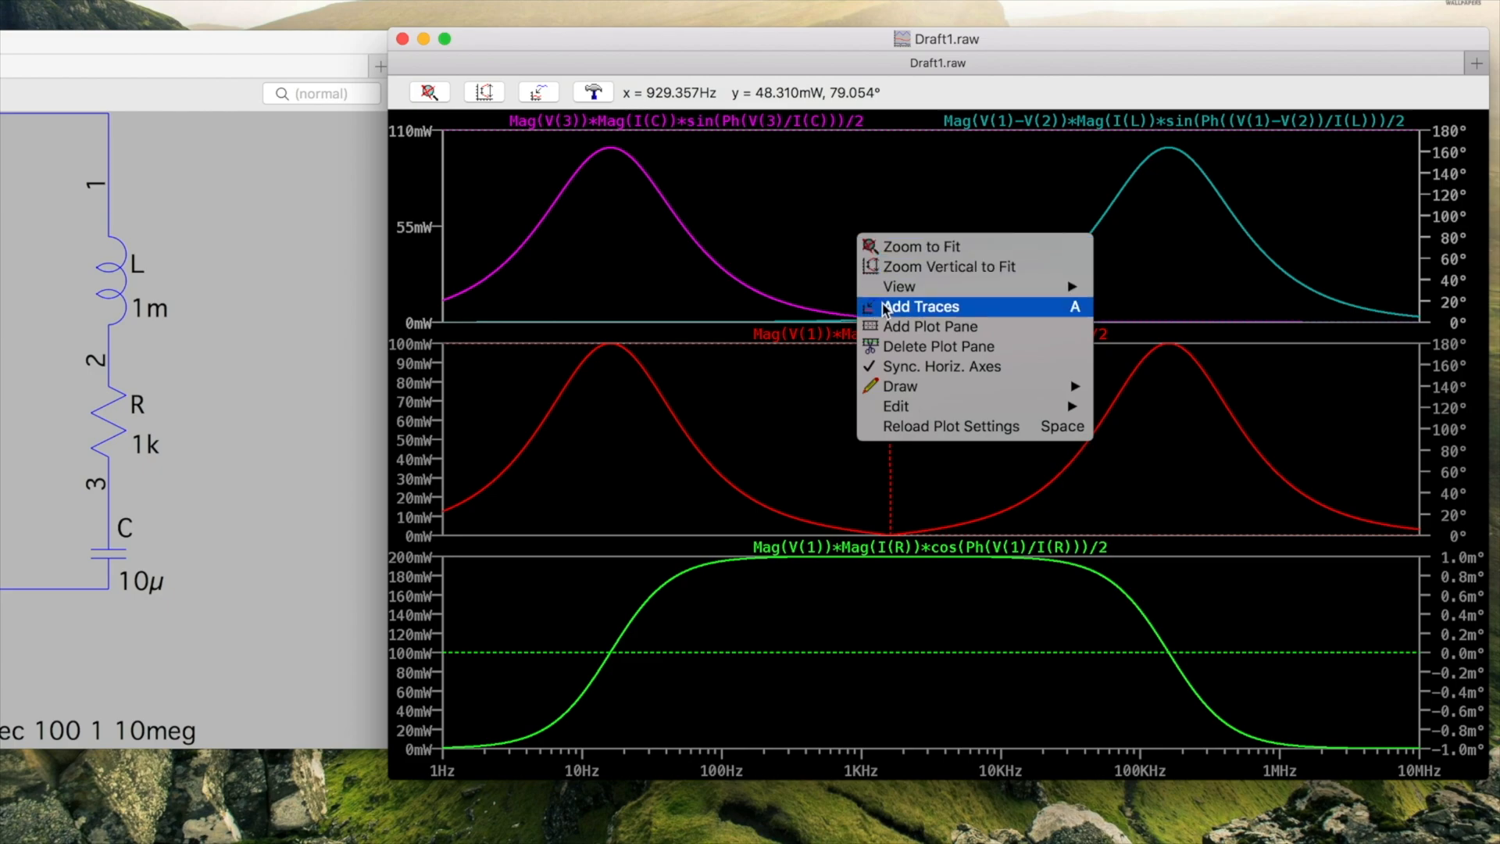
- Add a new top plot pane showing the inductor current I(L) trace in grey
{"action": "left_click", "coordinate": [919, 306]}
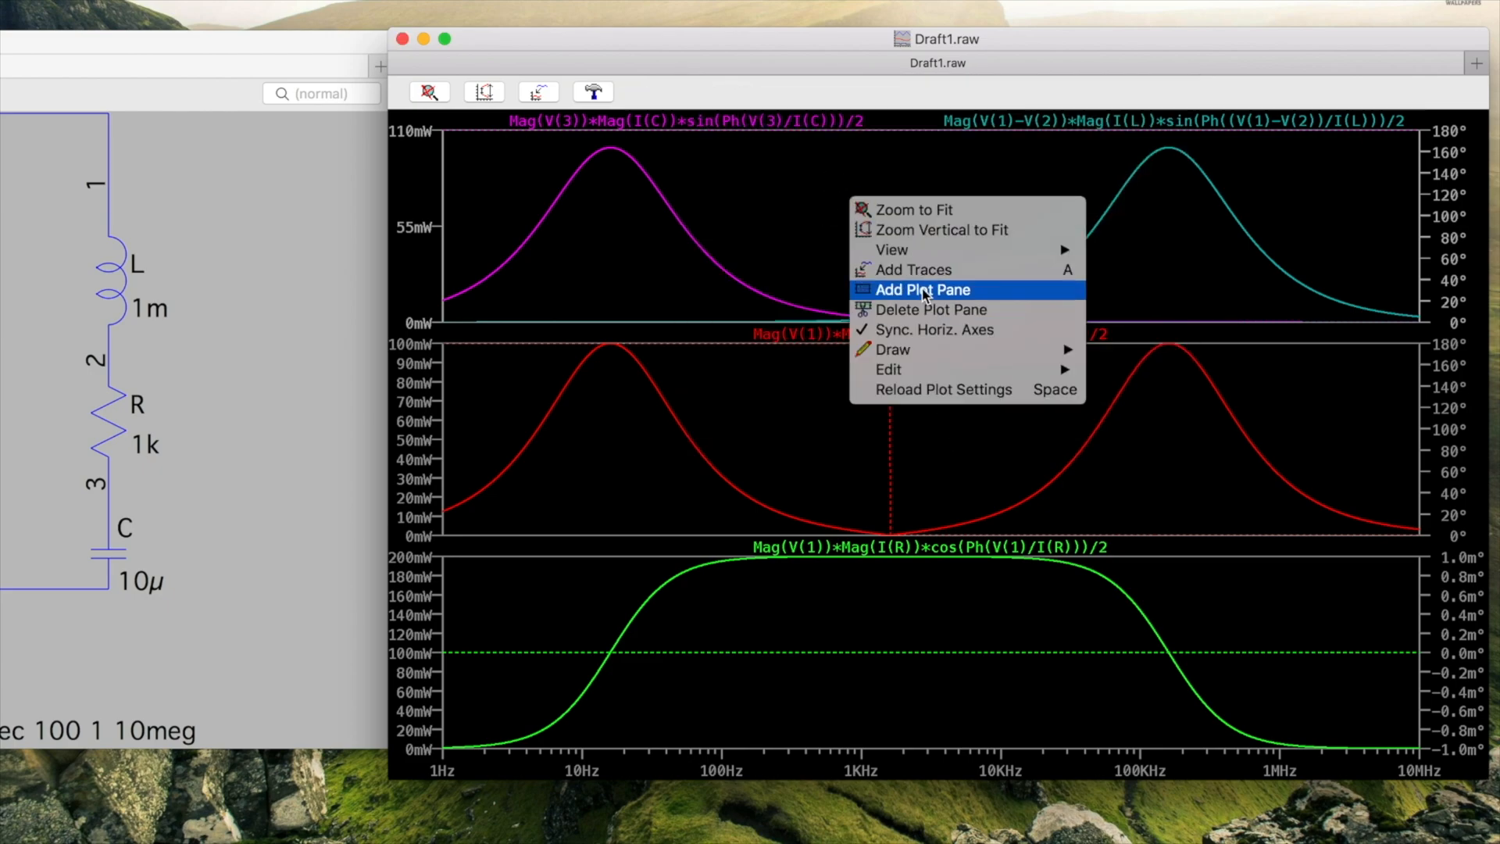
{"action": "left_click", "coordinate": [921, 289]}
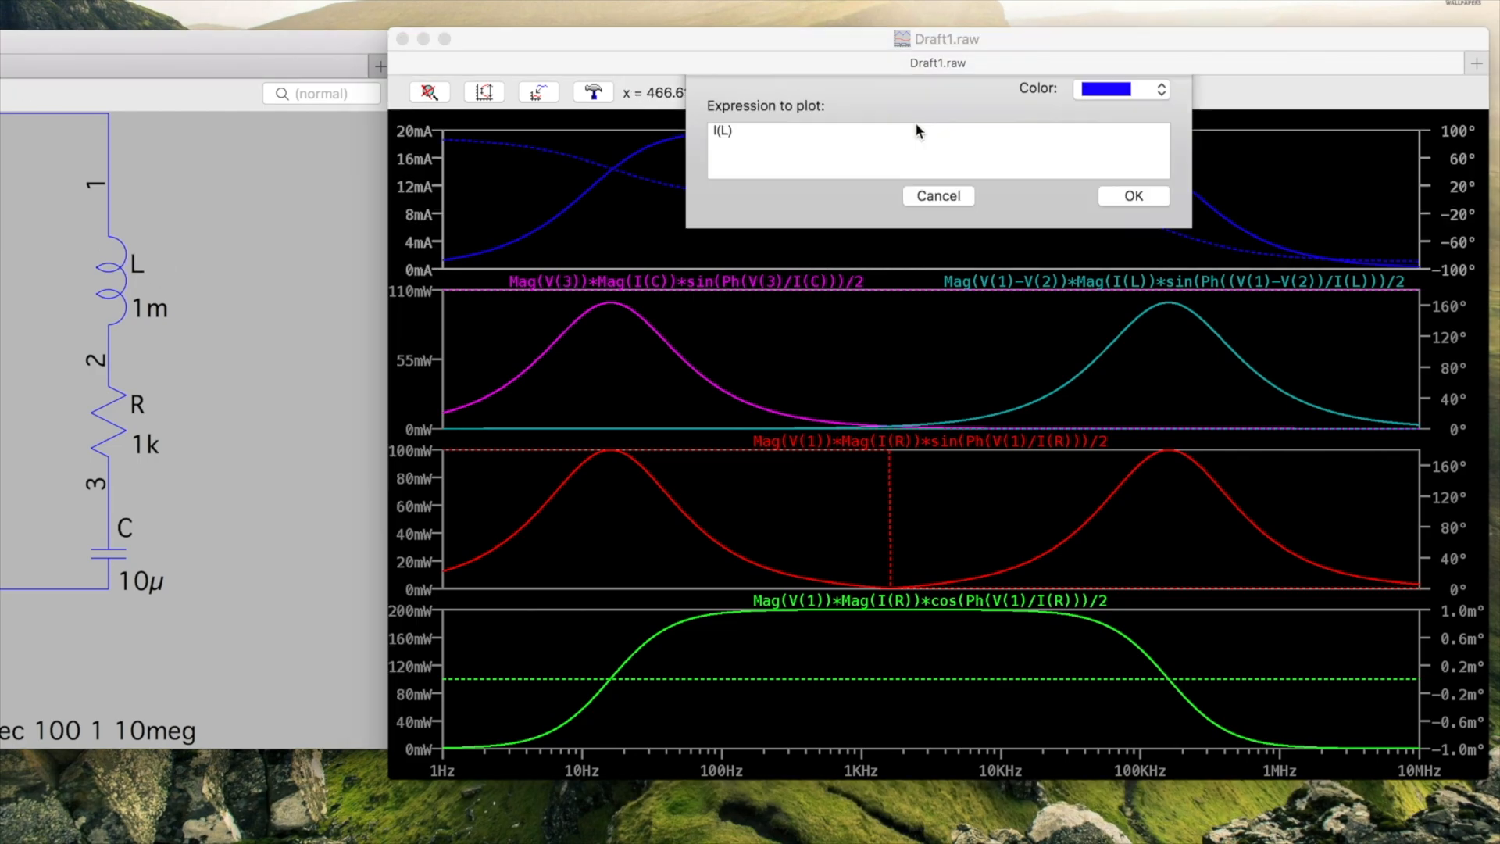
{"action": "left_click", "coordinate": [1133, 195]}
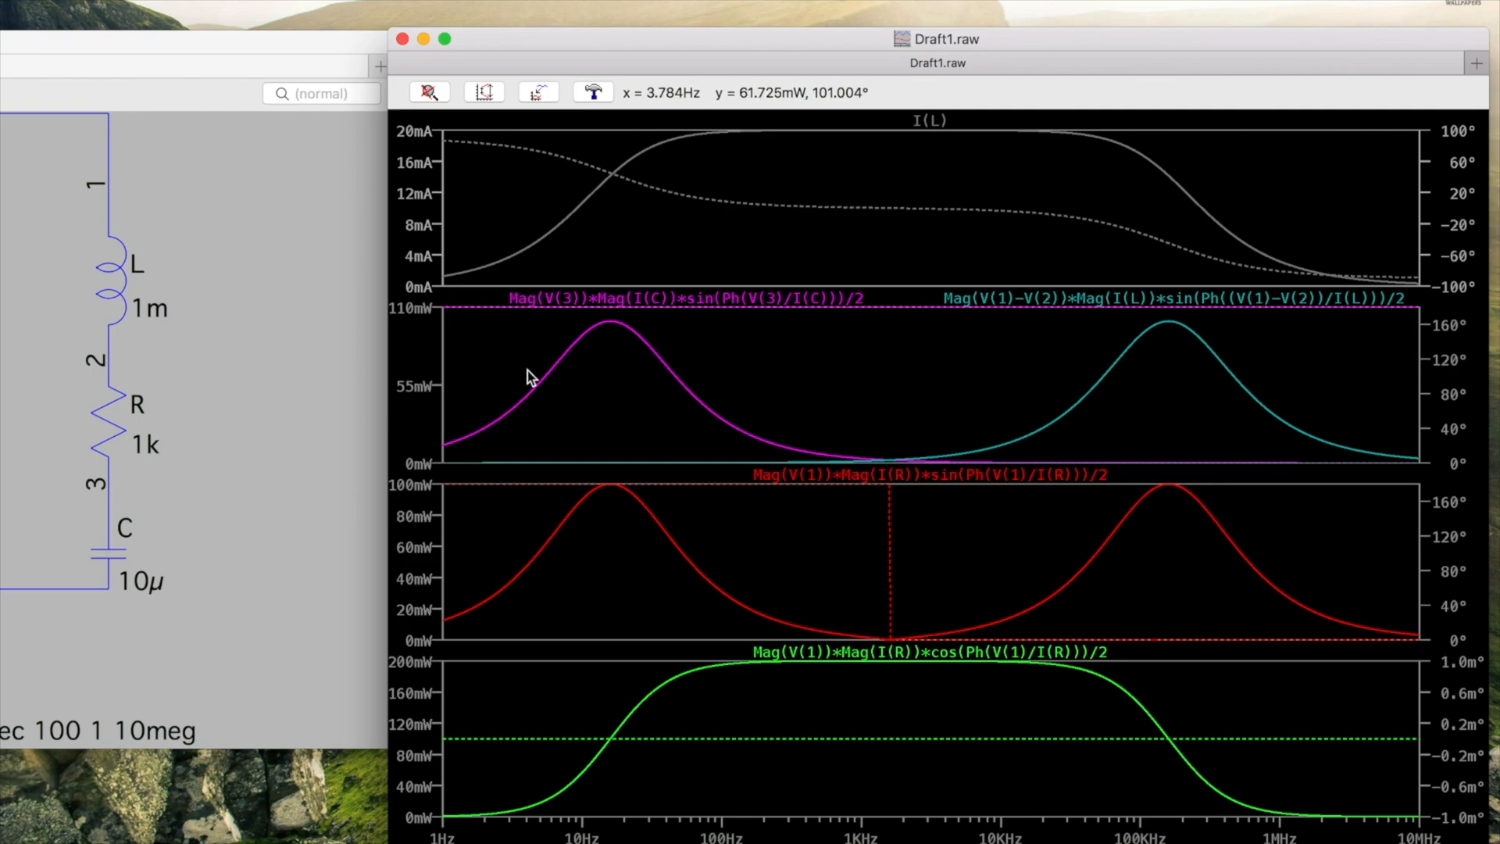
{"action": "mouse_move", "coordinate": [641, 306]}
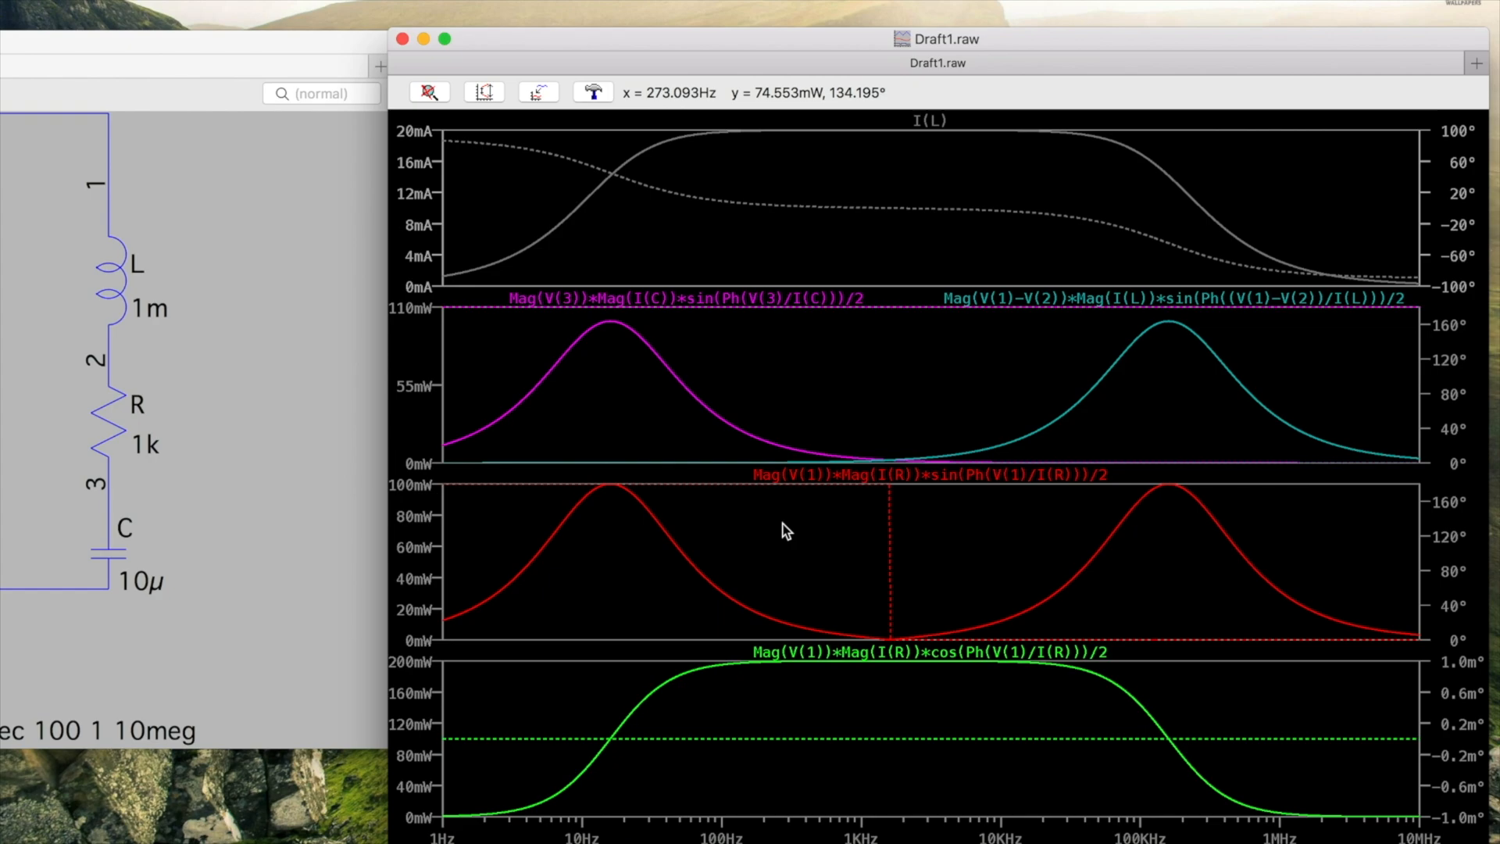
{"action": "mouse_move", "coordinate": [630, 272]}
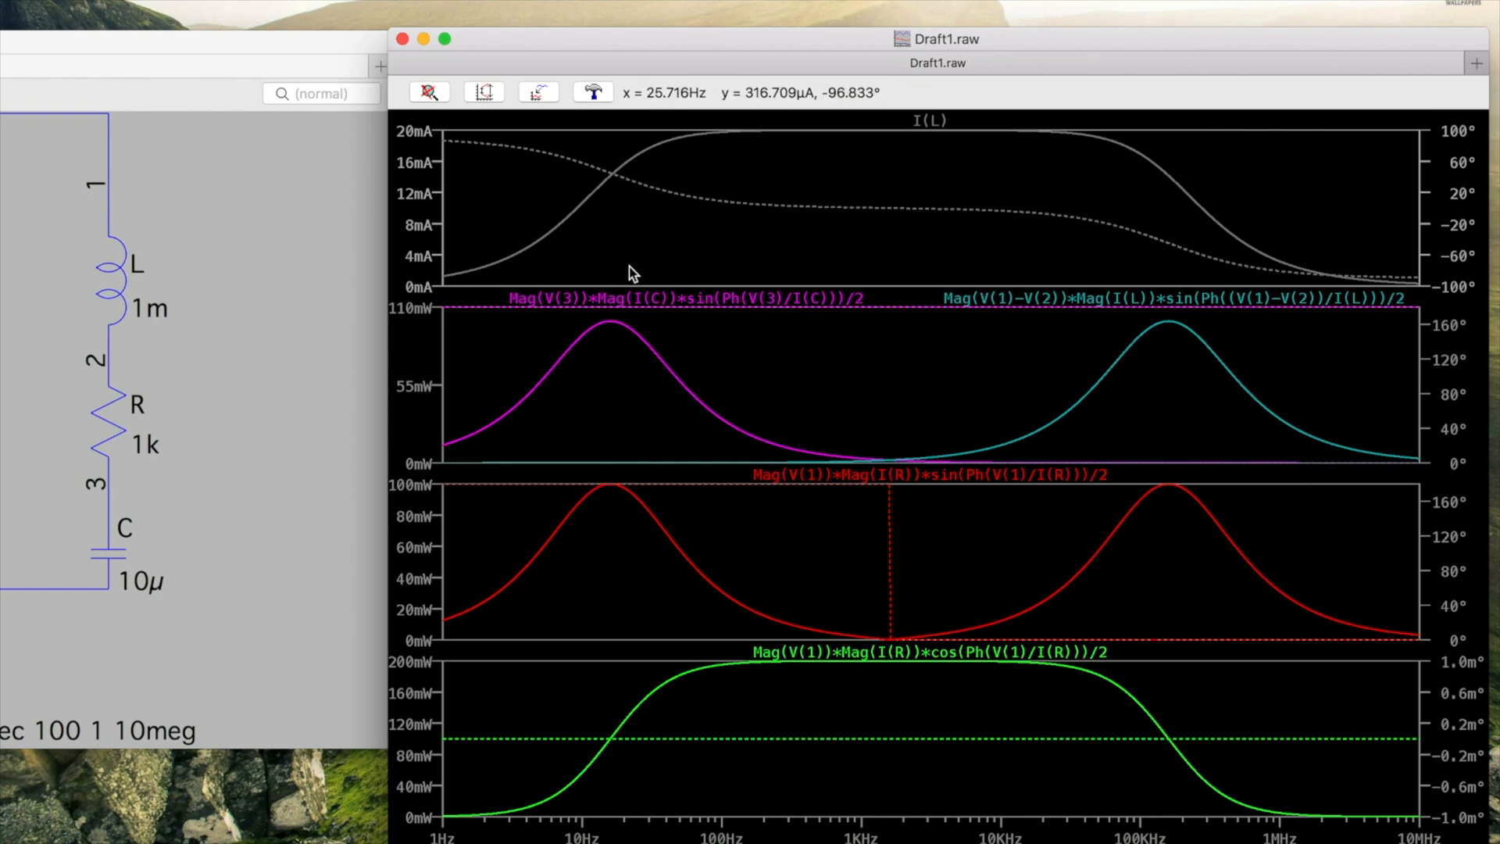
{"action": "mouse_move", "coordinate": [584, 250]}
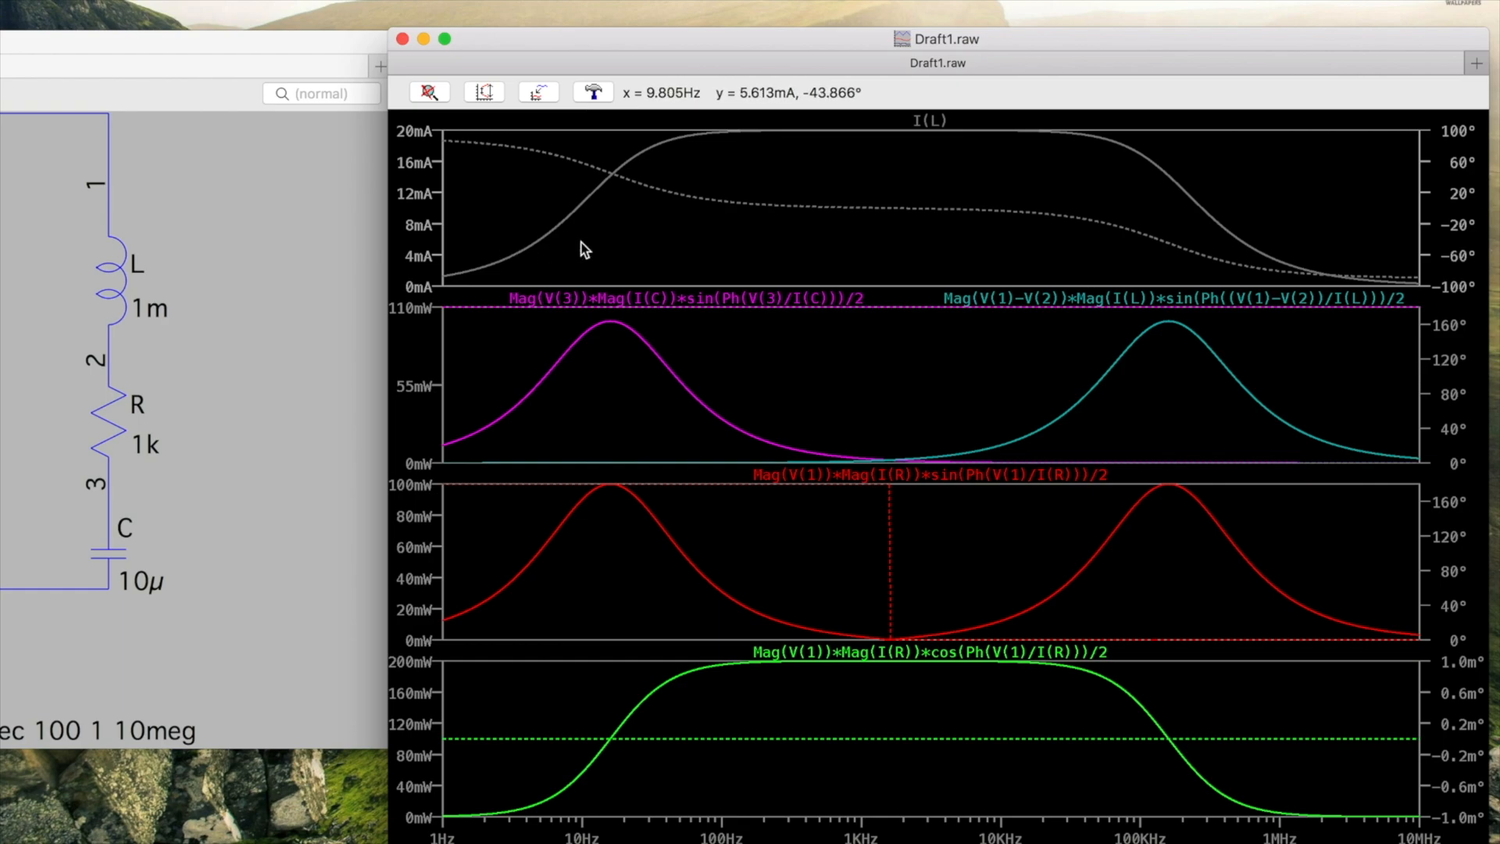
{"action": "mouse_move", "coordinate": [451, 285]}
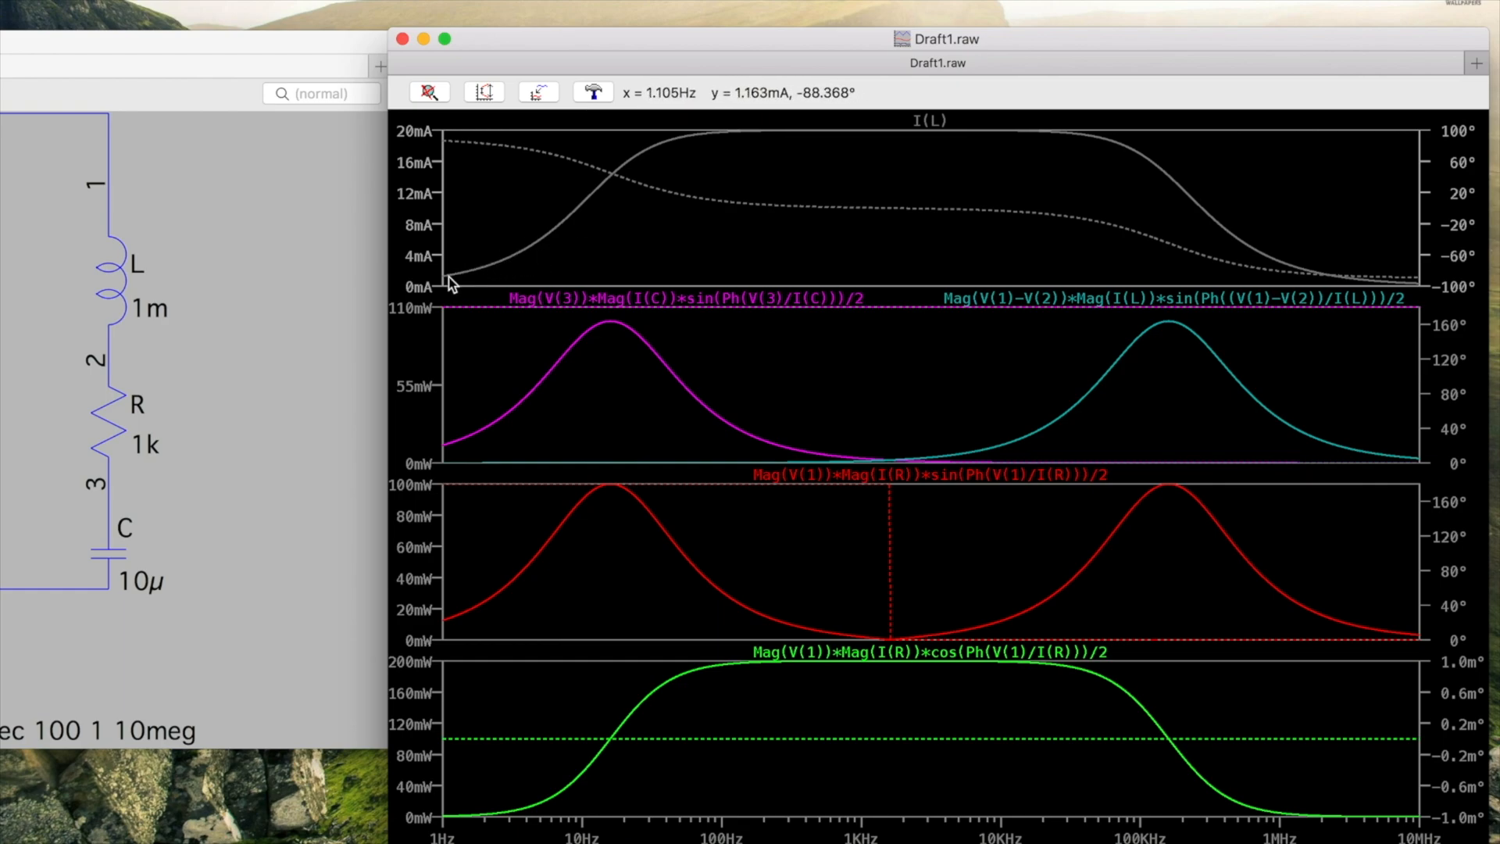
{"action": "mouse_move", "coordinate": [649, 162]}
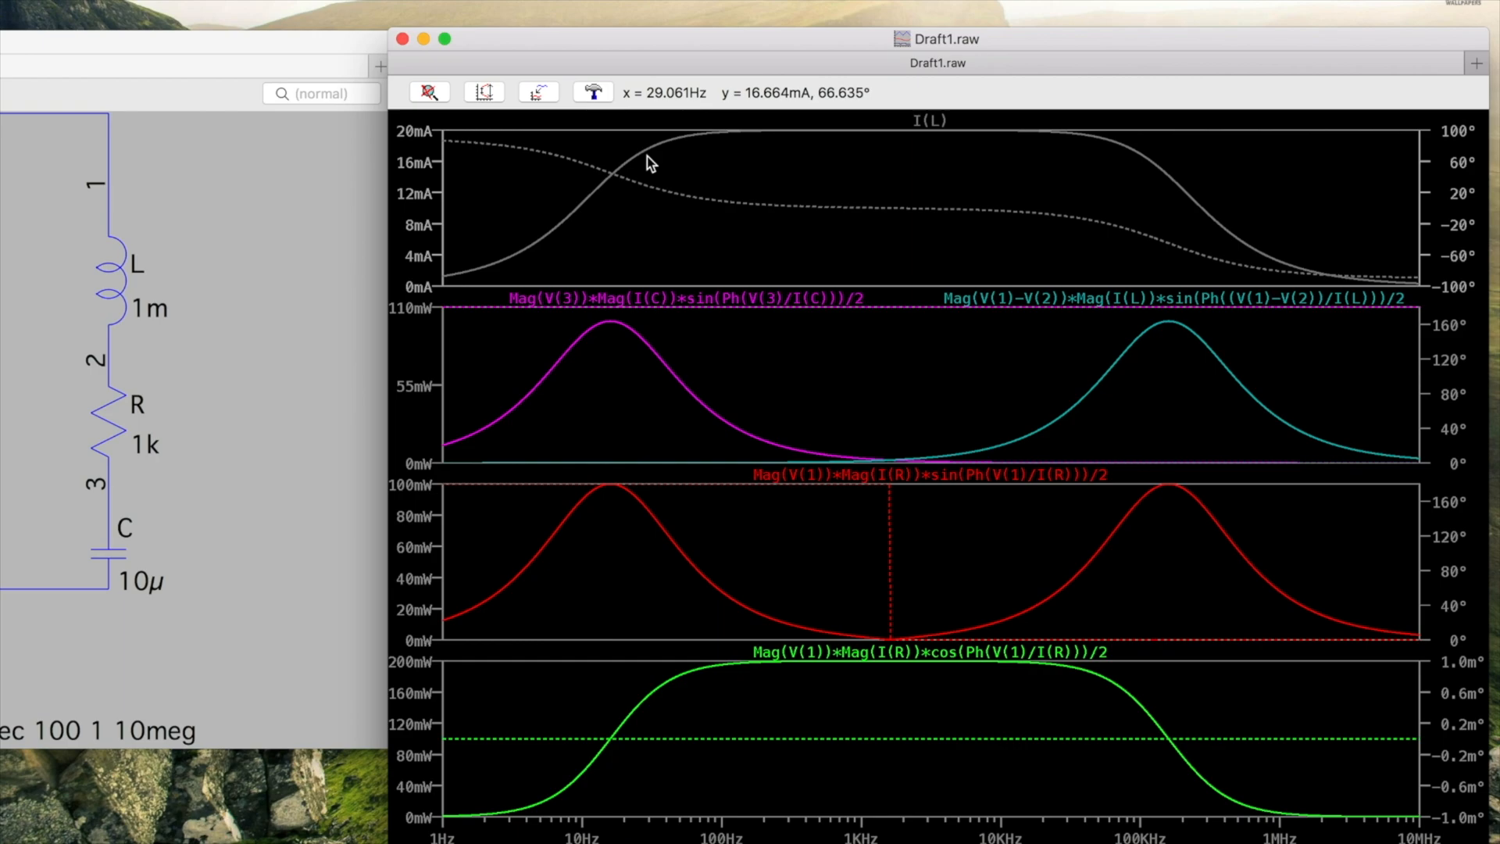
{"action": "mouse_move", "coordinate": [730, 167]}
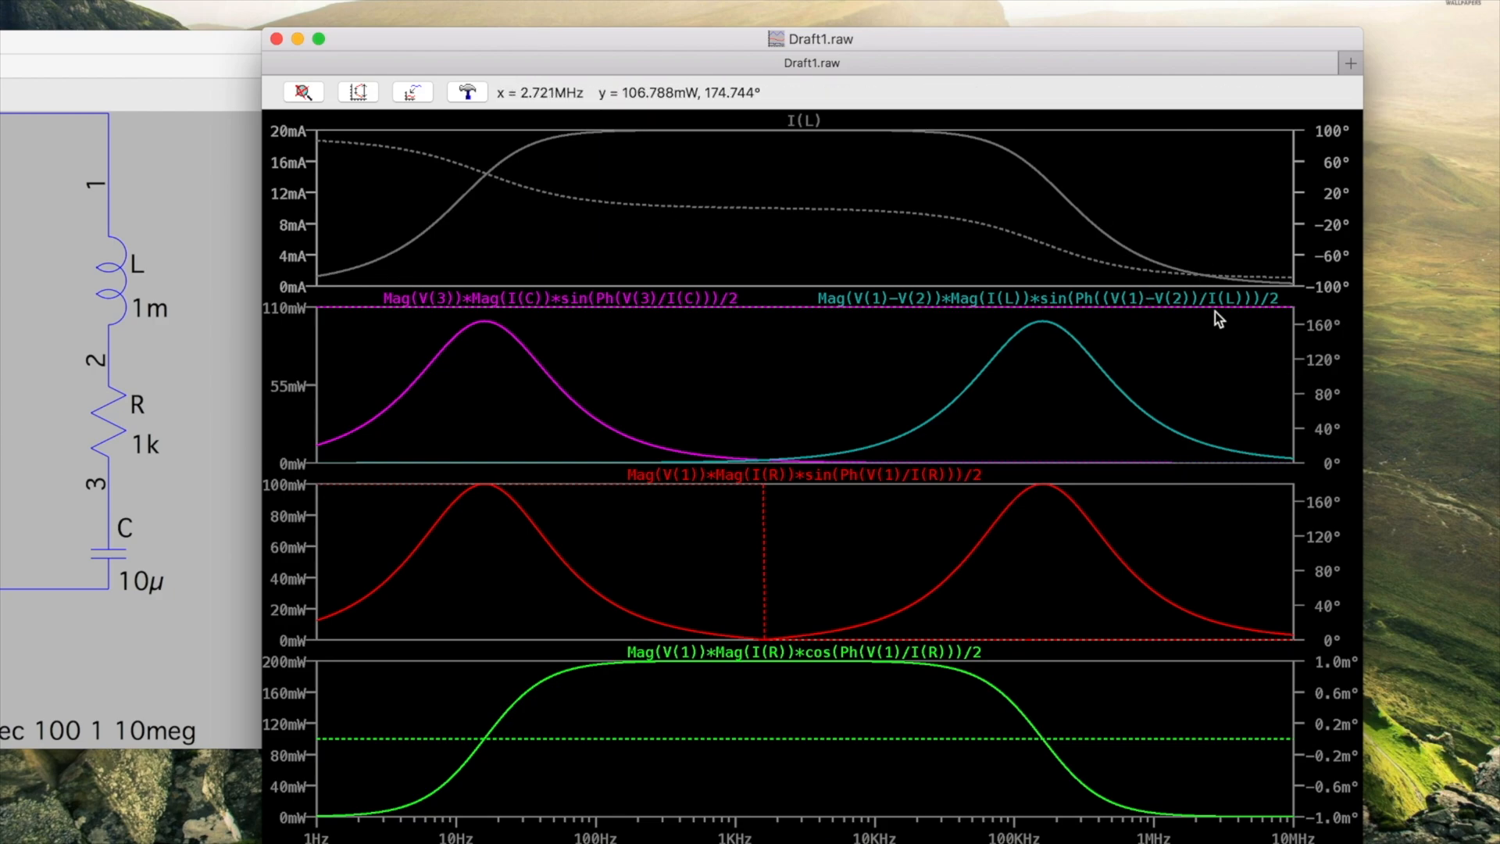
{"action": "mouse_move", "coordinate": [1261, 217]}
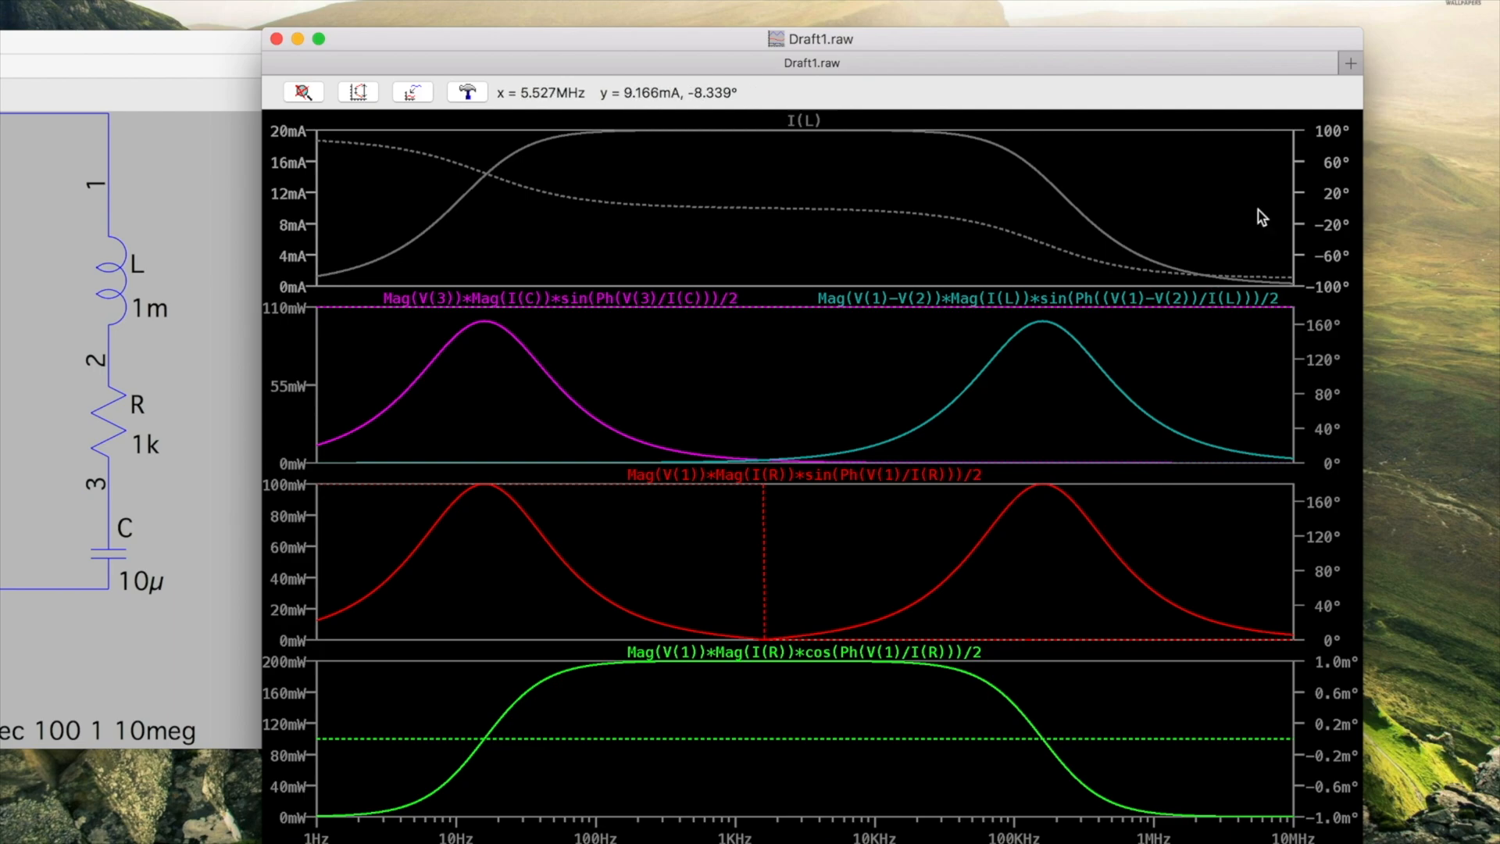
{"action": "mouse_move", "coordinate": [1195, 477]}
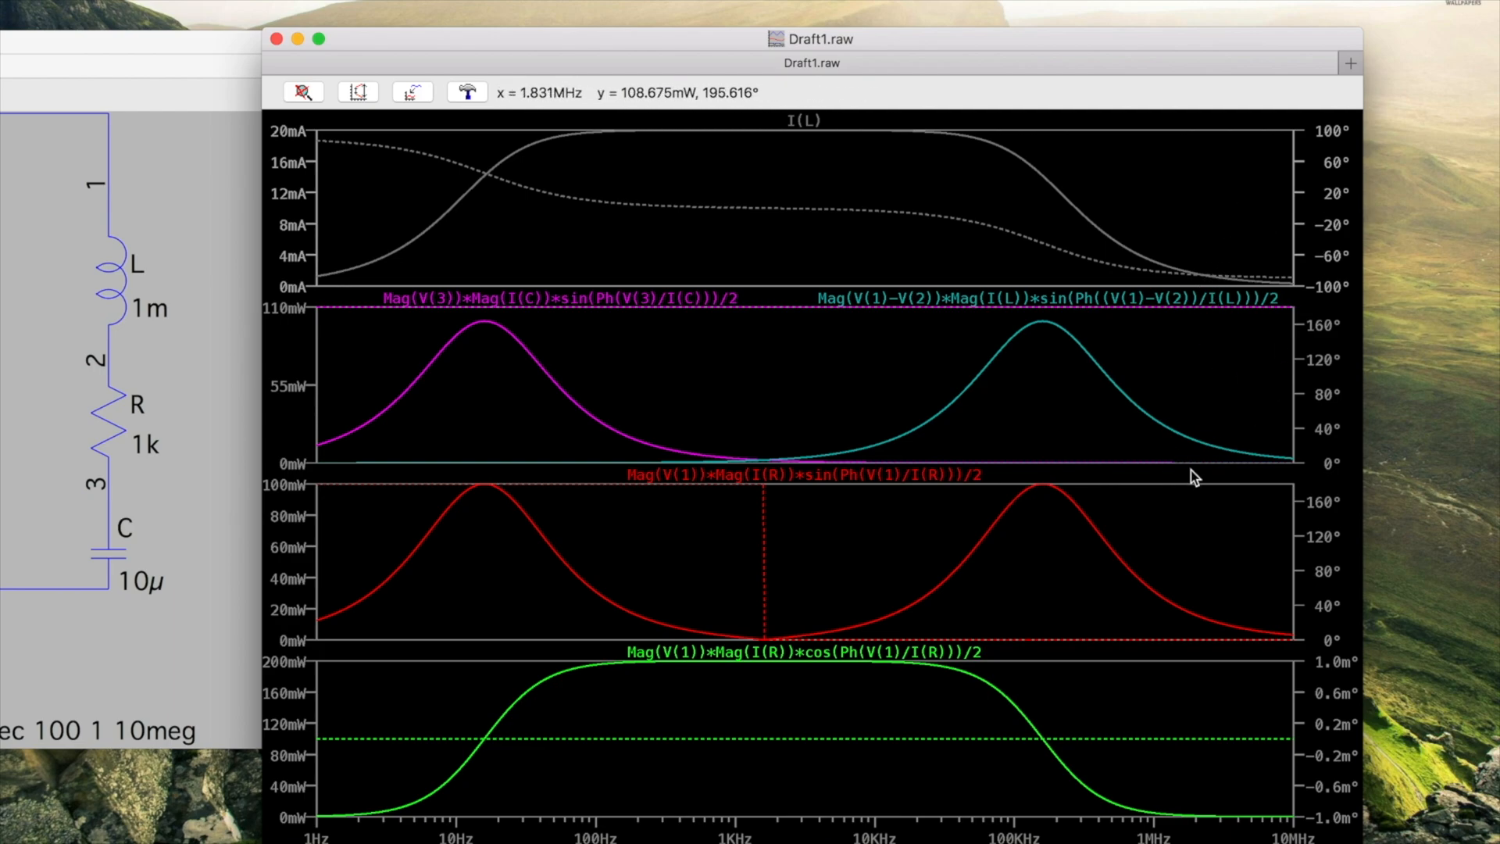
{"action": "mouse_move", "coordinate": [366, 406]}
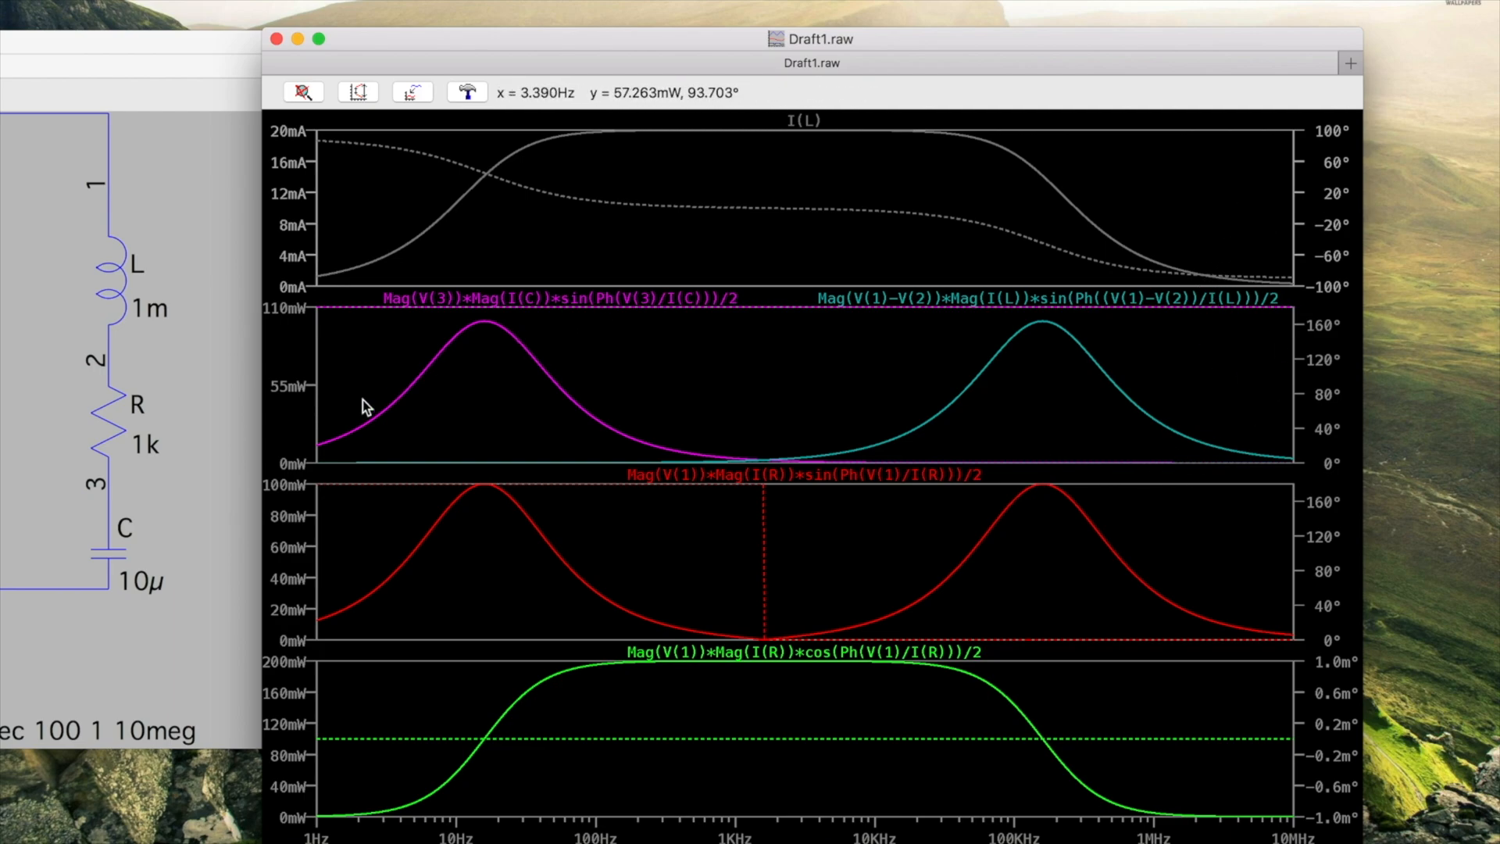
{"action": "mouse_move", "coordinate": [476, 340]}
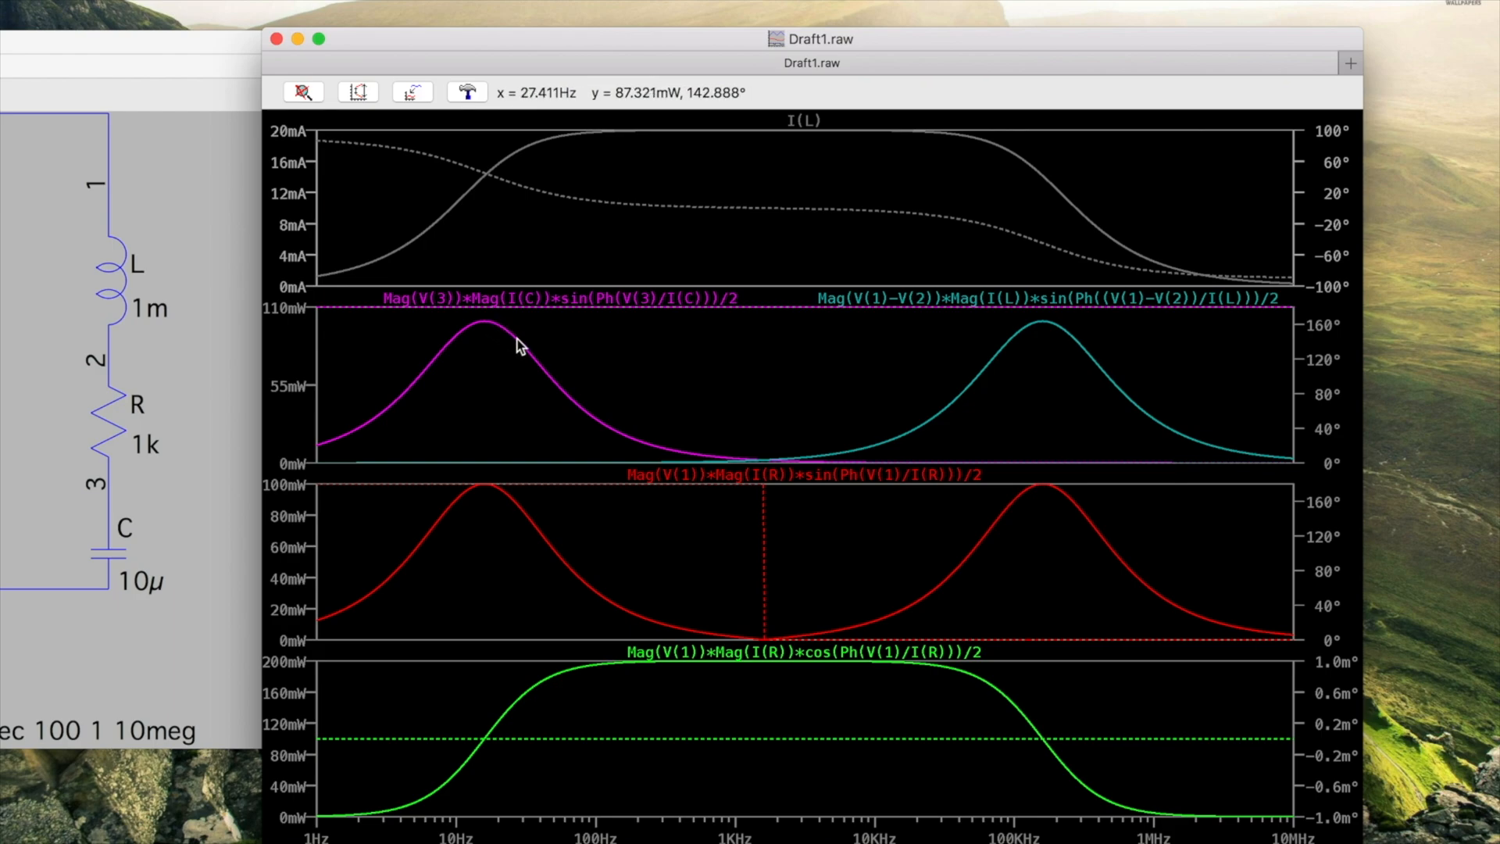
{"action": "mouse_move", "coordinate": [531, 362]}
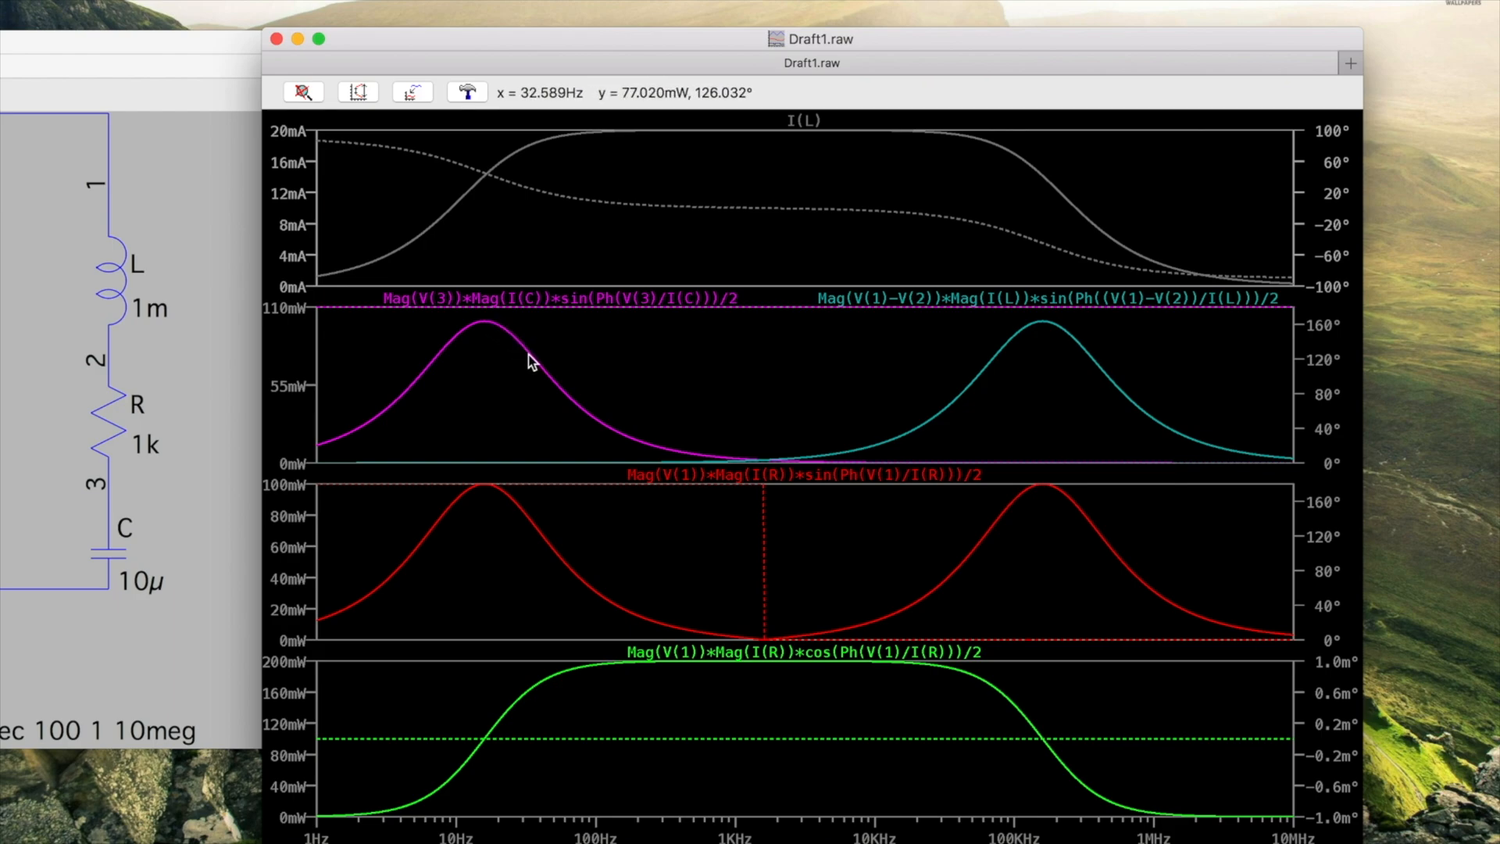
{"action": "mouse_move", "coordinate": [541, 375]}
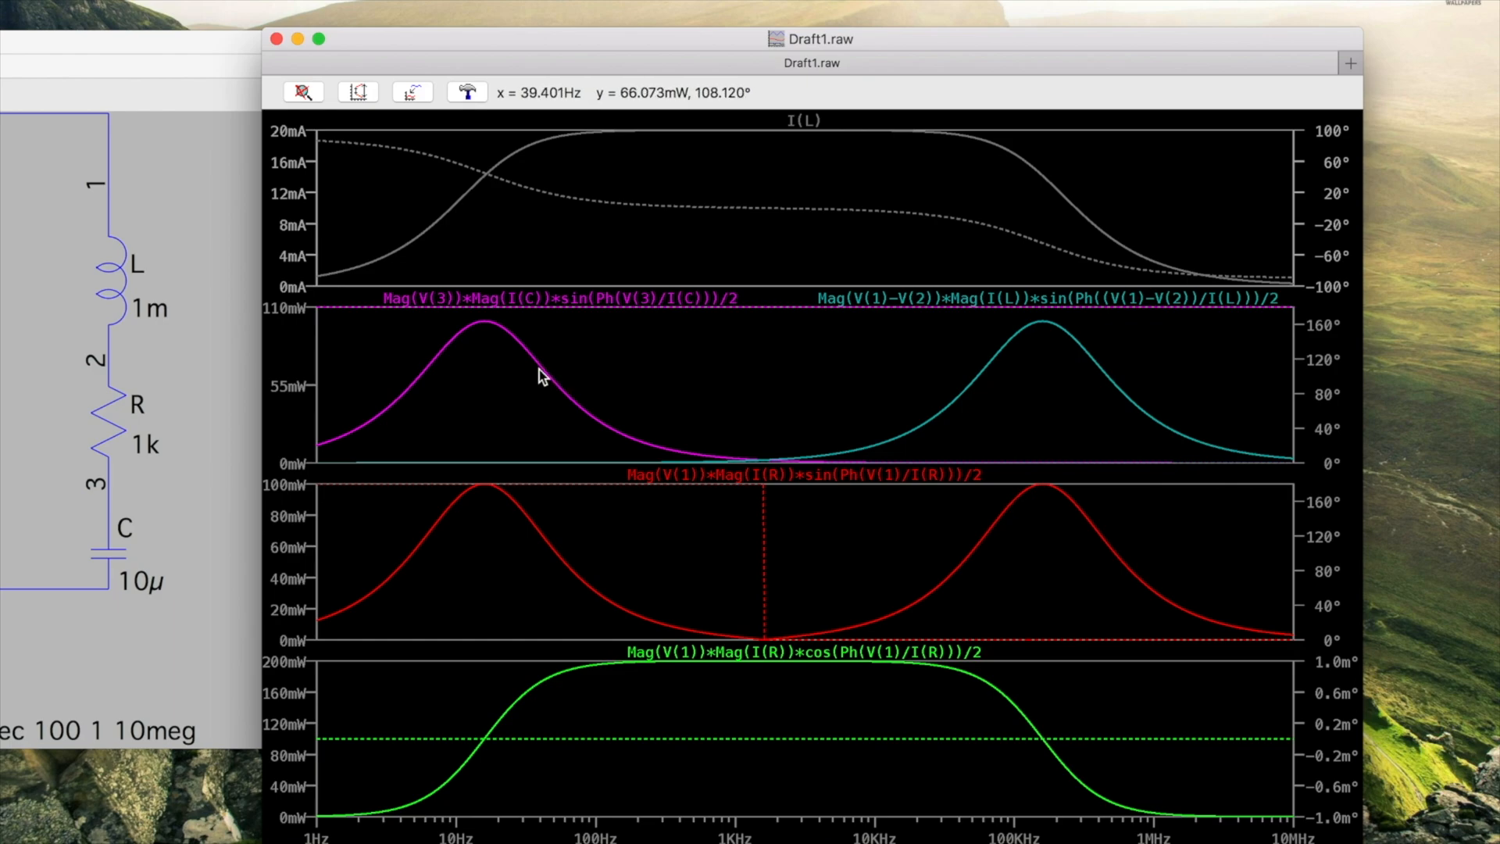
{"action": "mouse_move", "coordinate": [549, 387]}
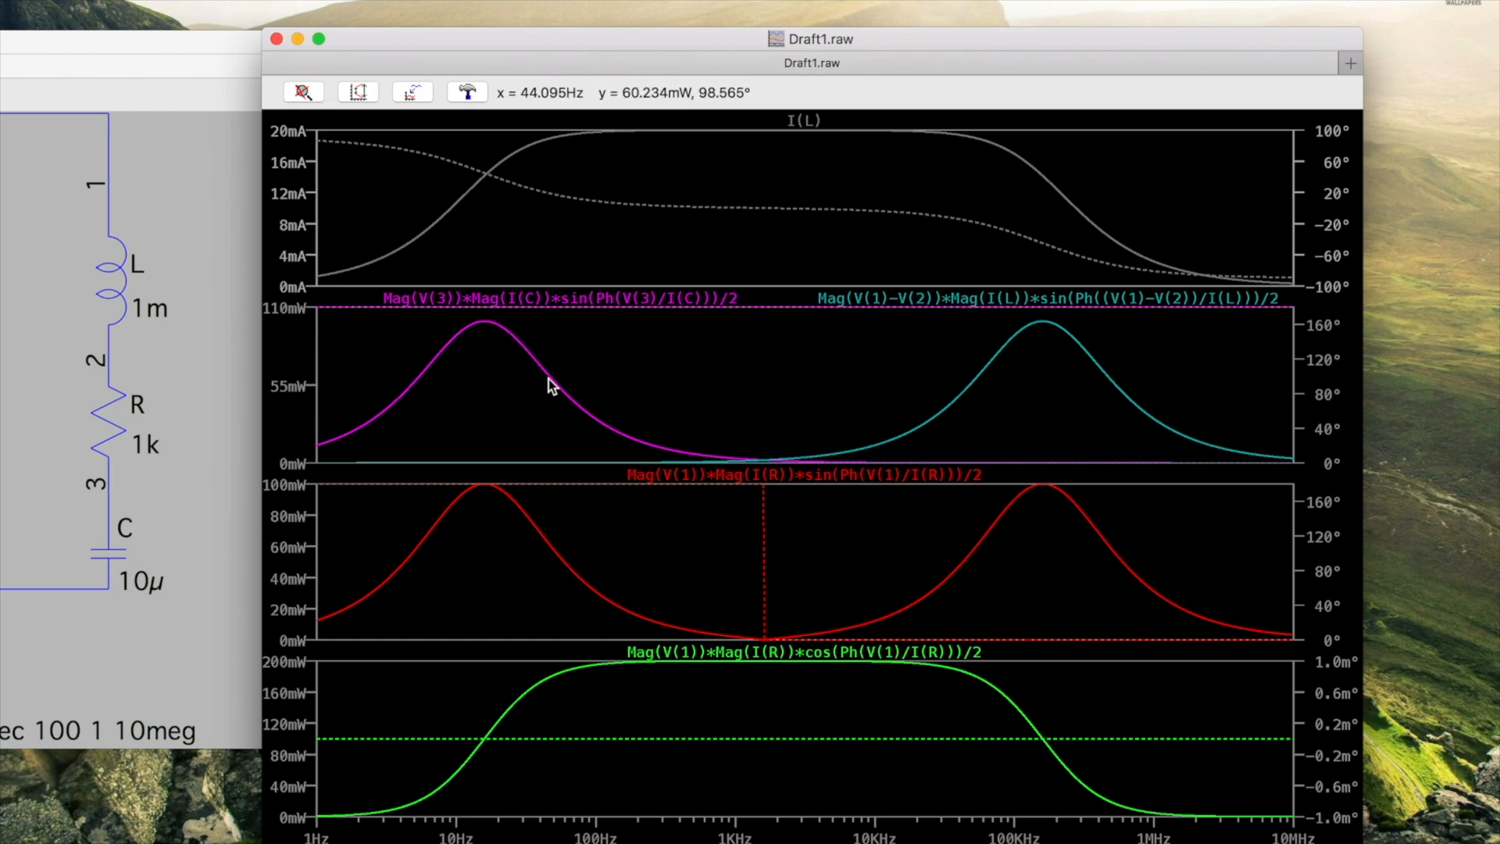
{"action": "mouse_move", "coordinate": [538, 375]}
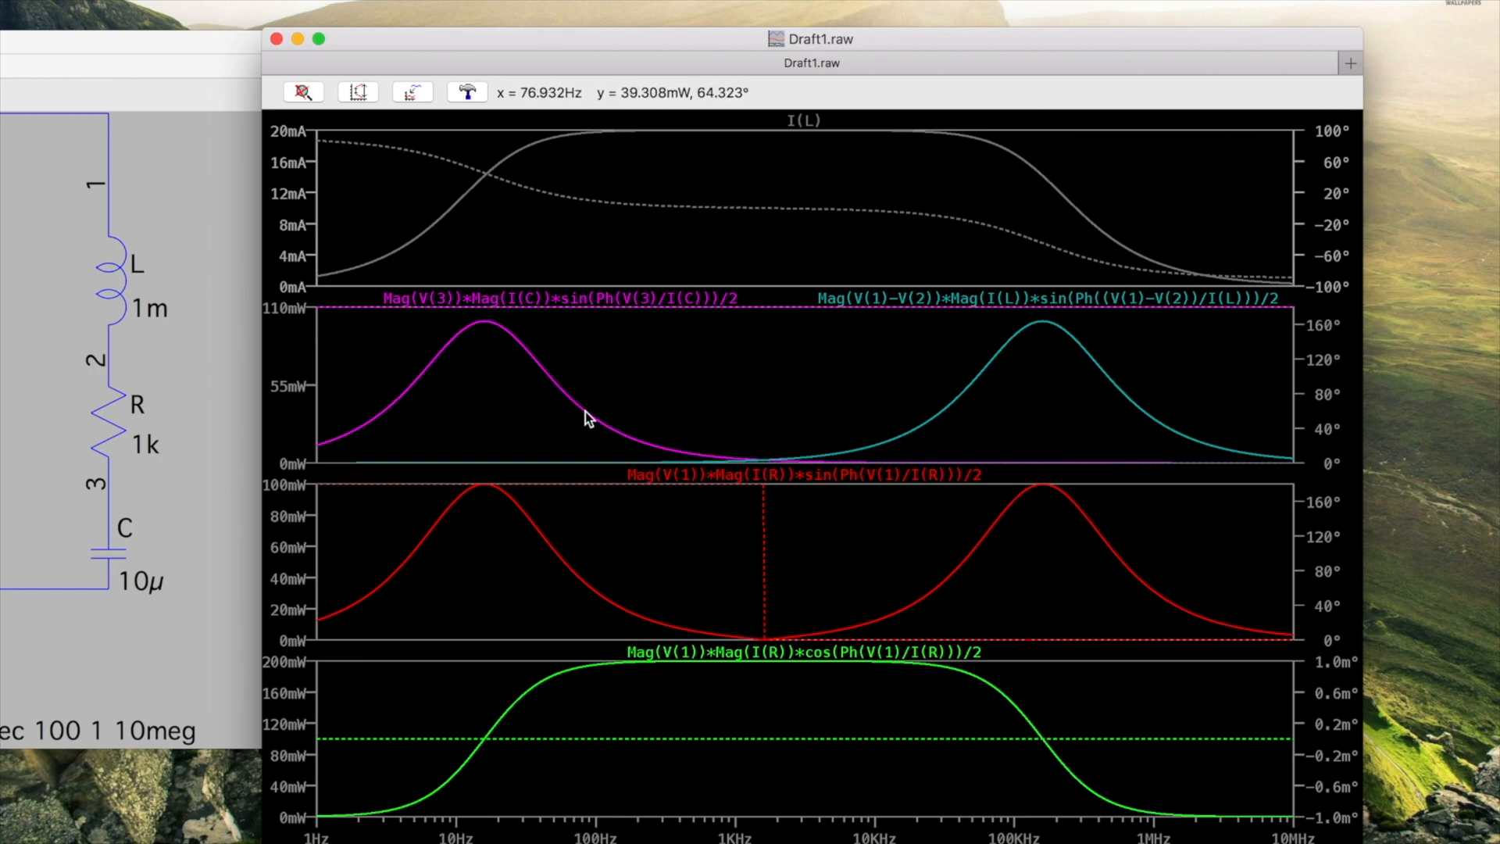
{"action": "mouse_move", "coordinate": [909, 468]}
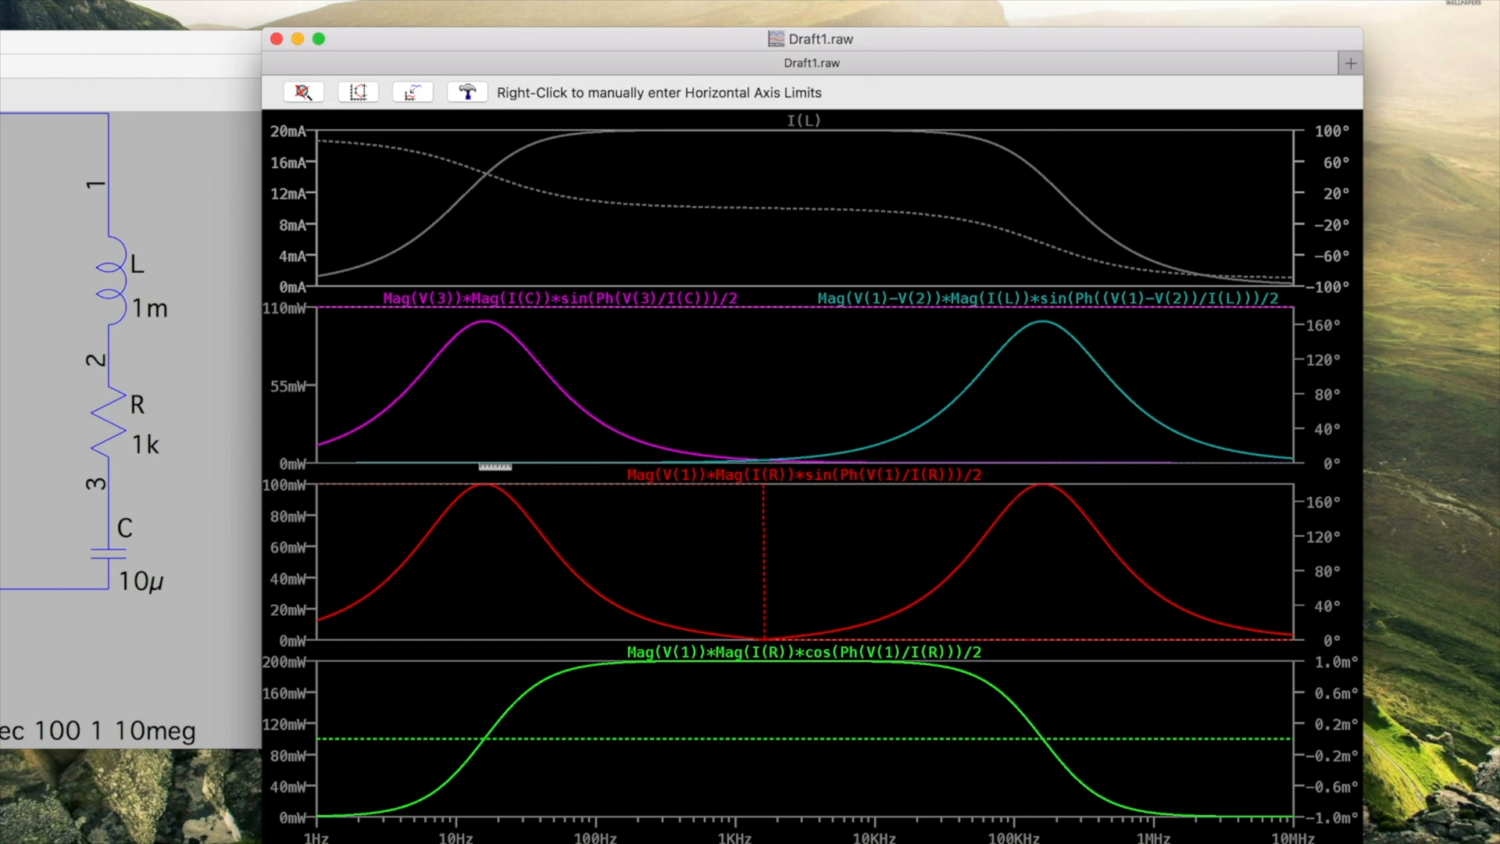
{"action": "mouse_move", "coordinate": [512, 467]}
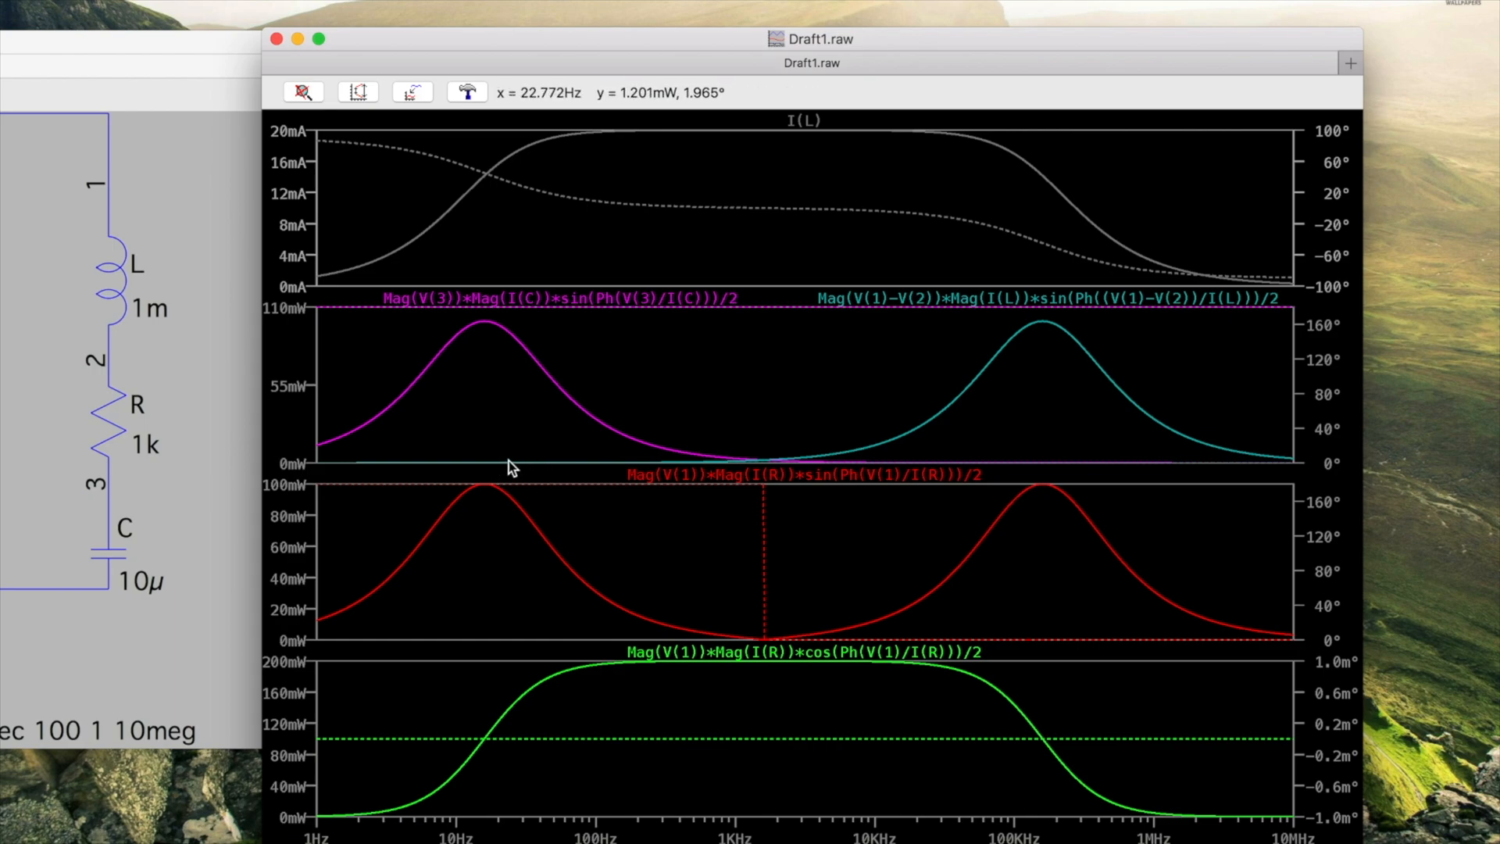
{"action": "mouse_move", "coordinate": [871, 456]}
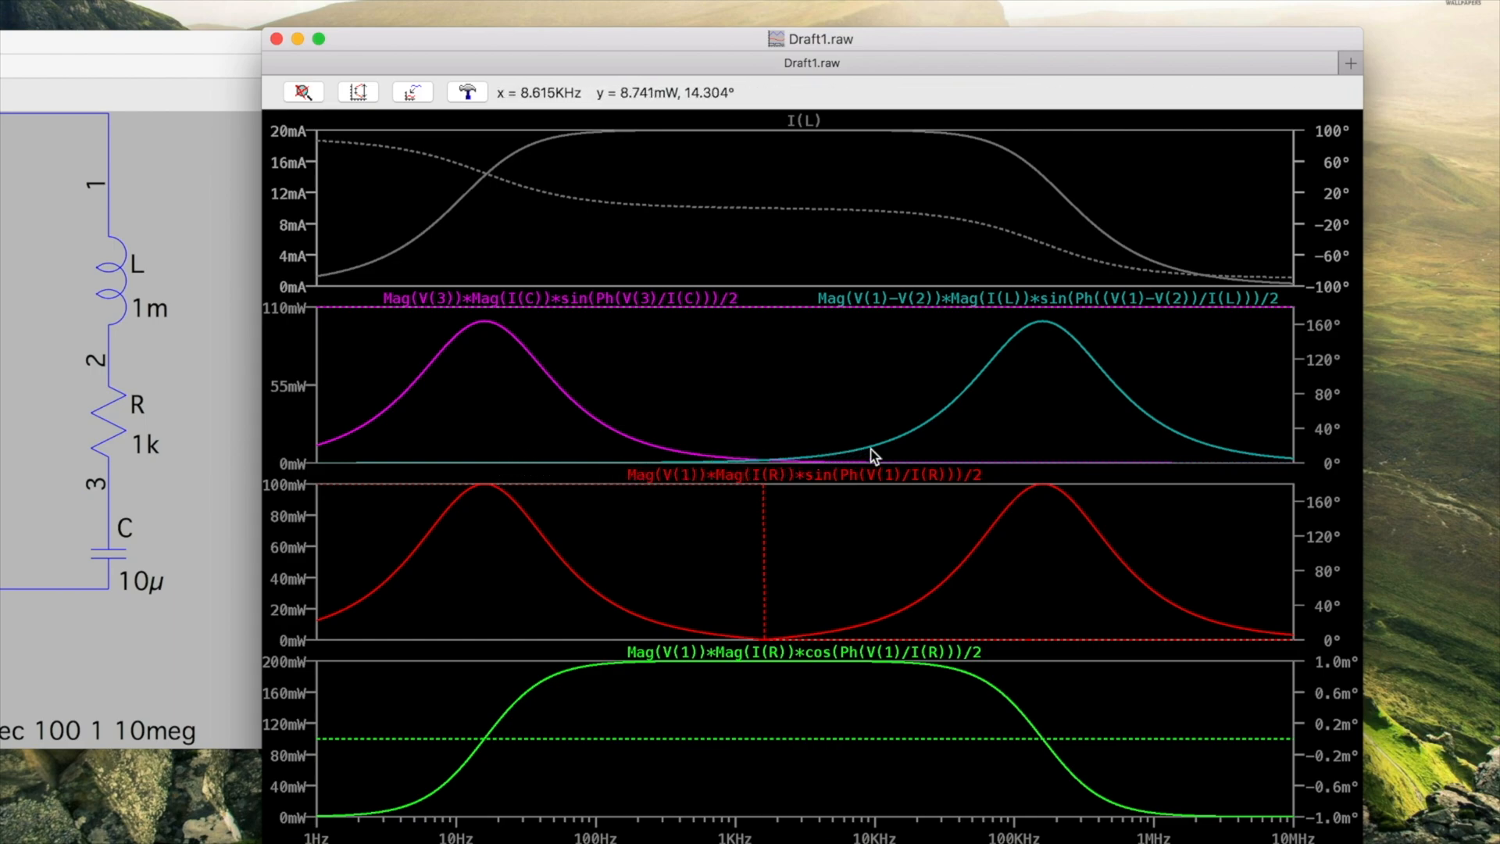
{"action": "mouse_move", "coordinate": [702, 469]}
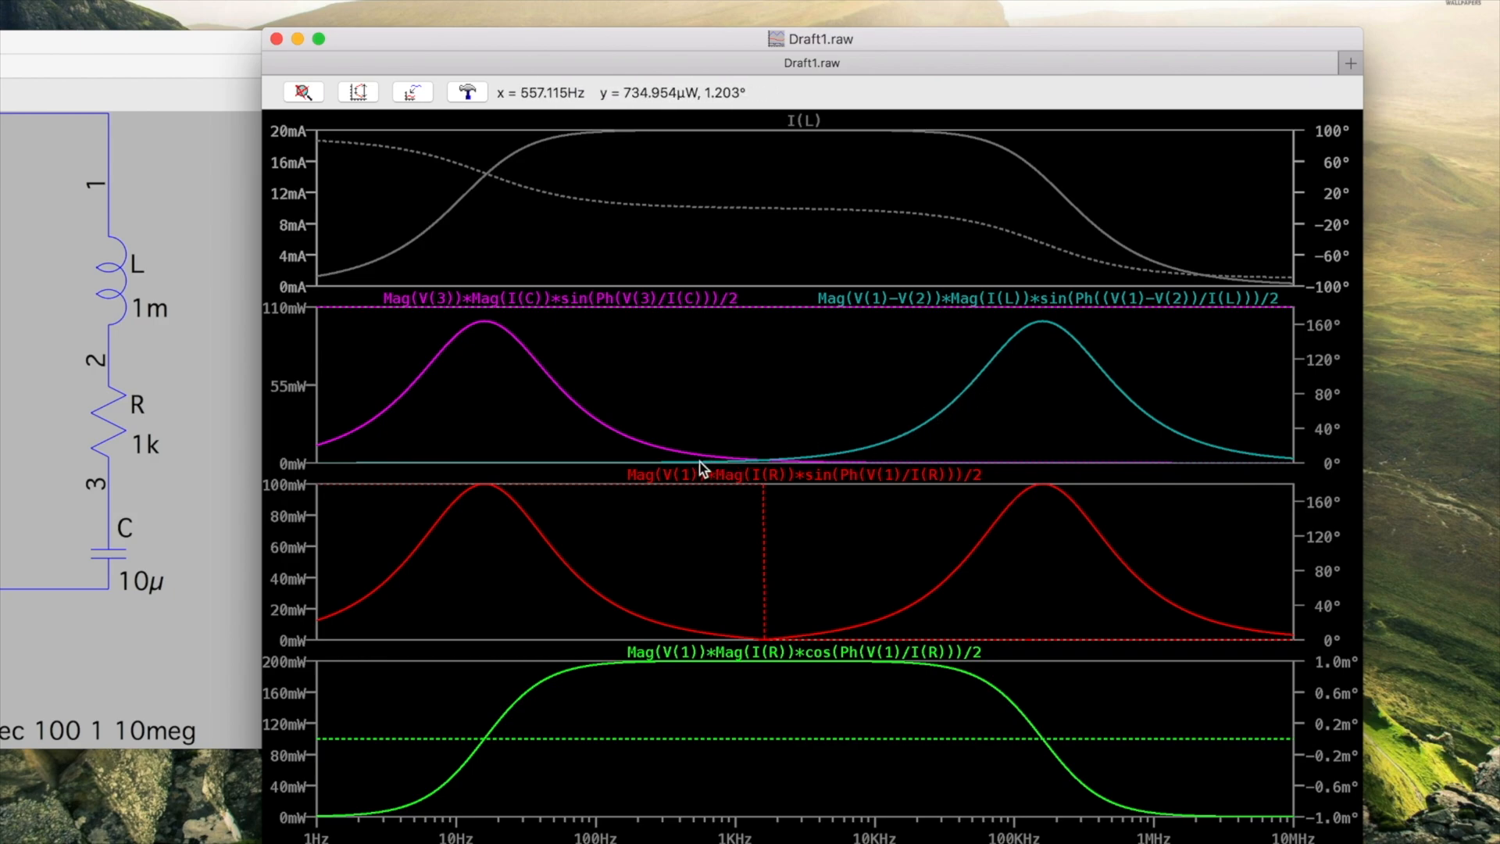
{"action": "mouse_move", "coordinate": [966, 405]}
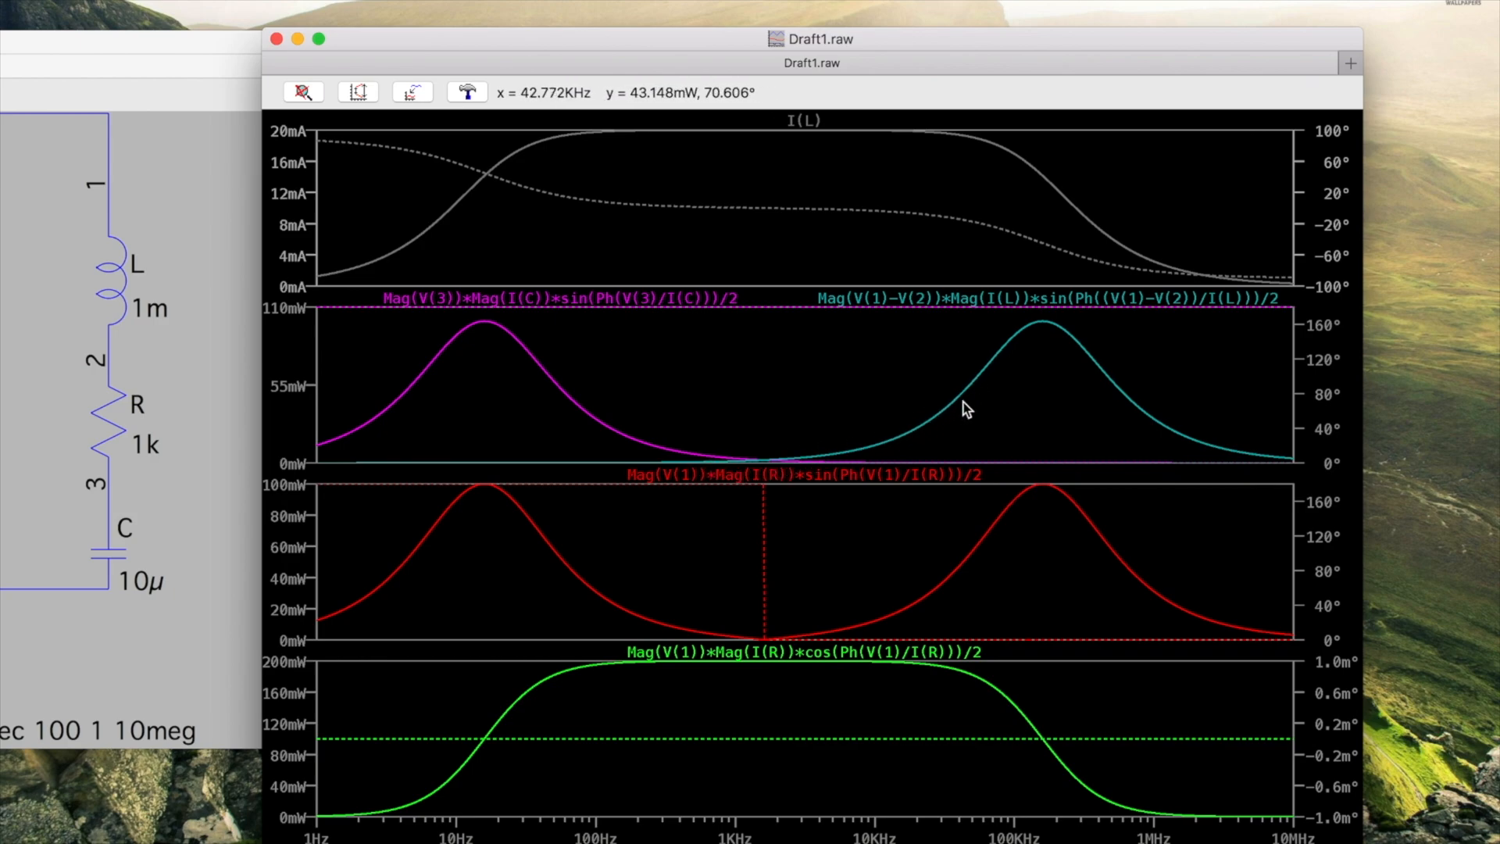
{"action": "mouse_move", "coordinate": [1048, 325]}
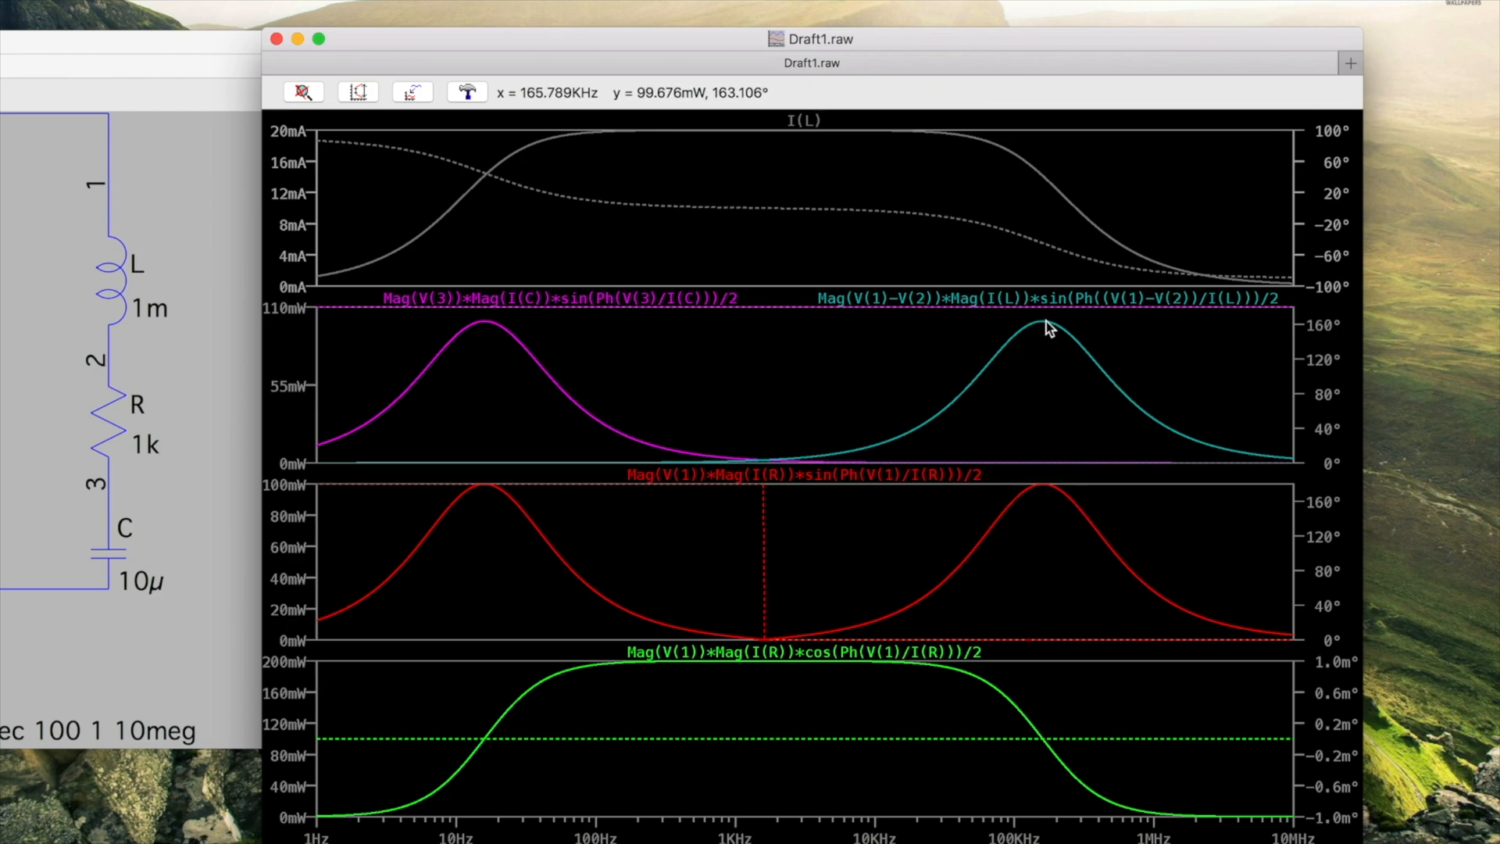
{"action": "mouse_move", "coordinate": [1027, 323]}
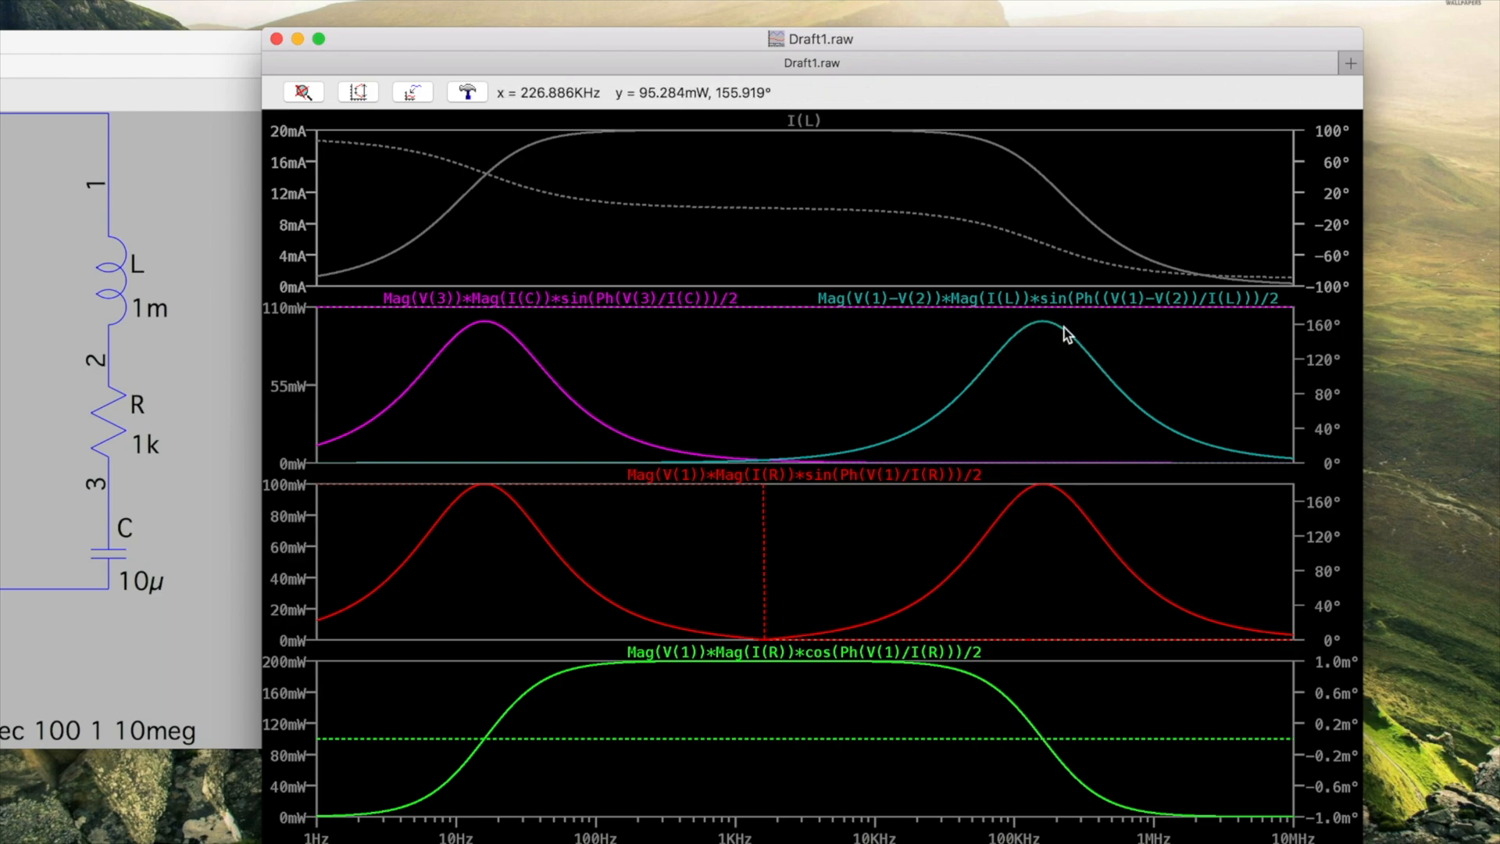
{"action": "mouse_move", "coordinate": [1165, 425]}
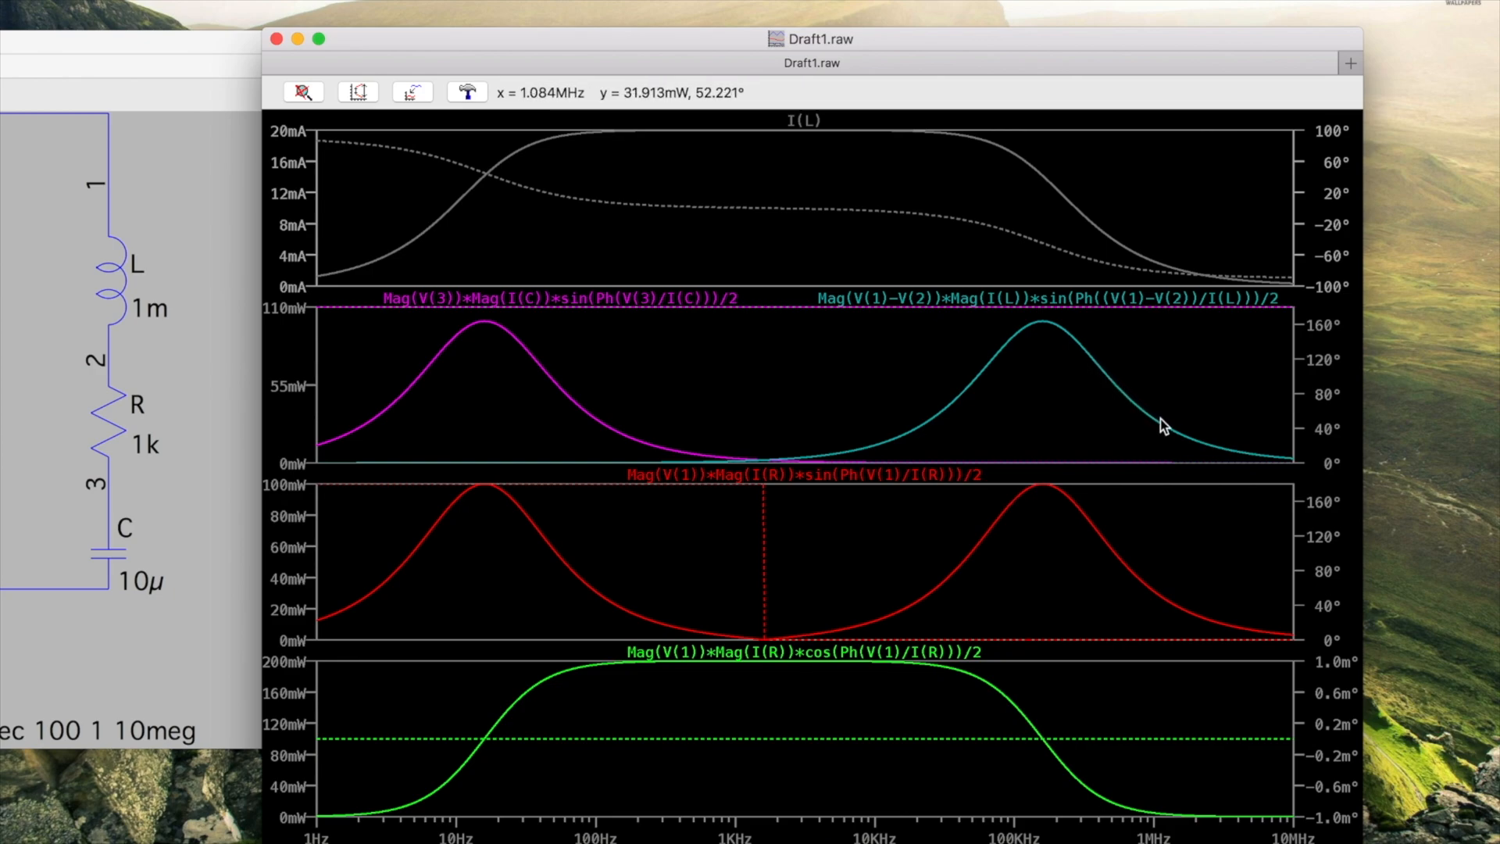
{"action": "mouse_move", "coordinate": [1180, 440]}
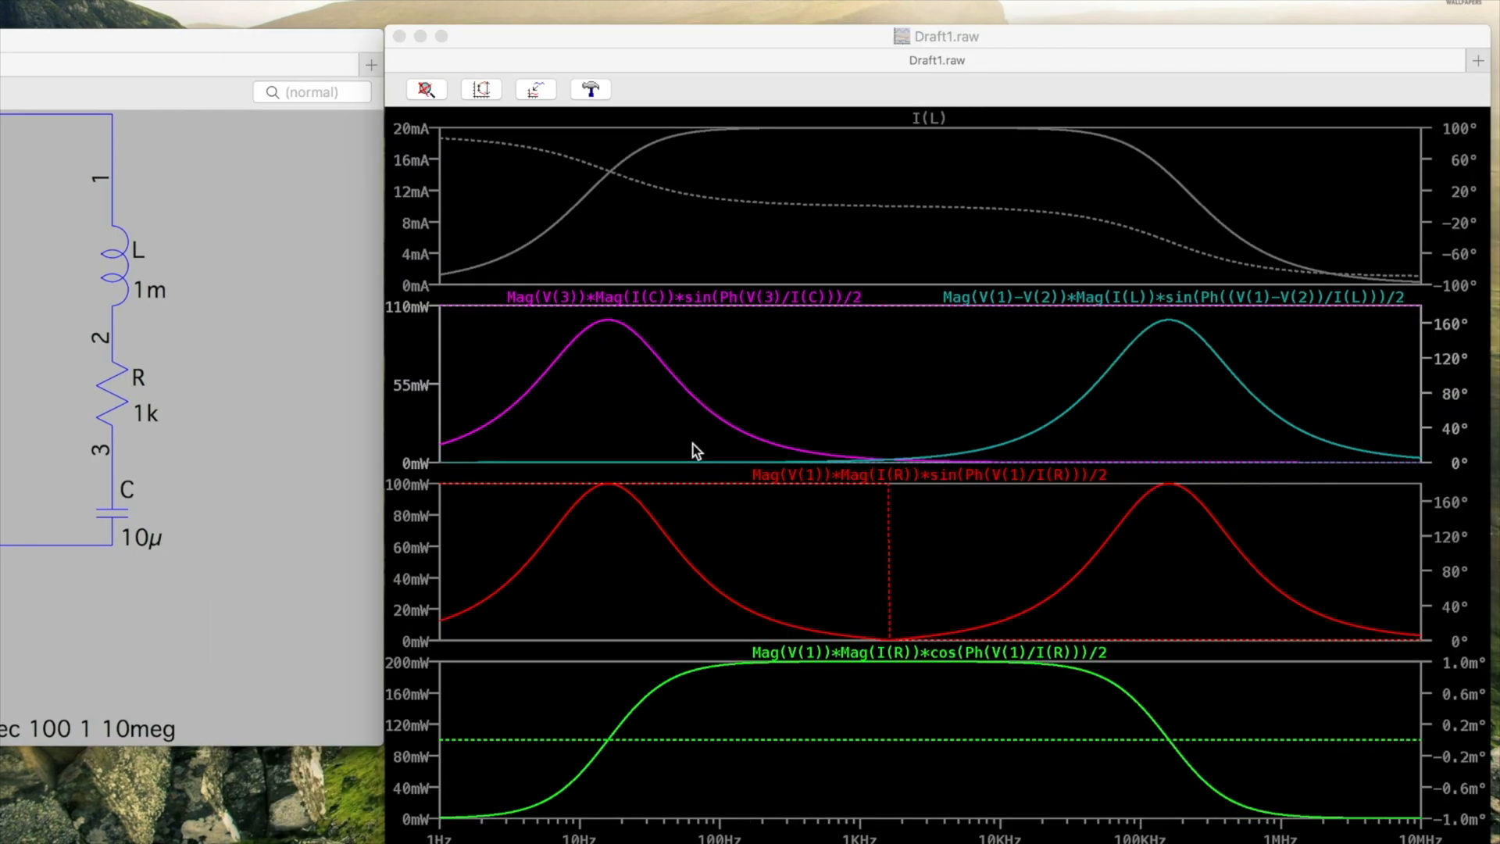
{"action": "mouse_move", "coordinate": [1415, 408]}
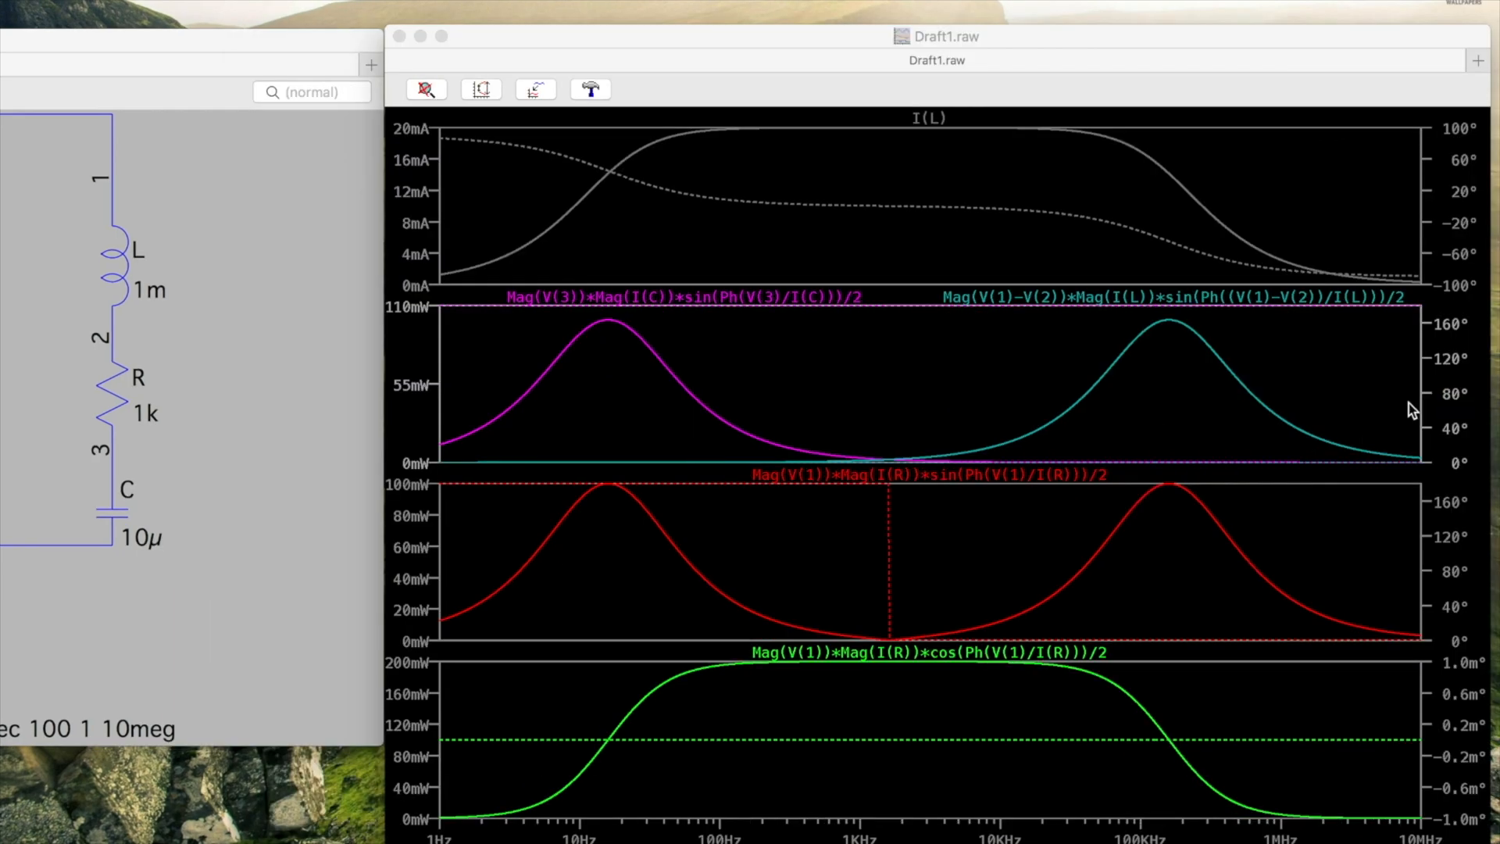
{"action": "mouse_move", "coordinate": [1454, 383]}
{"action": "type", "text": "185"}
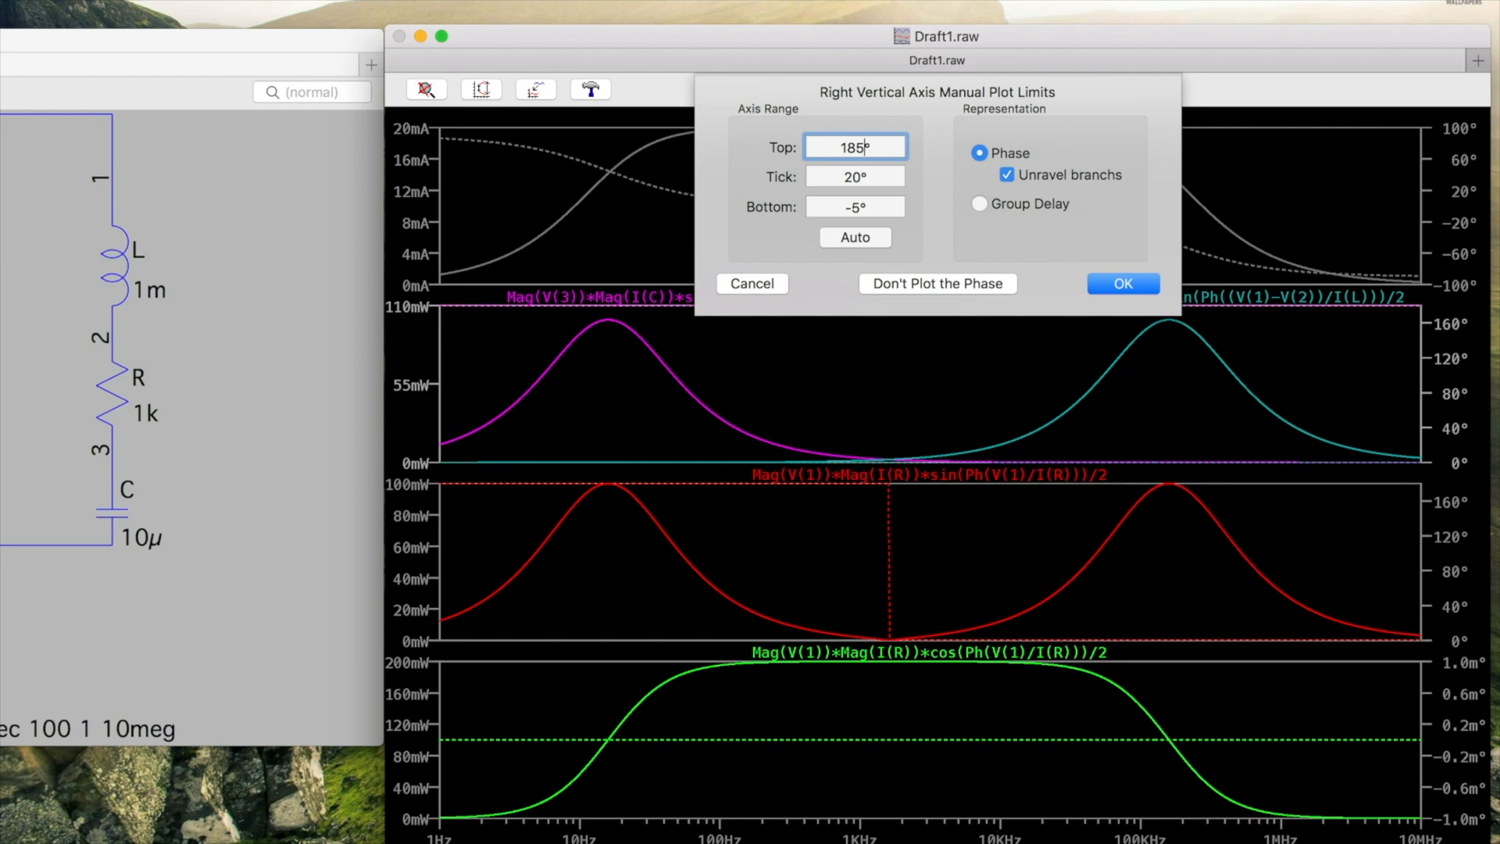
- Apply the reactive-power pane's phase axis limits: -5° to 185° with 20° ticks
{"action": "left_click", "coordinate": [1123, 283]}
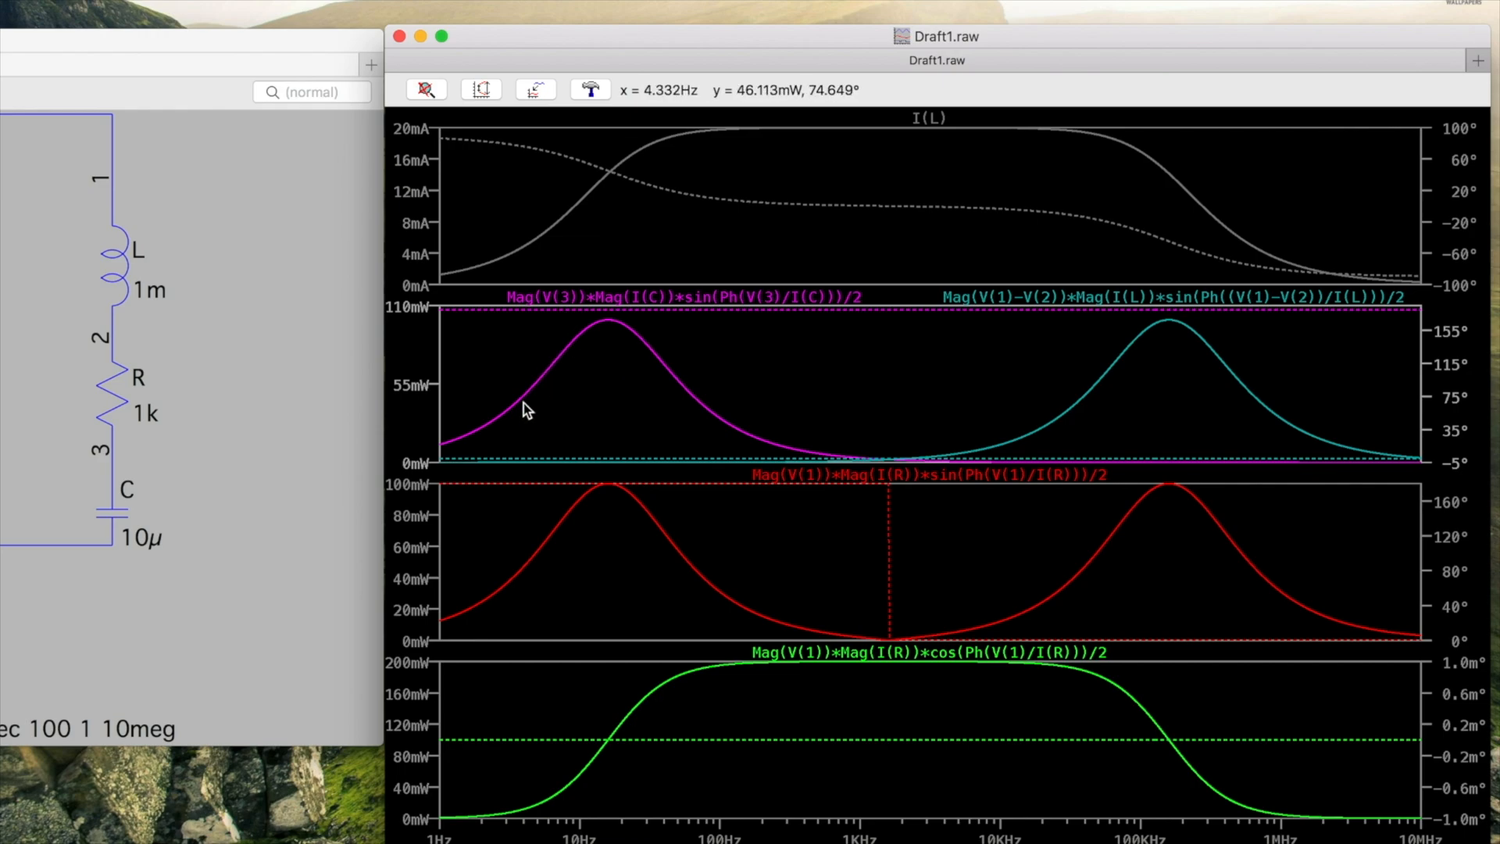
{"action": "mouse_move", "coordinate": [609, 323]}
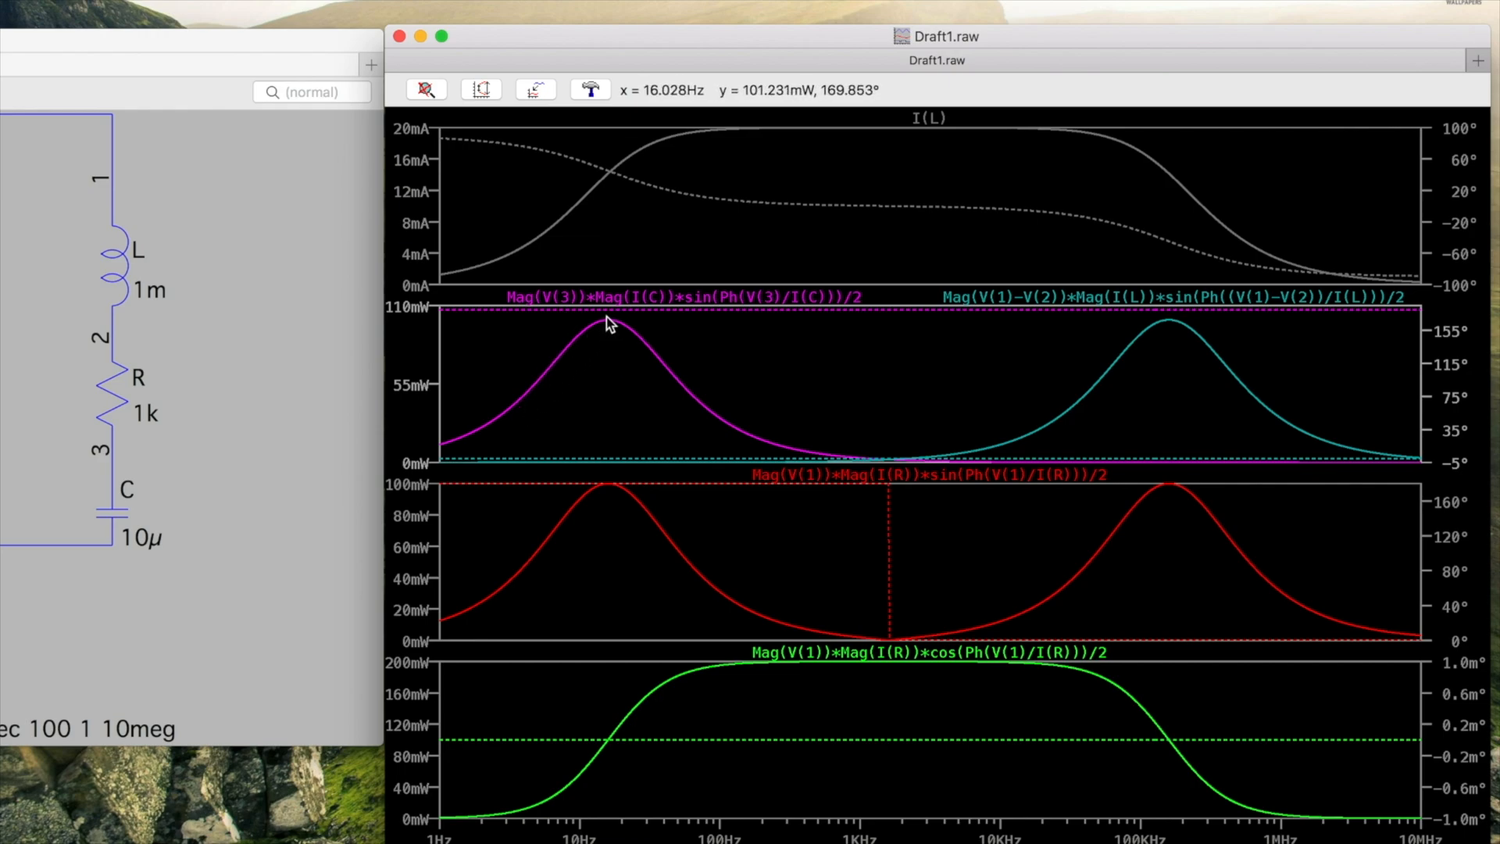
{"action": "mouse_move", "coordinate": [722, 321]}
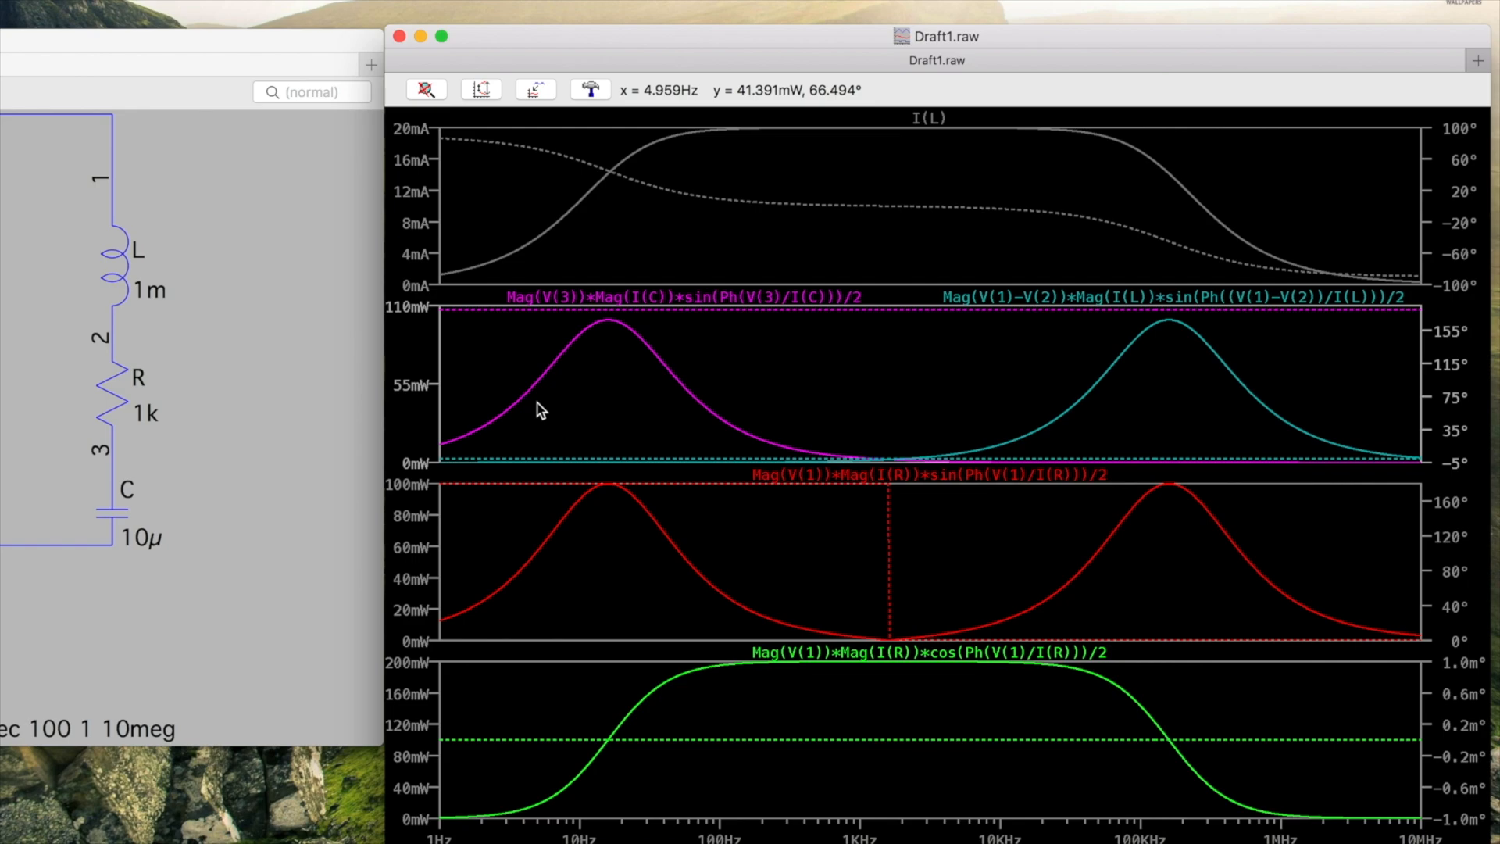
{"action": "mouse_move", "coordinate": [1111, 388]}
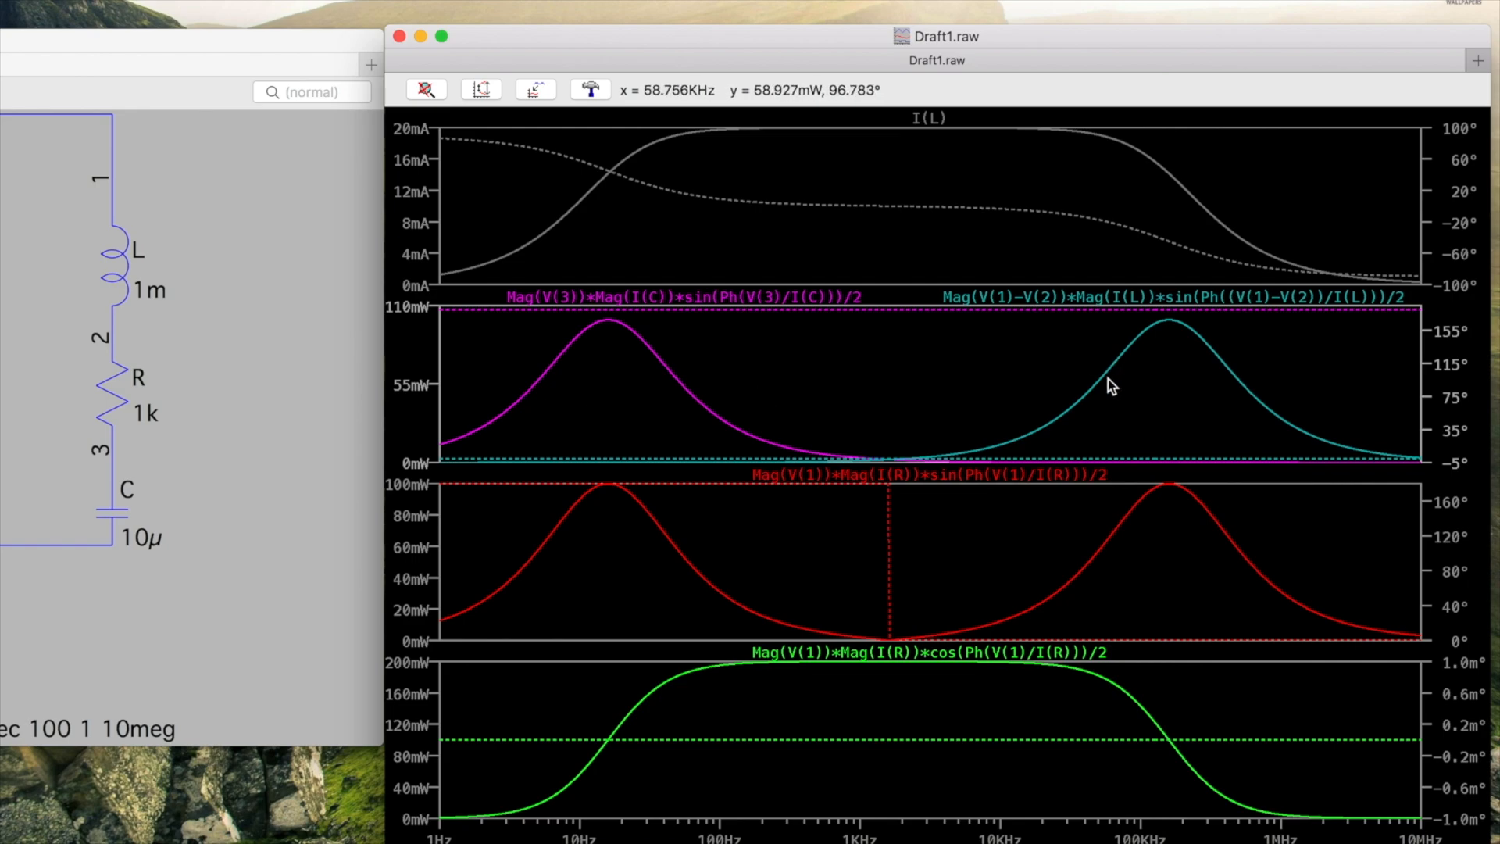
{"action": "mouse_move", "coordinate": [1077, 304]}
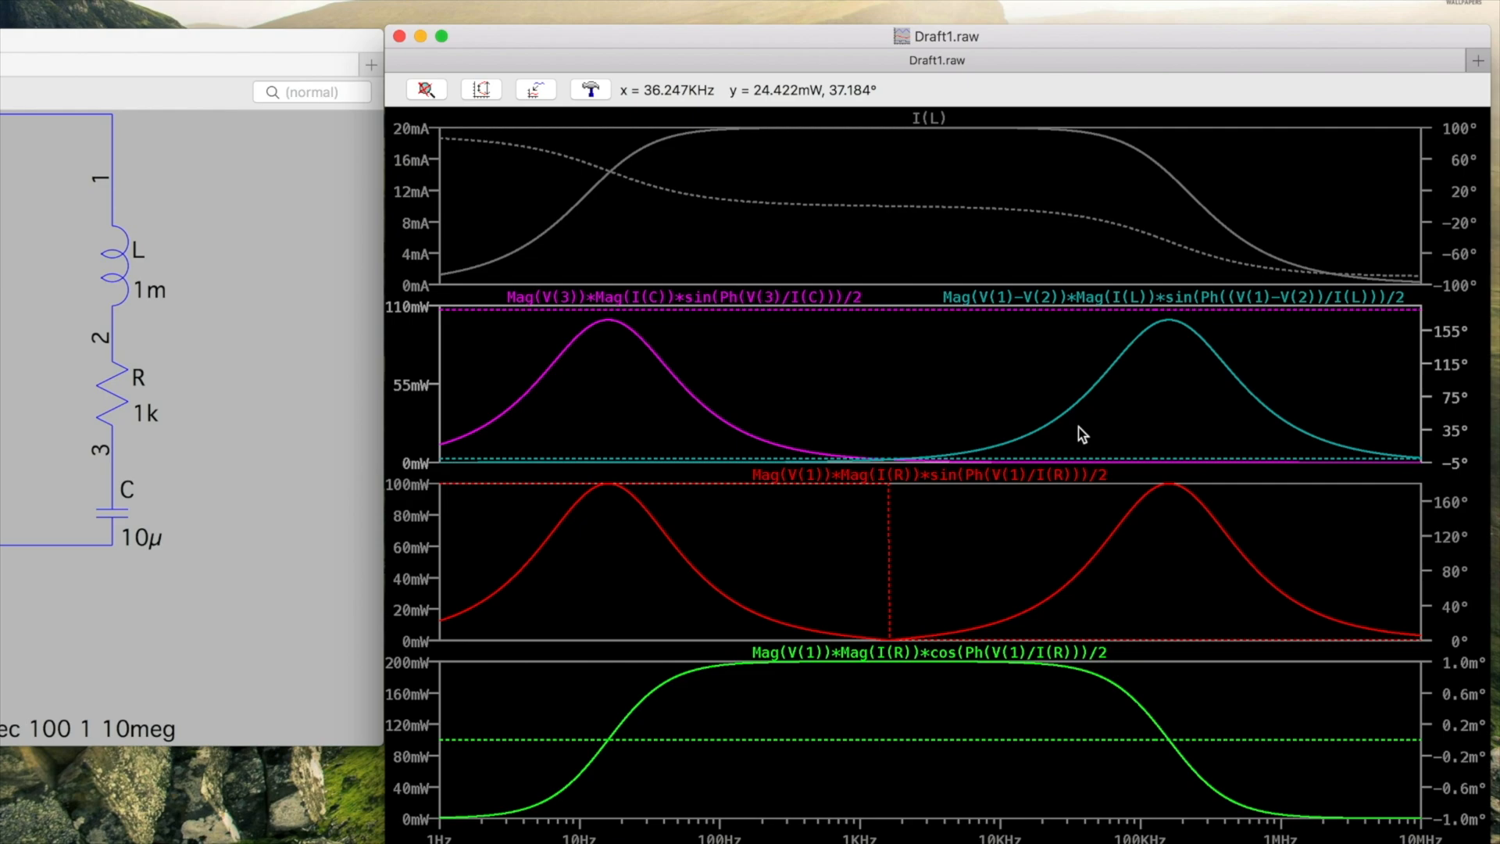
{"action": "mouse_move", "coordinate": [1113, 424]}
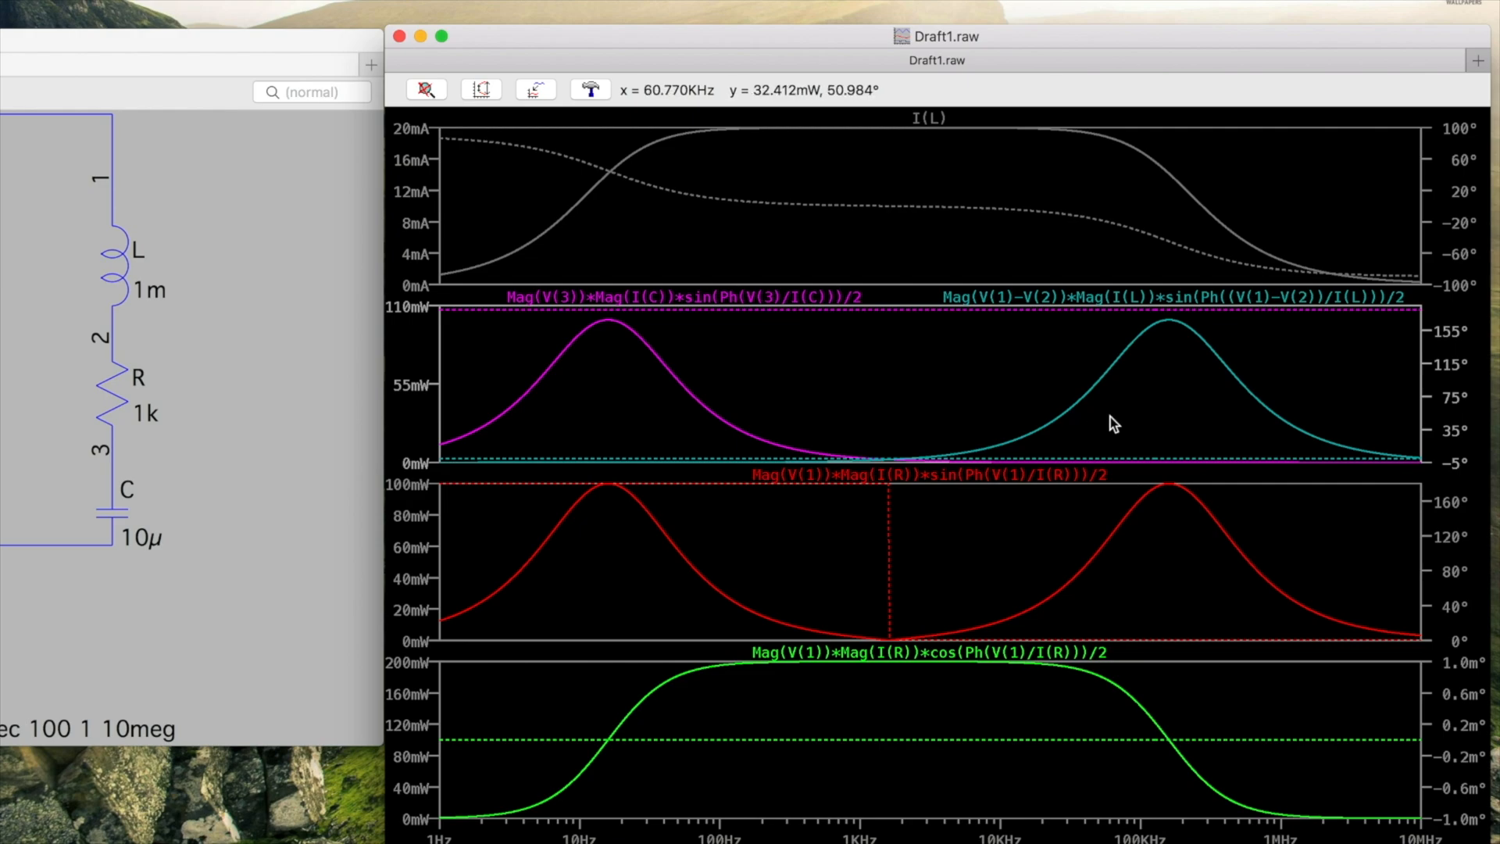
{"action": "mouse_move", "coordinate": [839, 388]}
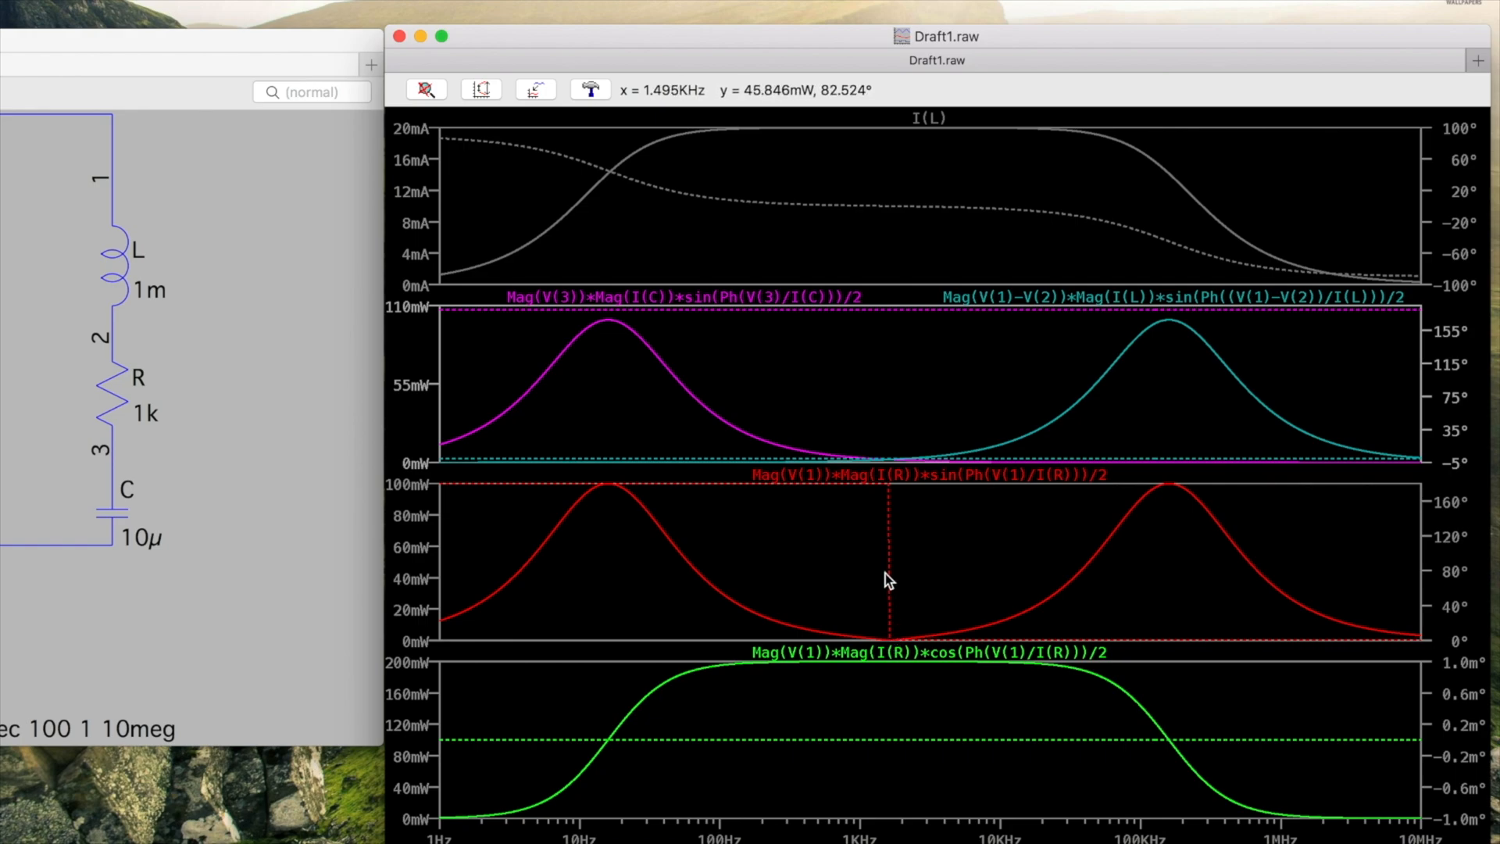
{"action": "mouse_move", "coordinate": [885, 588]}
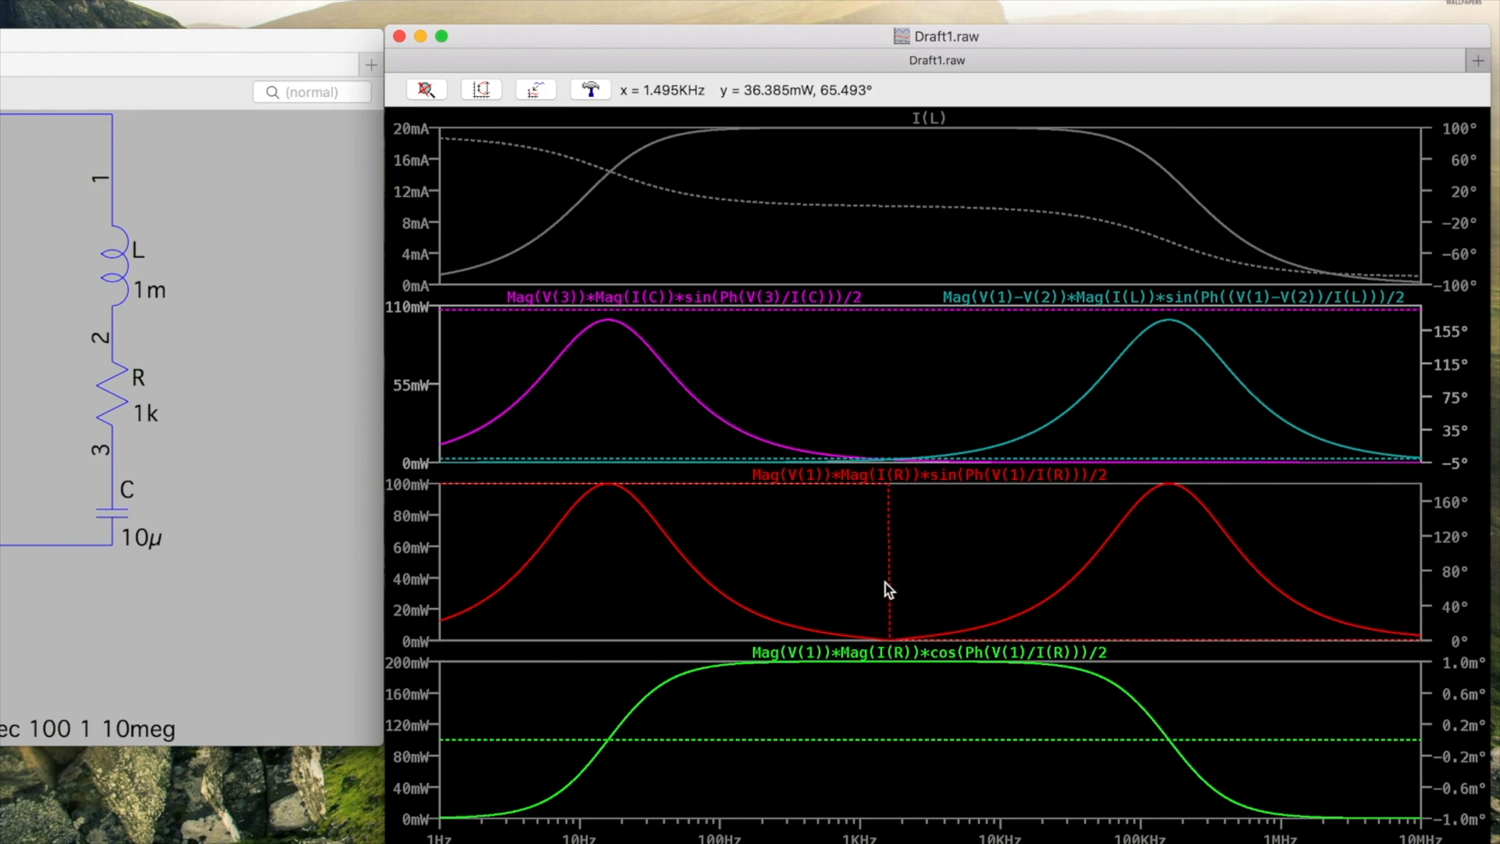
{"action": "mouse_move", "coordinate": [894, 604]}
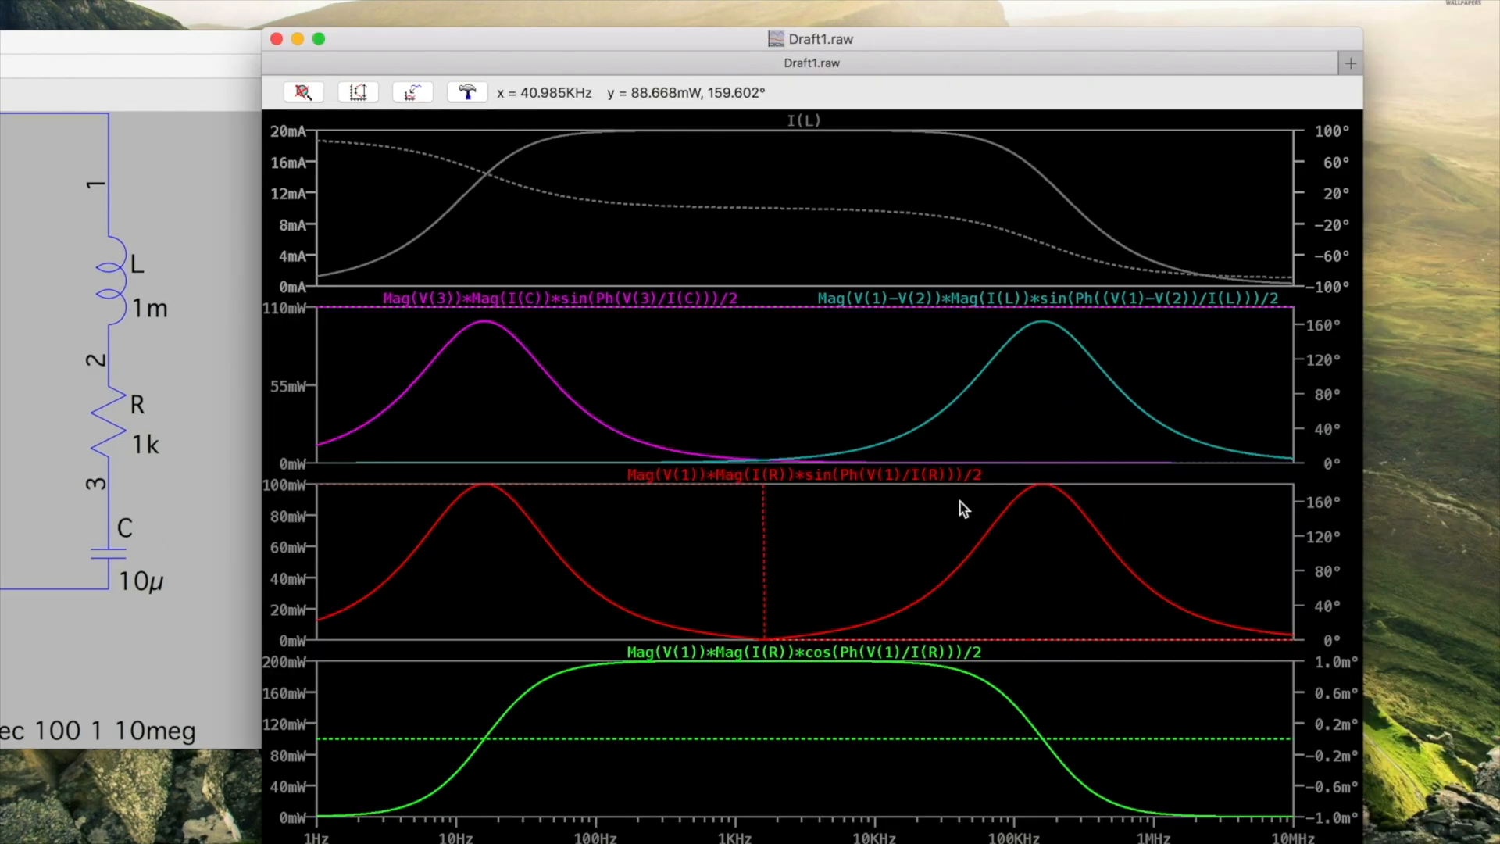
{"action": "mouse_move", "coordinate": [794, 505]}
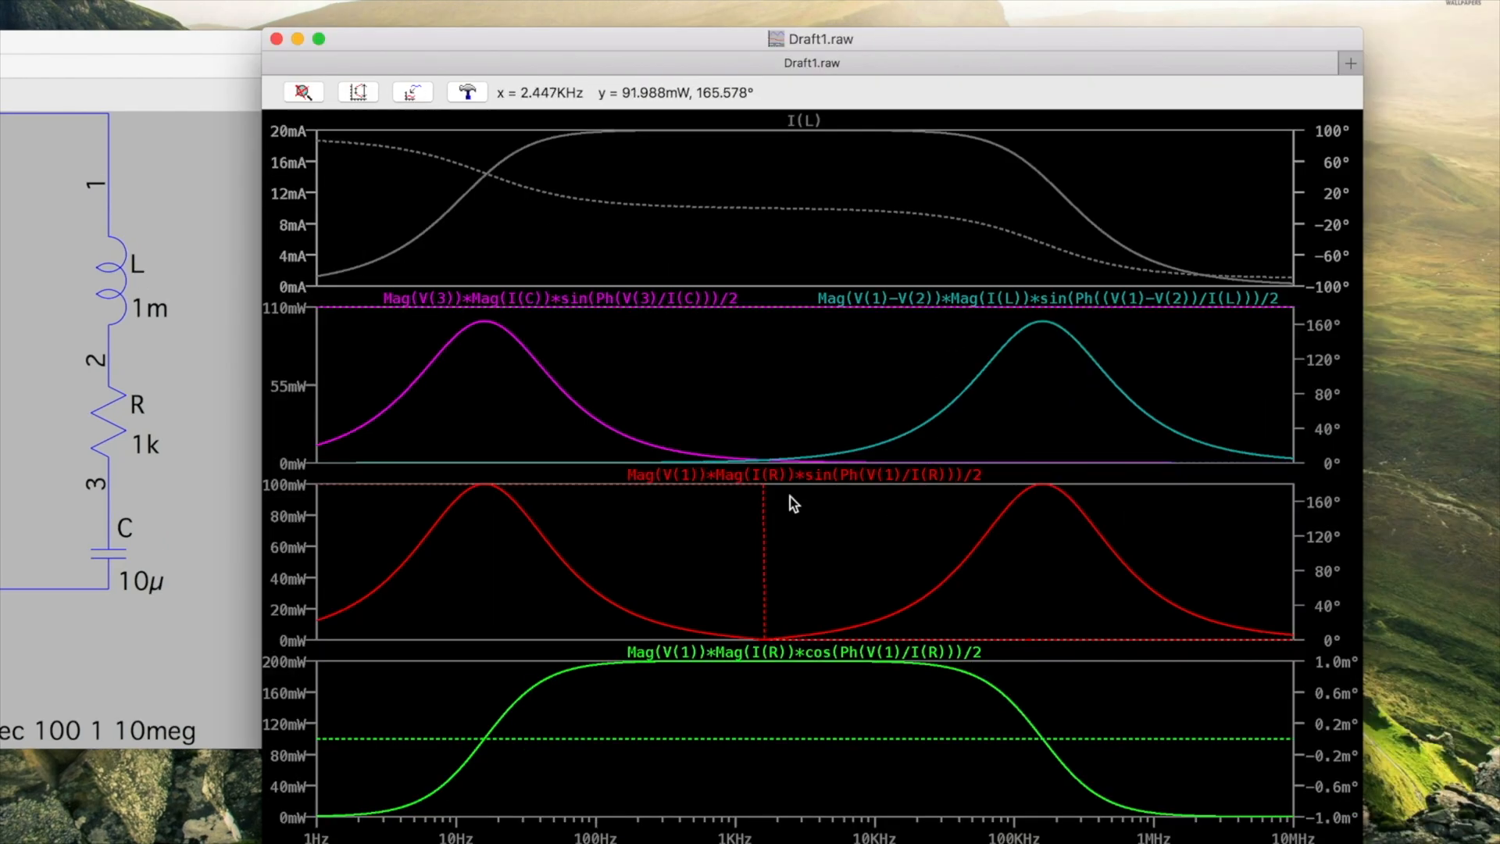